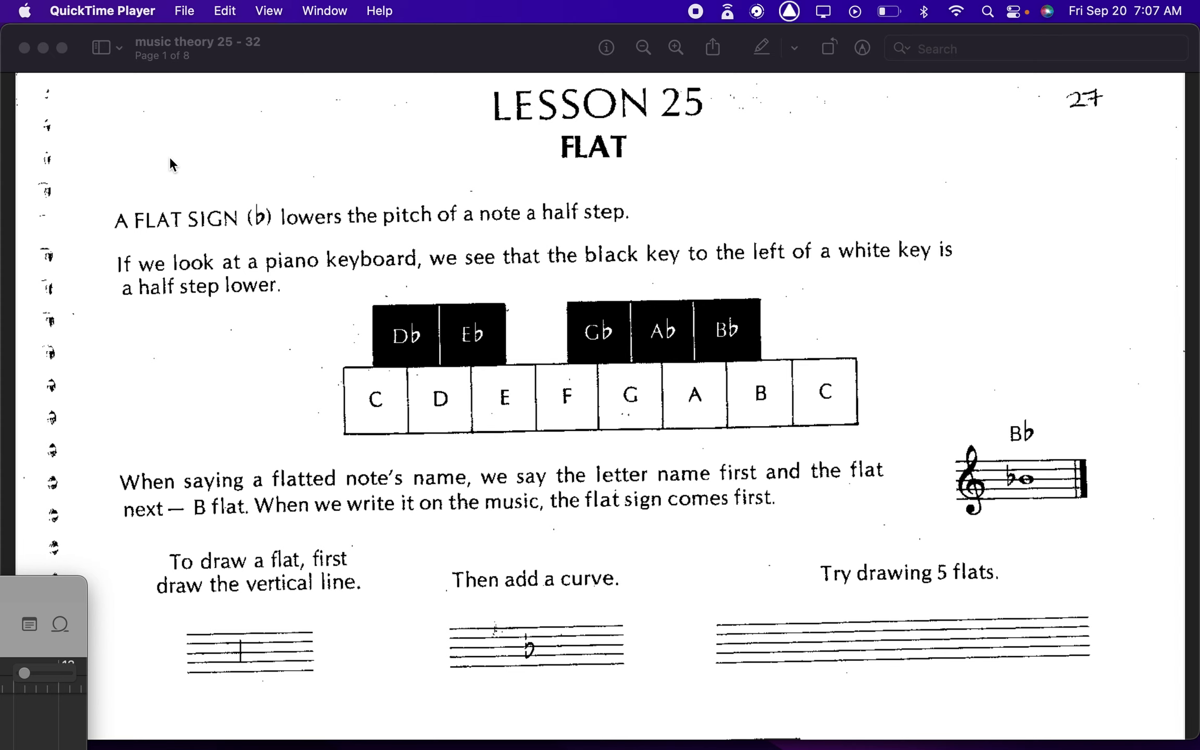
mouse_move(110, 616)
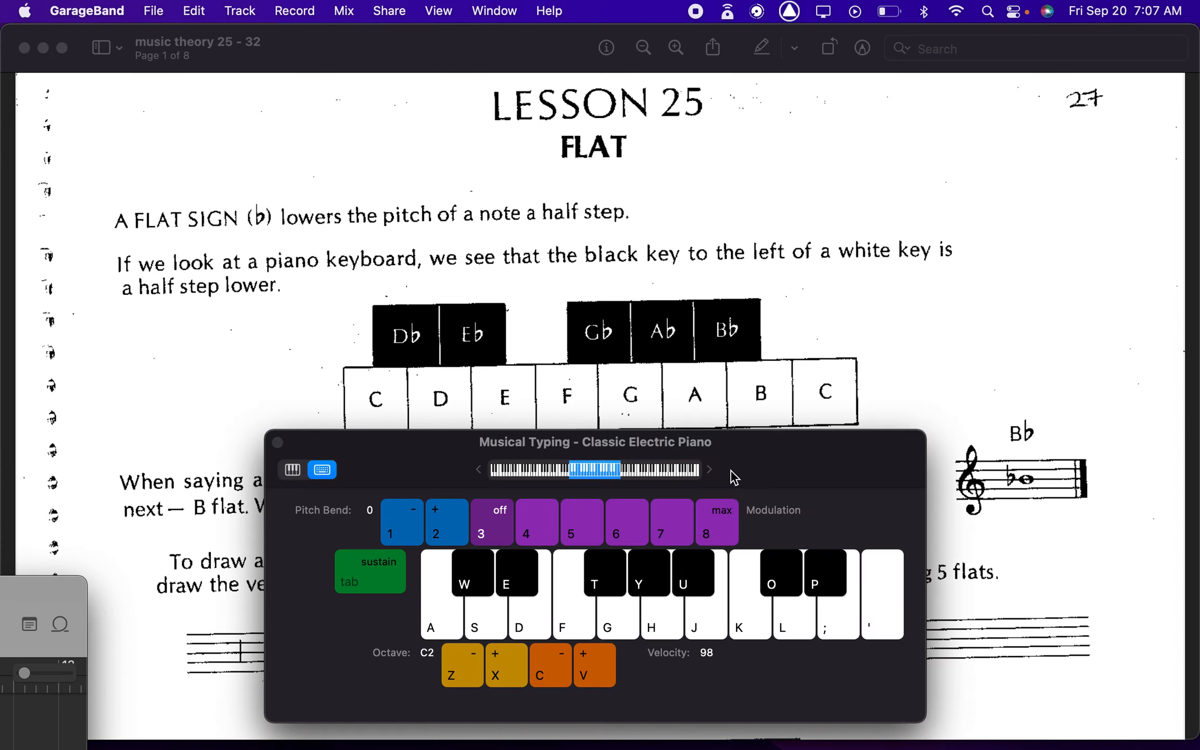
mouse_move(450, 629)
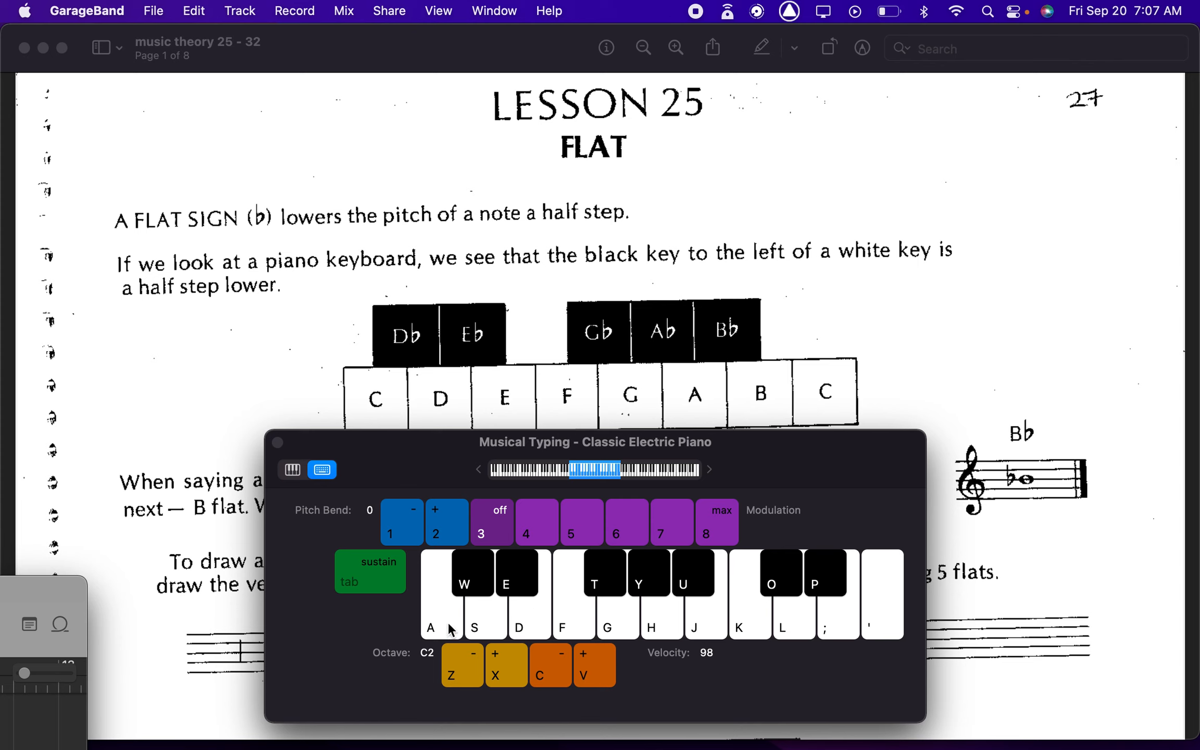
mouse_move(636, 446)
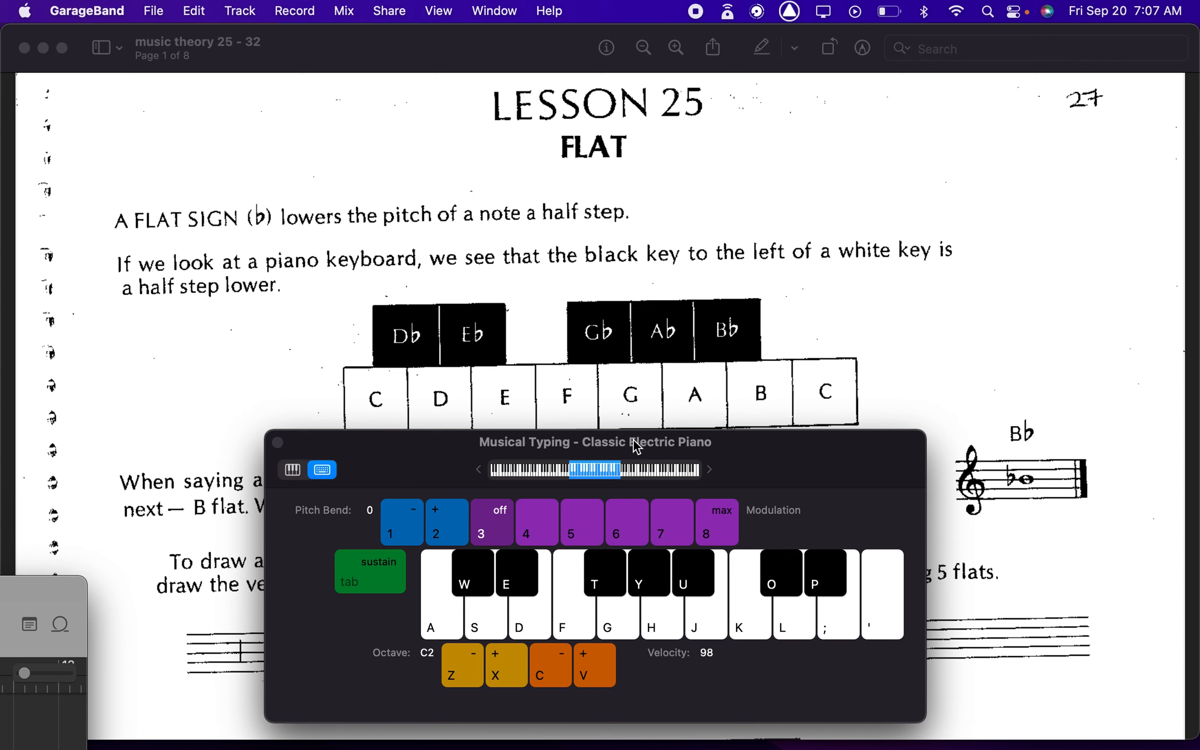
mouse_move(679, 651)
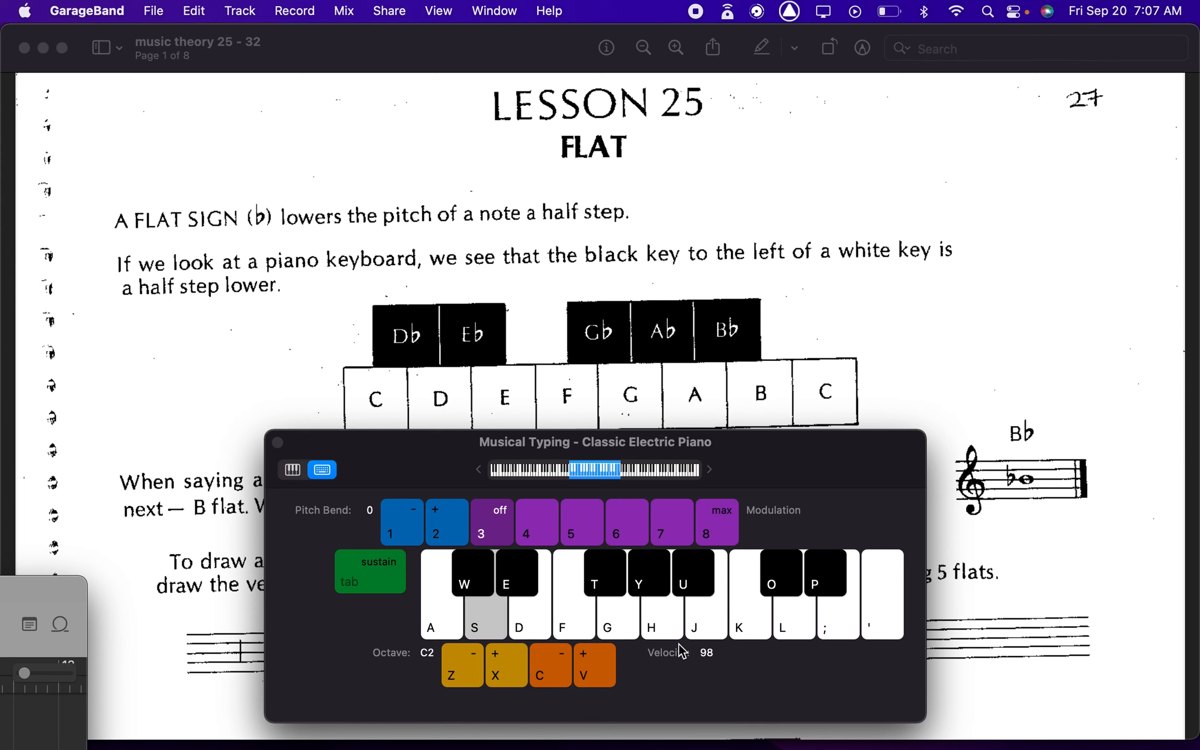
Step: Play several notes on the Classic Electric Piano, including F and the flat note W
key(f)
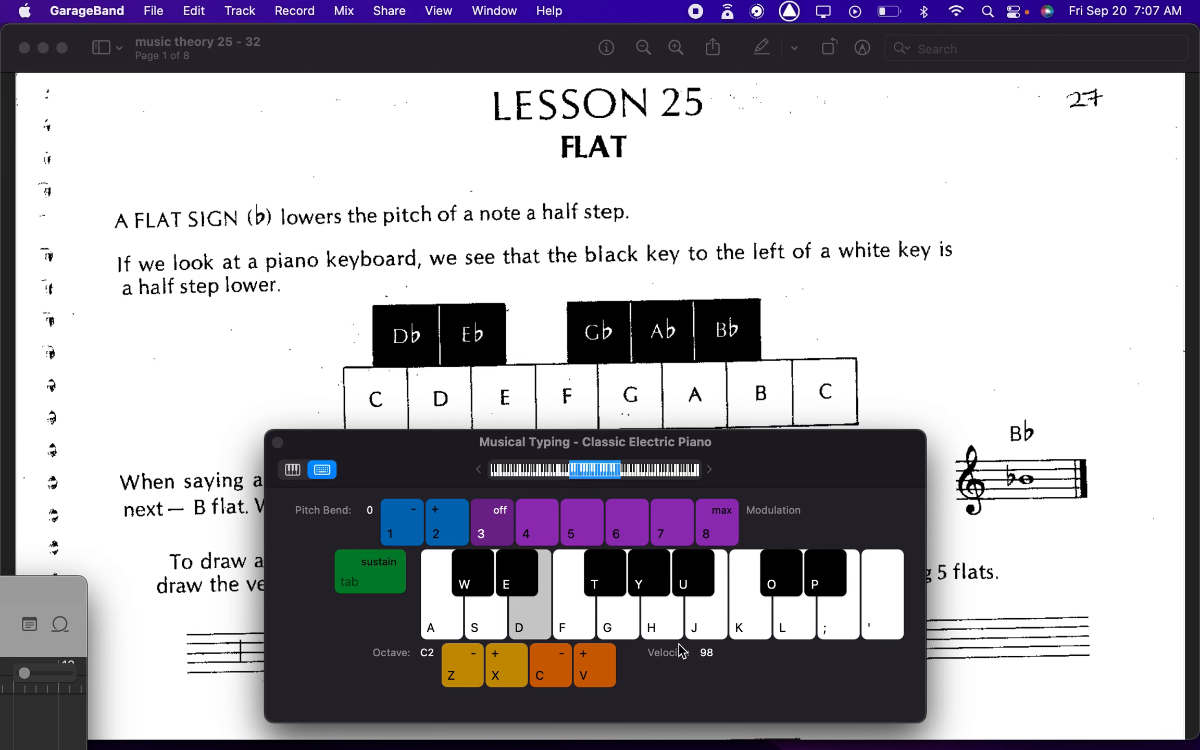
click(694, 594)
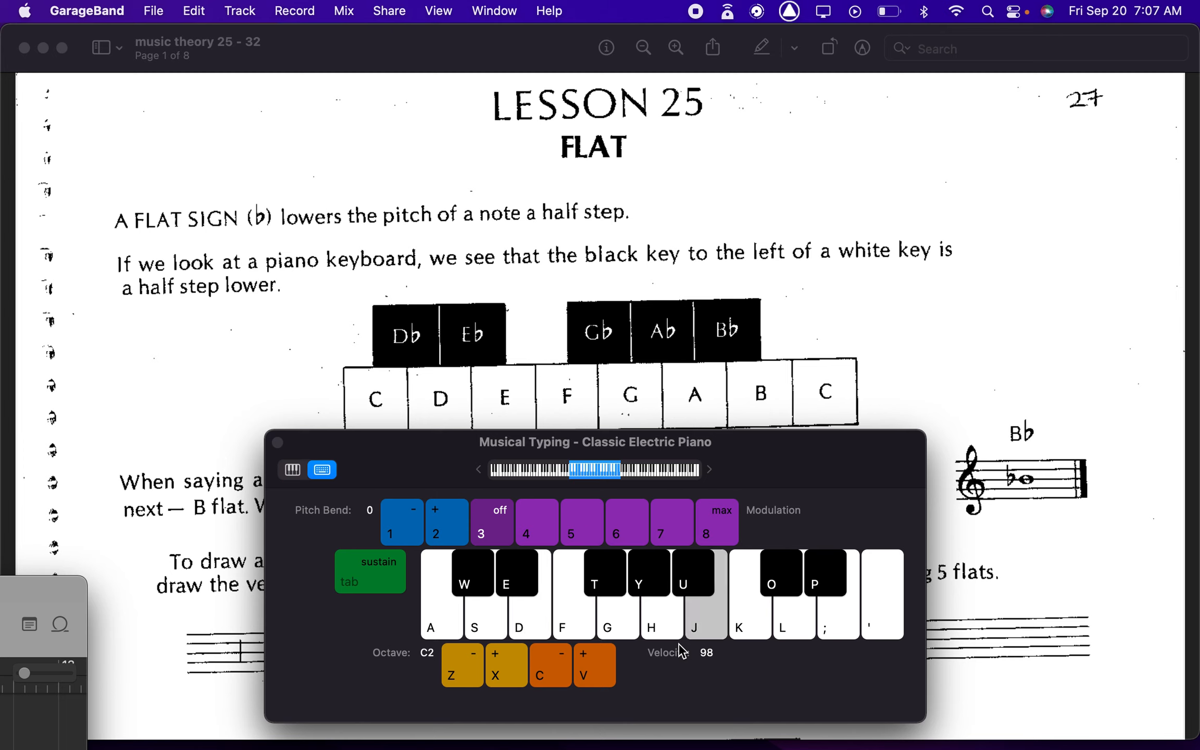
click(695, 594)
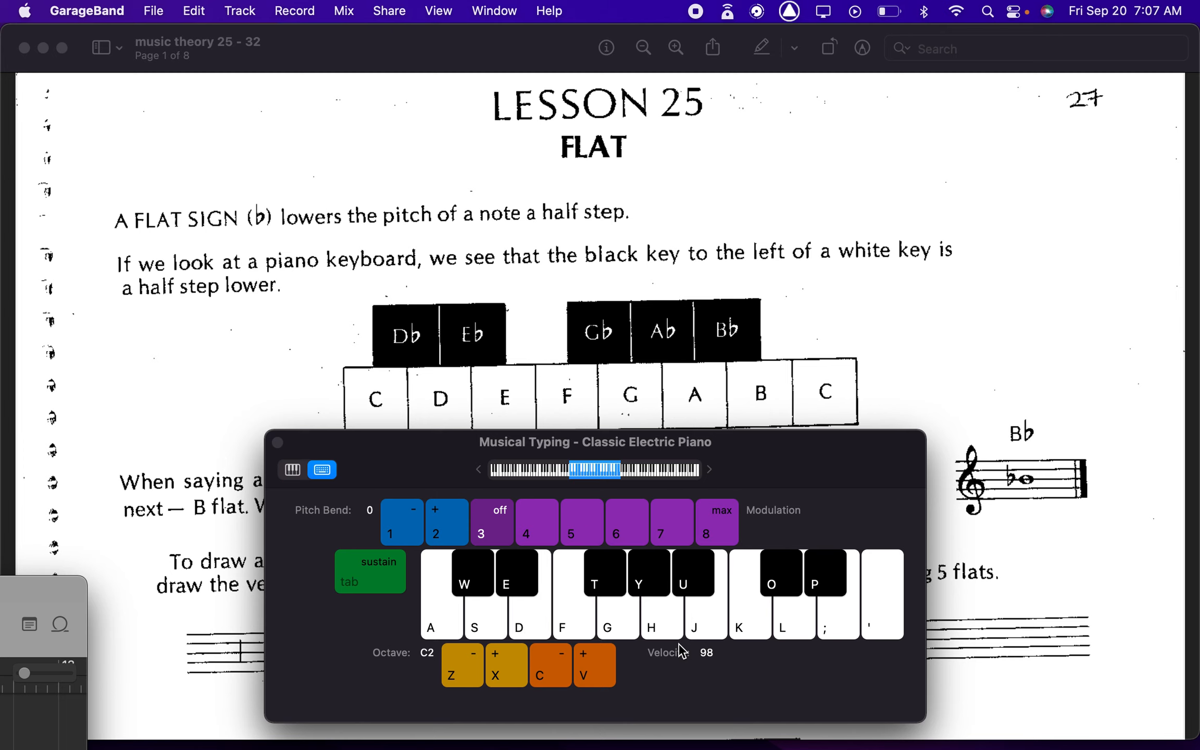
mouse_move(875, 326)
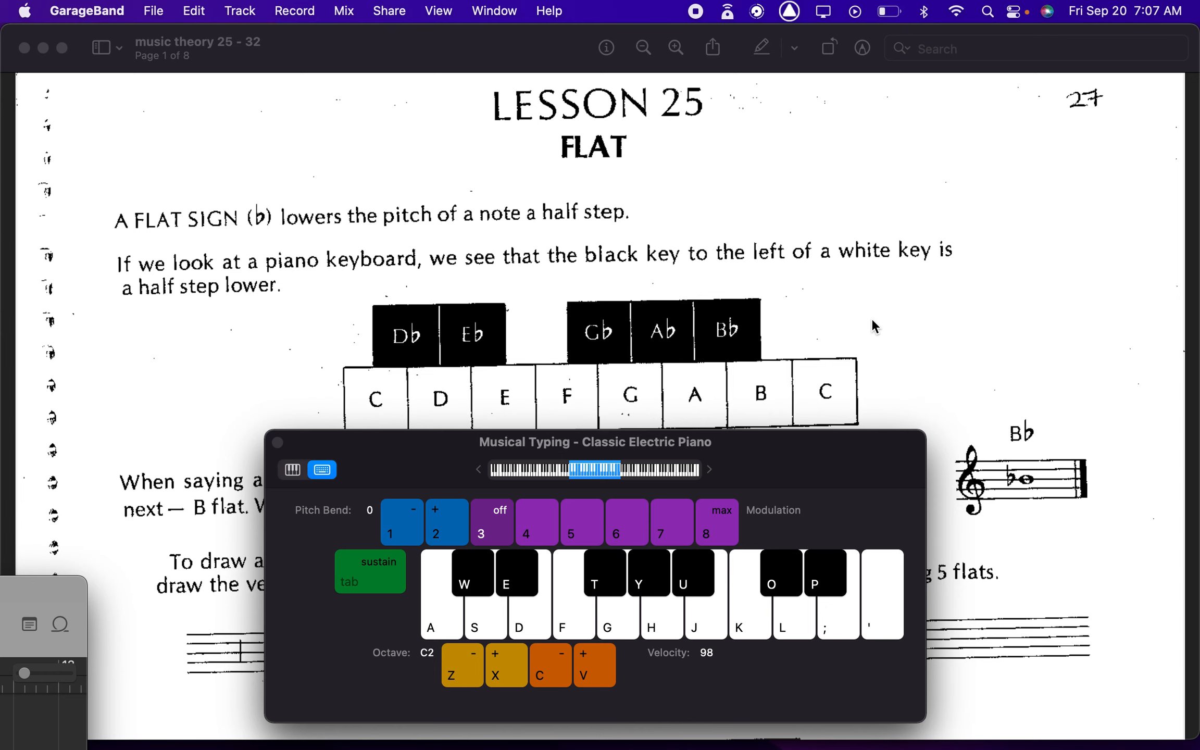
key(w)
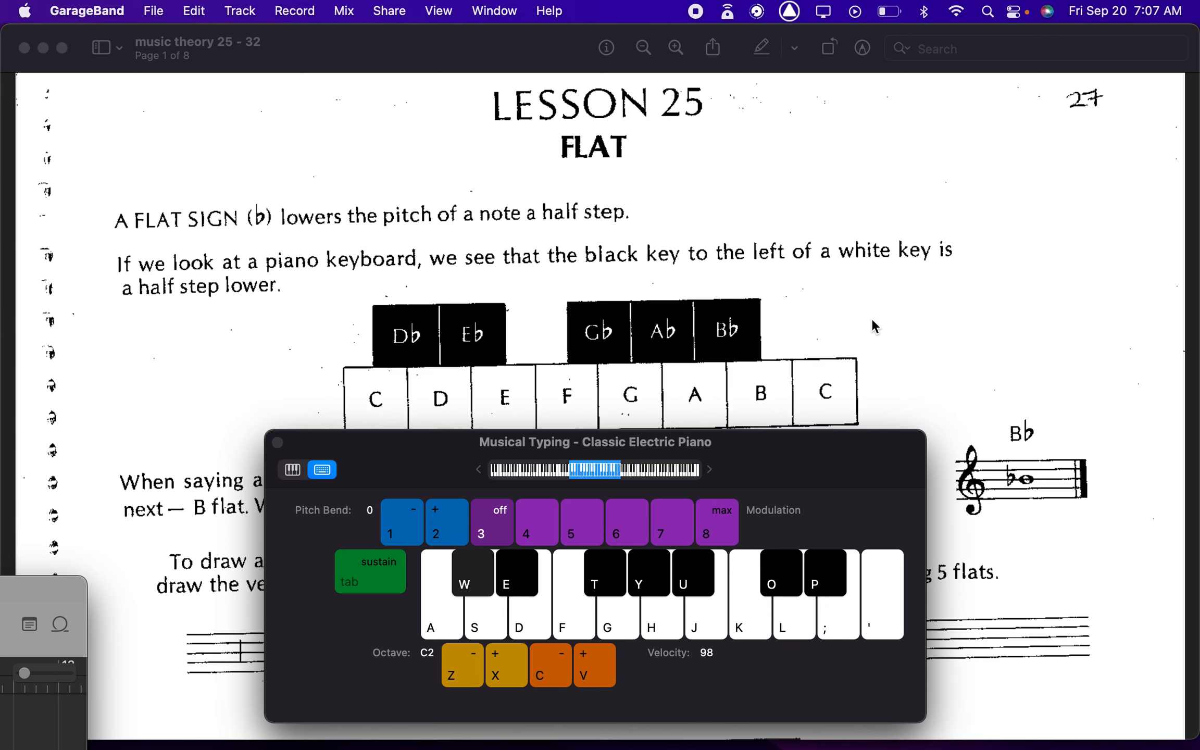
Step: Scroll the workbook past the flat exercises down to the sharp-sign lesson
scroll(down, 3)
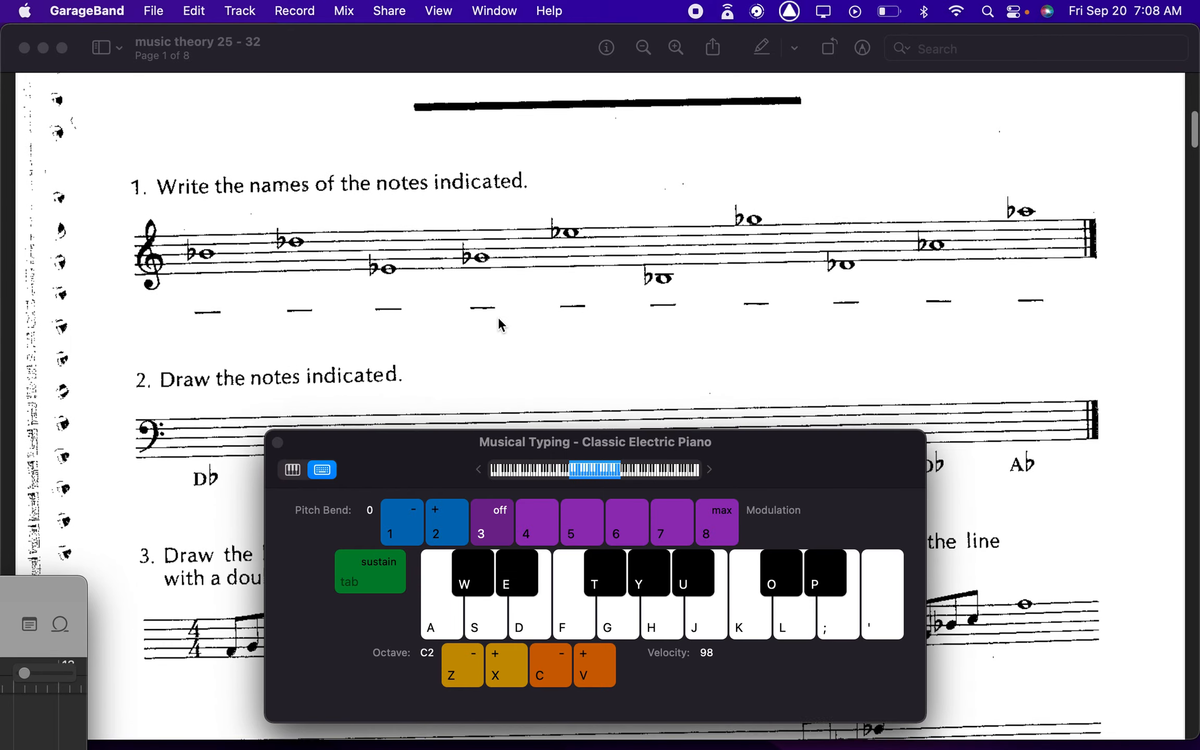
scroll(down, 3)
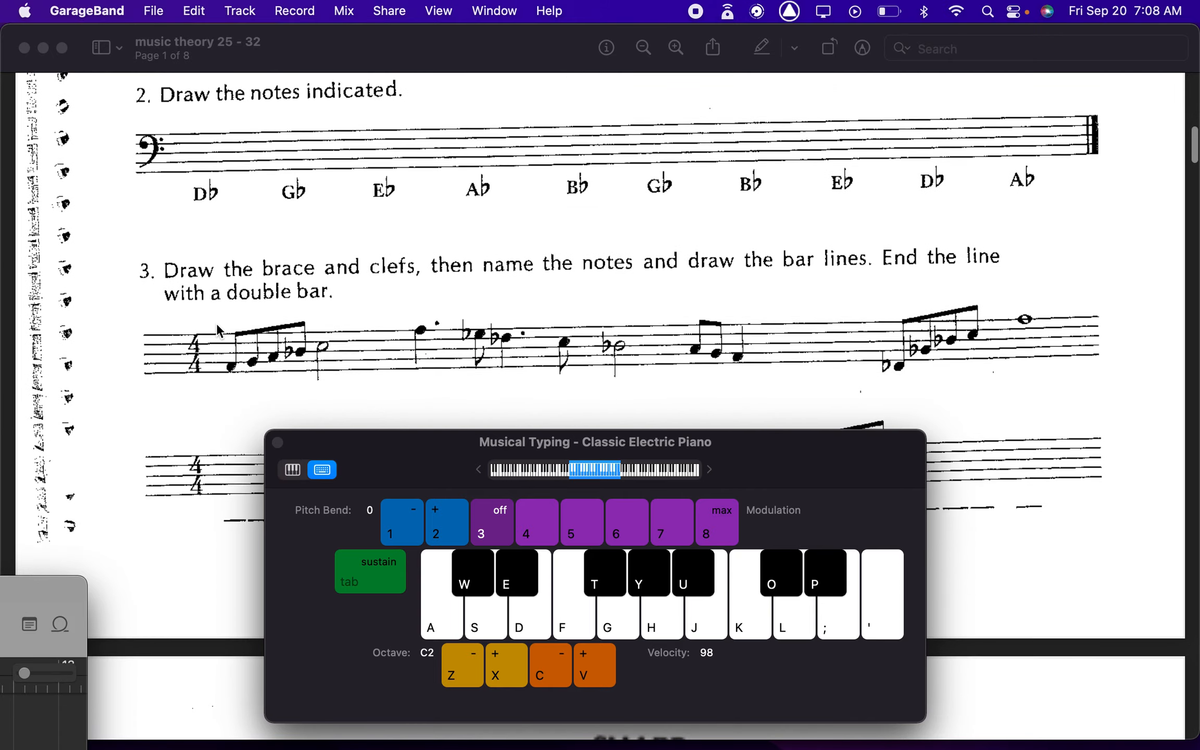
scroll(down, 3)
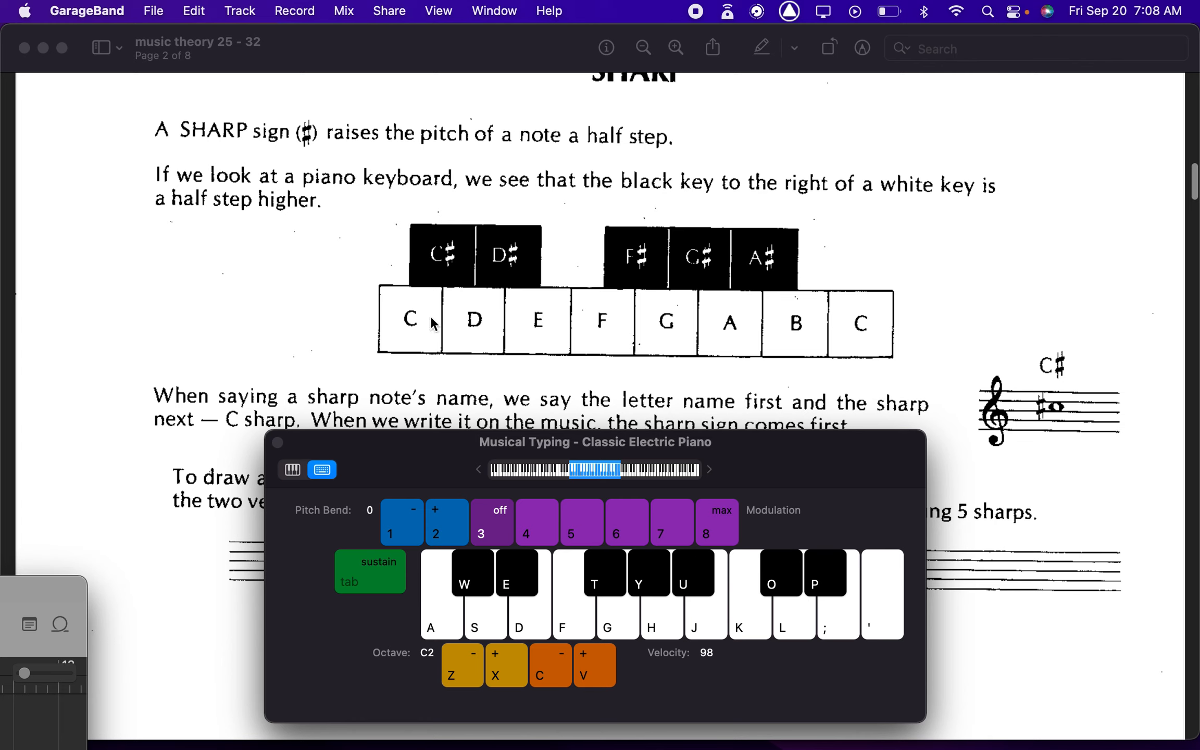
mouse_move(401, 312)
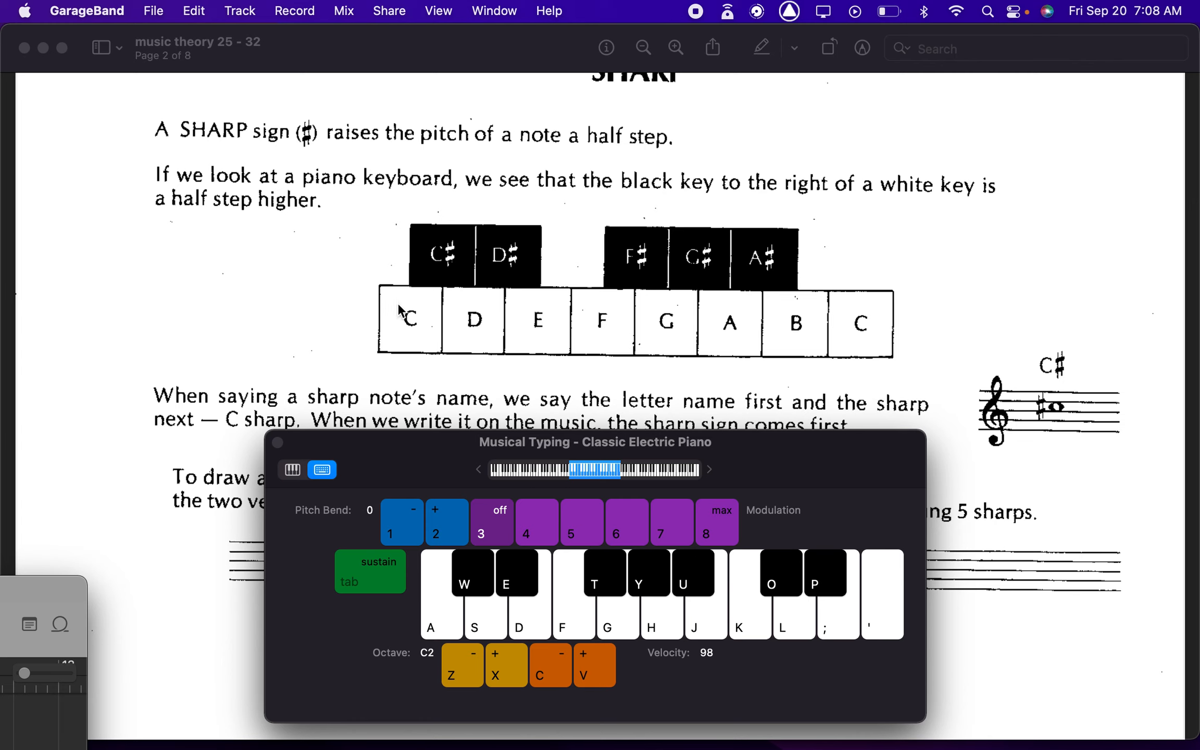
Step: Play S, H and several on-screen piano keys while reading the sharp lesson
key(s)
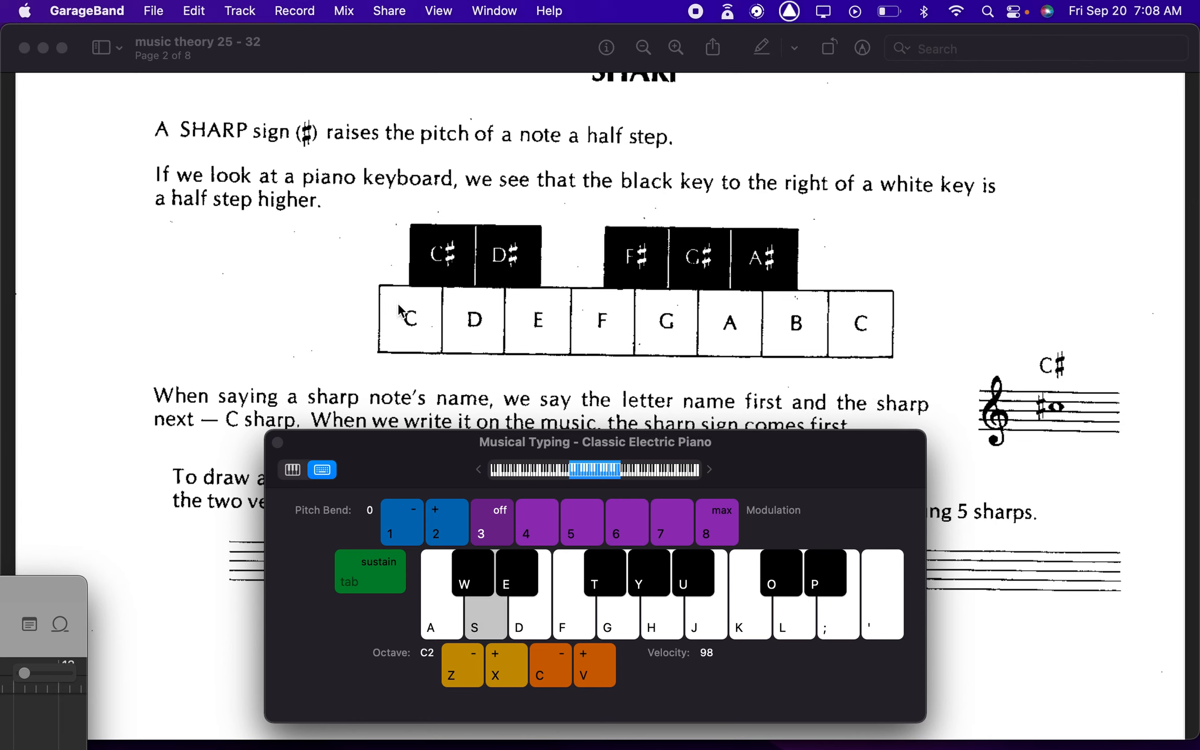
click(572, 593)
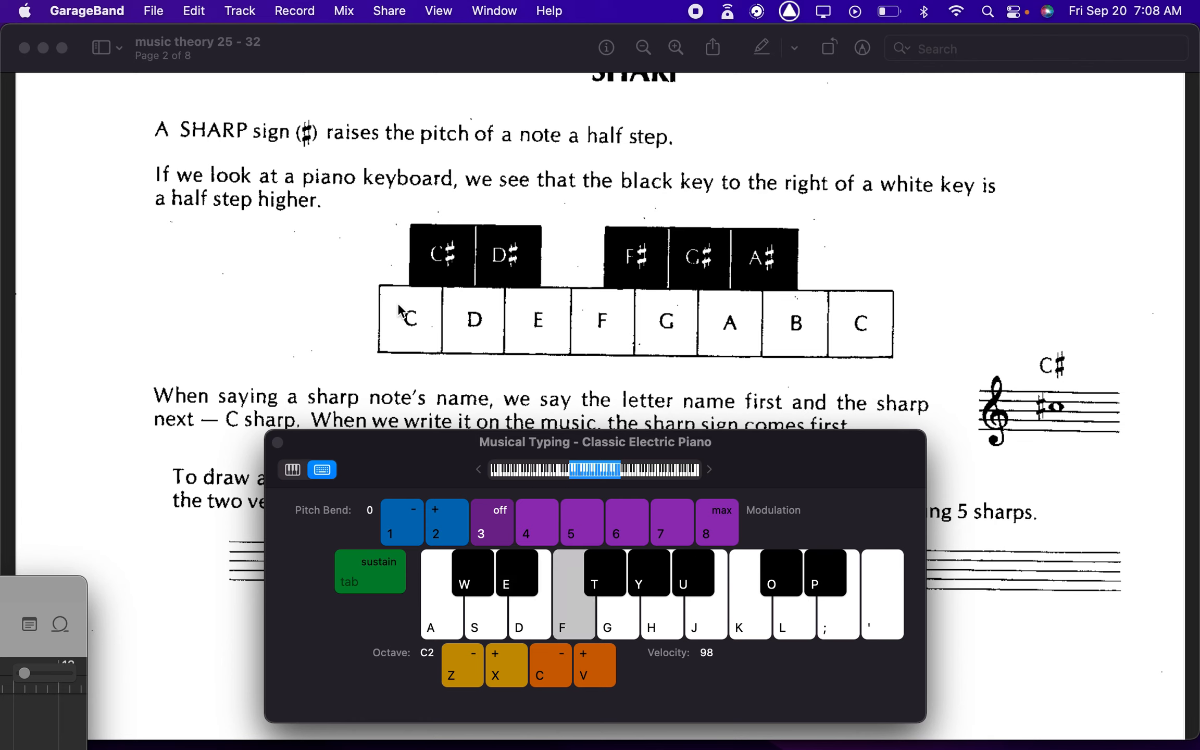
click(650, 594)
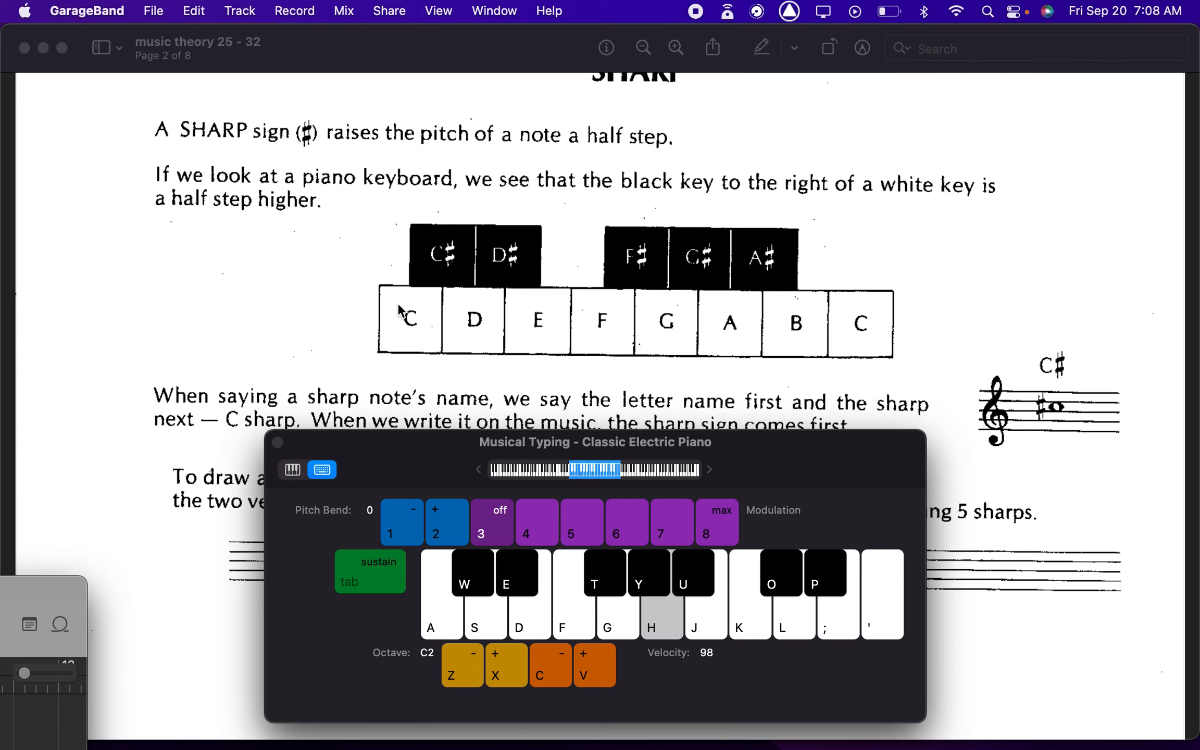
key(h)
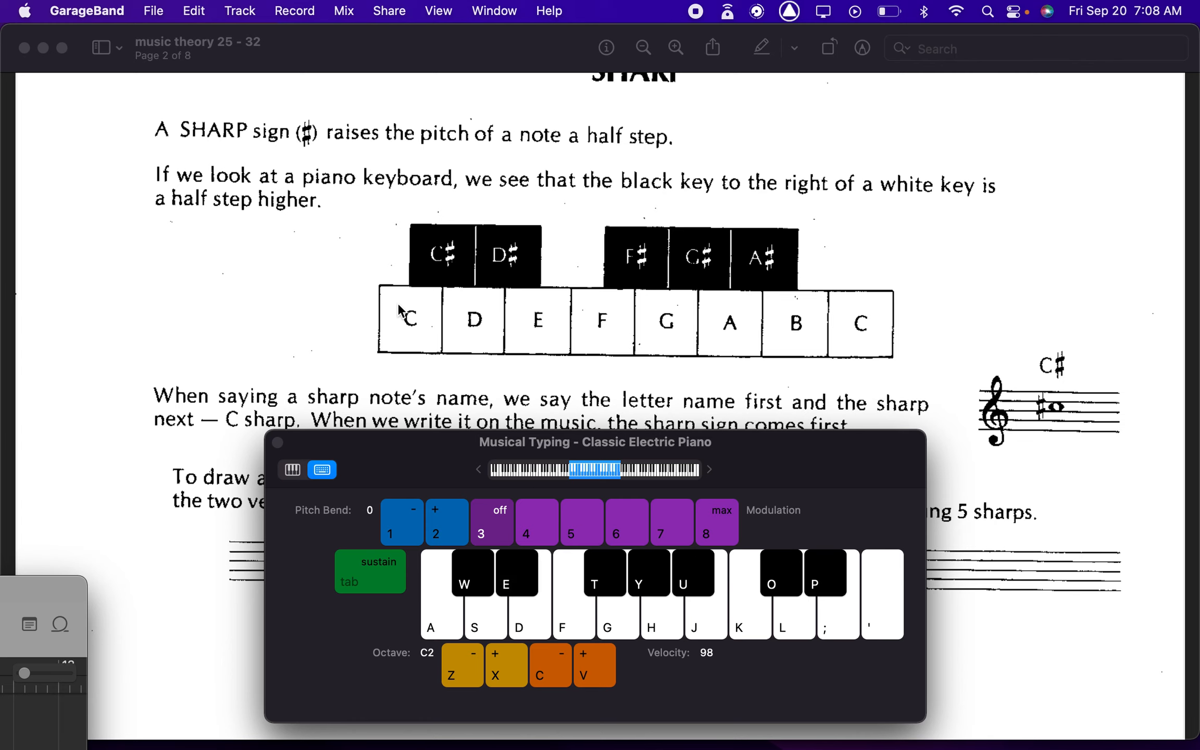
click(574, 593)
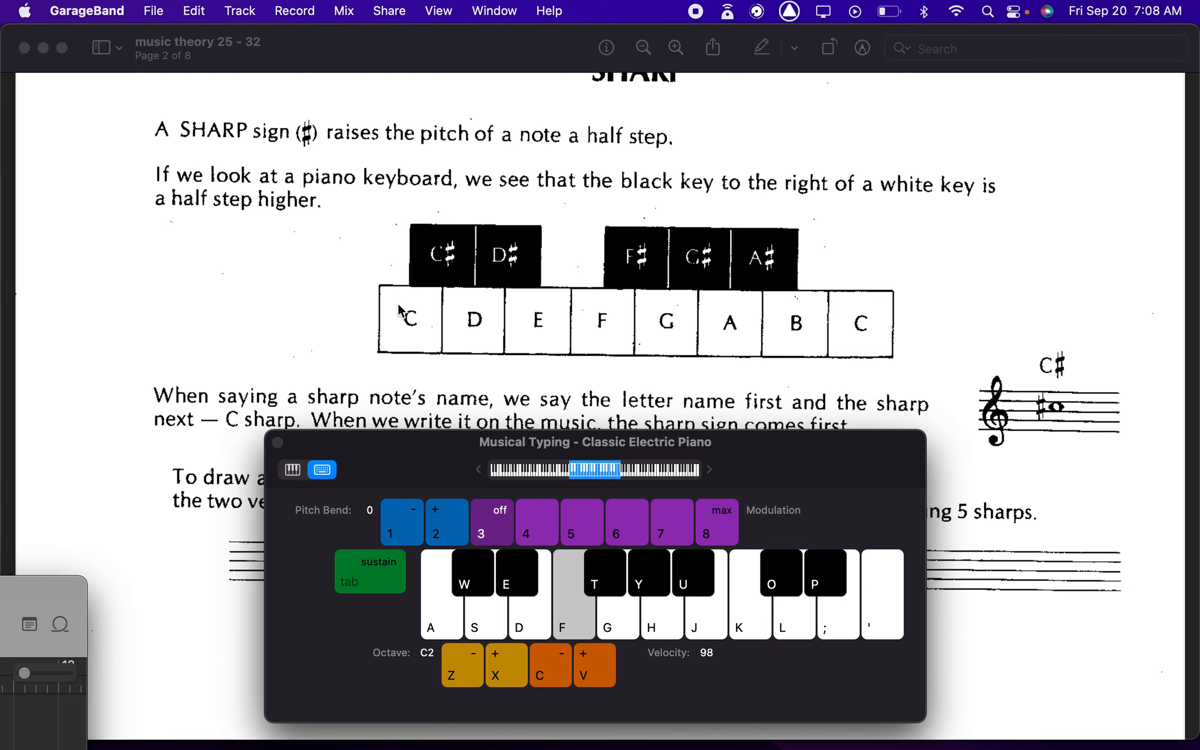
click(572, 594)
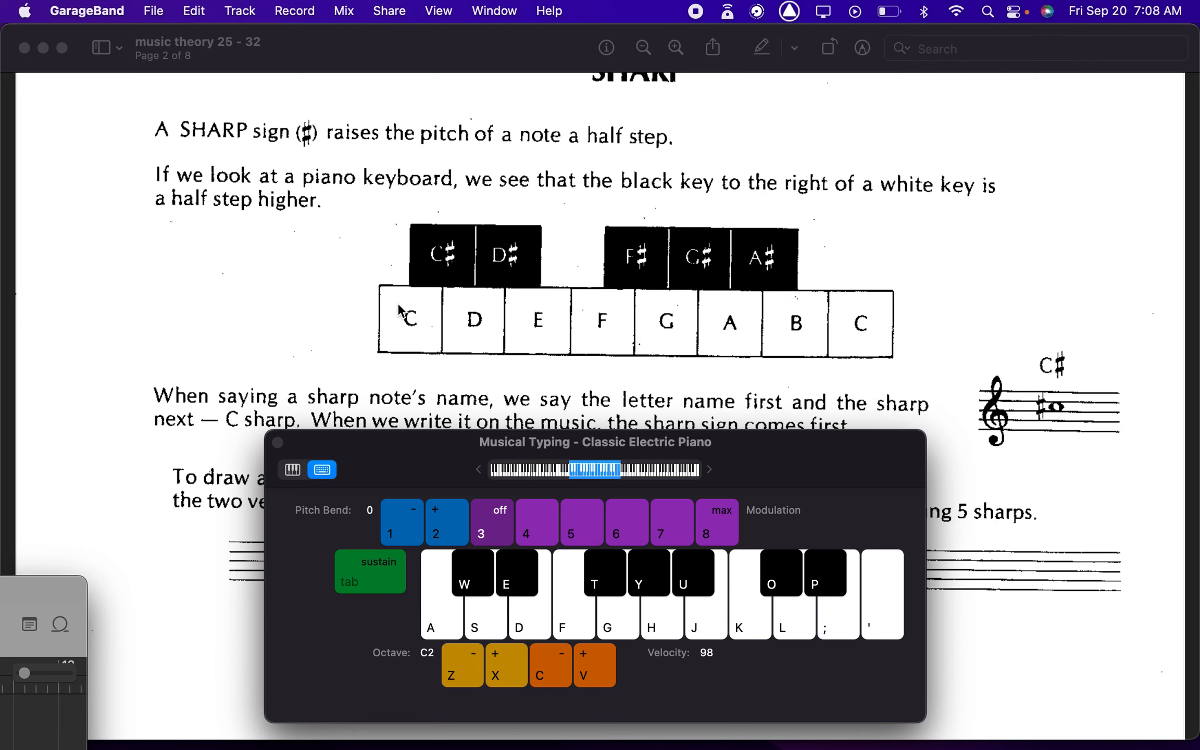
mouse_move(733, 384)
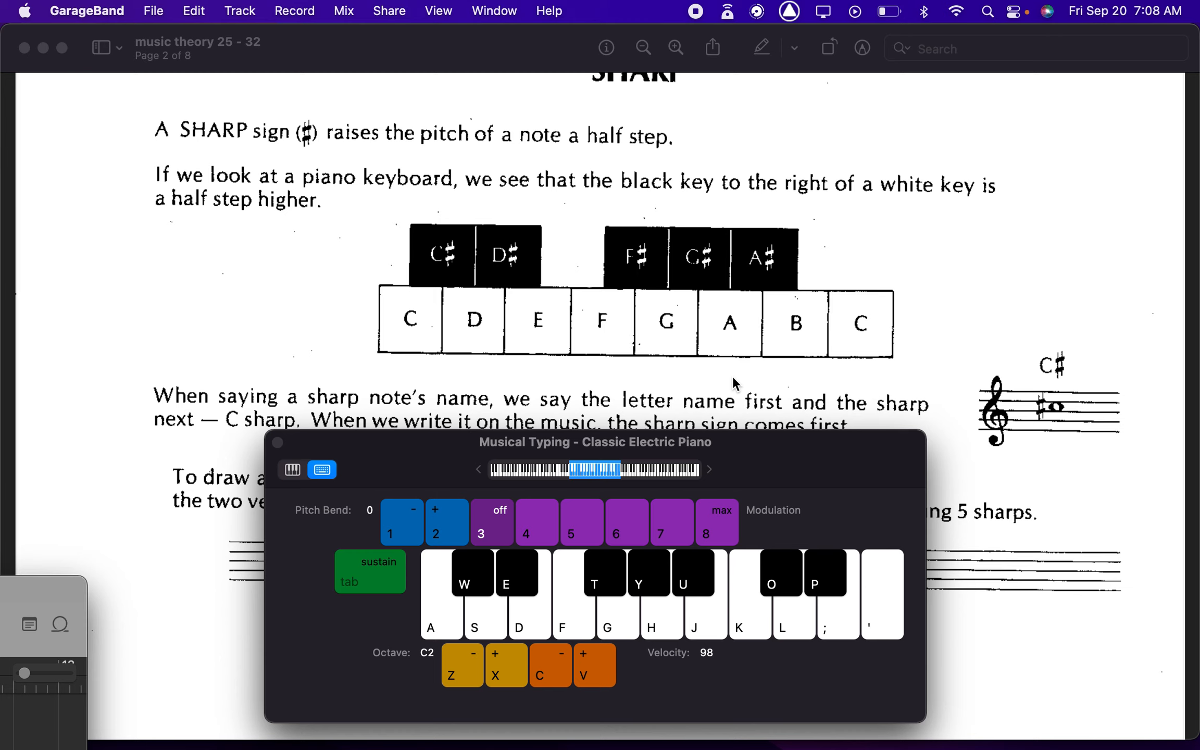
Step: Play a few more notes, including a sharp, then scroll to Lesson 27's natural sign
click(571, 605)
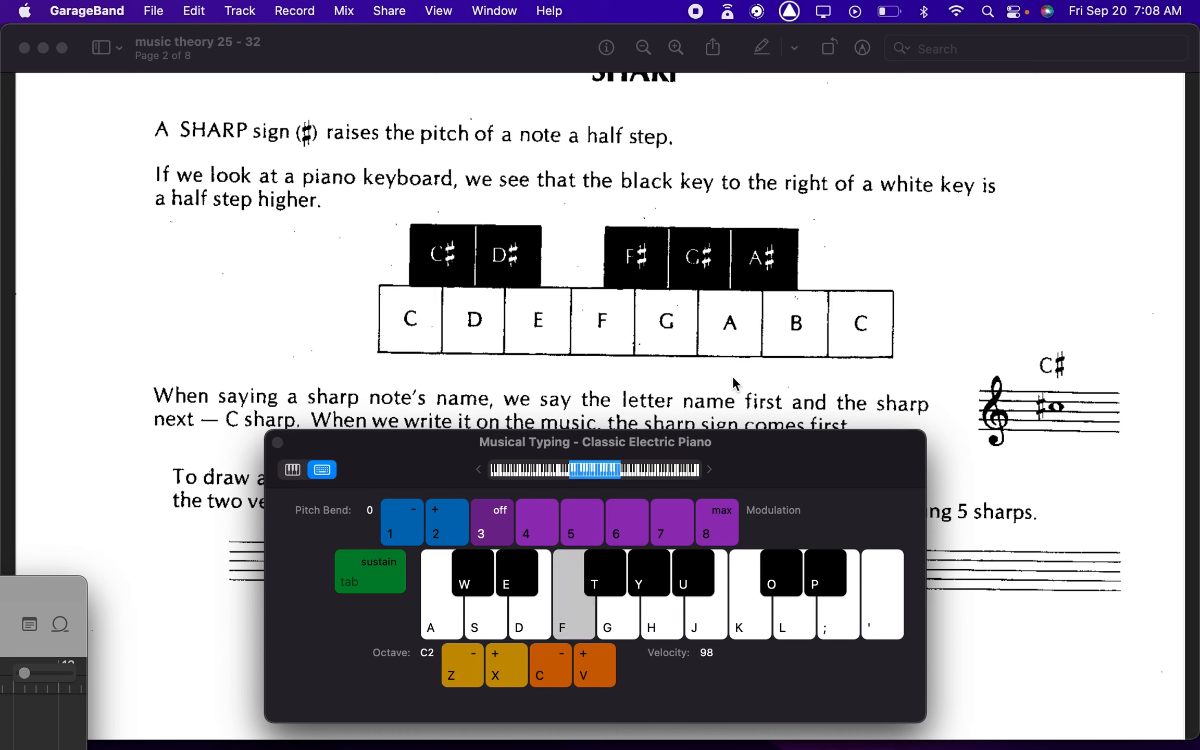
click(573, 594)
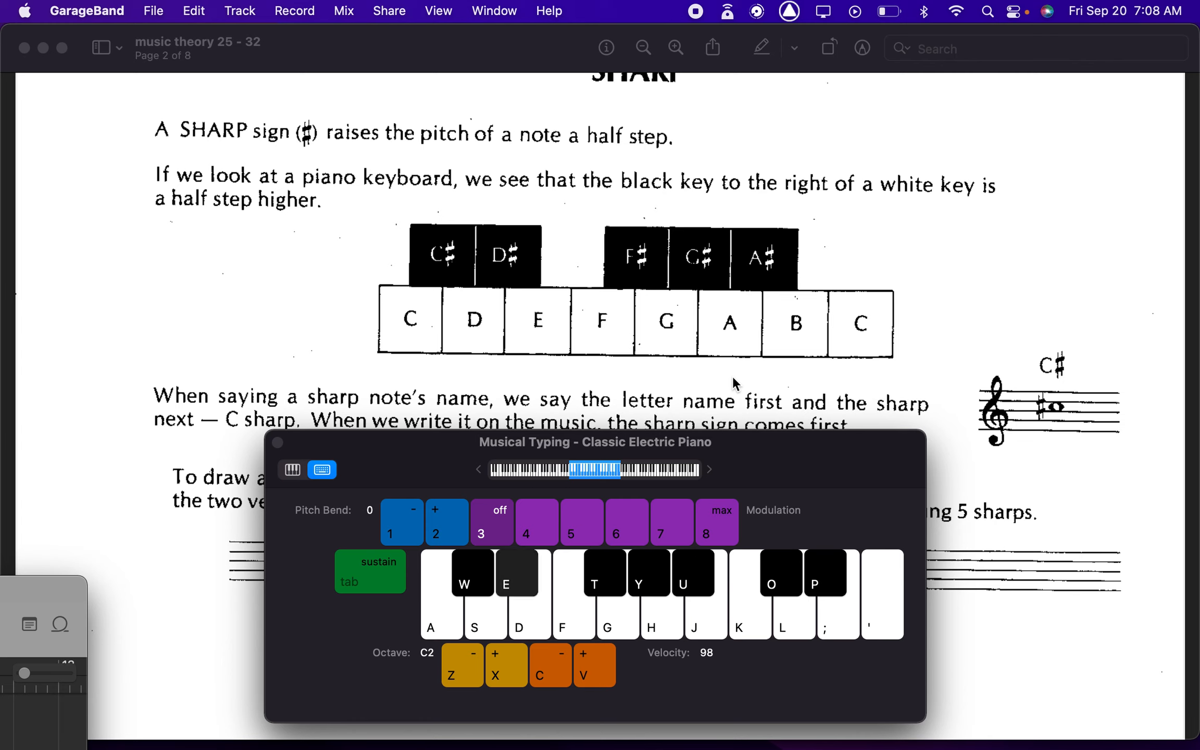
click(515, 572)
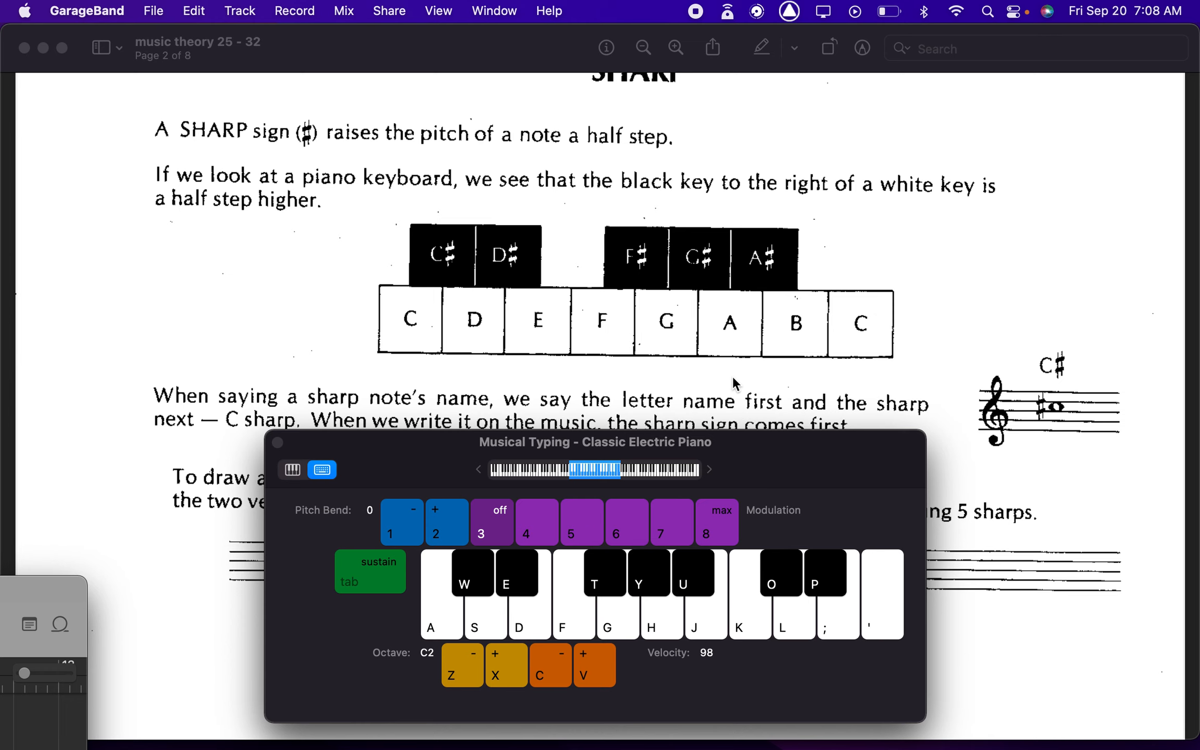
scroll(down, 3)
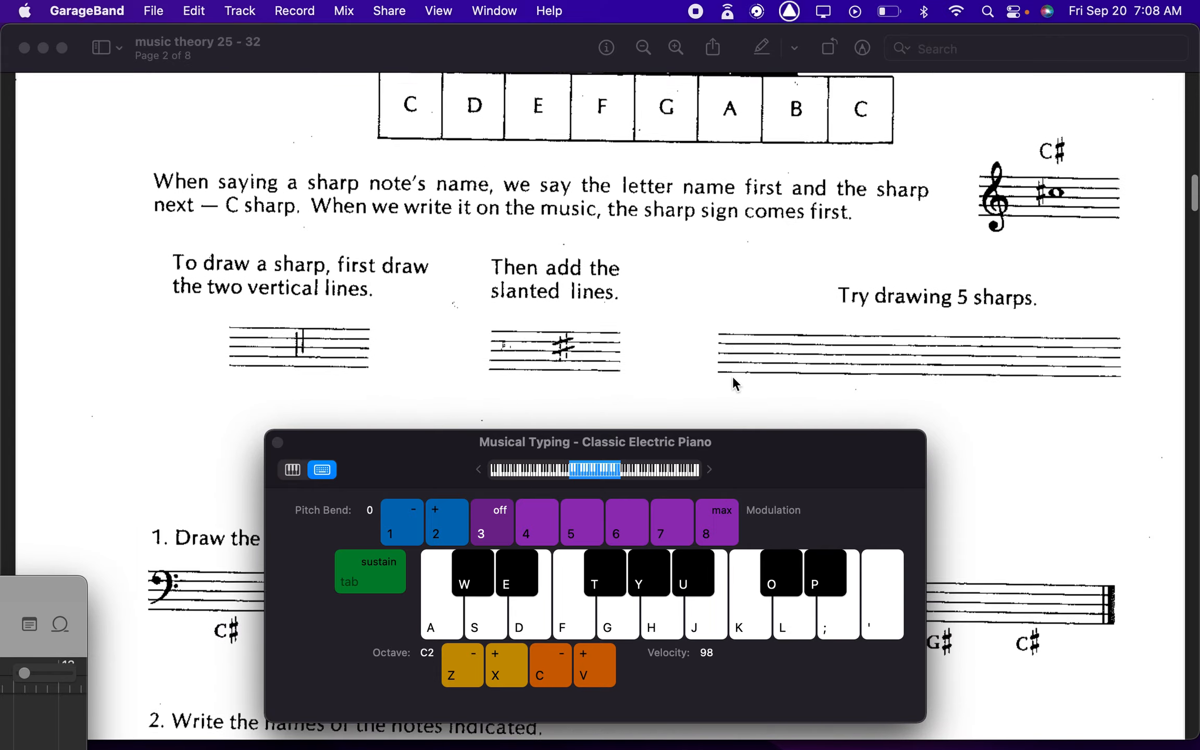
scroll(down, 3)
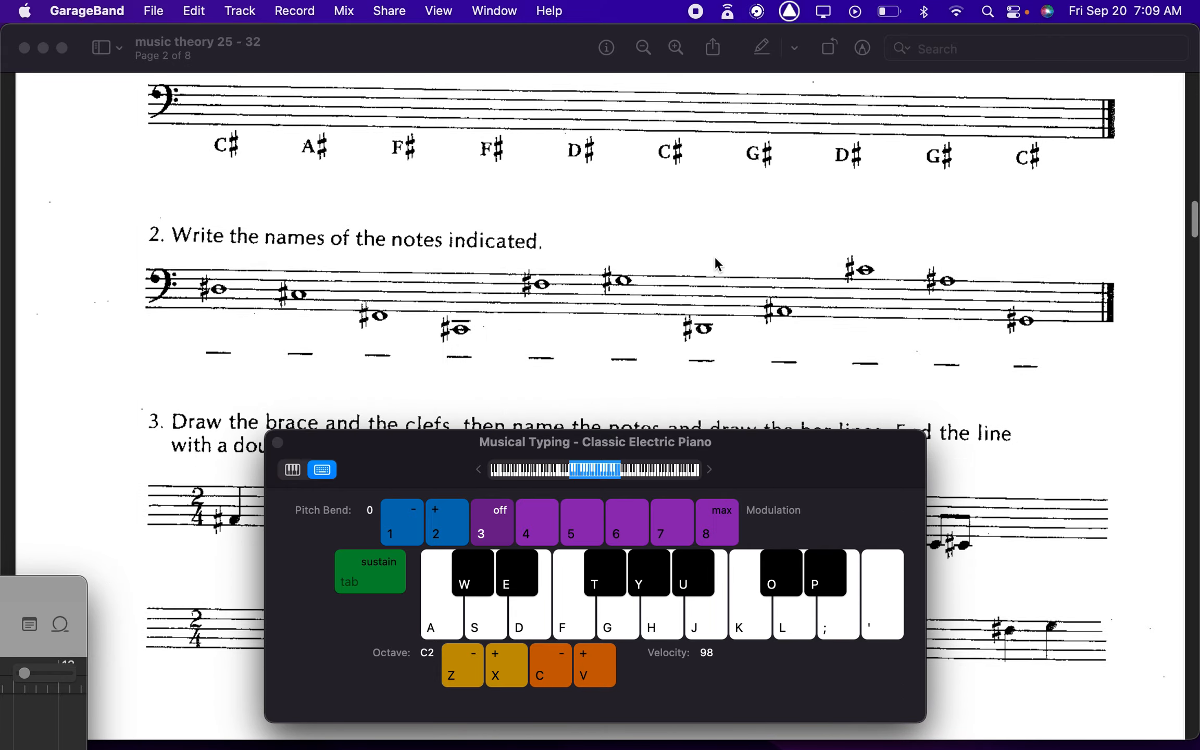
scroll(down, 3)
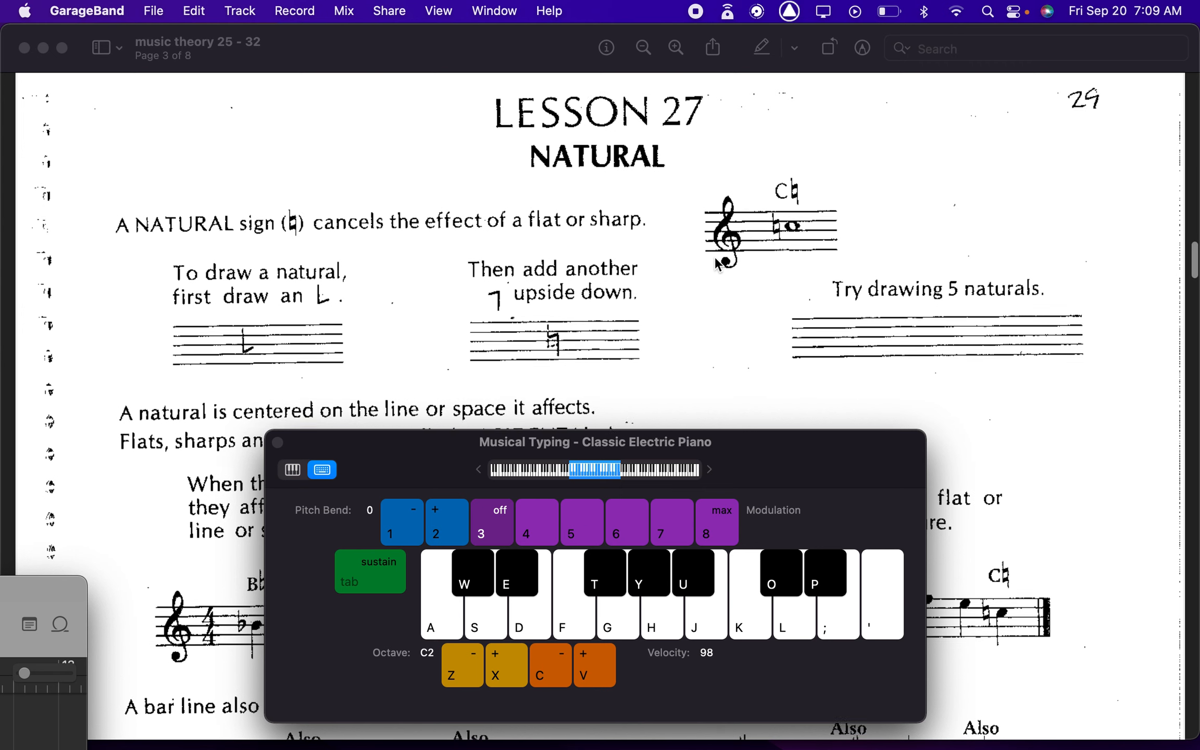
Step: Scroll to the natural-sign accidental examples and sound a note on the piano
scroll(down, 3)
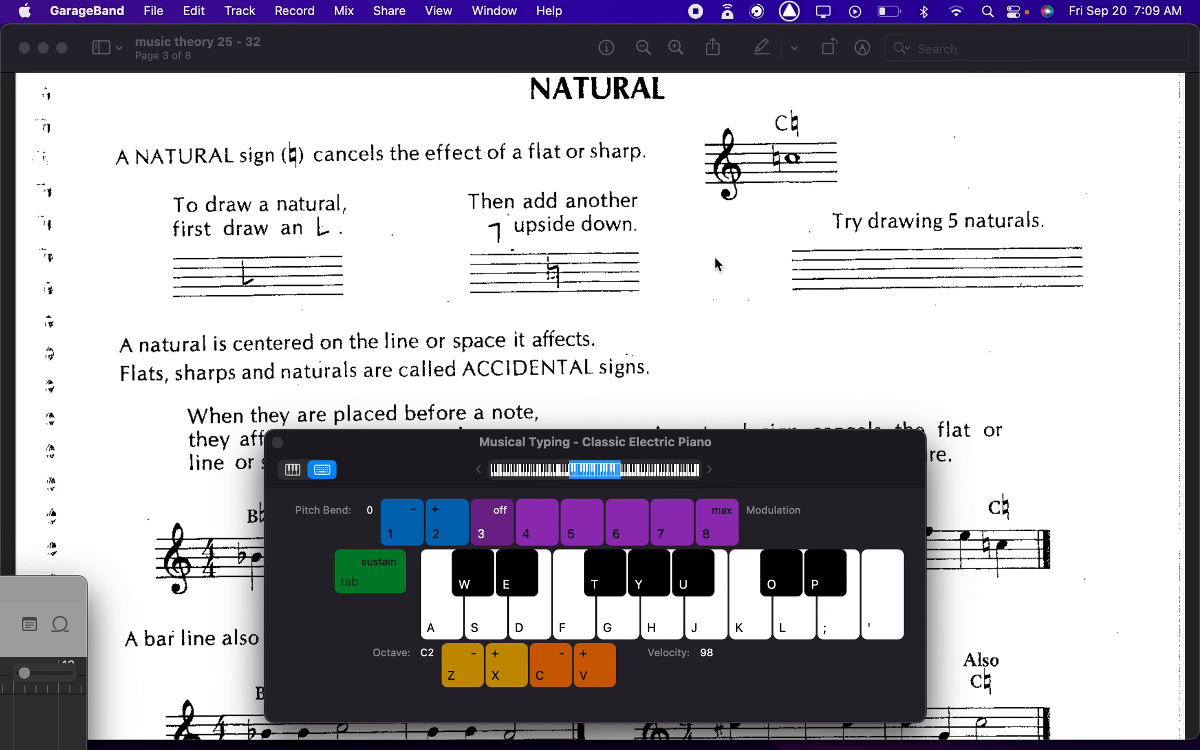
mouse_move(622, 130)
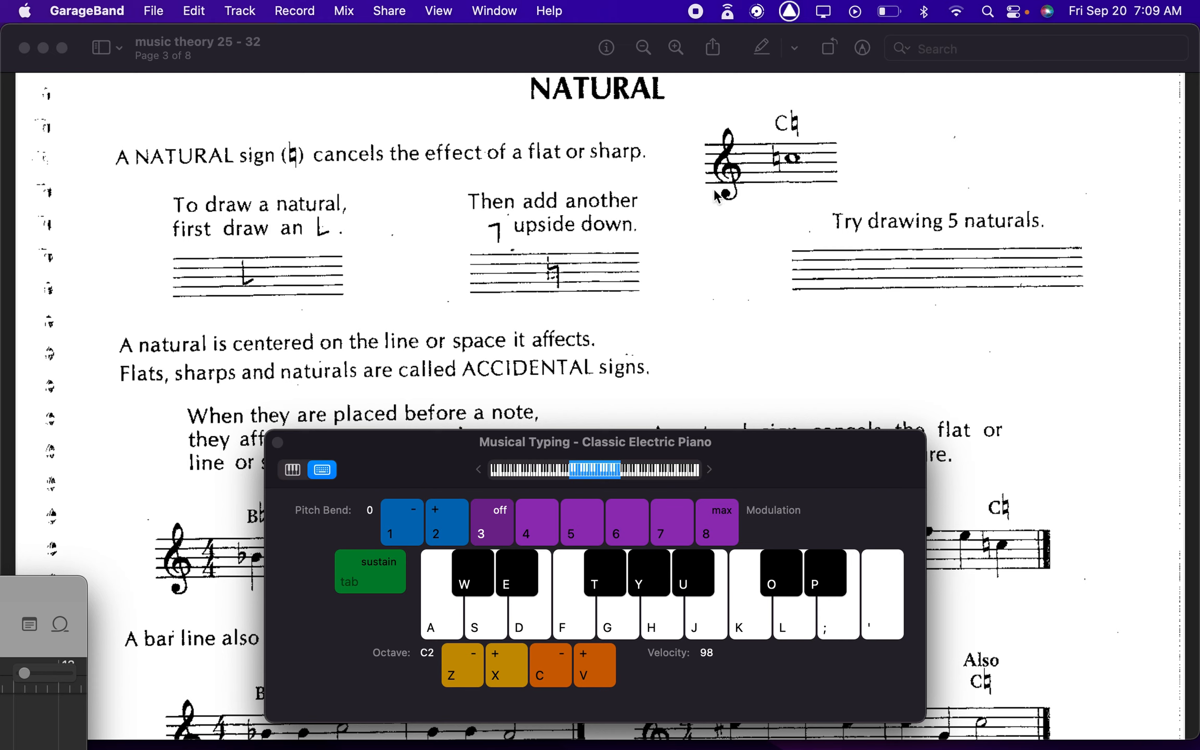
mouse_move(743, 161)
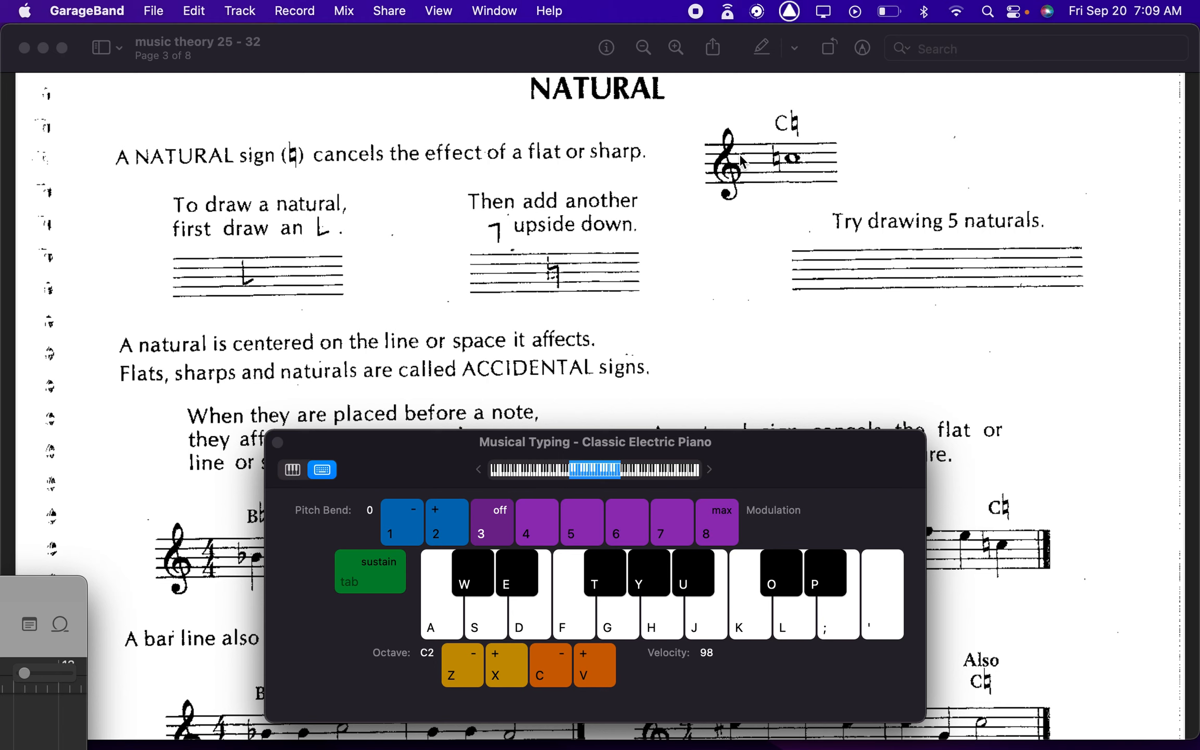
mouse_move(576, 392)
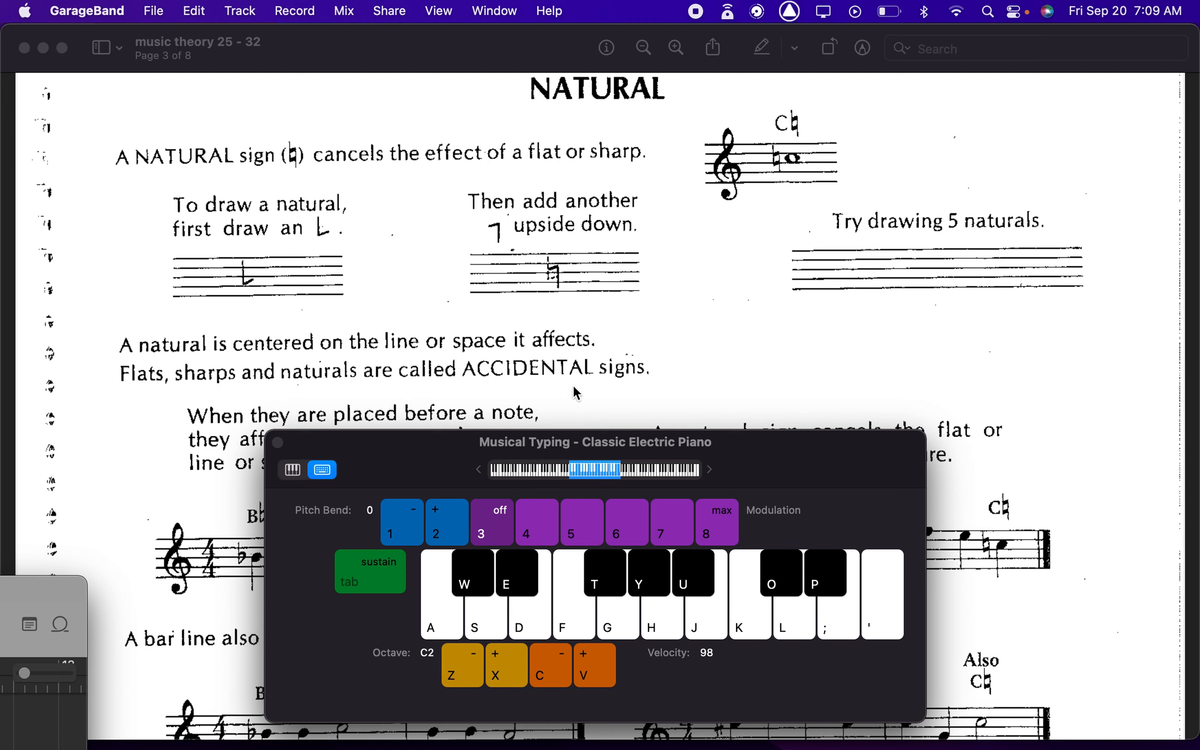
mouse_move(745, 617)
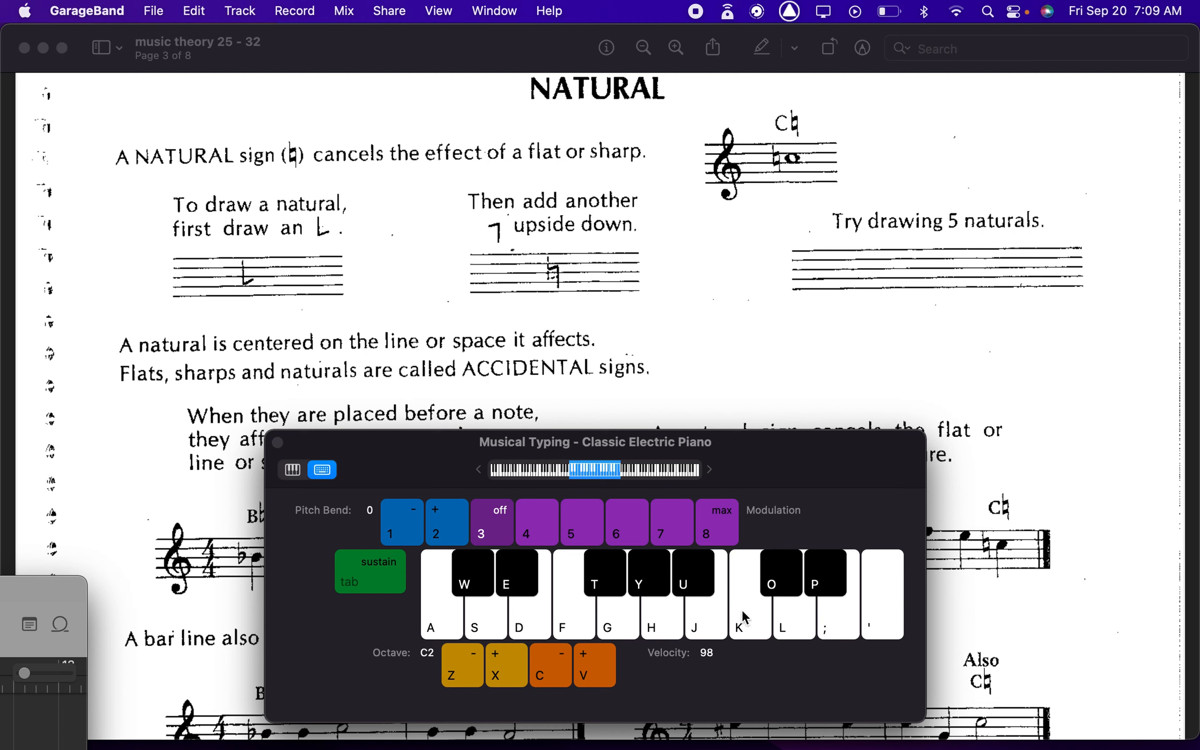
click(770, 574)
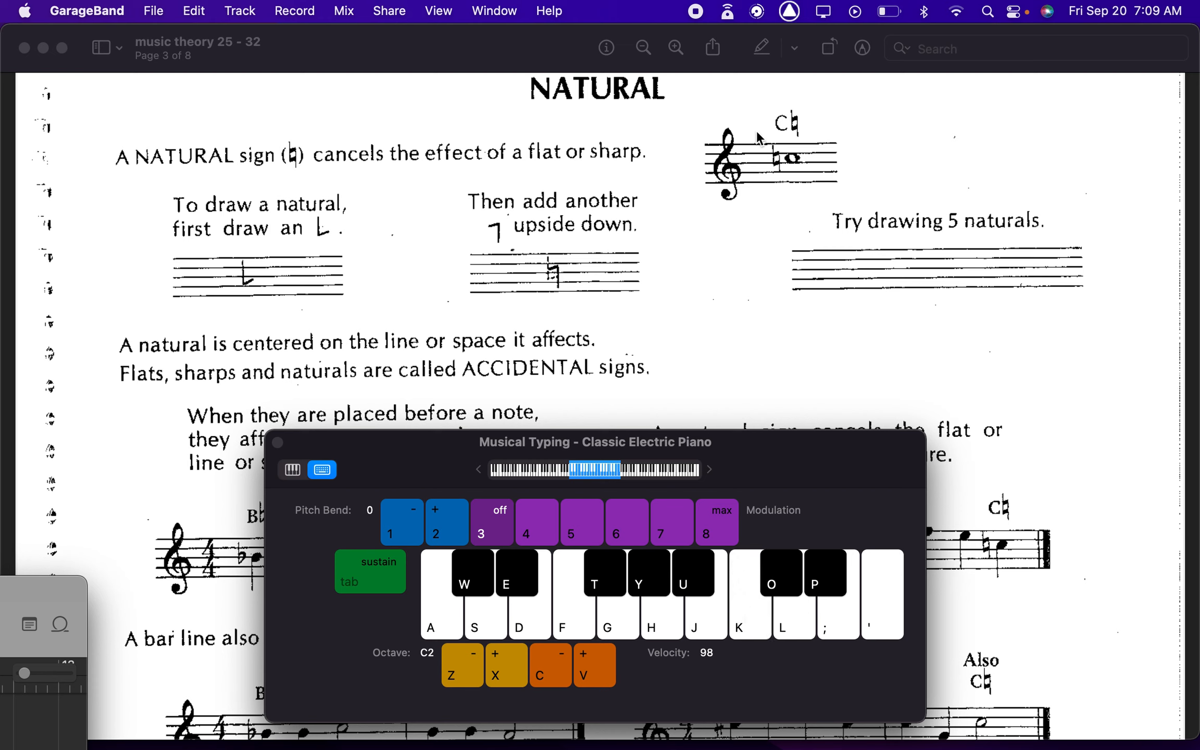
mouse_move(749, 188)
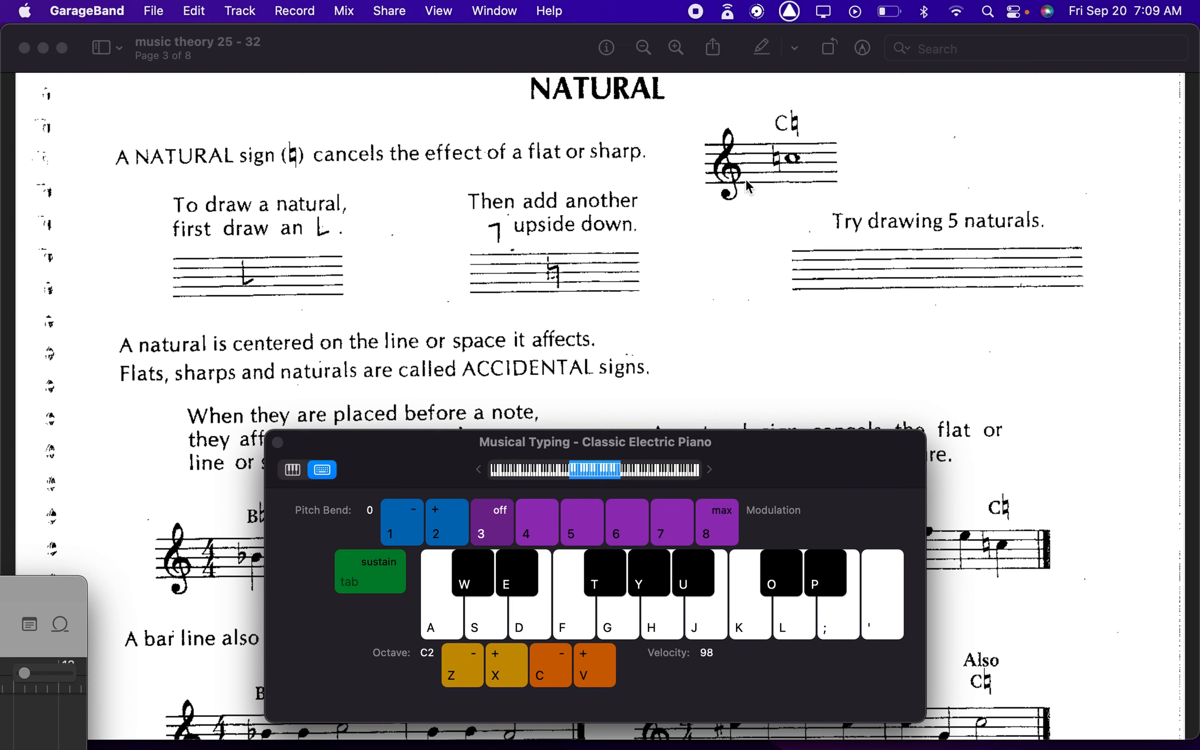
mouse_move(746, 188)
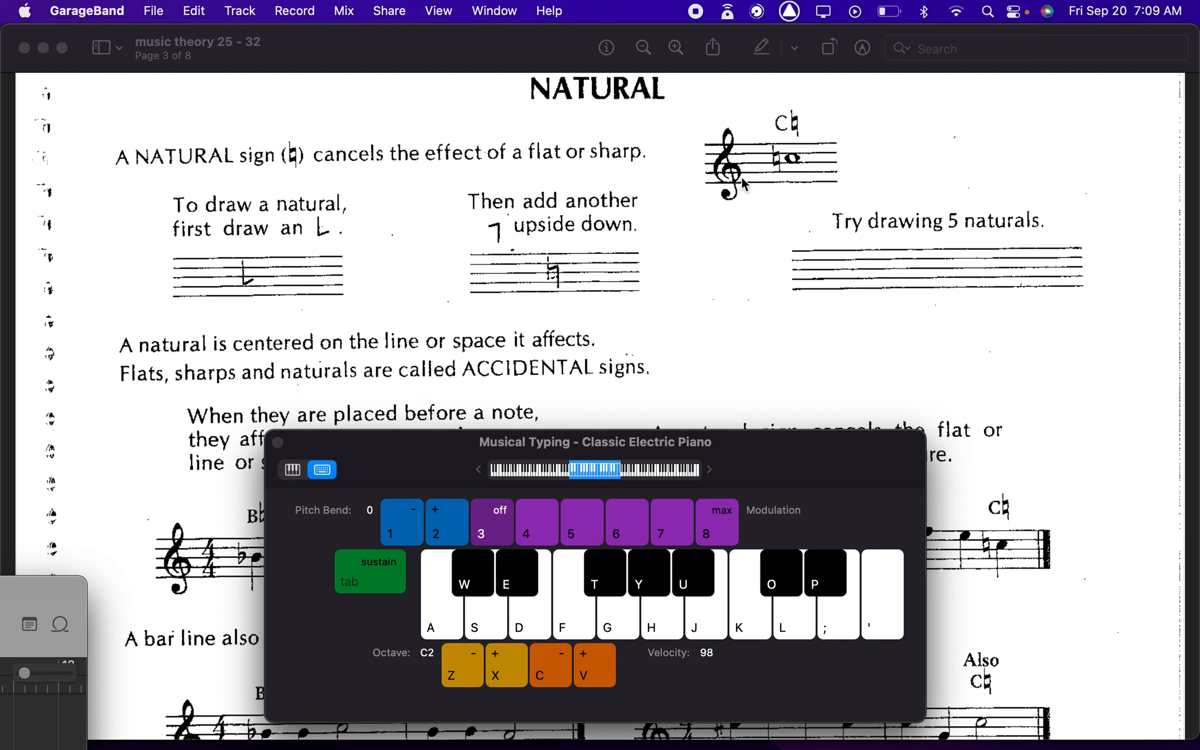
mouse_move(235, 396)
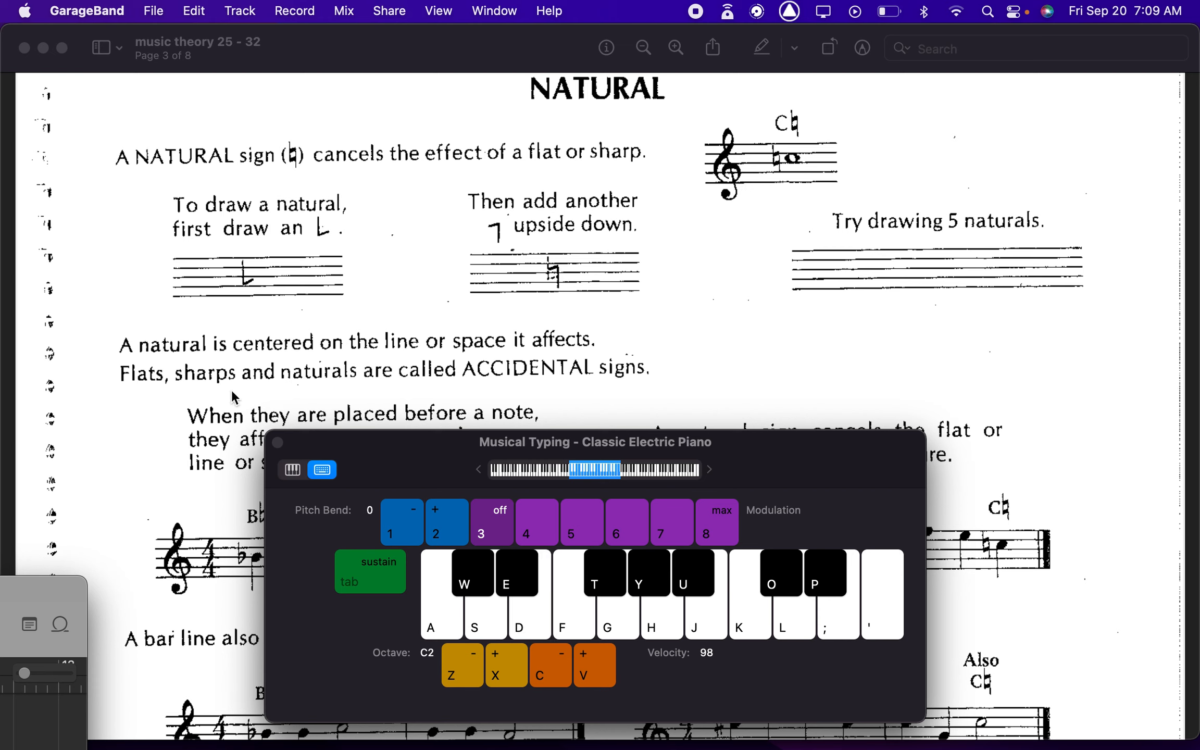
mouse_move(328, 376)
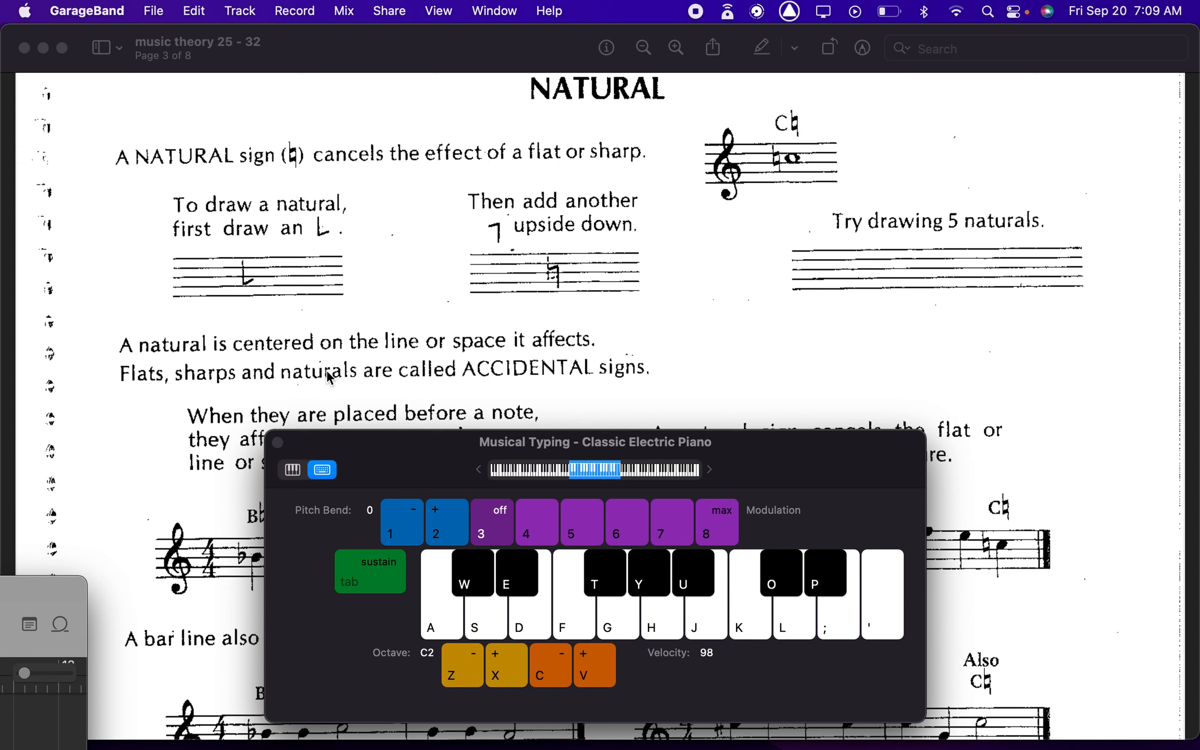
mouse_move(511, 384)
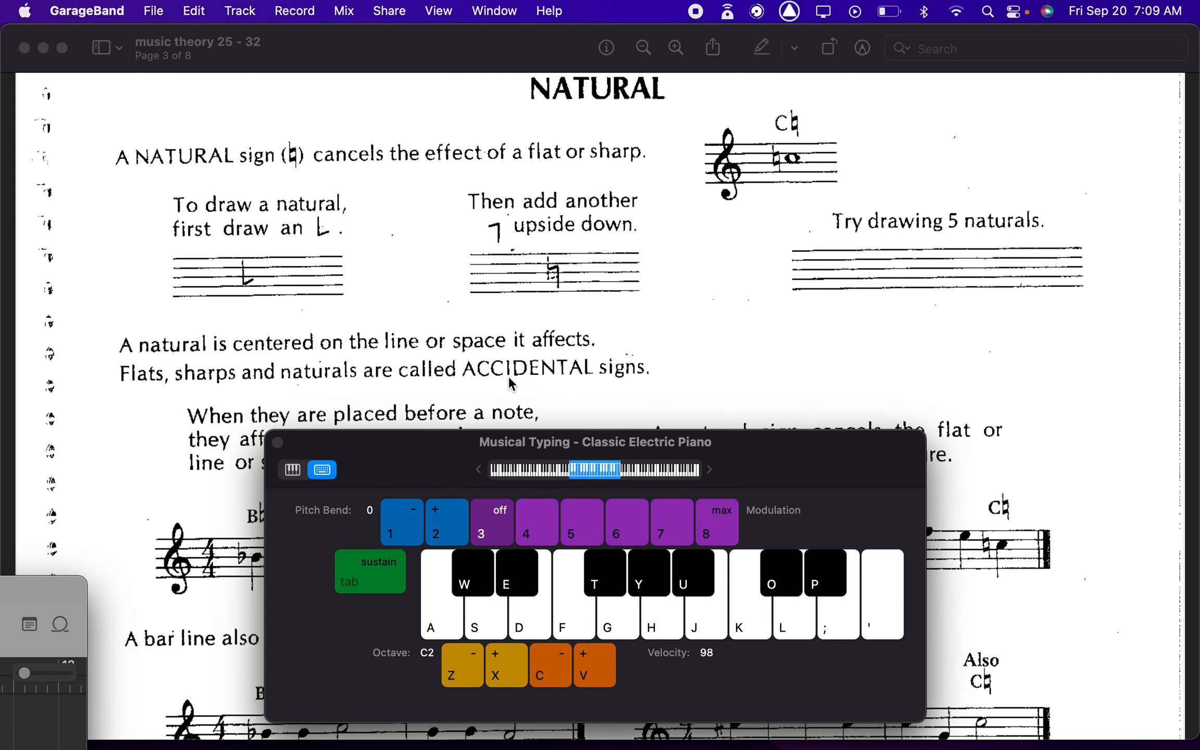
mouse_move(435, 305)
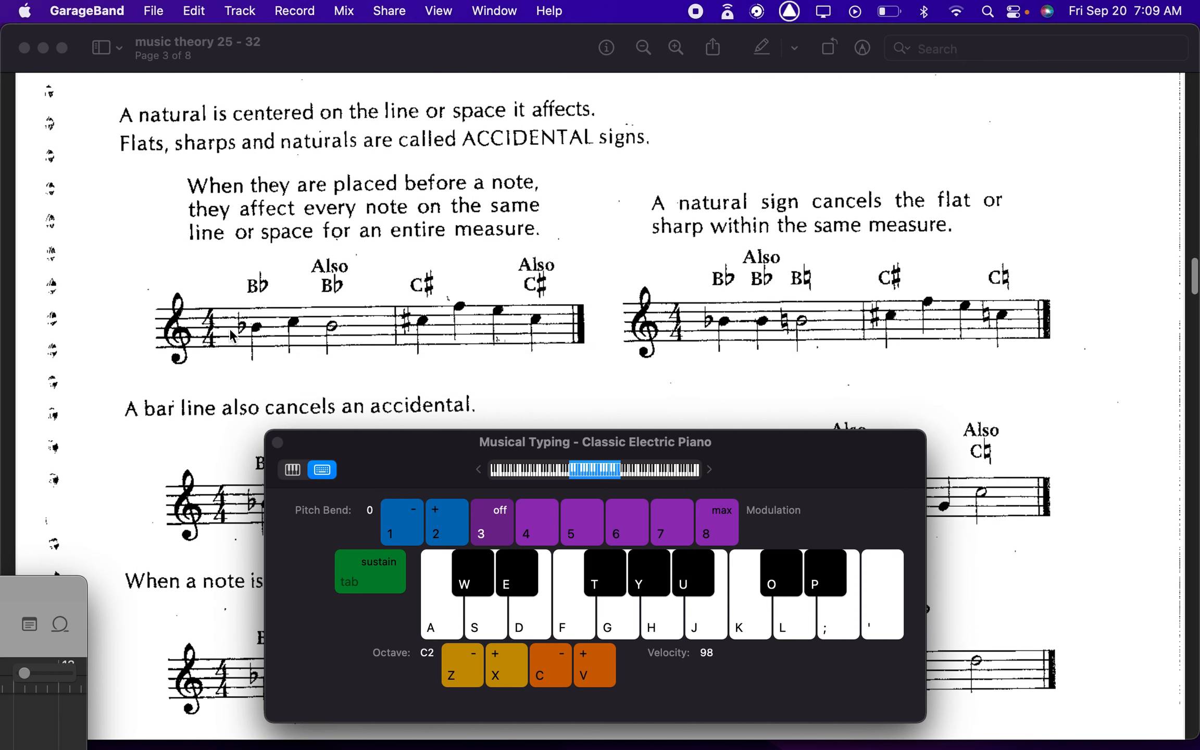
mouse_move(409, 326)
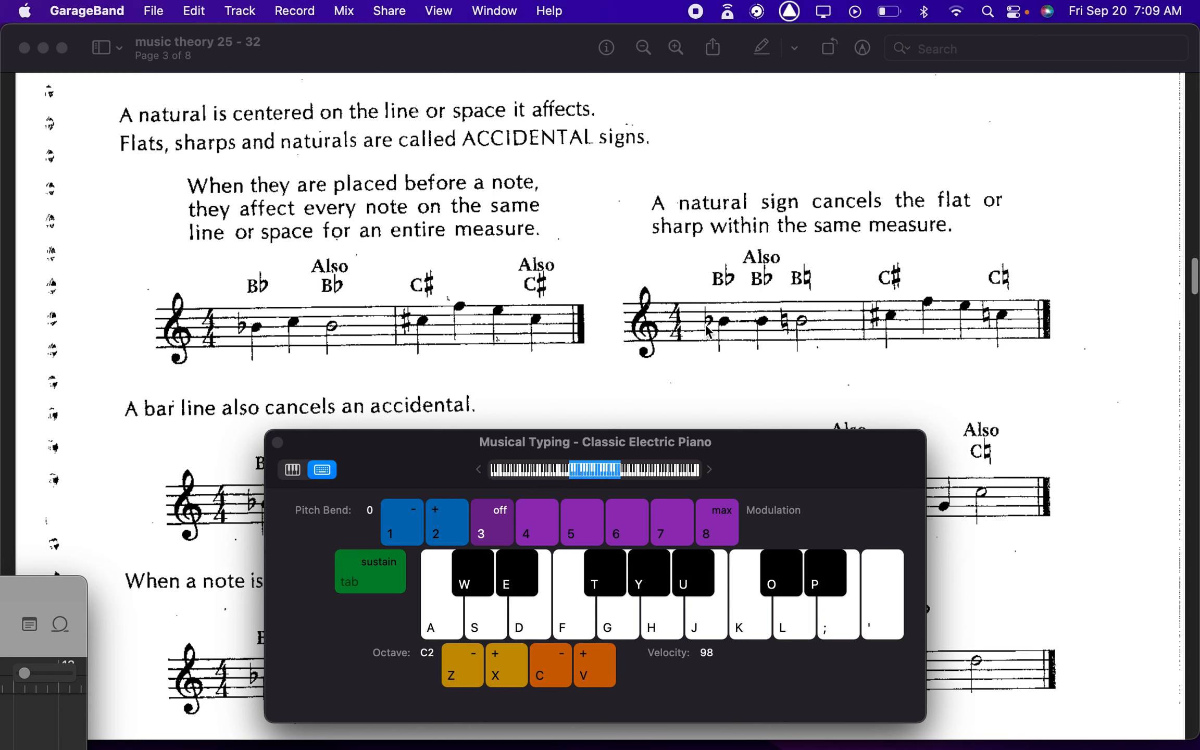
mouse_move(796, 321)
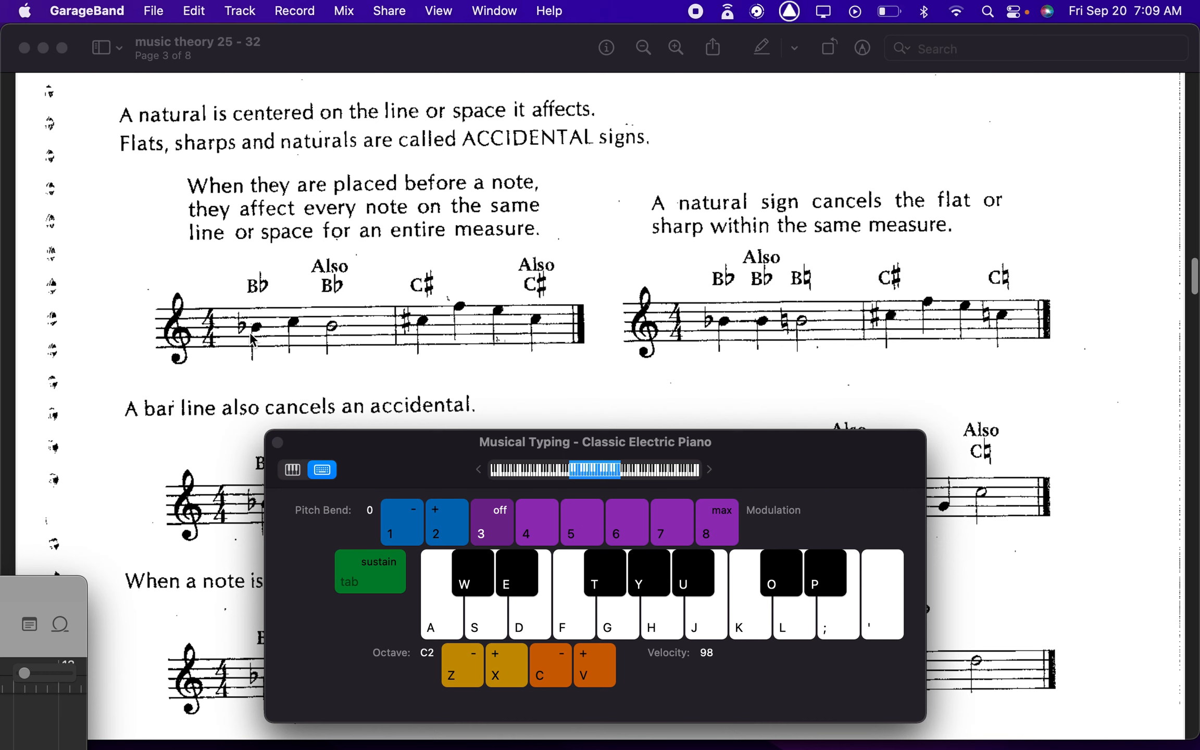
mouse_move(297, 337)
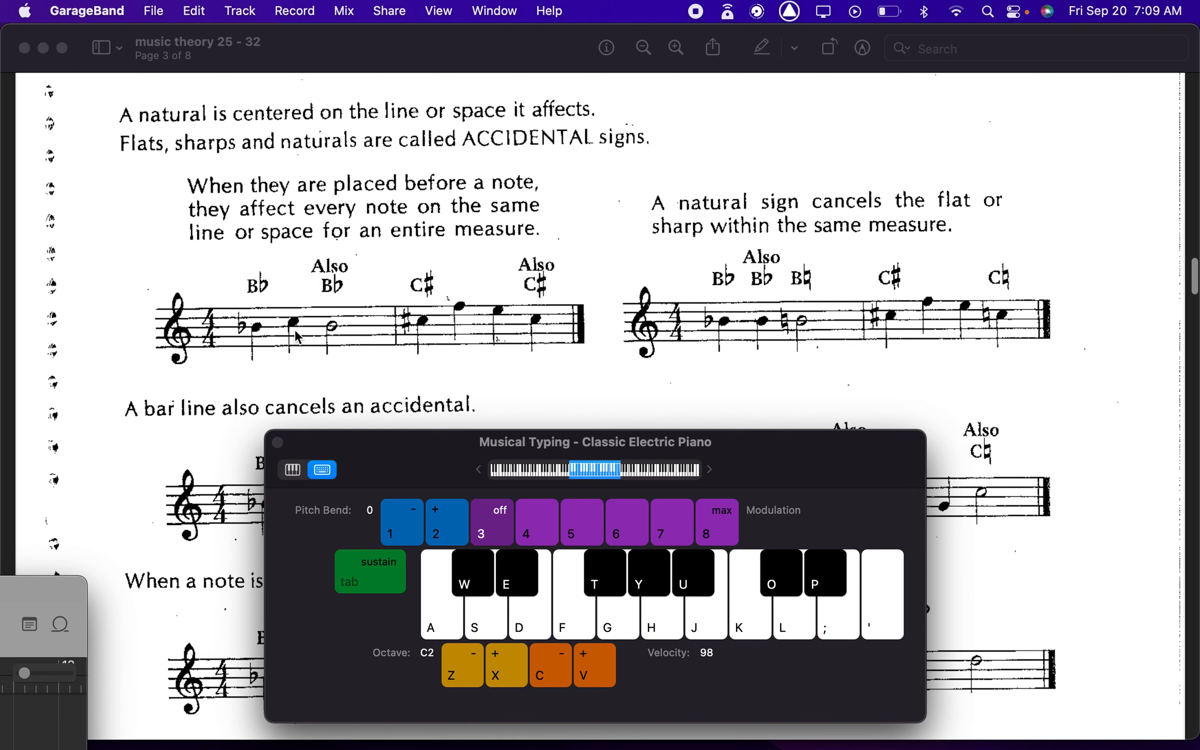
mouse_move(339, 340)
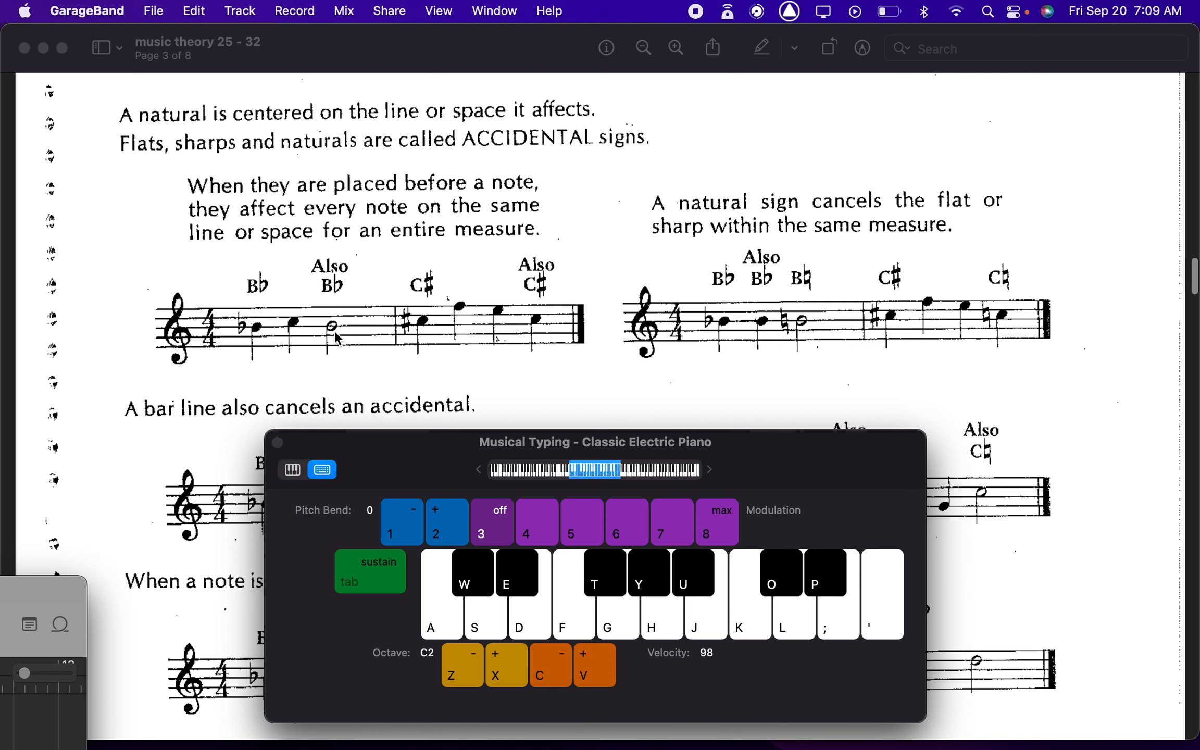
mouse_move(528, 346)
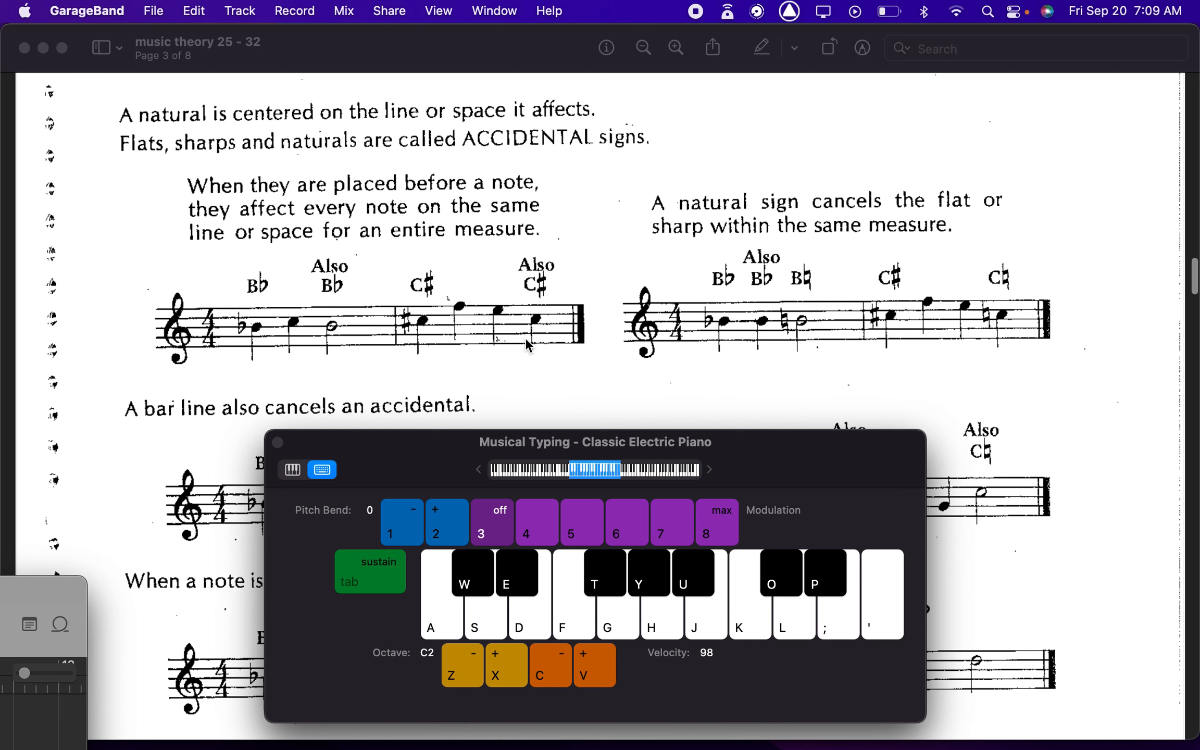
mouse_move(703, 323)
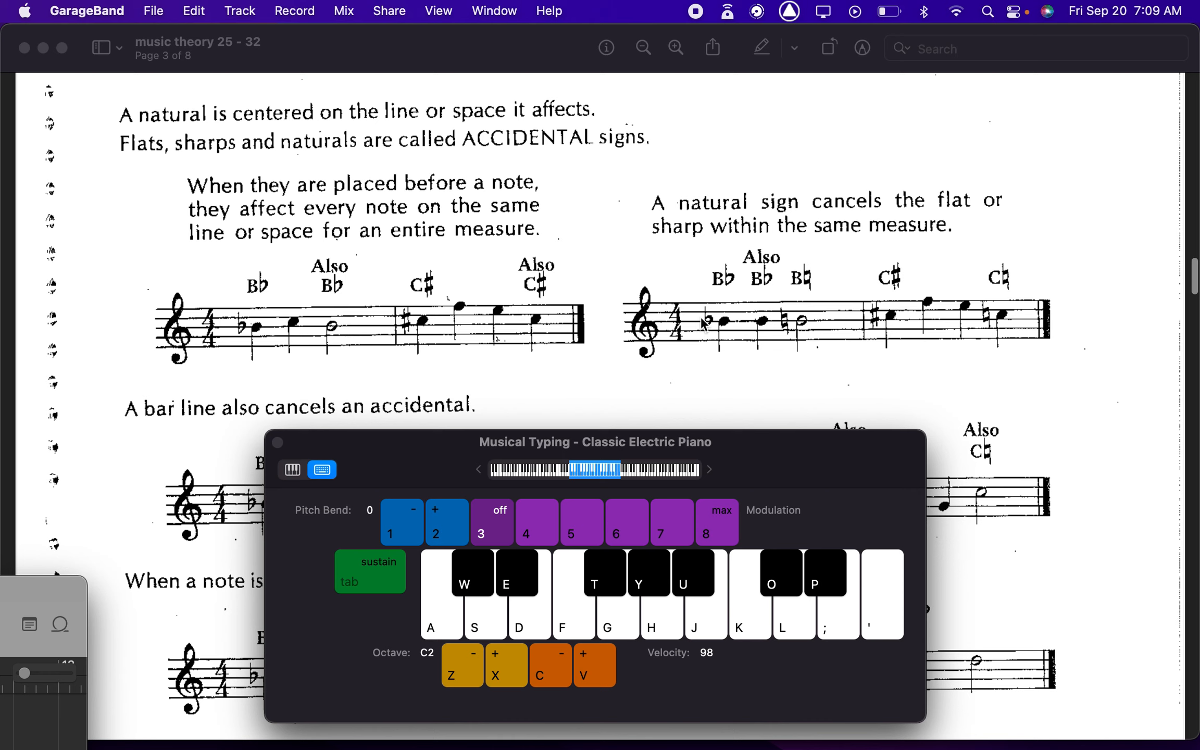
mouse_move(783, 329)
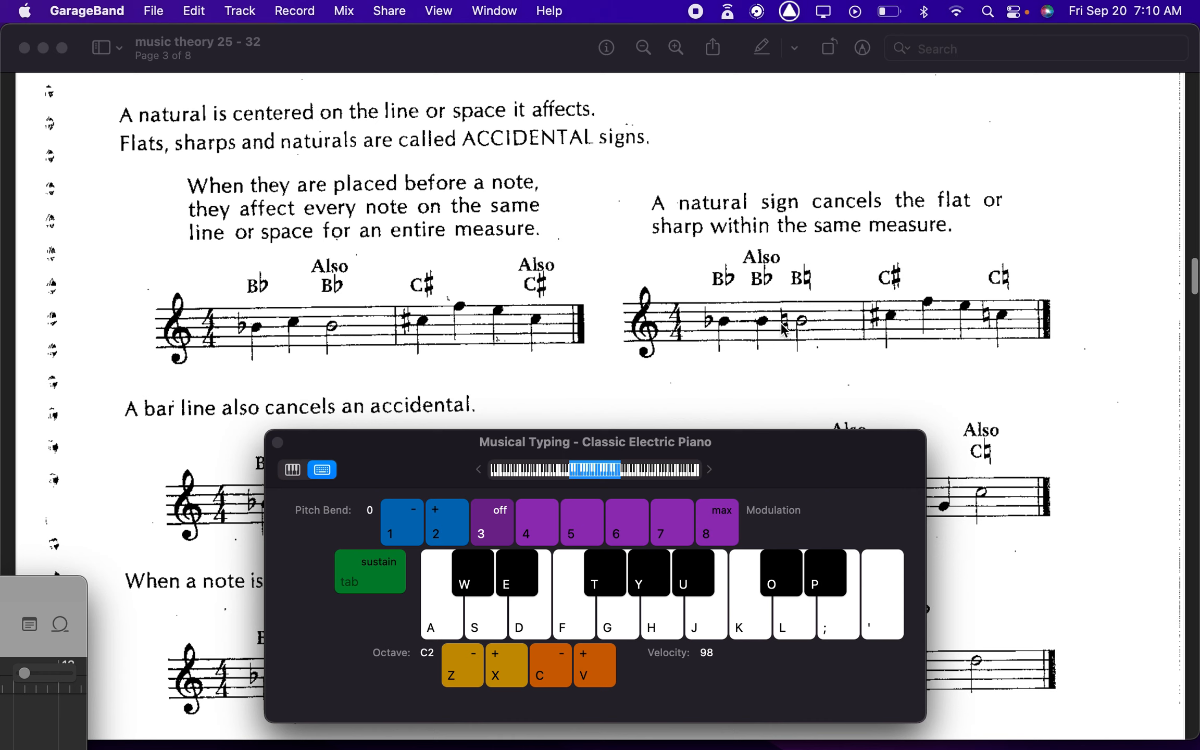
mouse_move(780, 339)
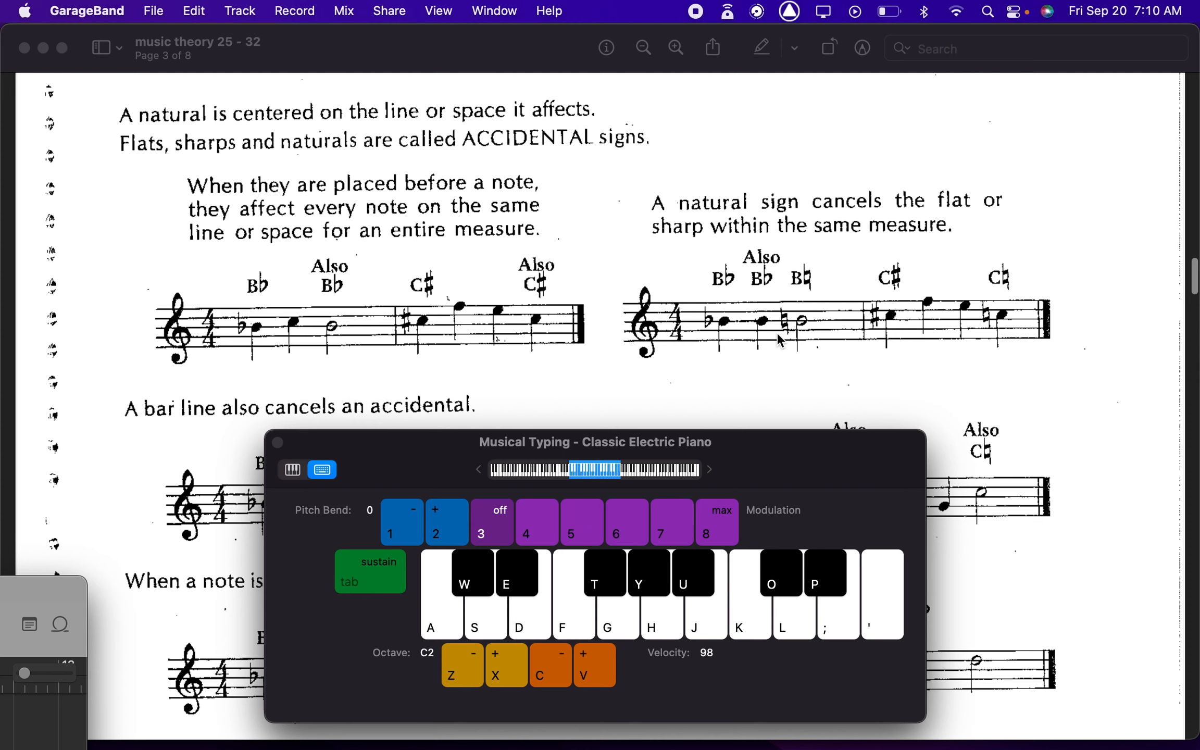
mouse_move(381, 339)
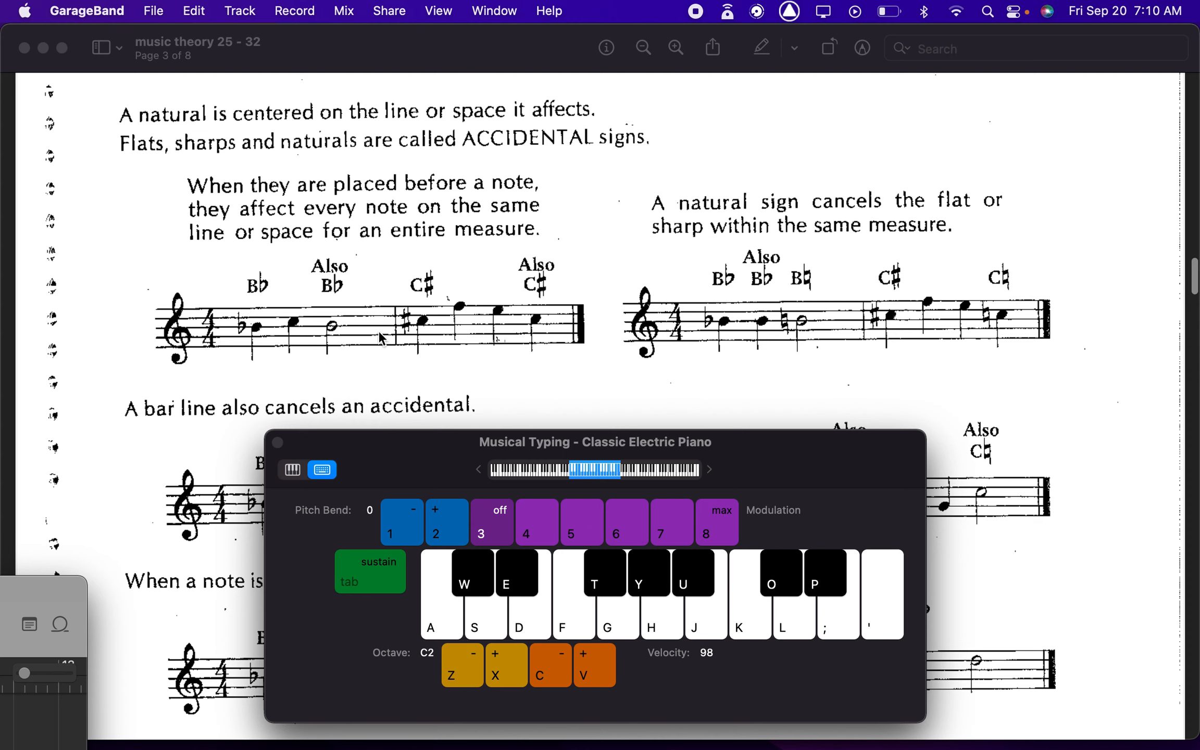
Step: Scroll past the bar-line rule to the tied-note accidental examples and name-the-notes exercises
scroll(down, 3)
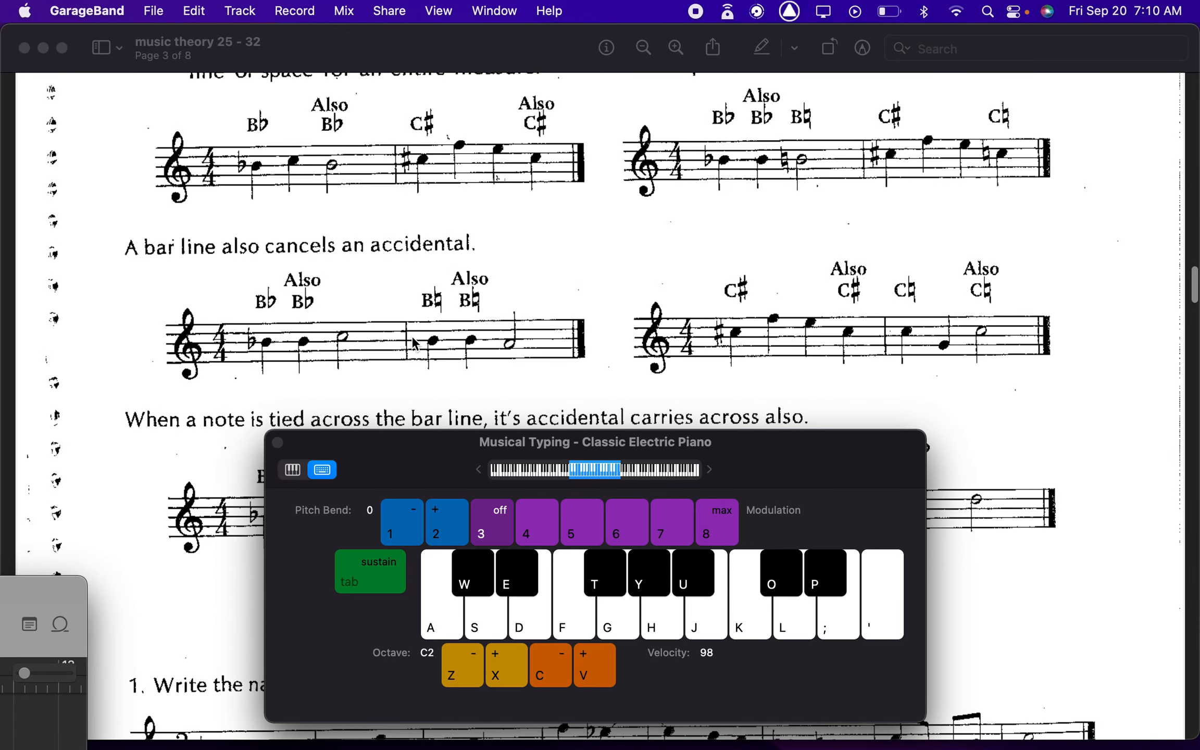
mouse_move(512, 346)
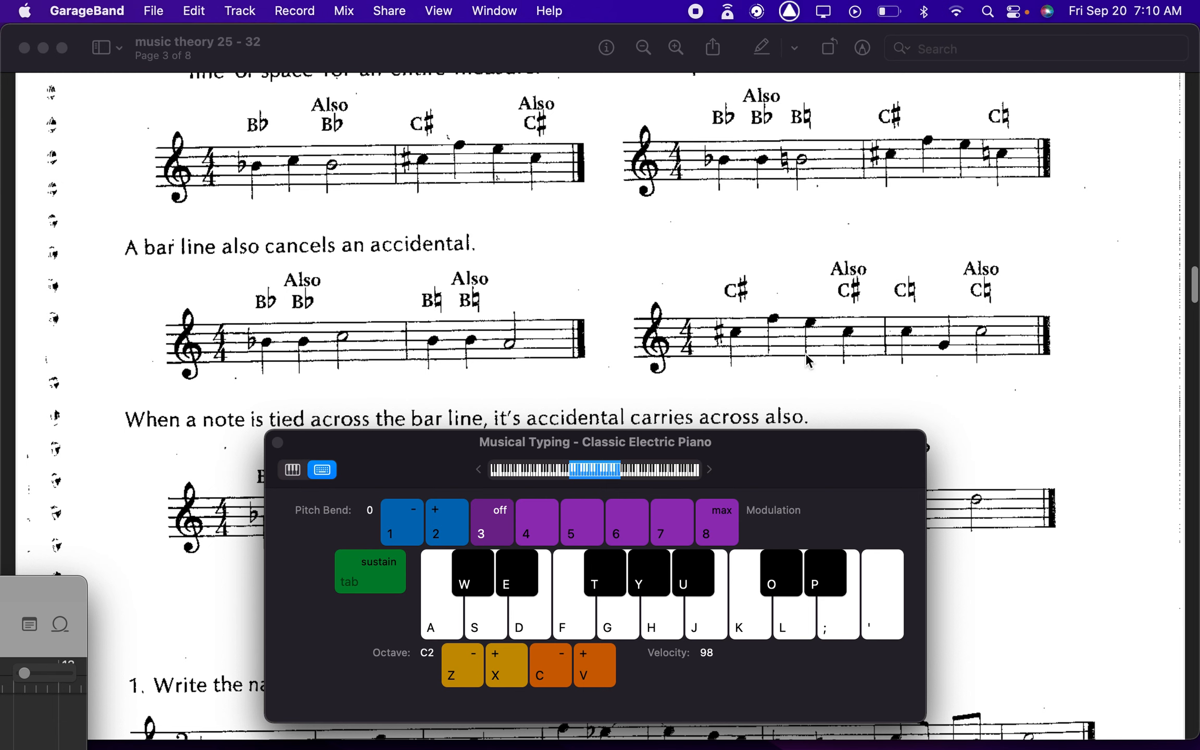
scroll(down, 3)
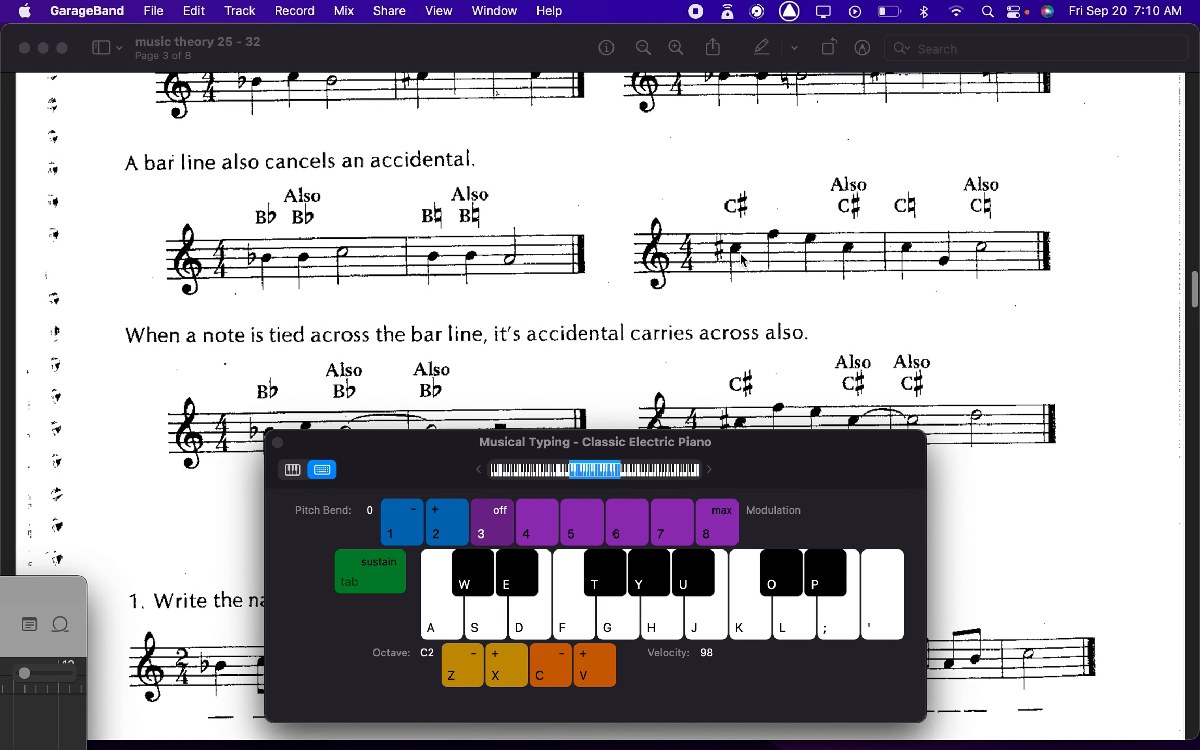
mouse_move(928, 250)
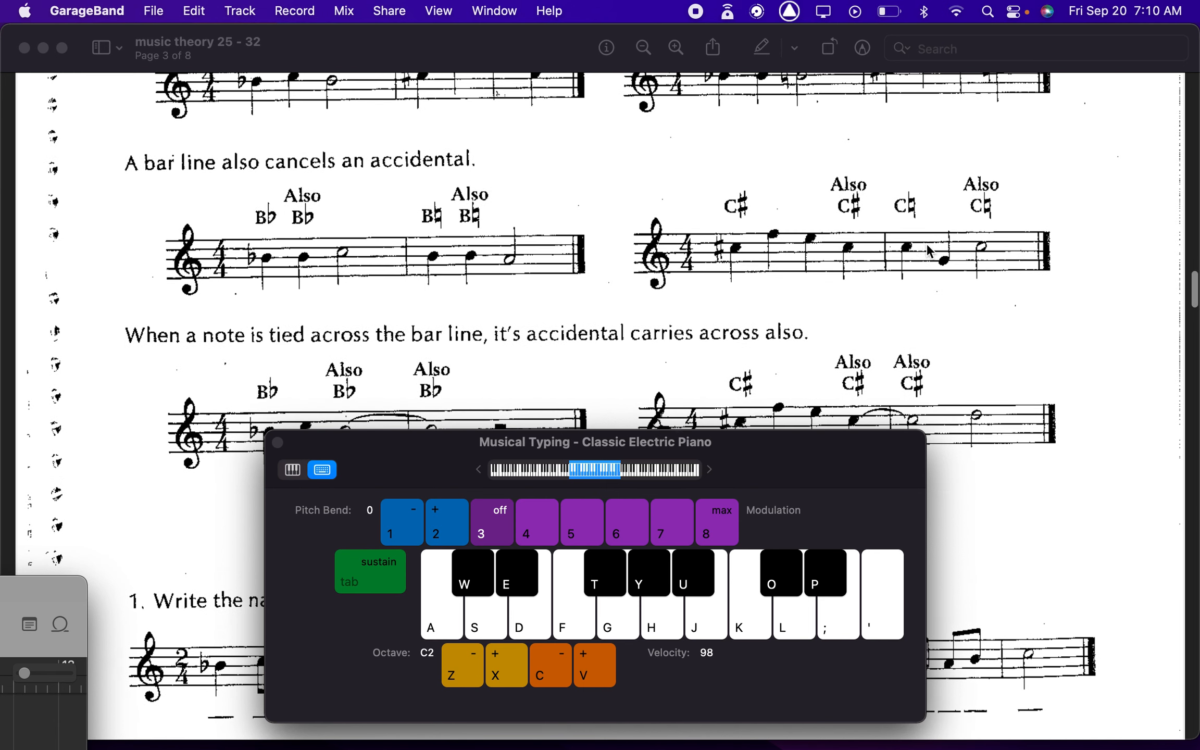
mouse_move(727, 264)
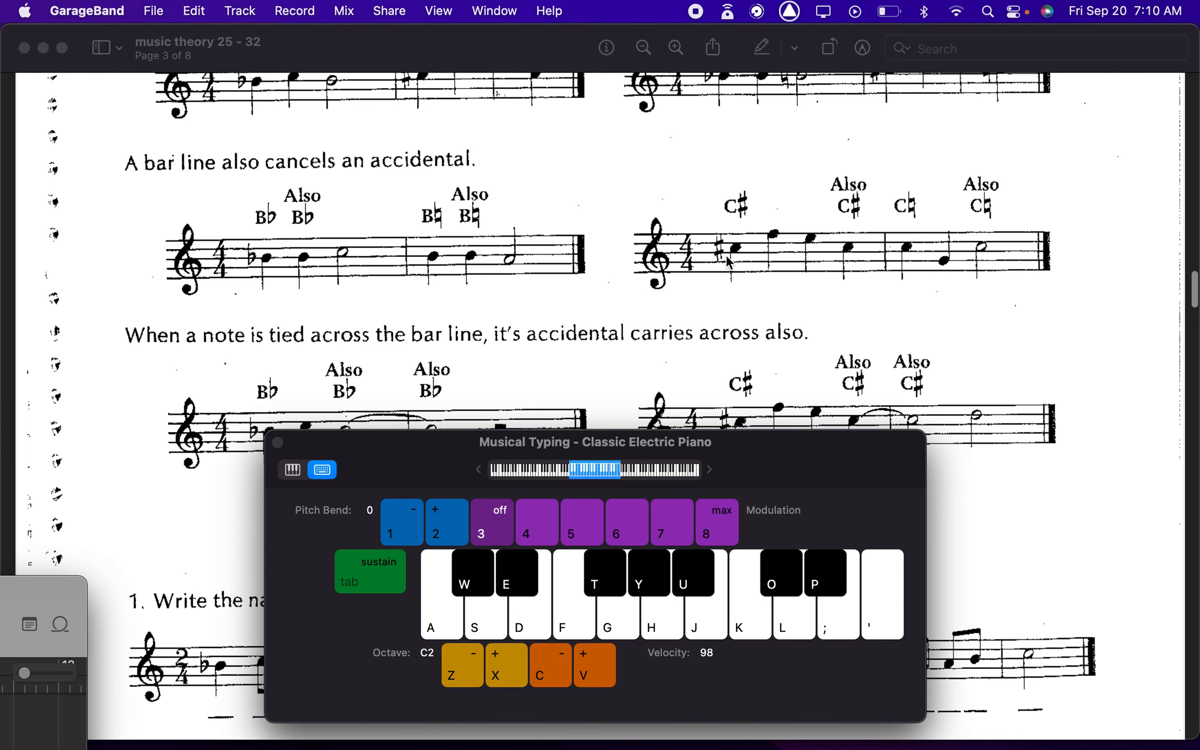
mouse_move(810, 218)
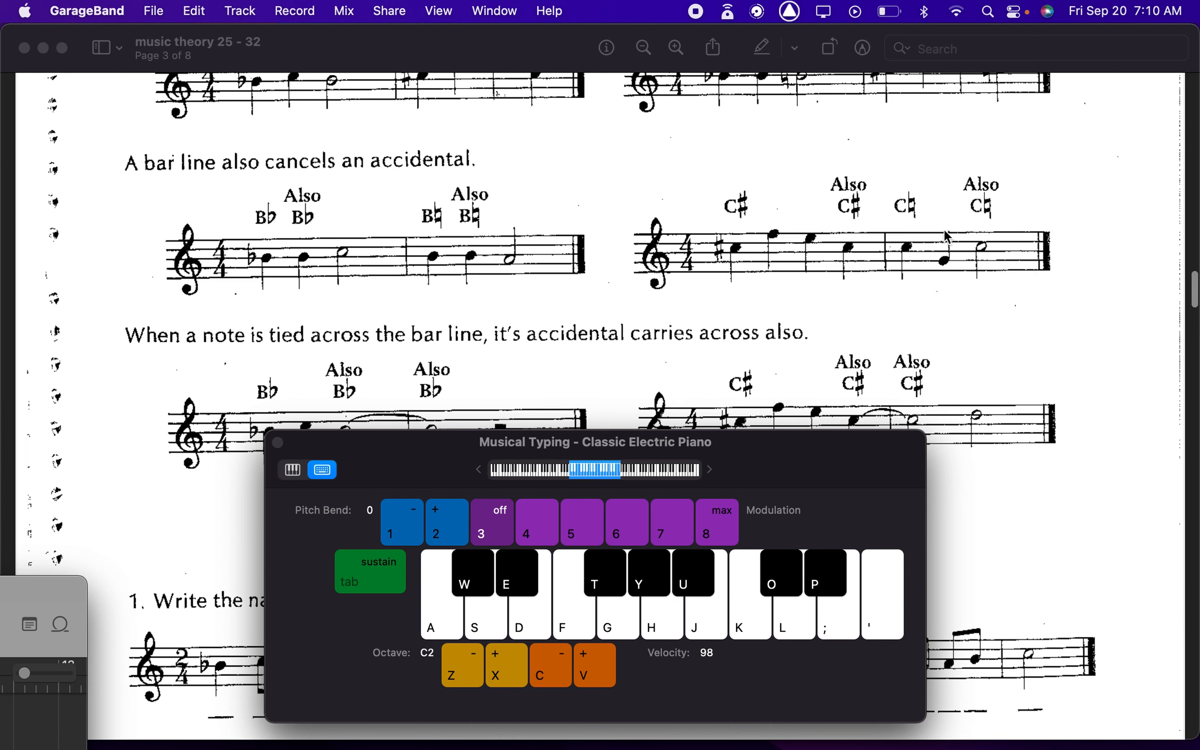
scroll(down, 3)
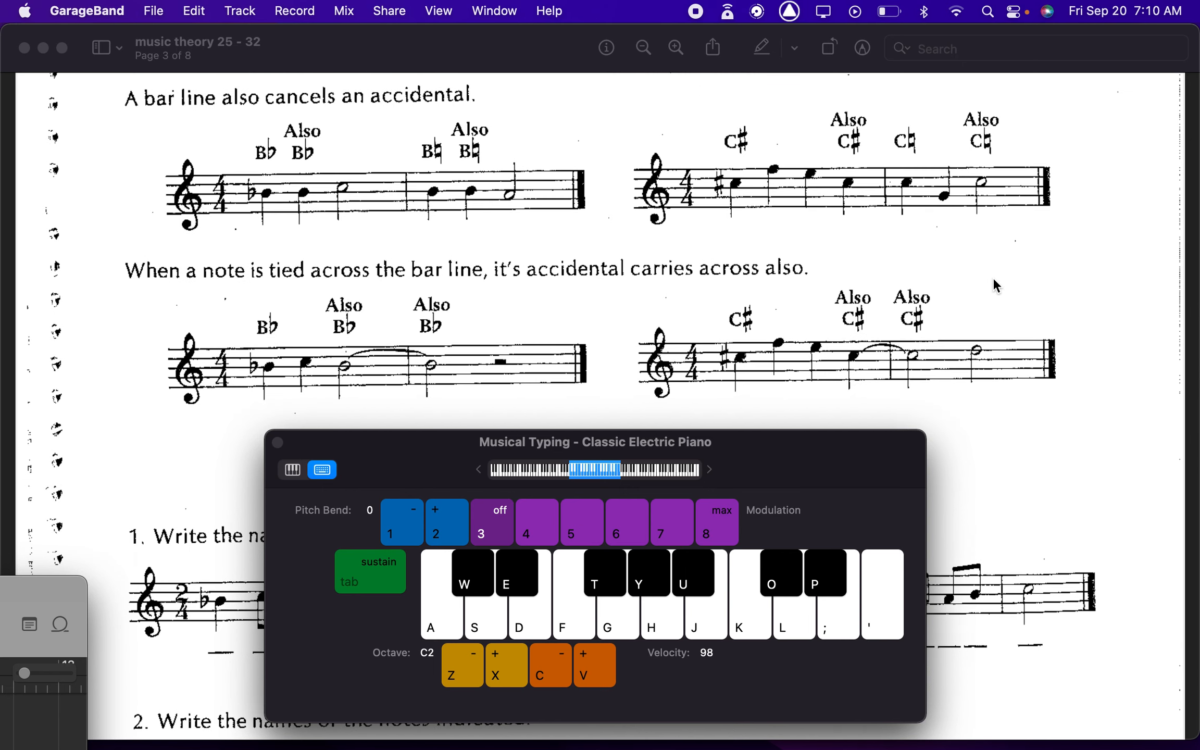
mouse_move(327, 381)
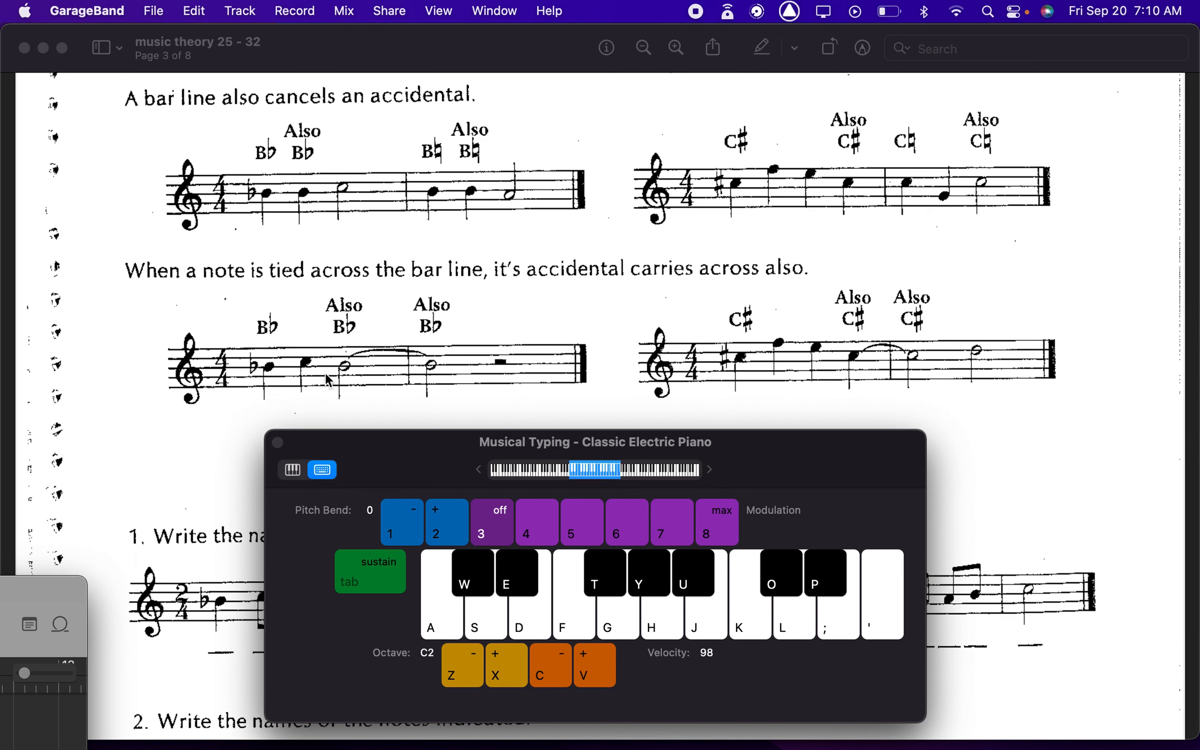
mouse_move(763, 396)
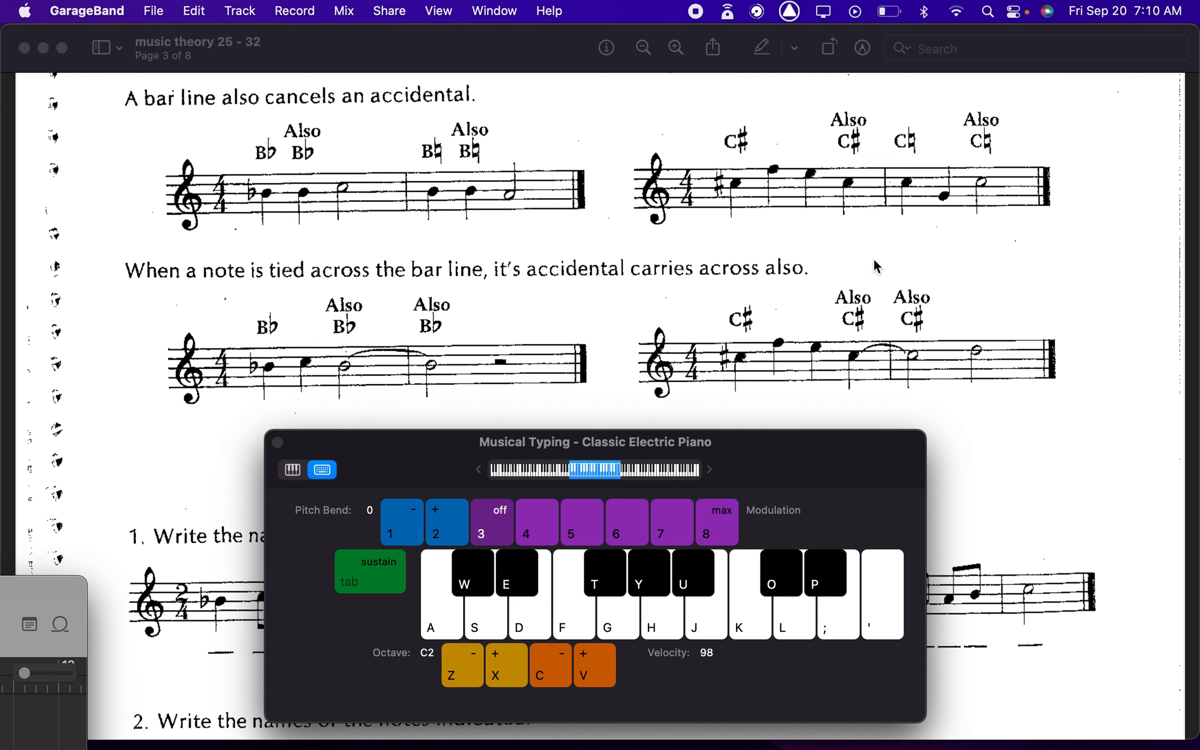
scroll(down, 3)
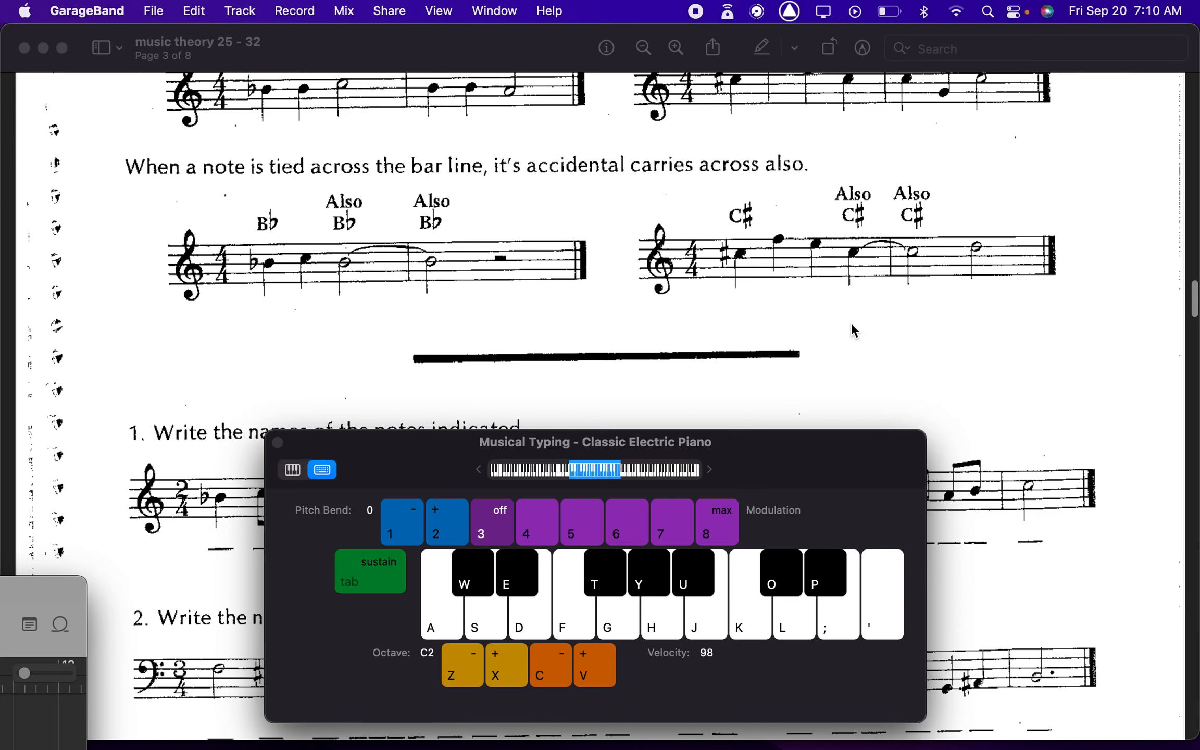
Step: Scroll through Lesson 28's review to the Culmination Composition With Repeats melody
scroll(down, 3)
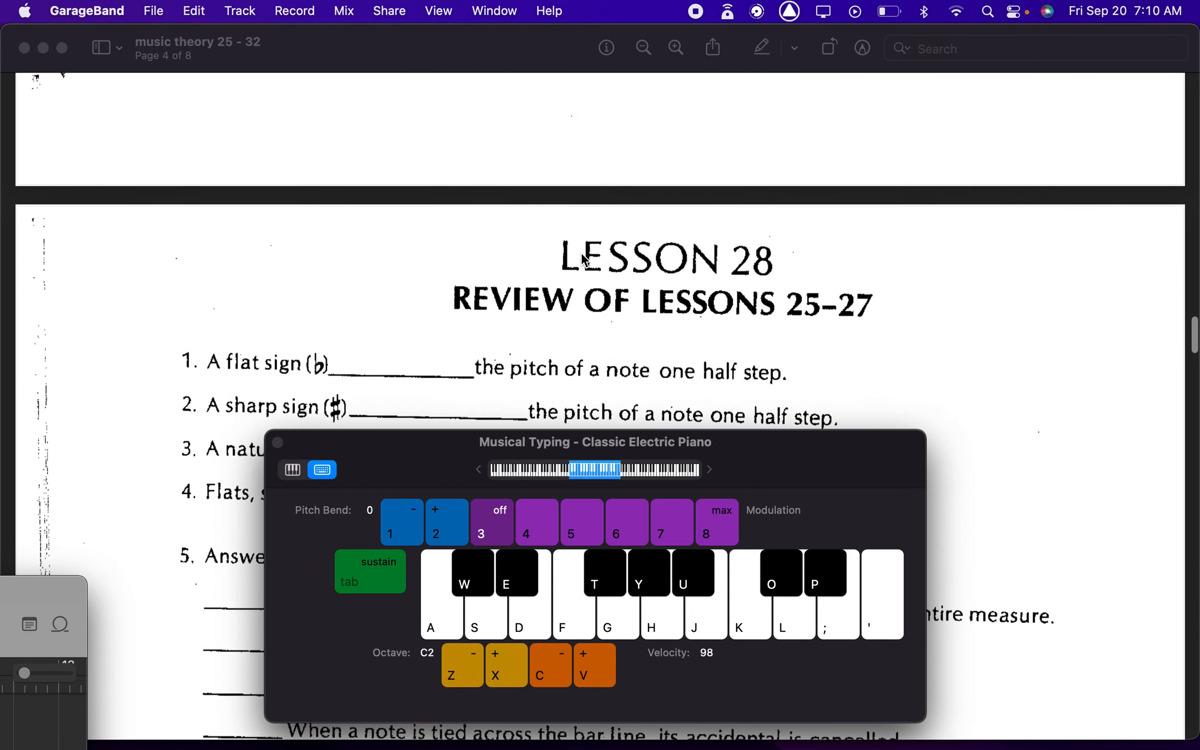
scroll(down, 3)
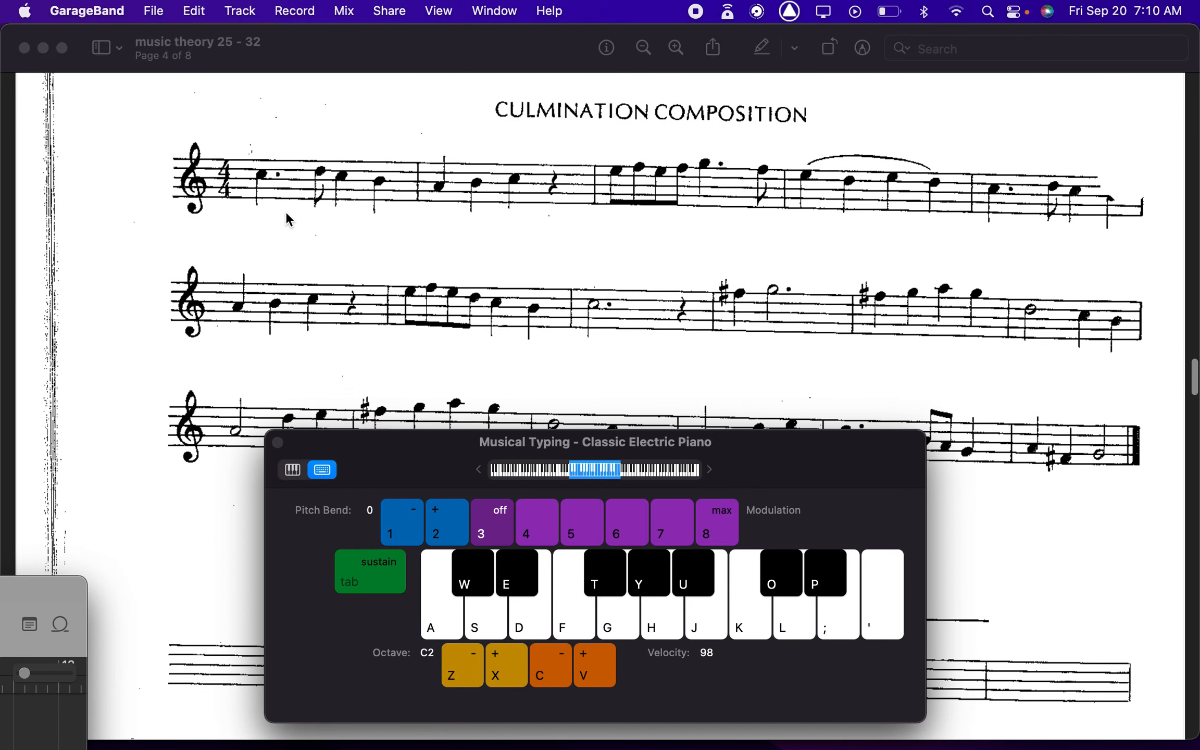
mouse_move(746, 241)
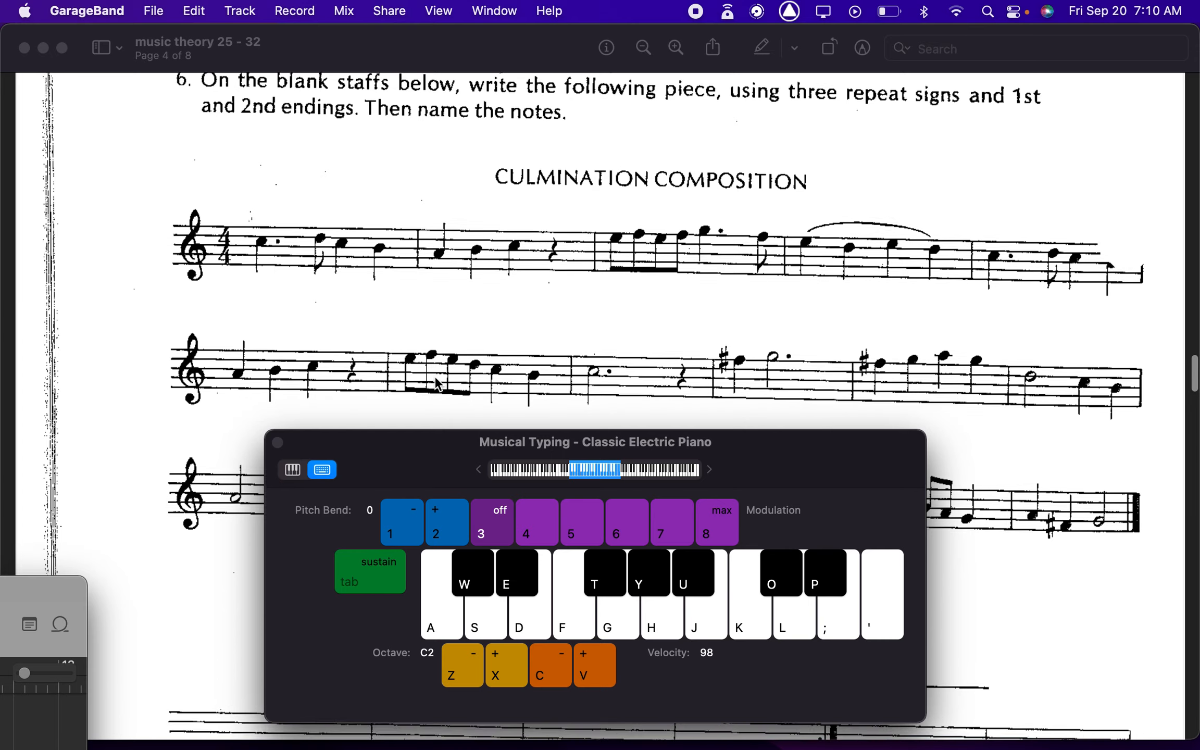
scroll(down, 3)
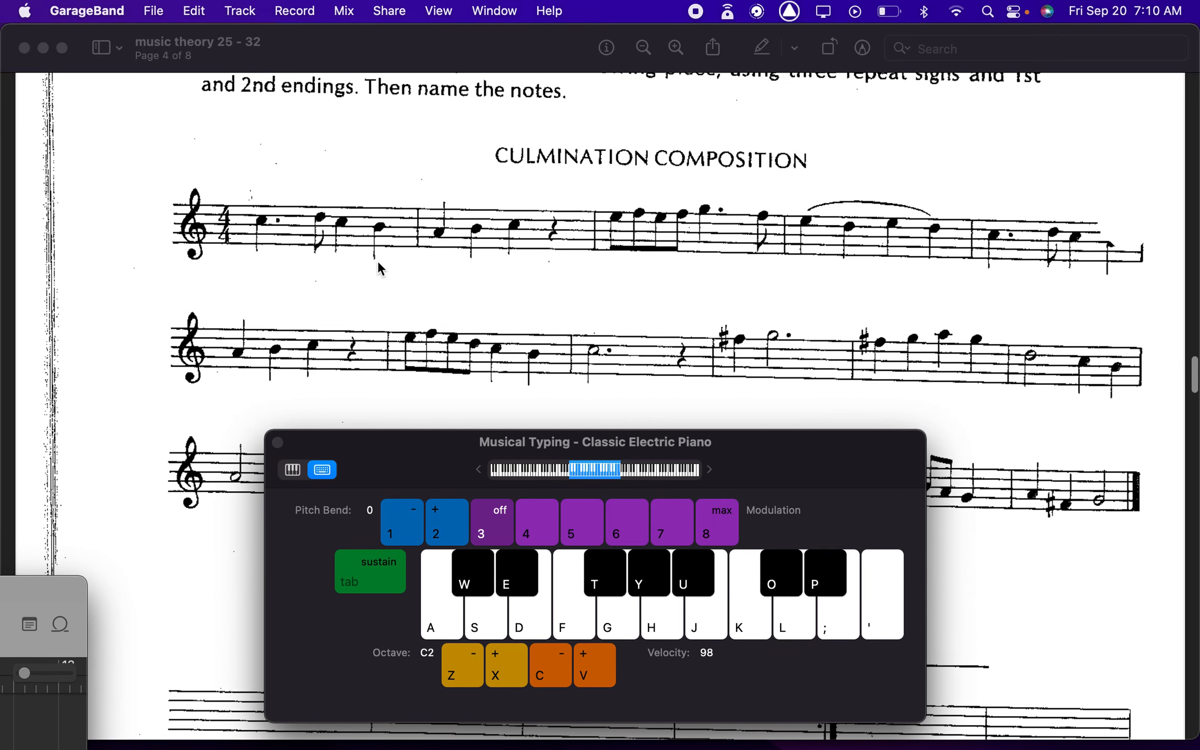
scroll(down, 3)
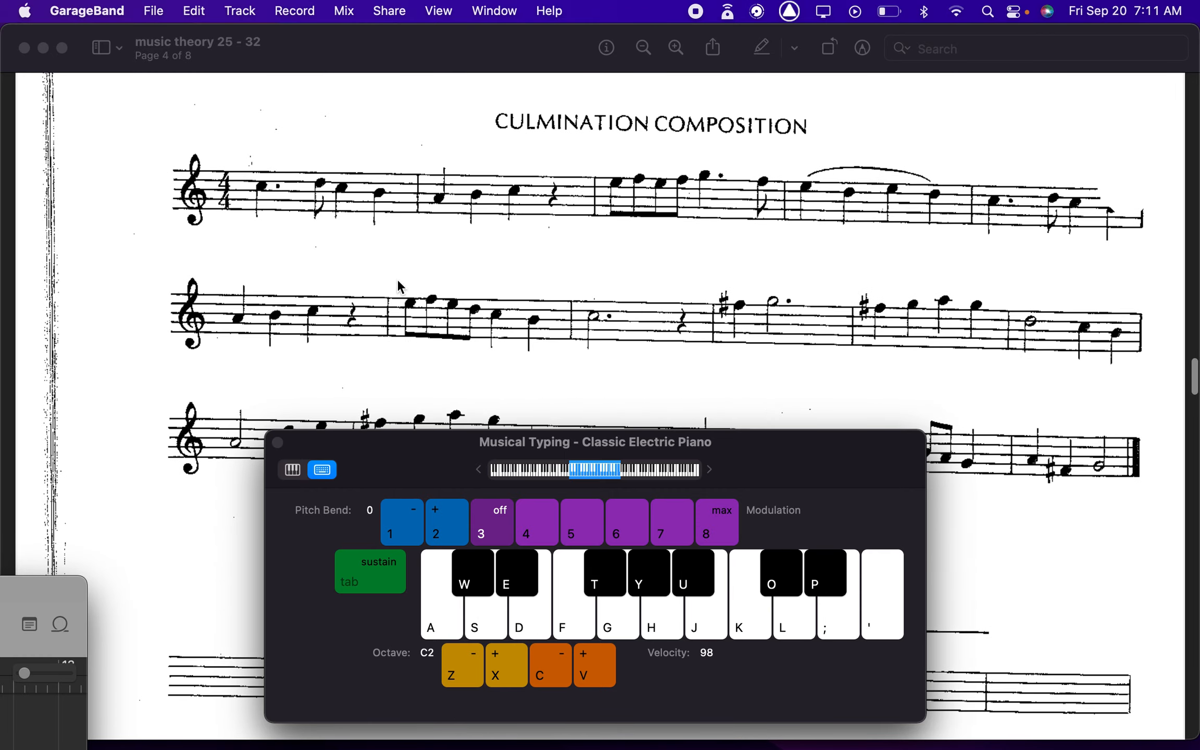
mouse_move(750, 325)
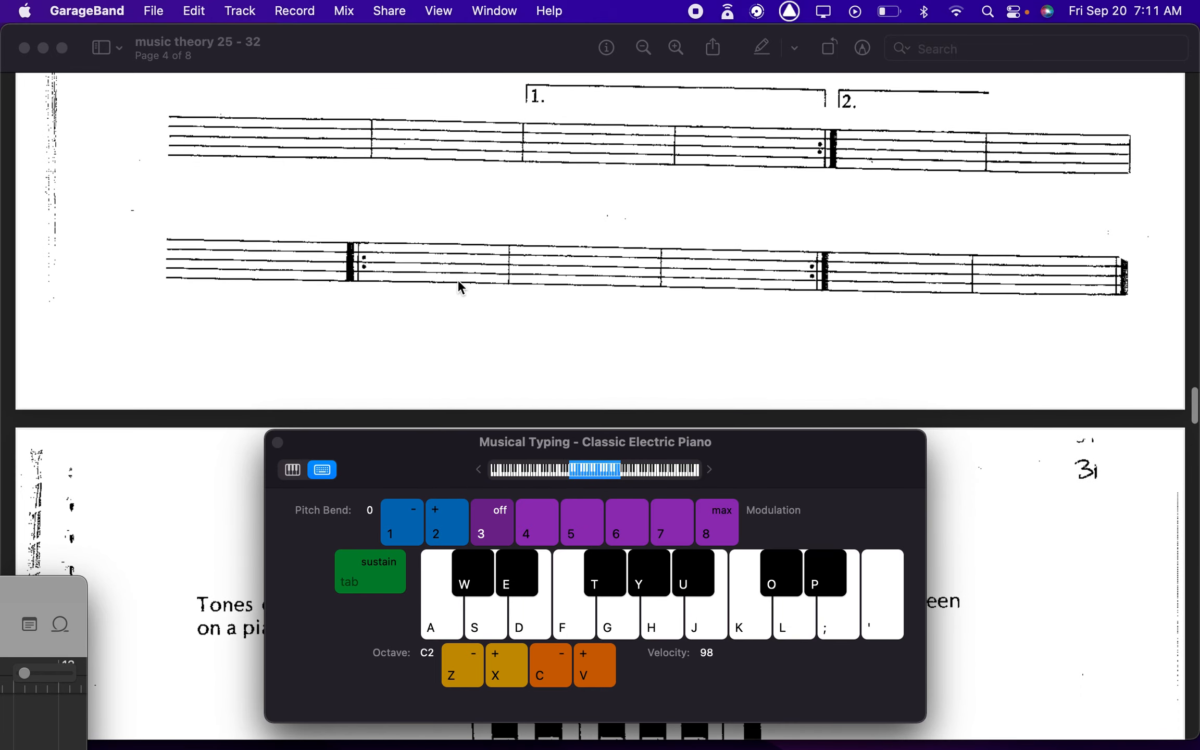
mouse_move(561, 269)
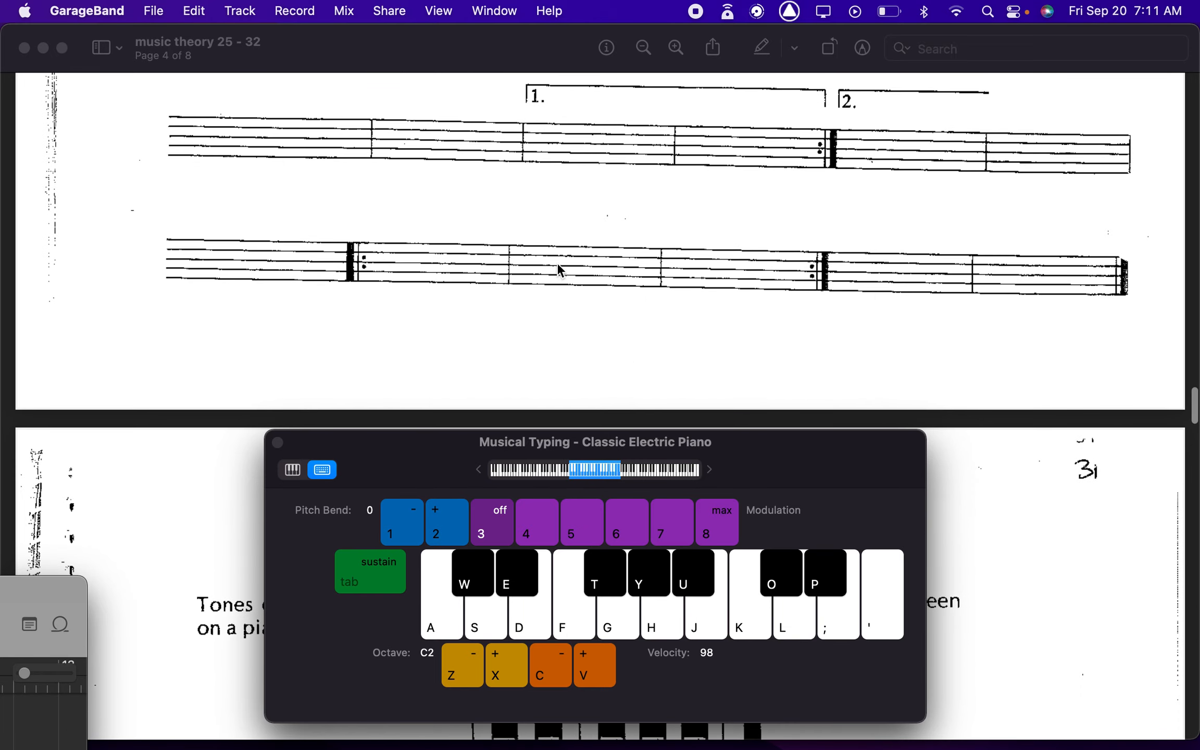
mouse_move(602, 293)
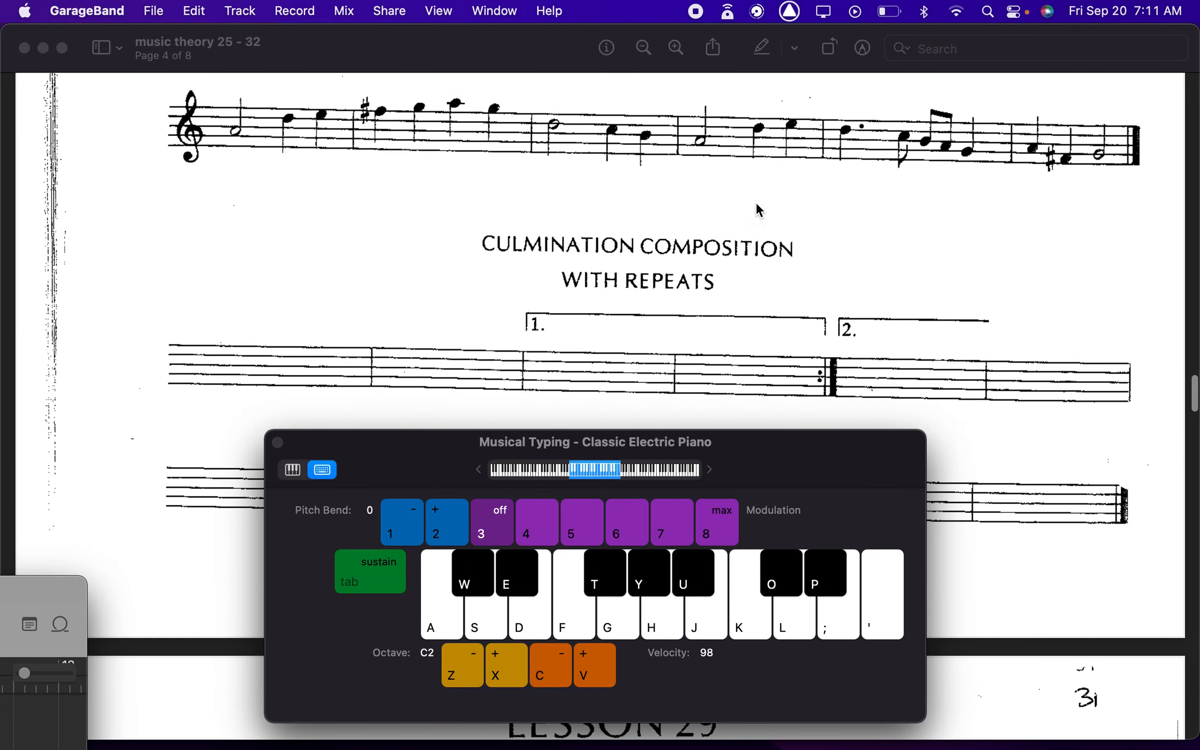
mouse_move(1024, 238)
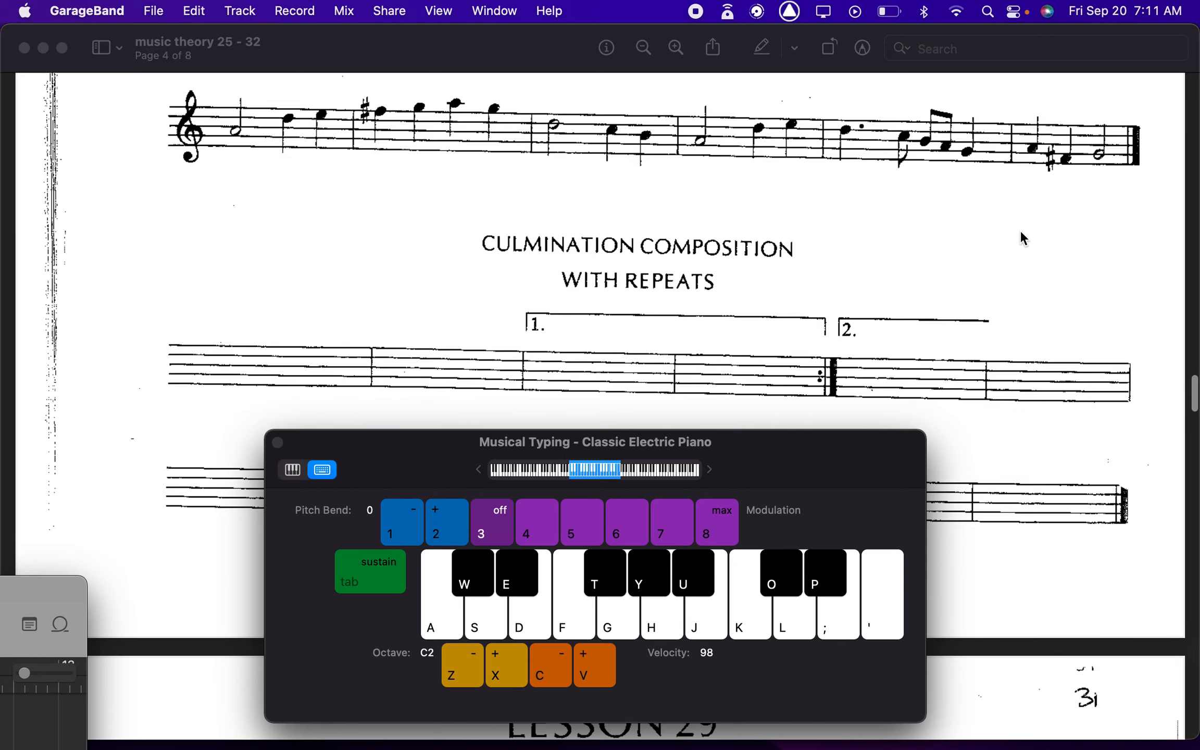
Step: Scroll down to Lesson 29, Whole and Half Steps, with its octave keyboard diagram
scroll(down, 3)
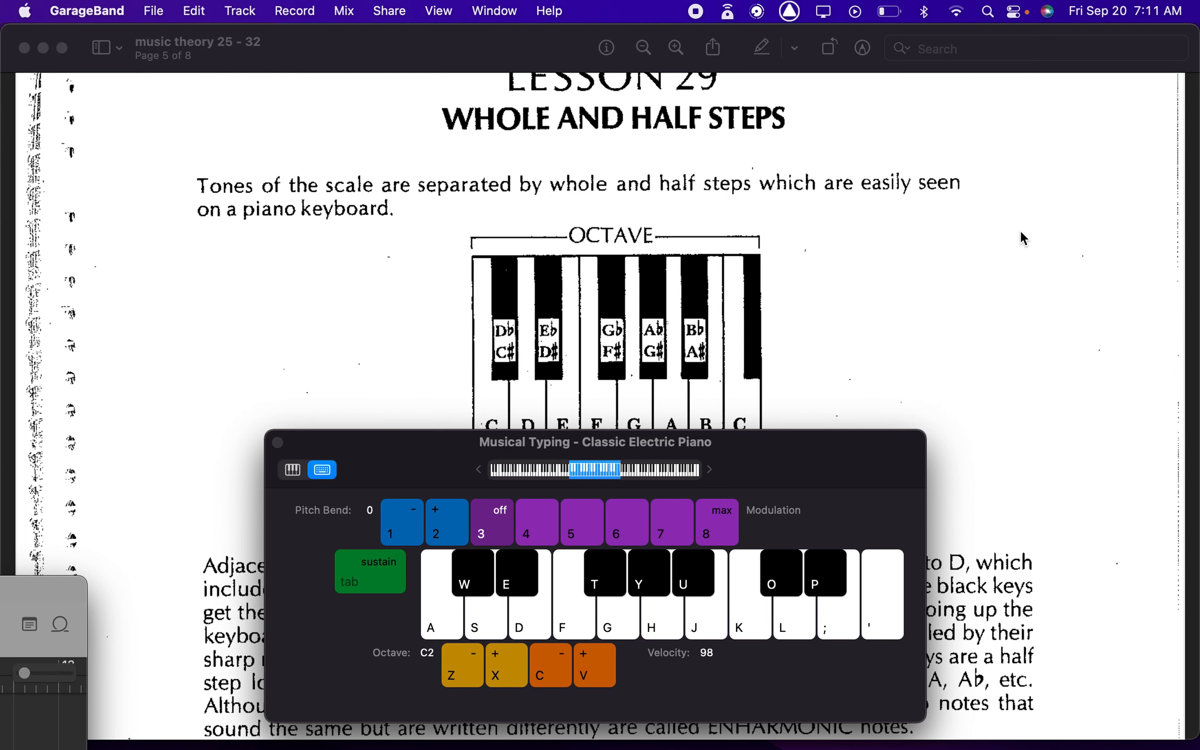
mouse_move(772, 436)
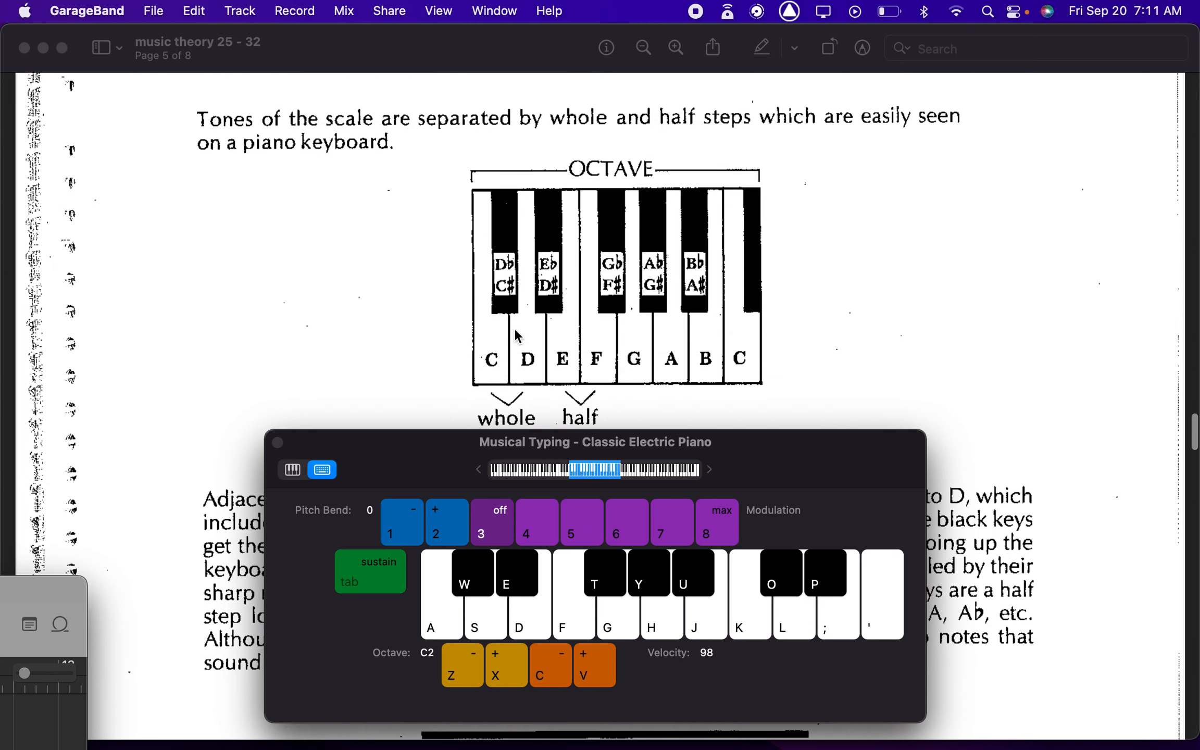
mouse_move(633, 219)
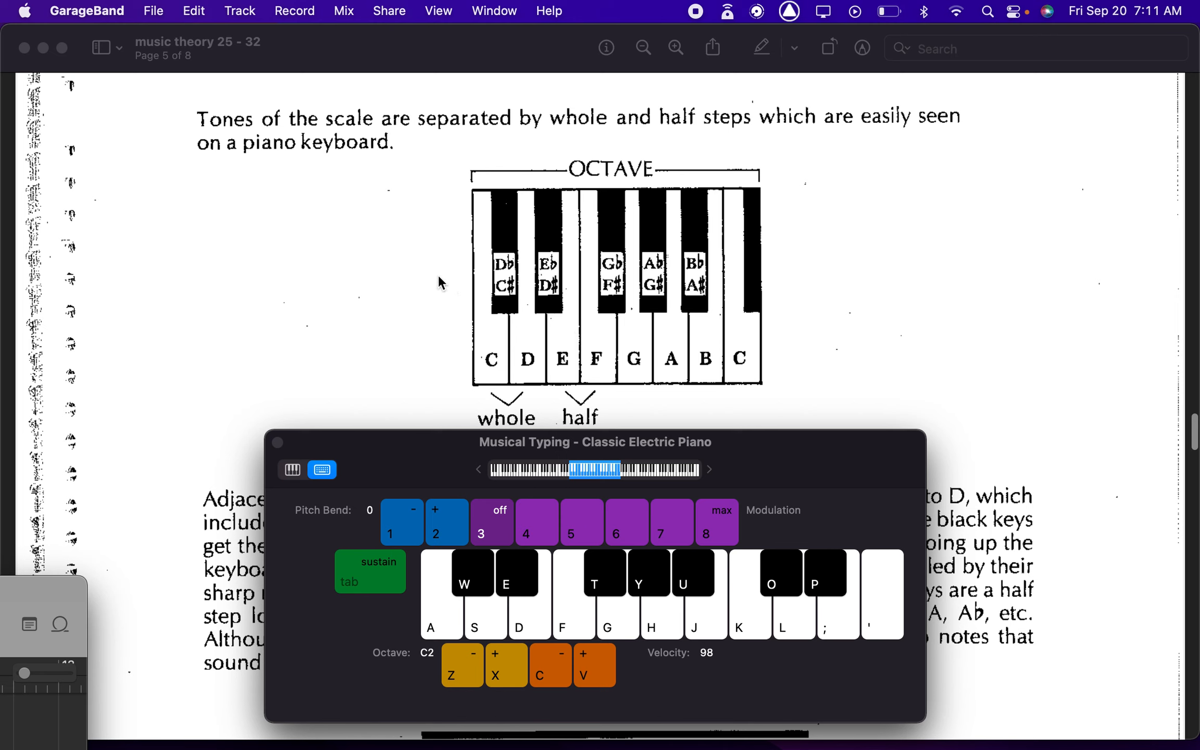
mouse_move(582, 341)
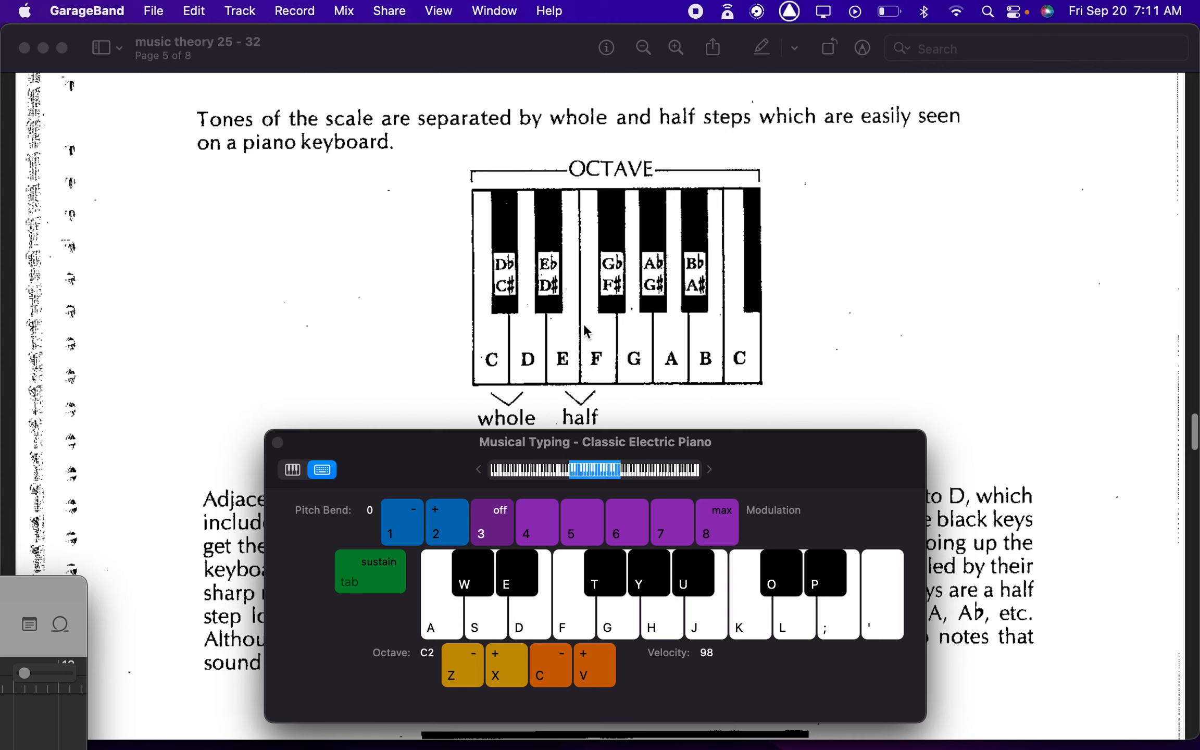
mouse_move(703, 354)
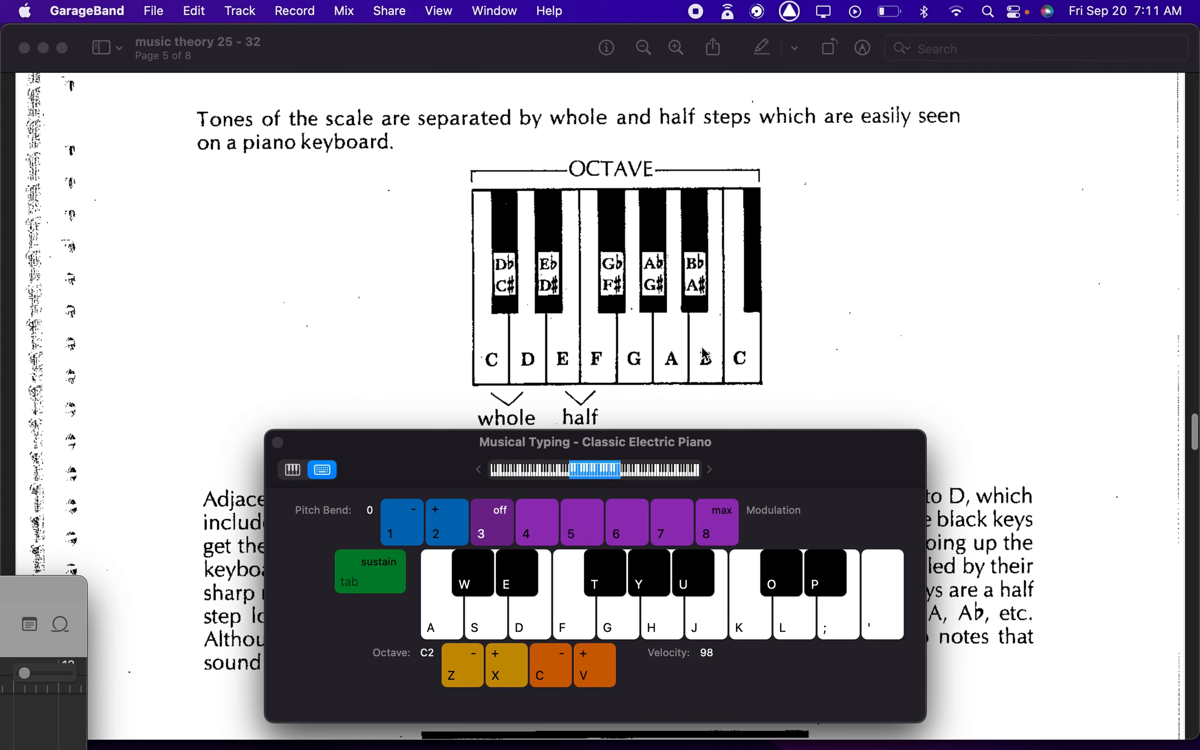
mouse_move(727, 347)
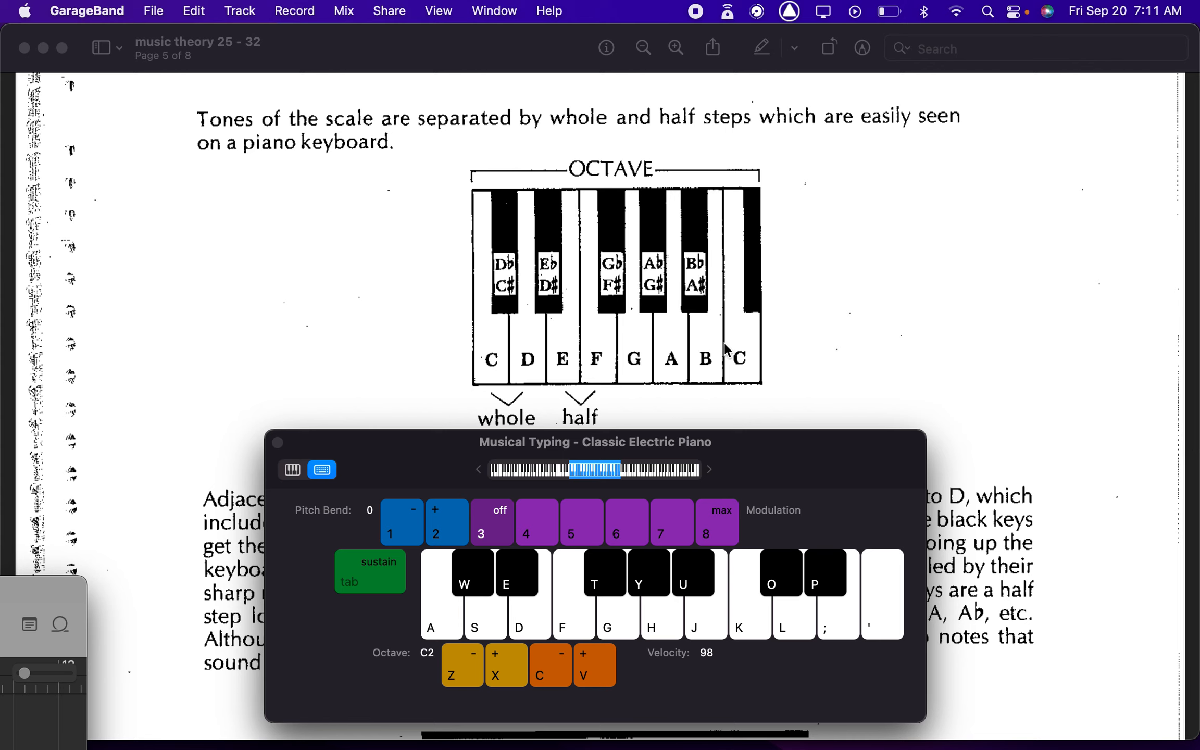
mouse_move(495, 318)
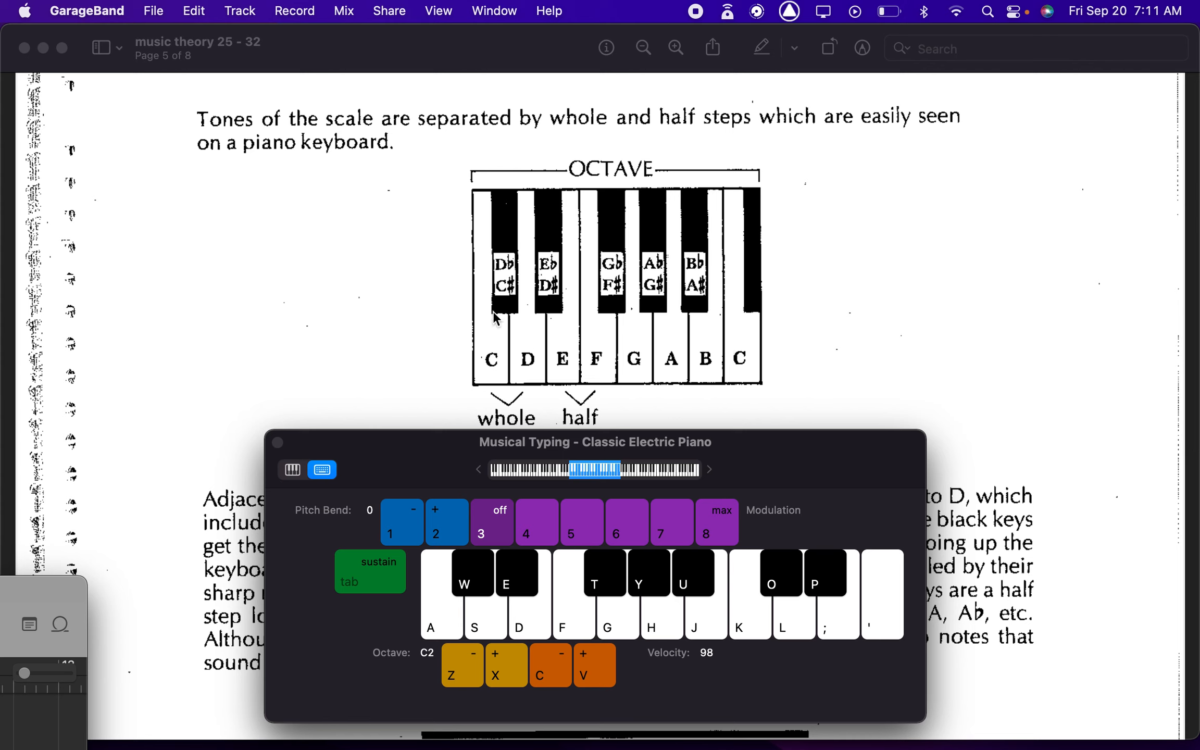
mouse_move(551, 381)
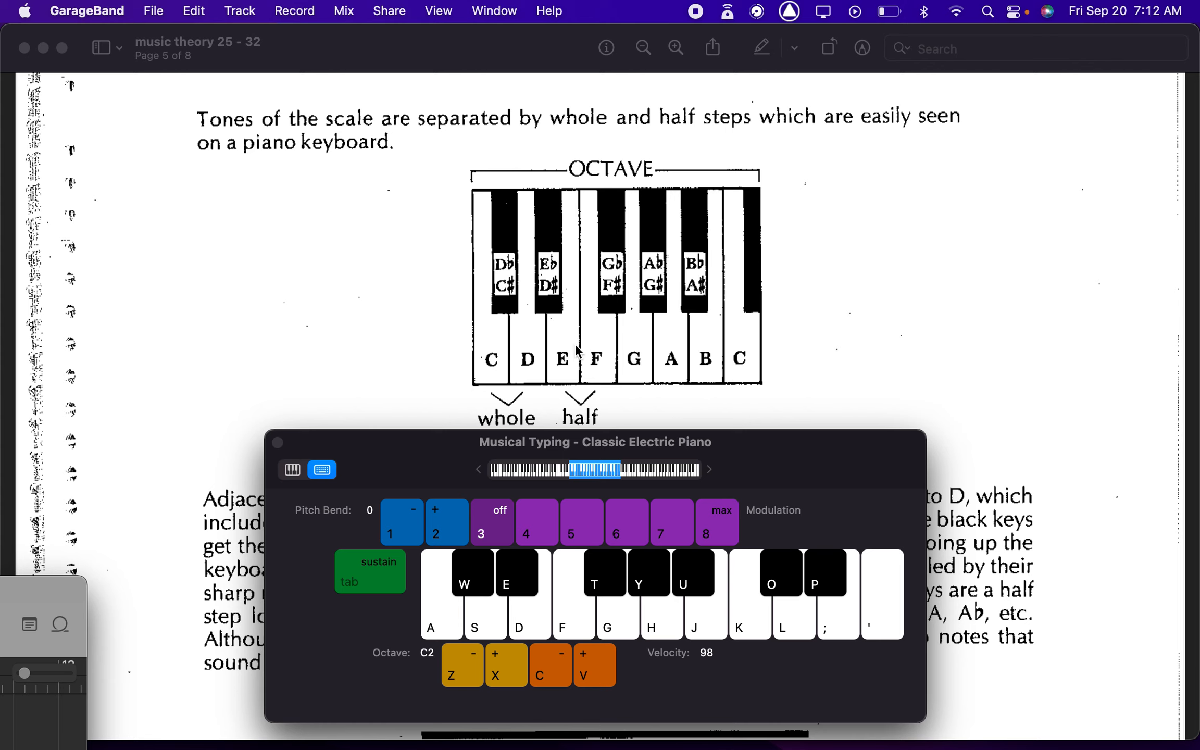
mouse_move(607, 365)
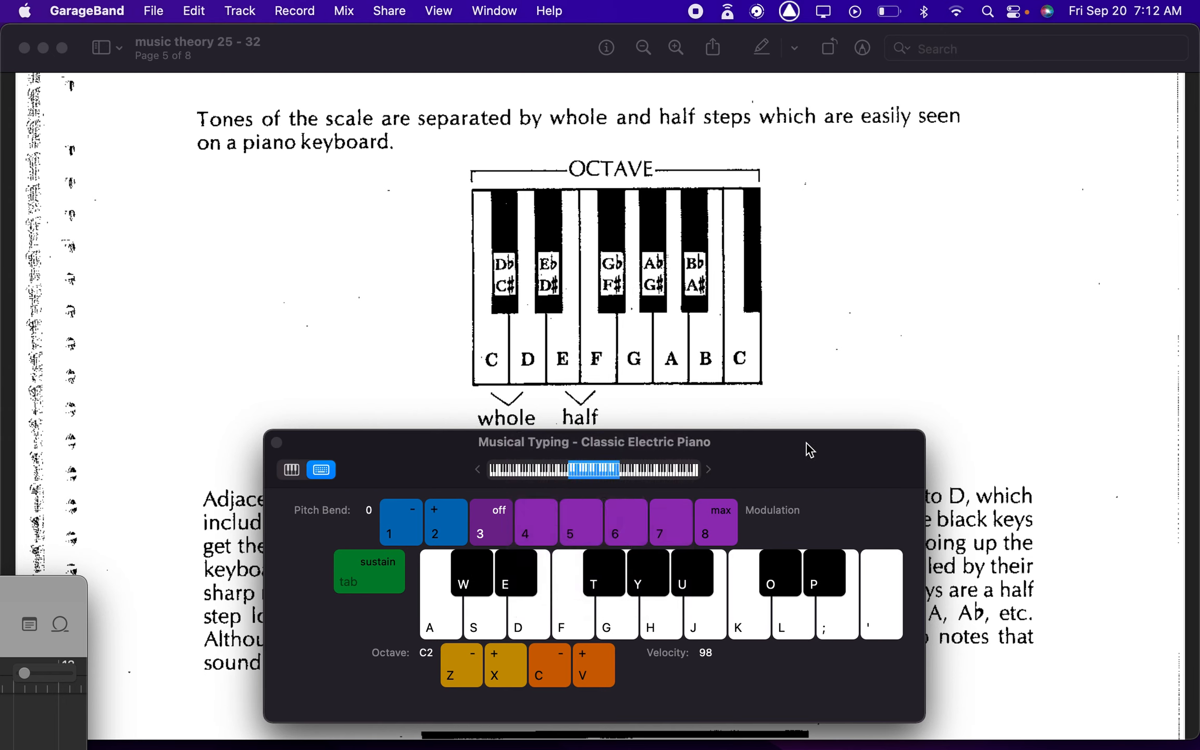
click(438, 596)
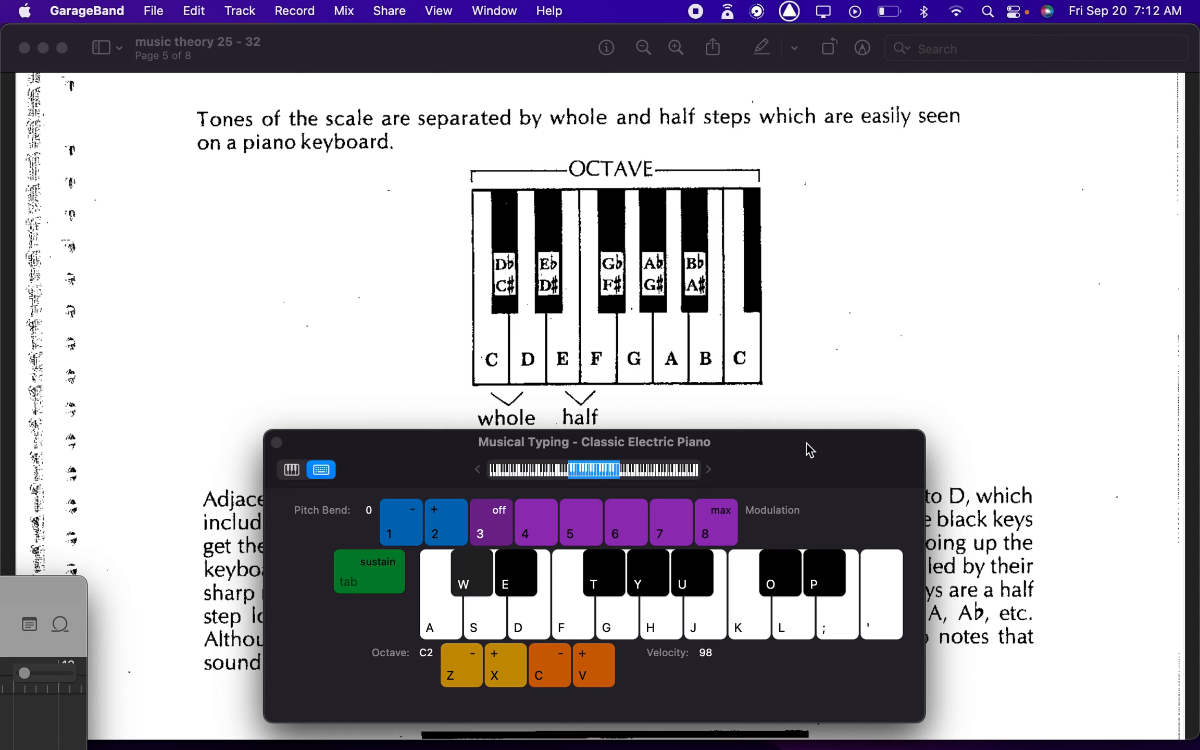
key(h)
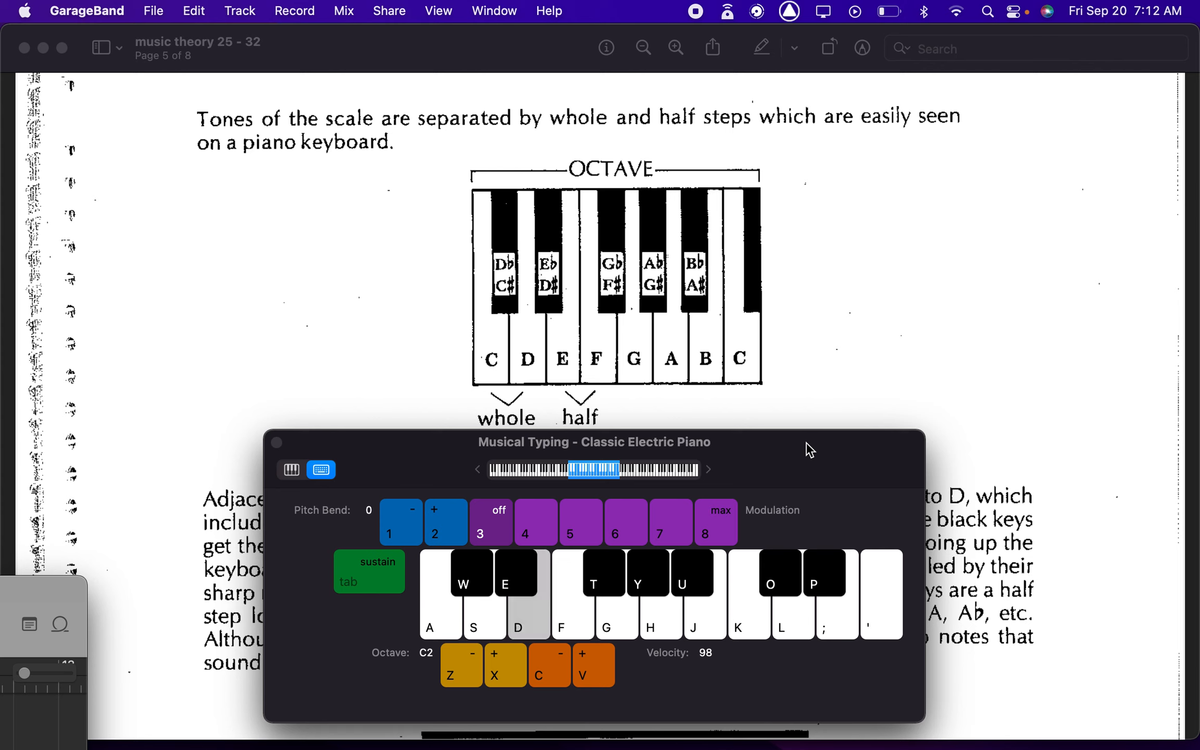
click(527, 593)
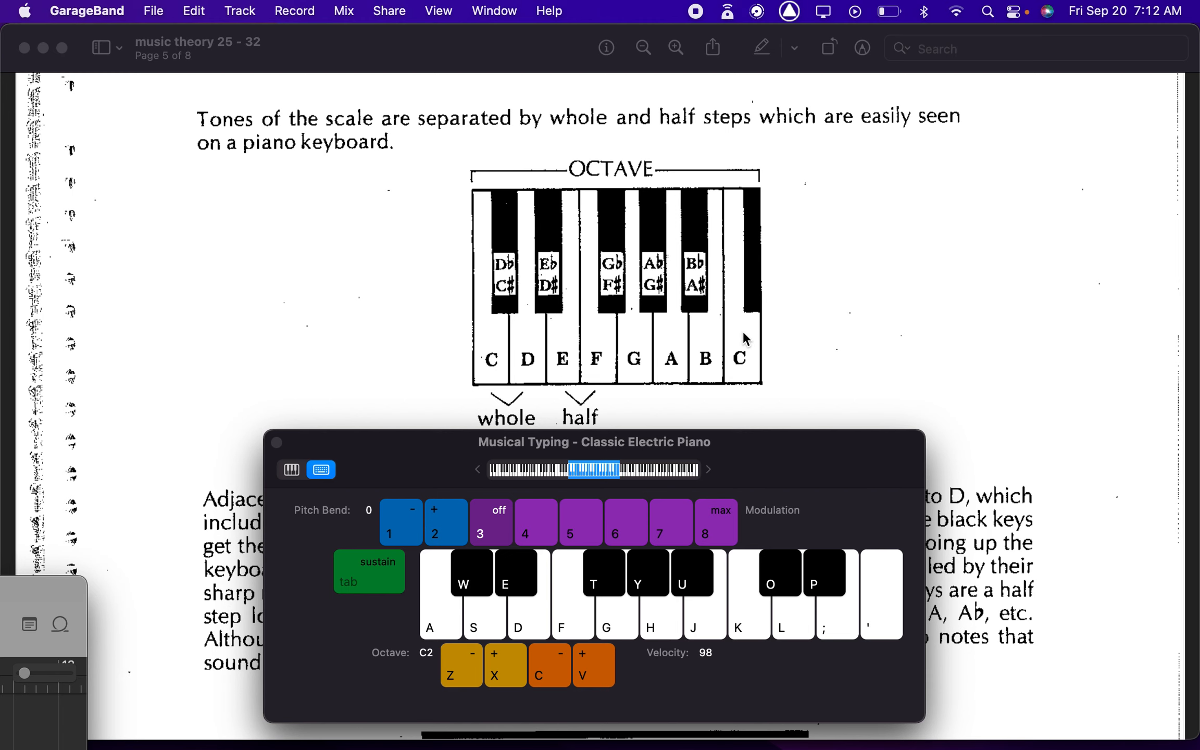
Step: Scroll to the explanation of adjacent keys, half steps and enharmonic notes
scroll(down, 3)
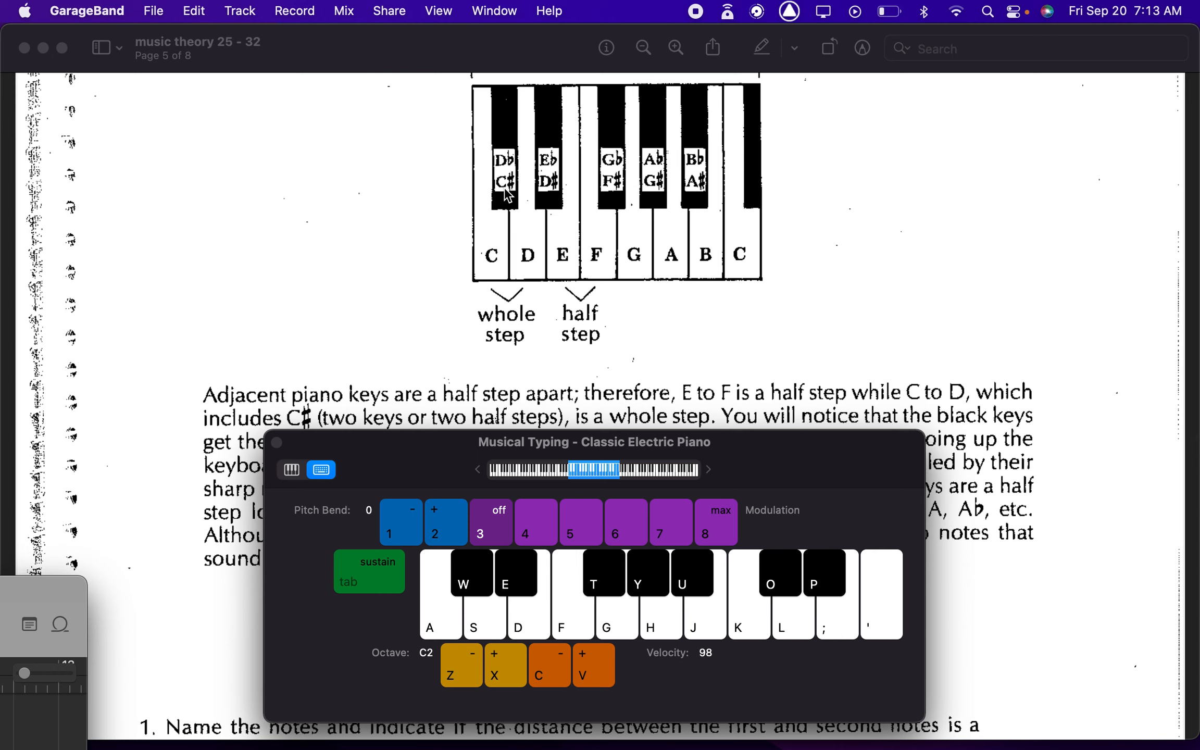
mouse_move(511, 144)
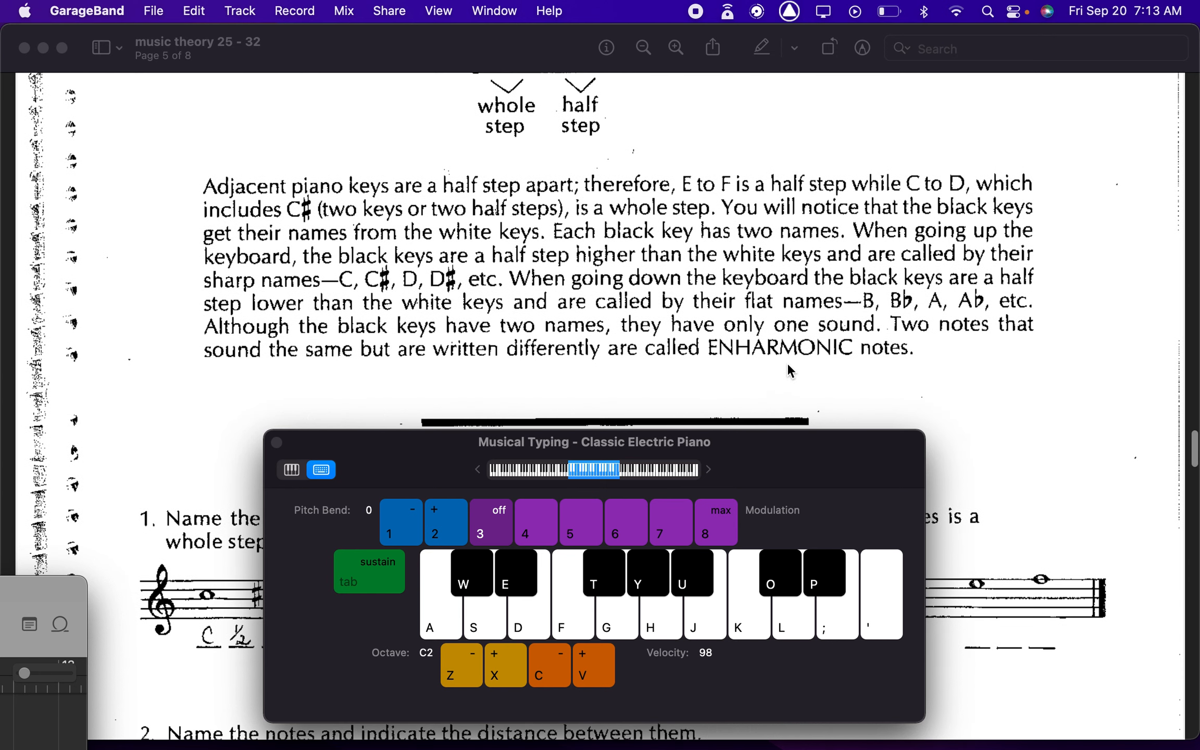
mouse_move(764, 362)
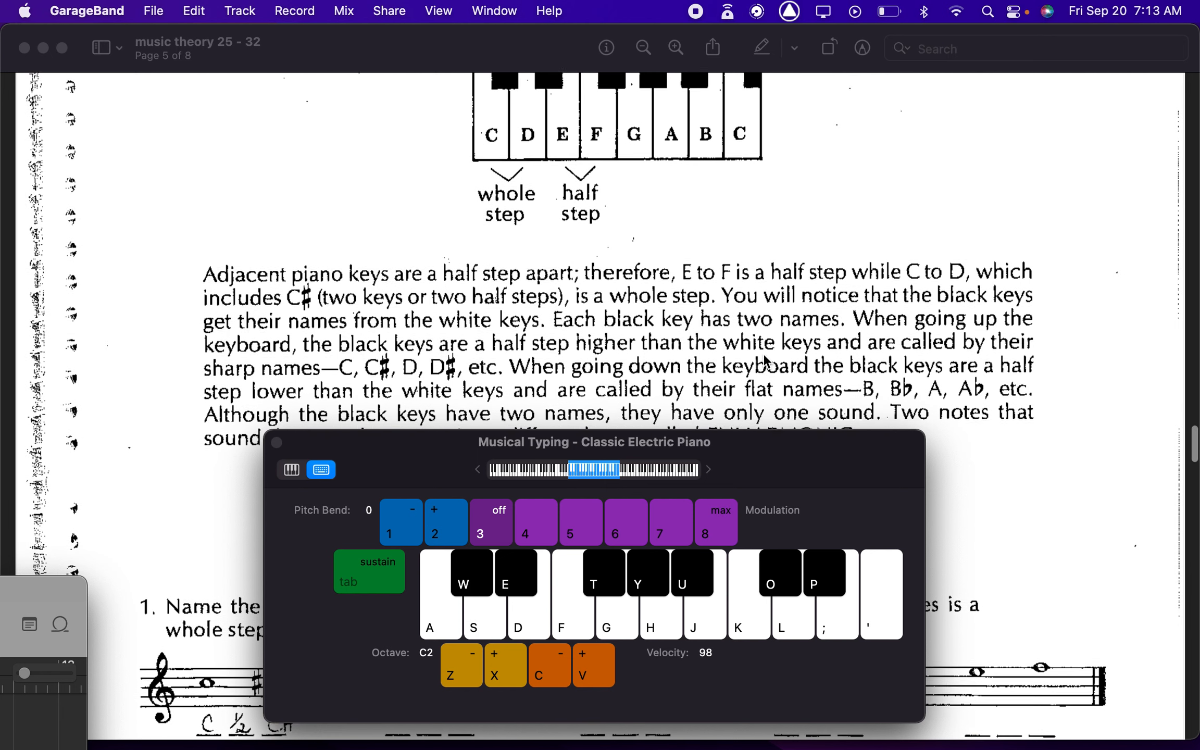
scroll(down, 3)
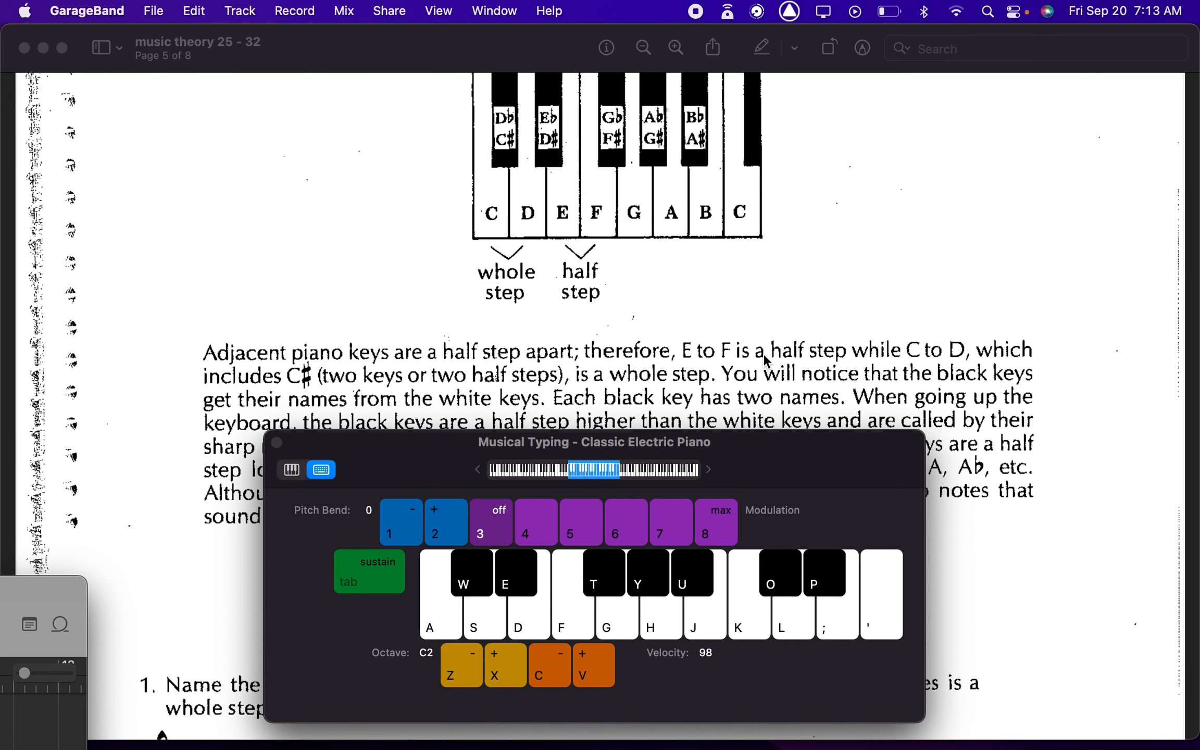
mouse_move(488, 160)
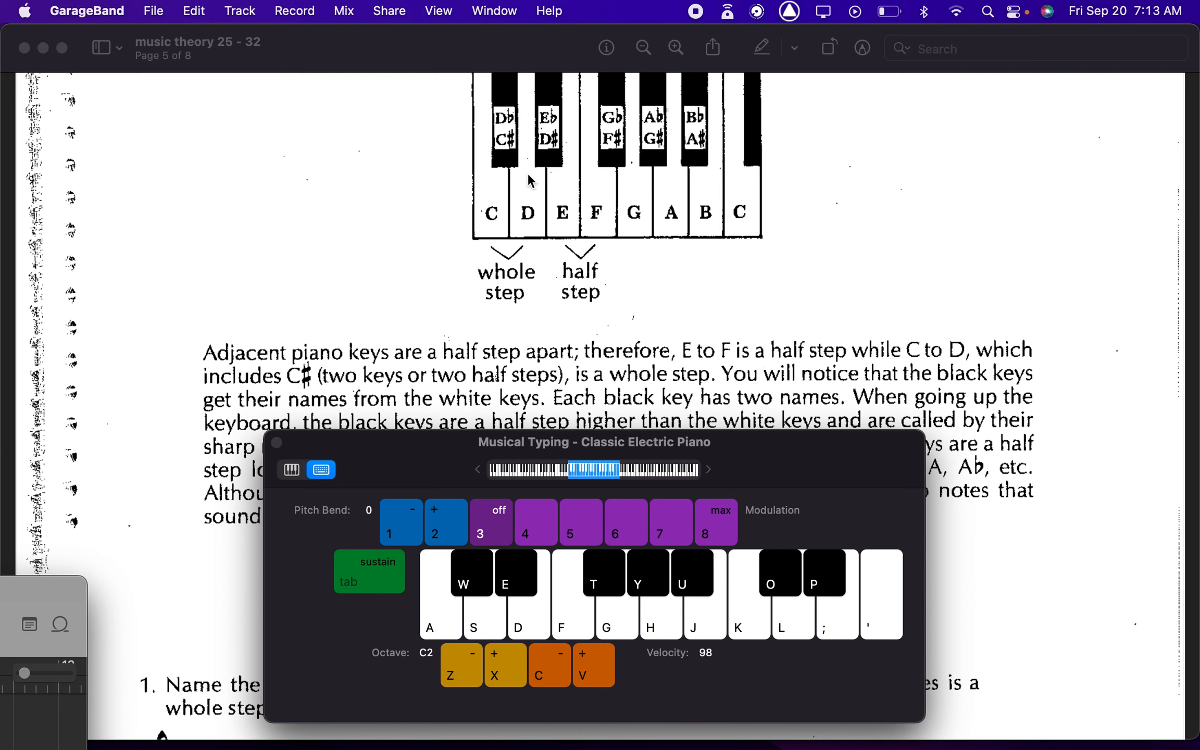
mouse_move(802, 300)
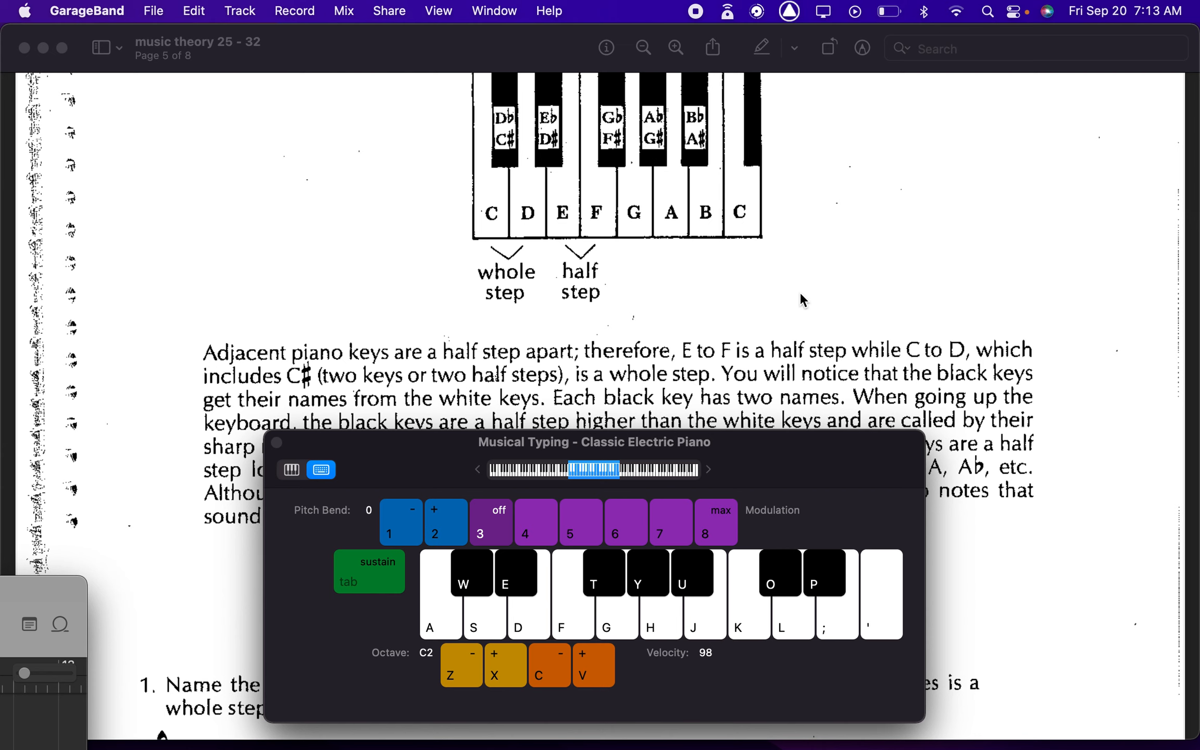
mouse_move(507, 150)
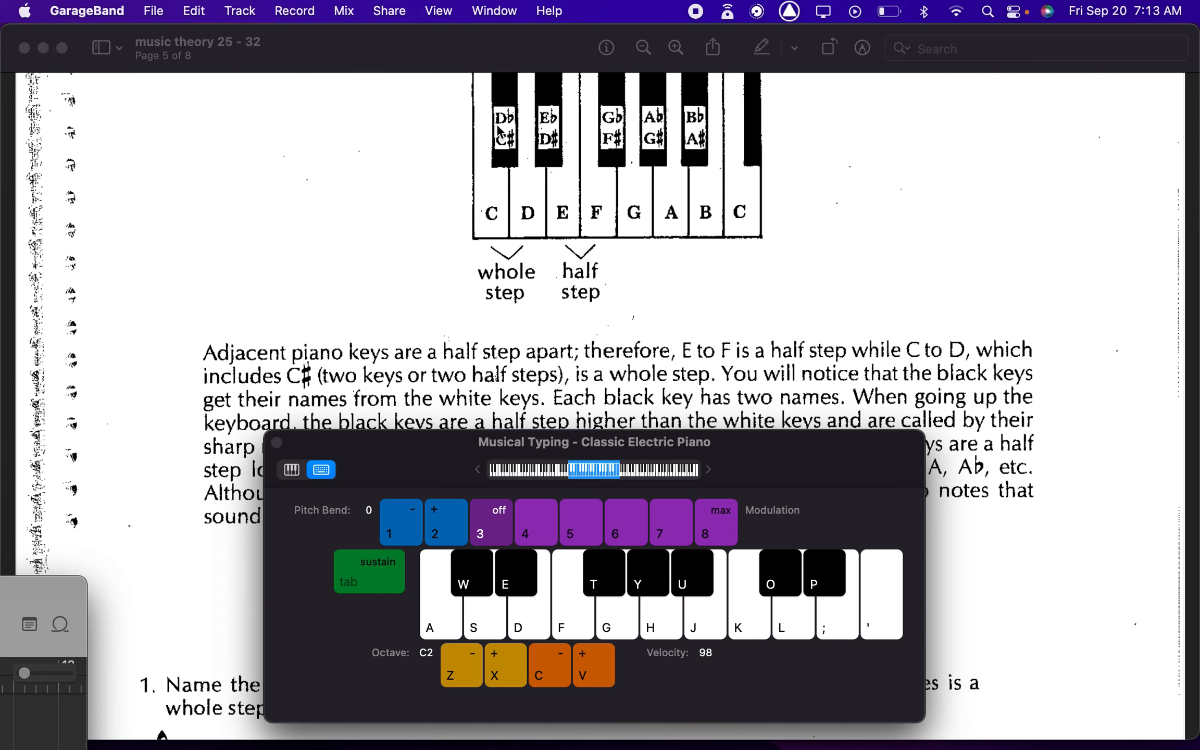
mouse_move(415, 181)
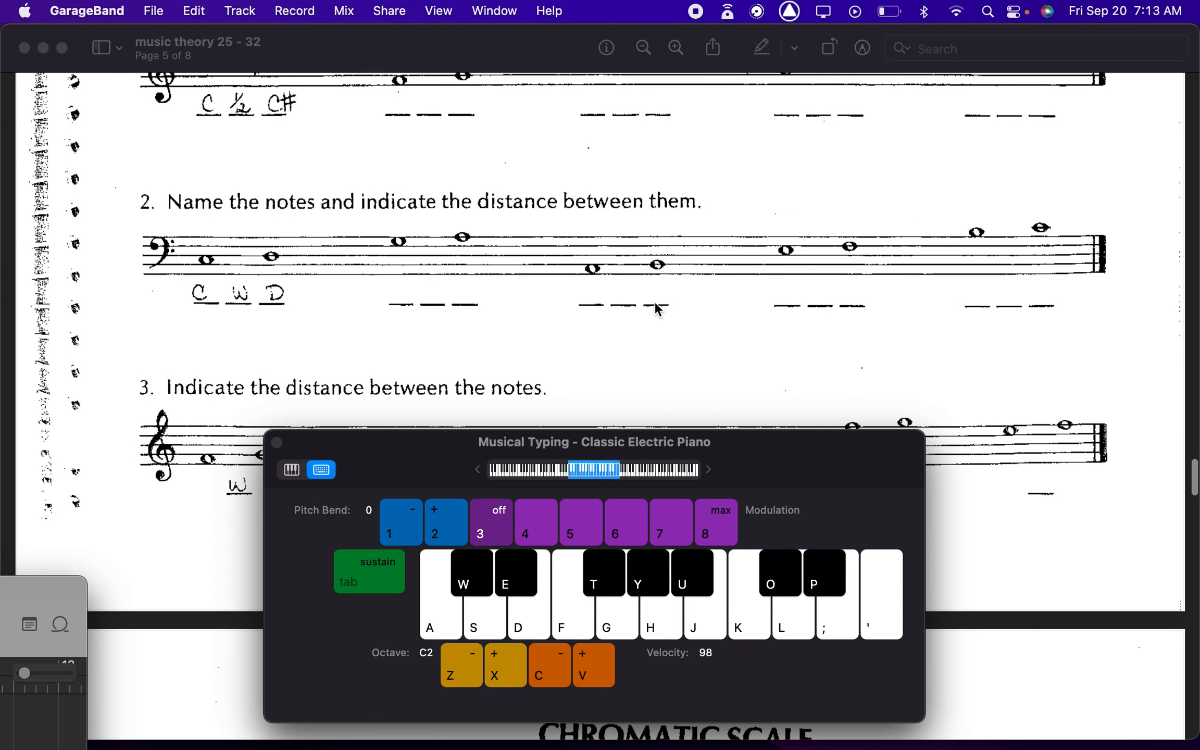
Step: Scroll to Lesson 29's exercise 1 on naming notes and marking whole or half steps
scroll(down, 3)
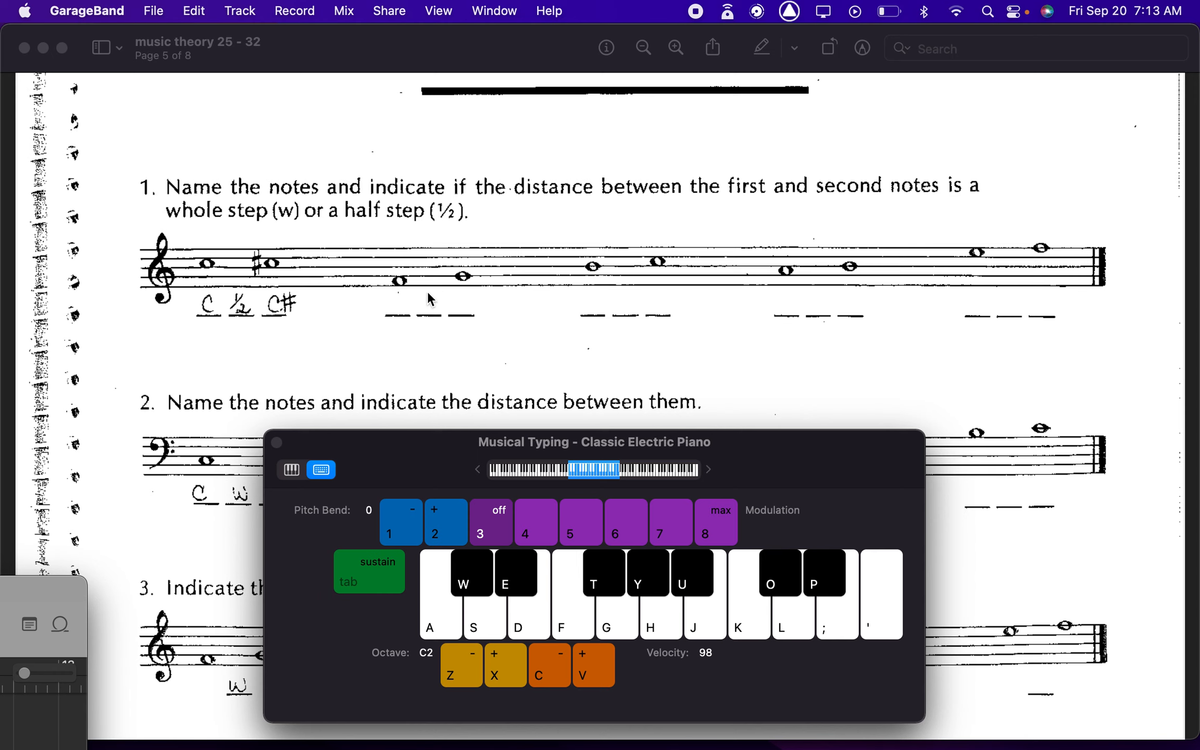
mouse_move(605, 304)
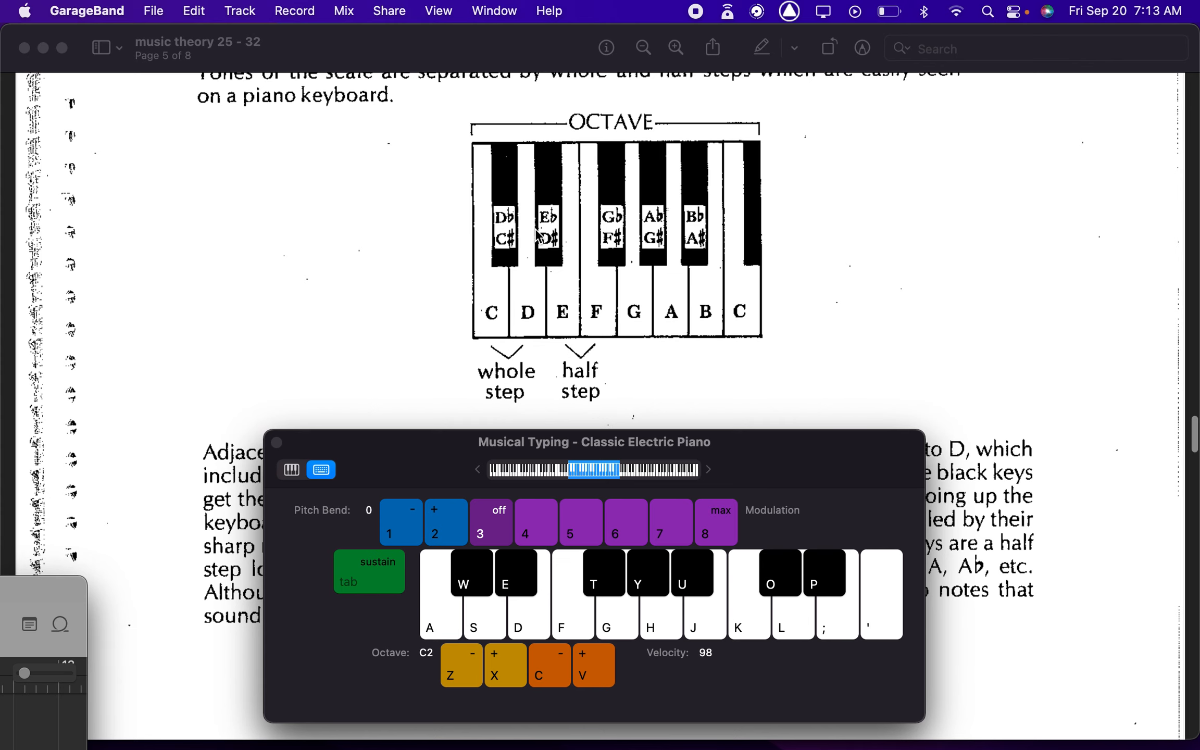
mouse_move(628, 444)
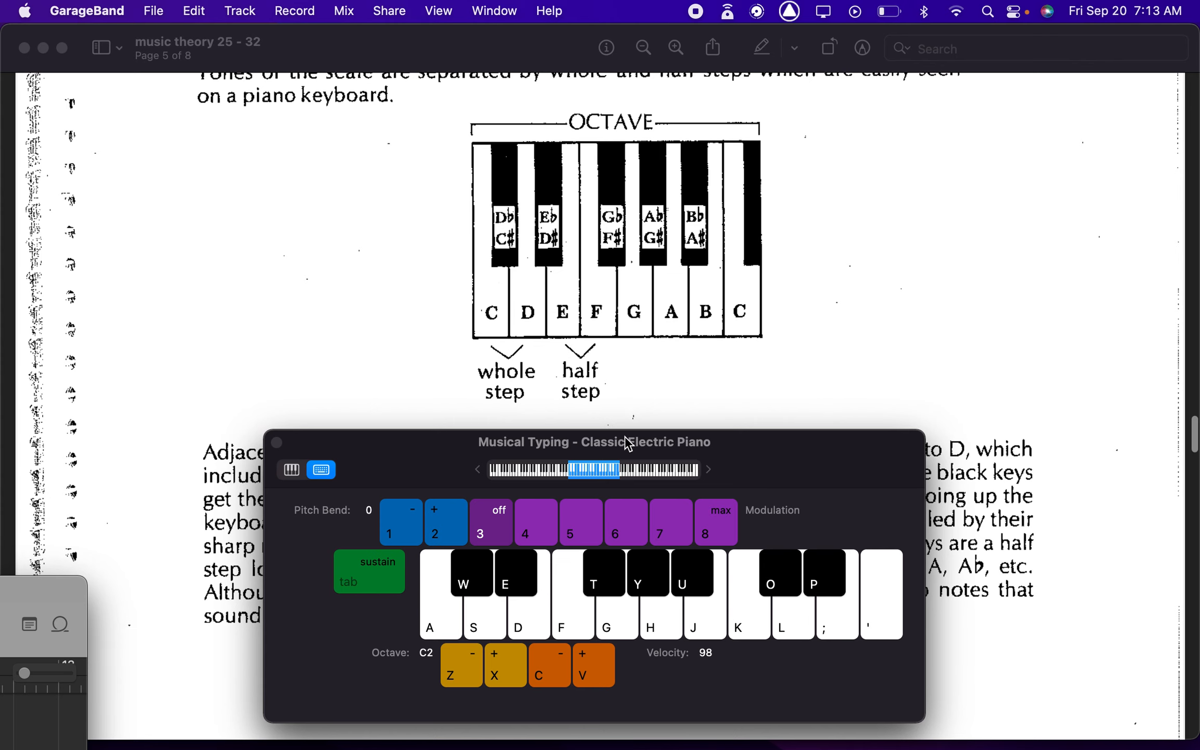
scroll(down, 3)
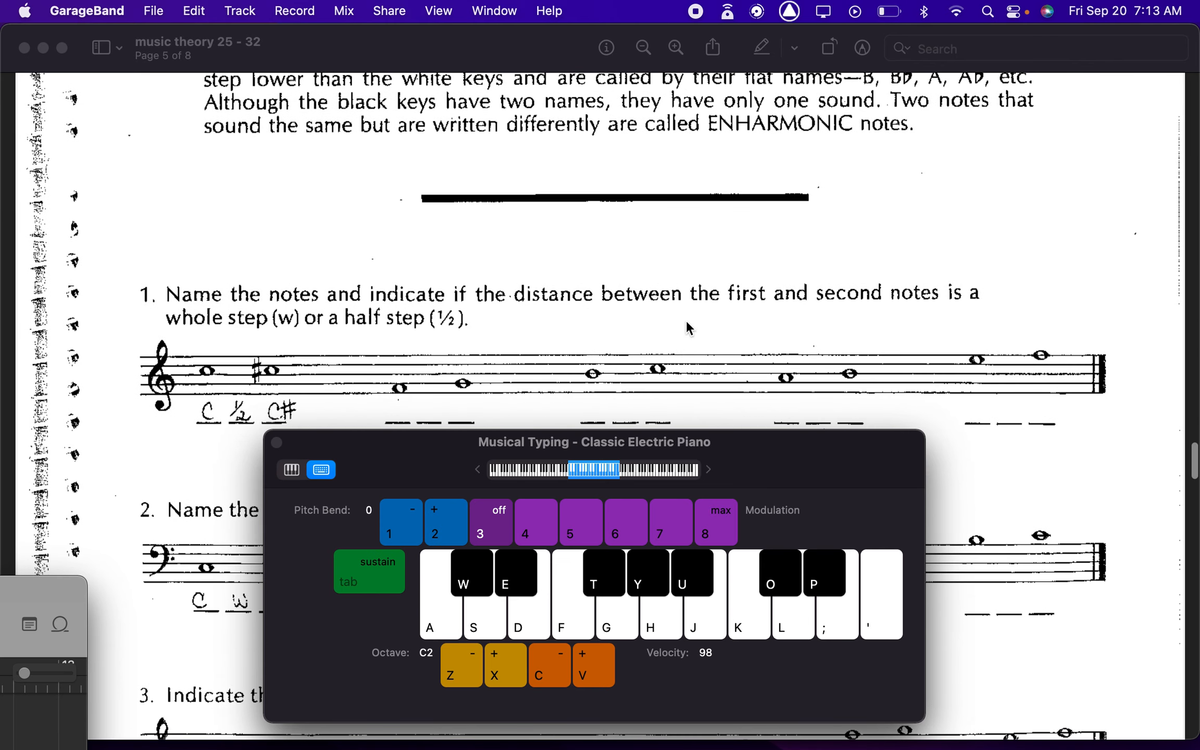
scroll(down, 3)
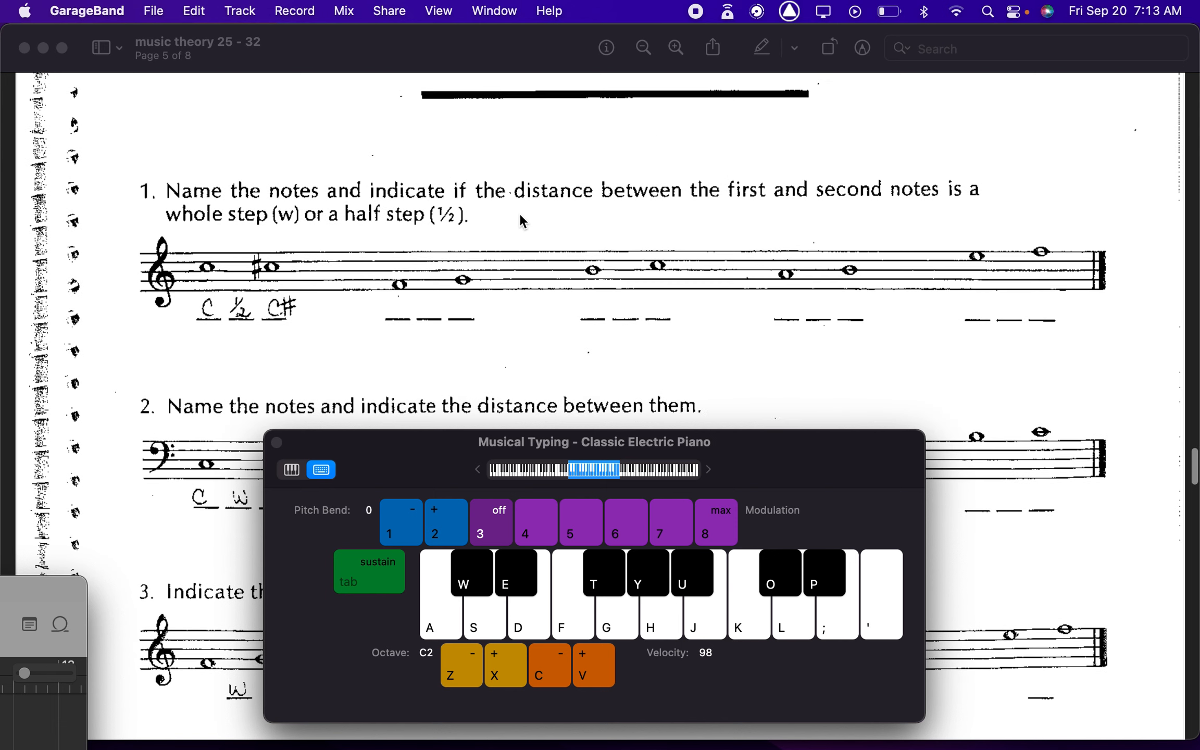
mouse_move(392, 302)
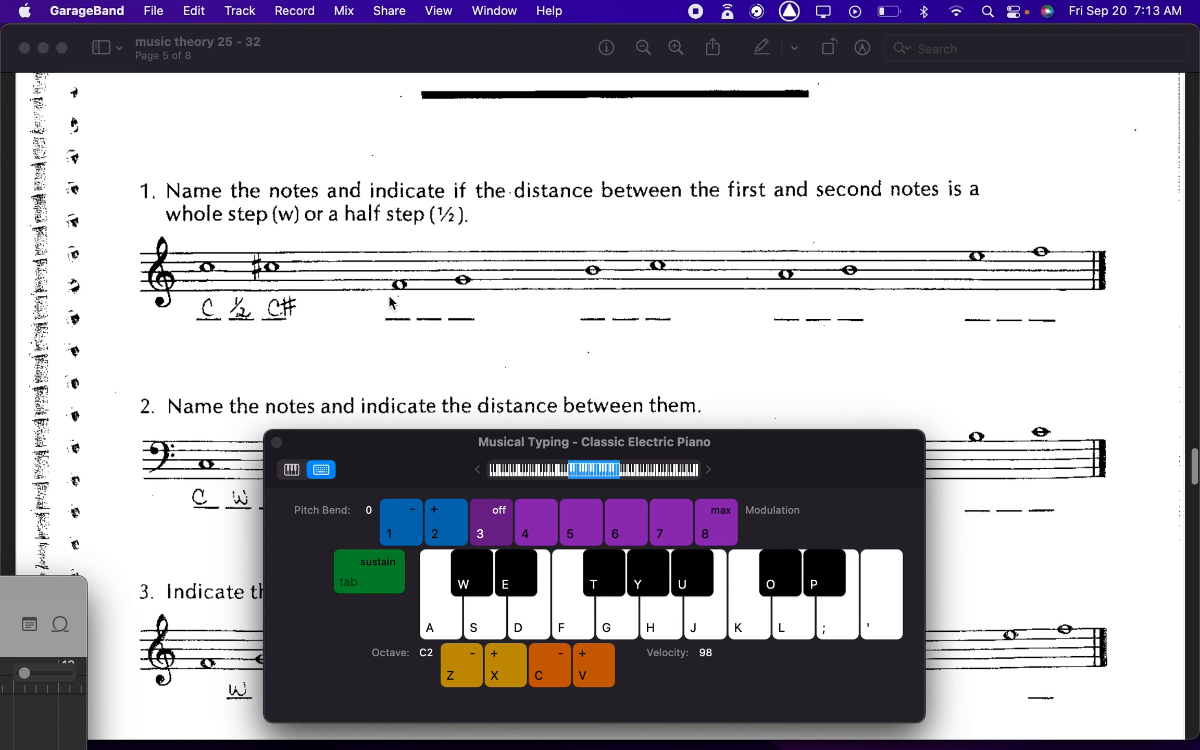
mouse_move(403, 295)
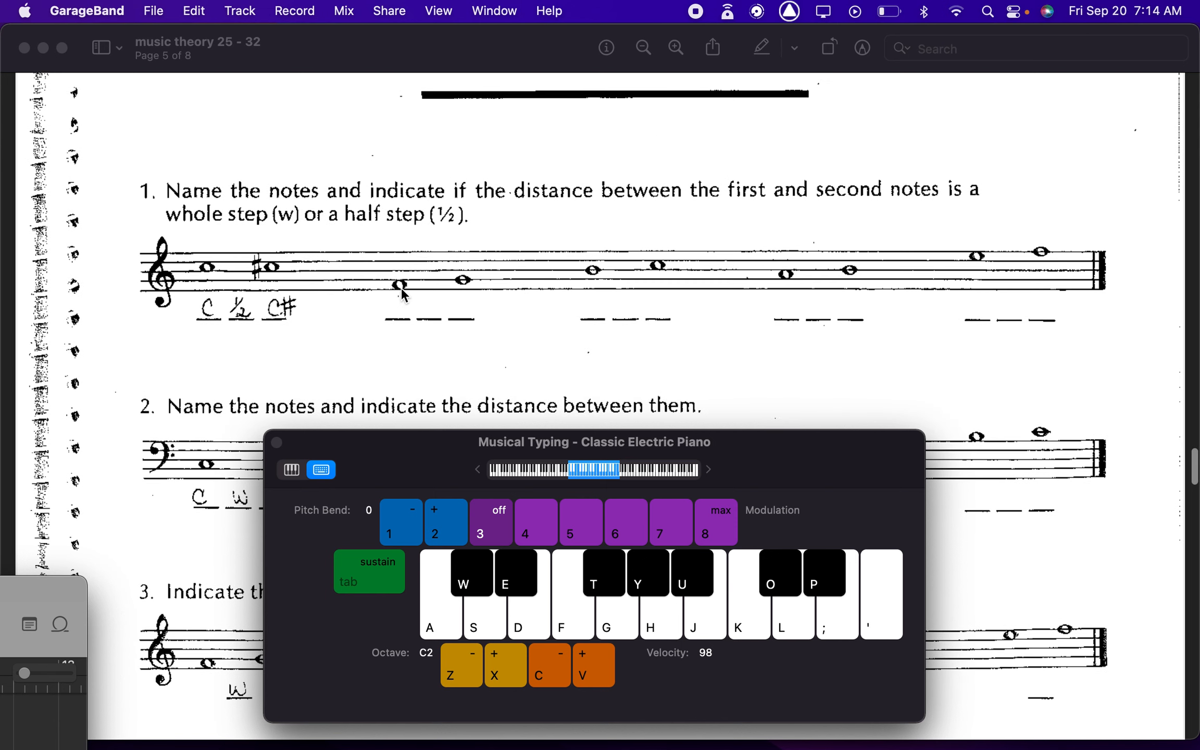
mouse_move(467, 297)
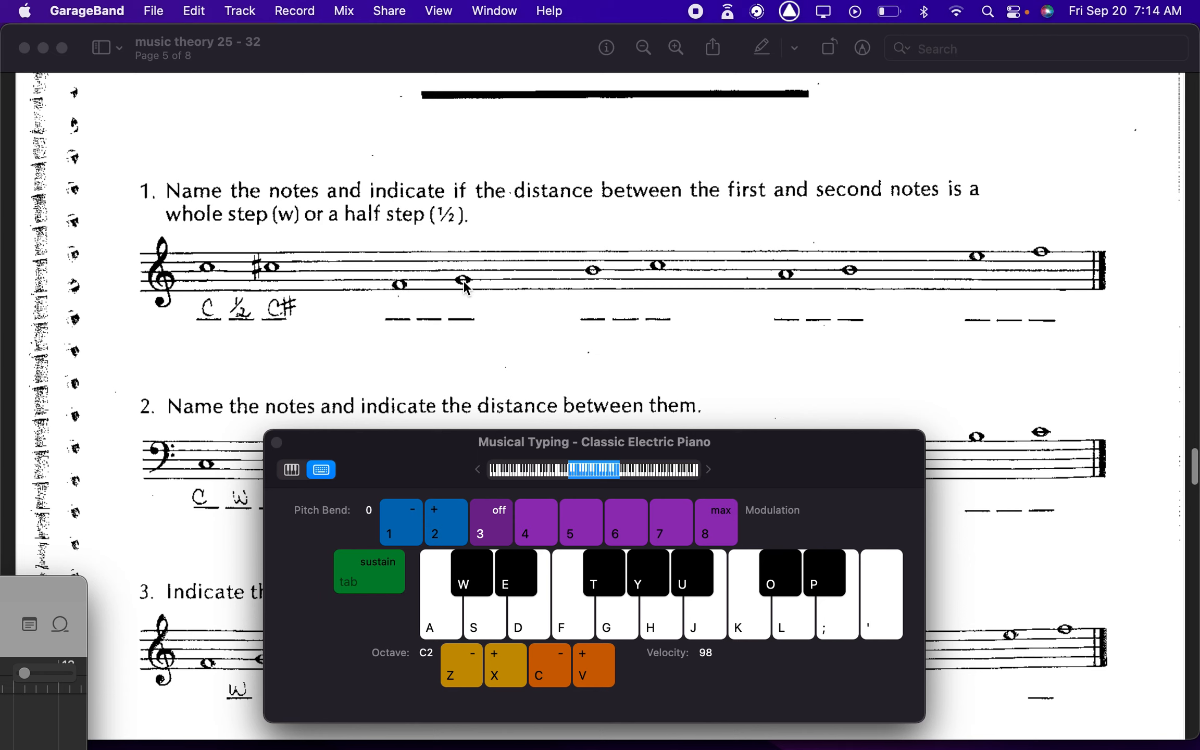
mouse_move(419, 287)
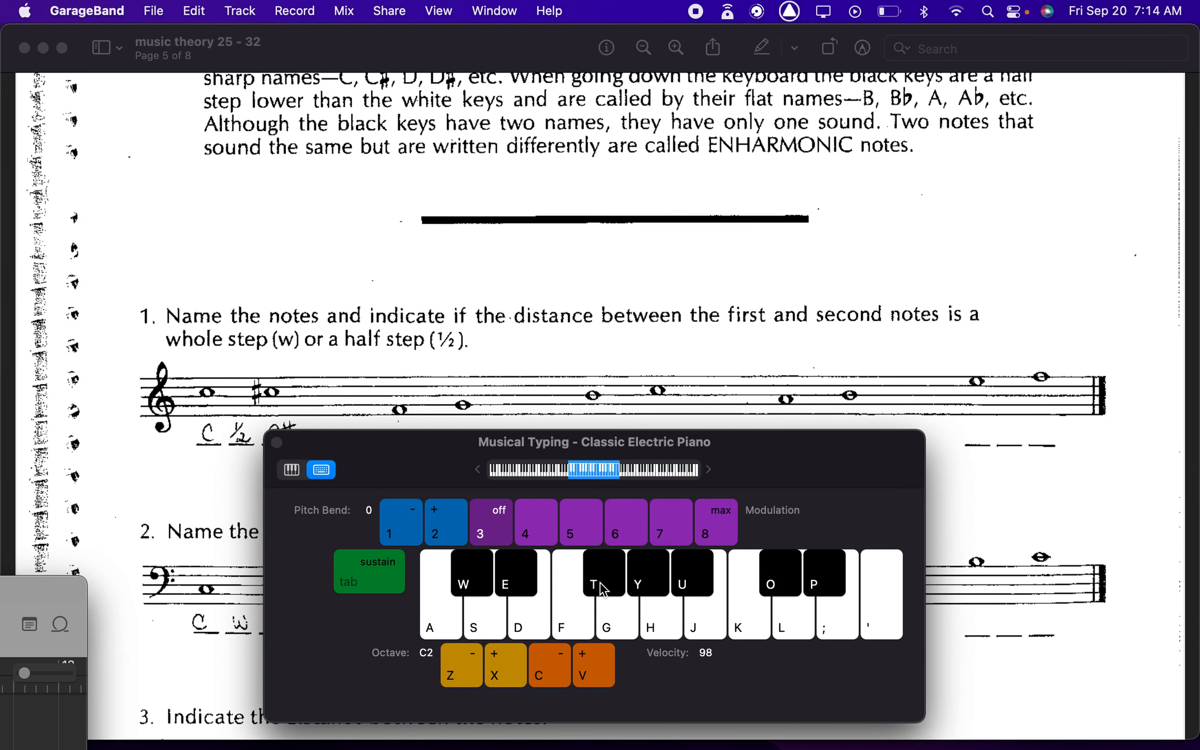
mouse_move(446, 443)
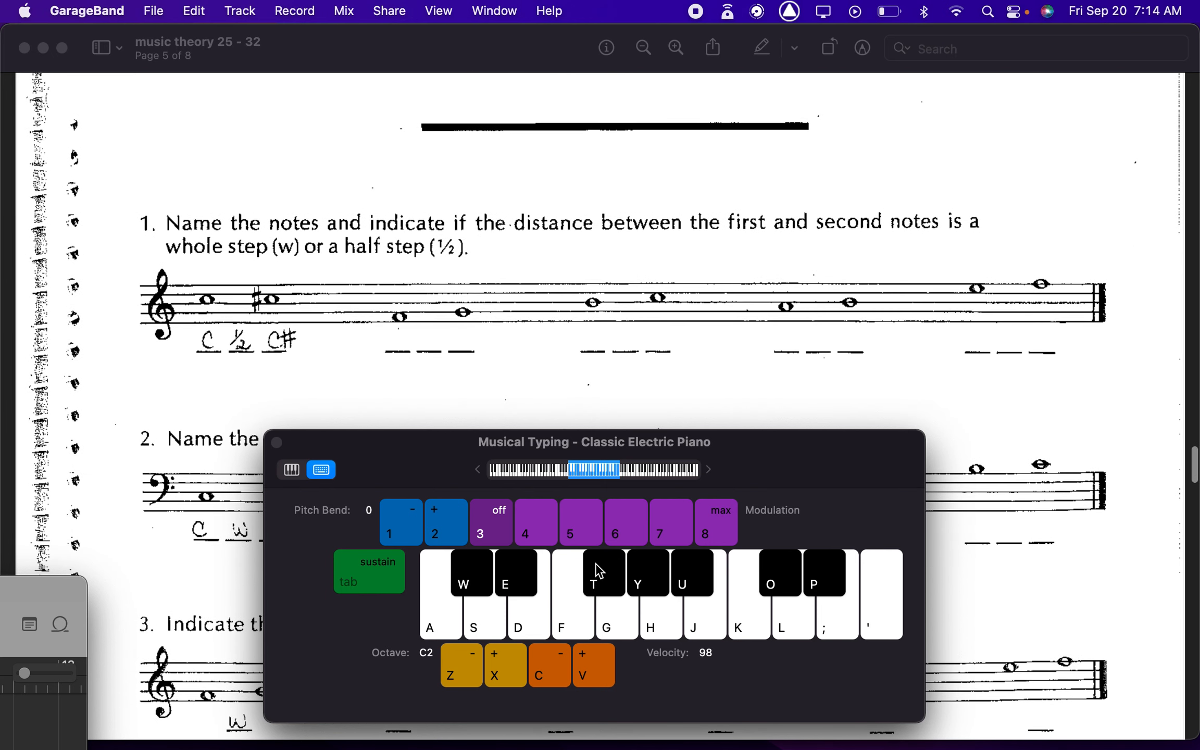
mouse_move(494, 362)
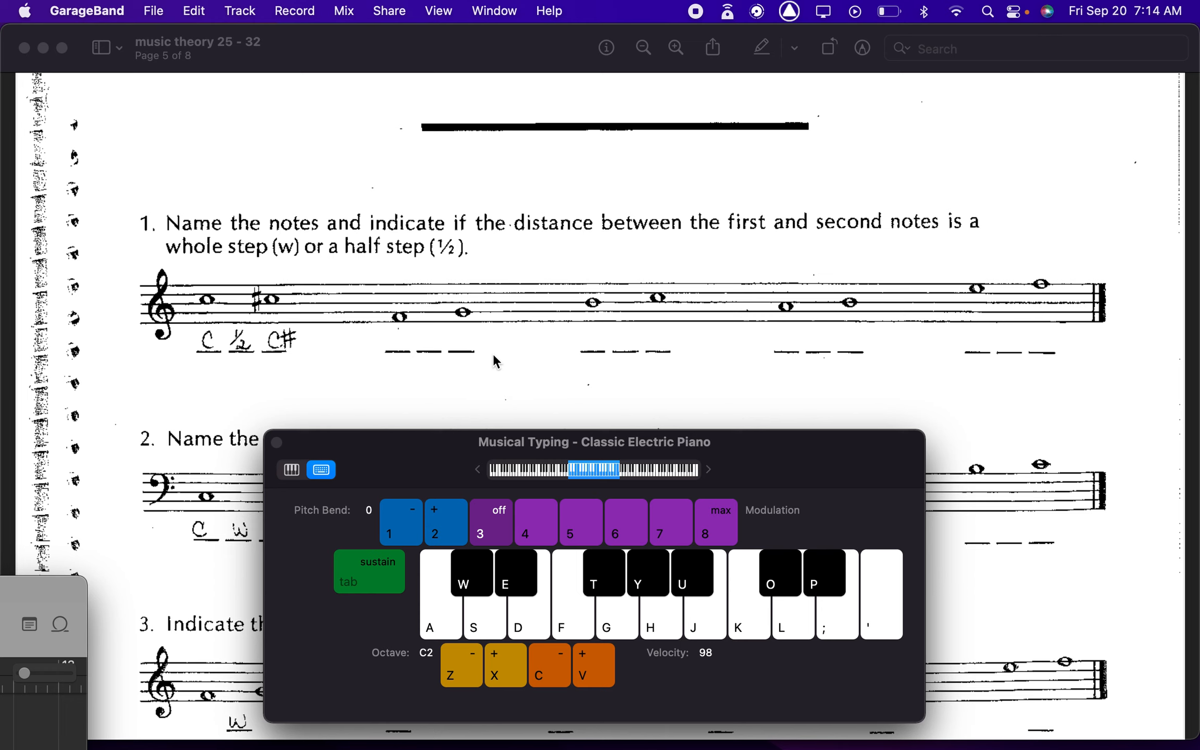
mouse_move(835, 266)
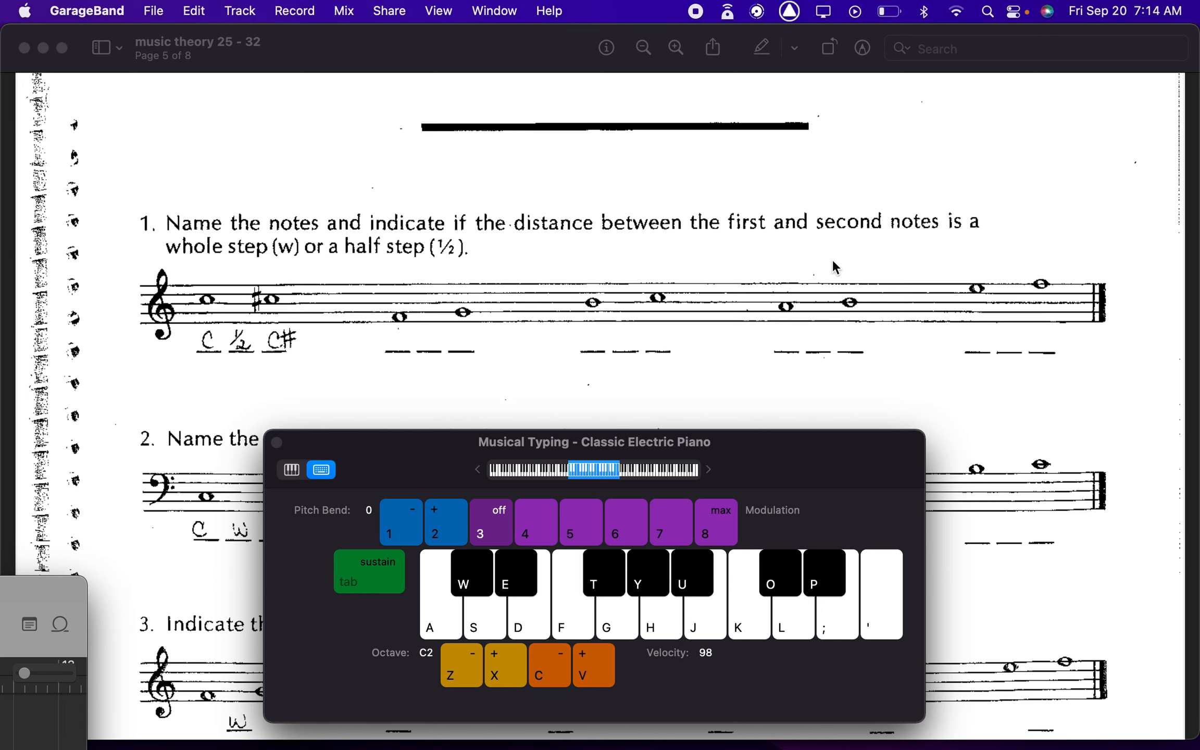
Step: Review the half-step text, sound a piano note, then reach exercise 3 on note distances
scroll(down, 3)
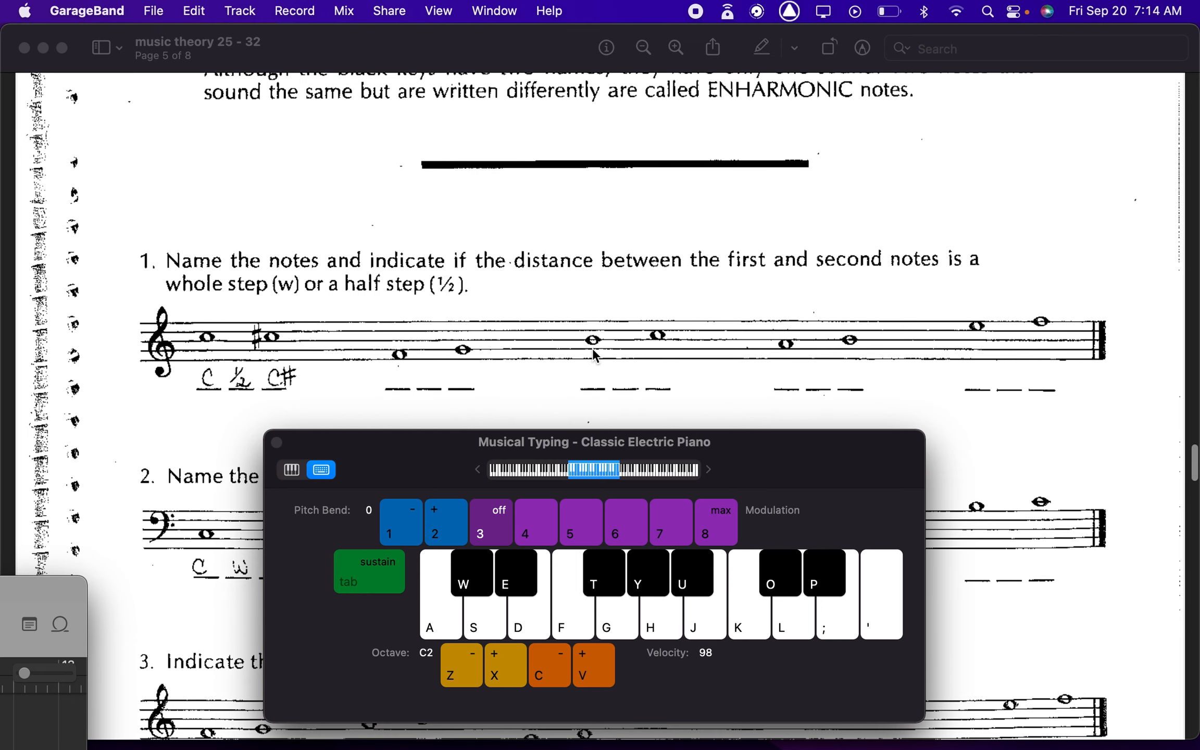
scroll(down, 3)
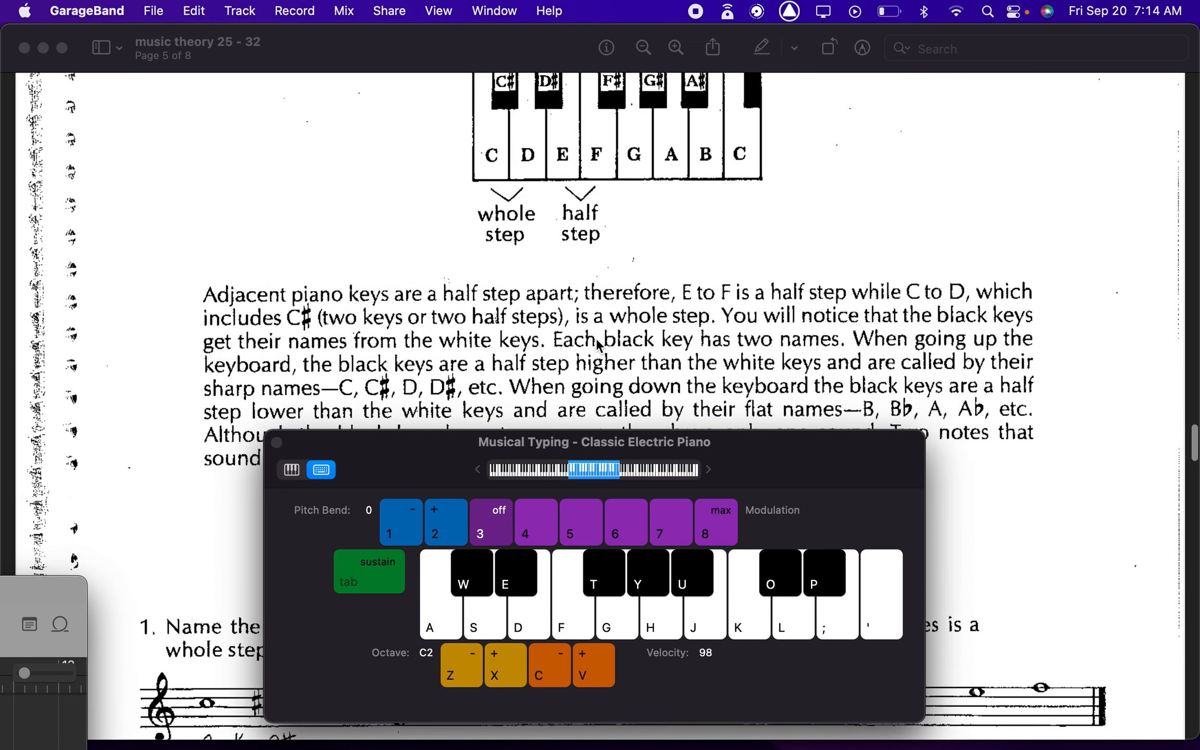
scroll(down, 3)
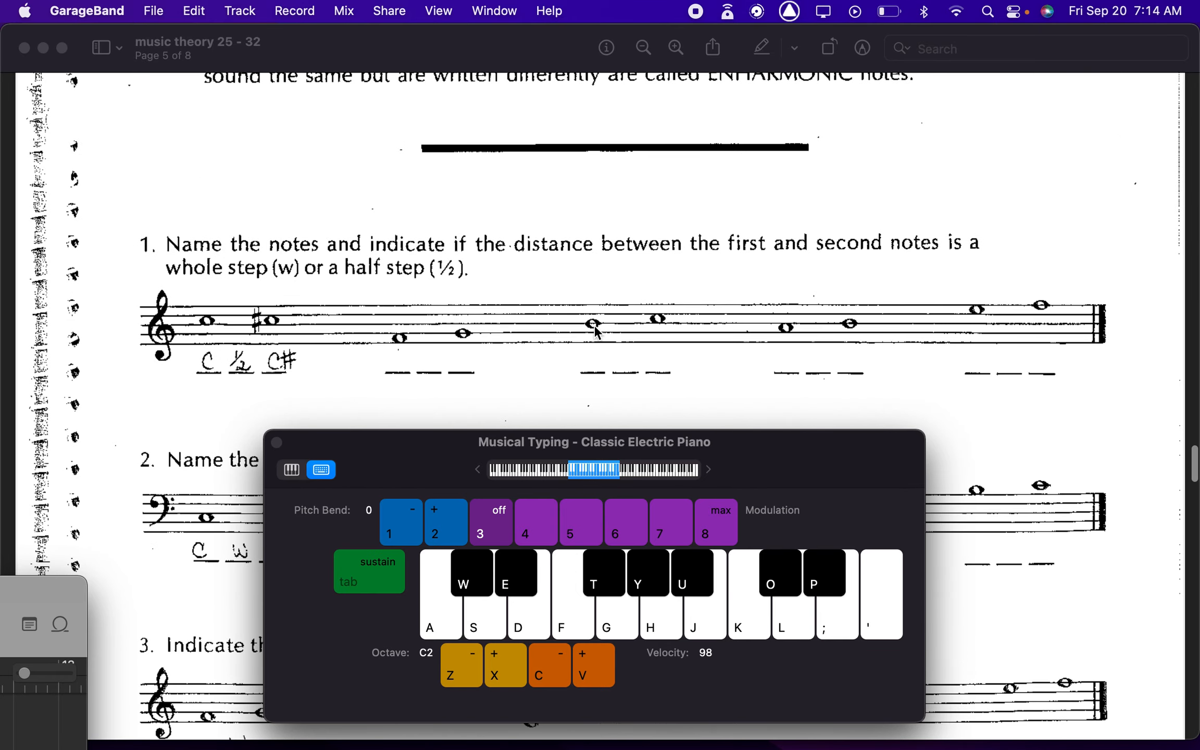
mouse_move(593, 310)
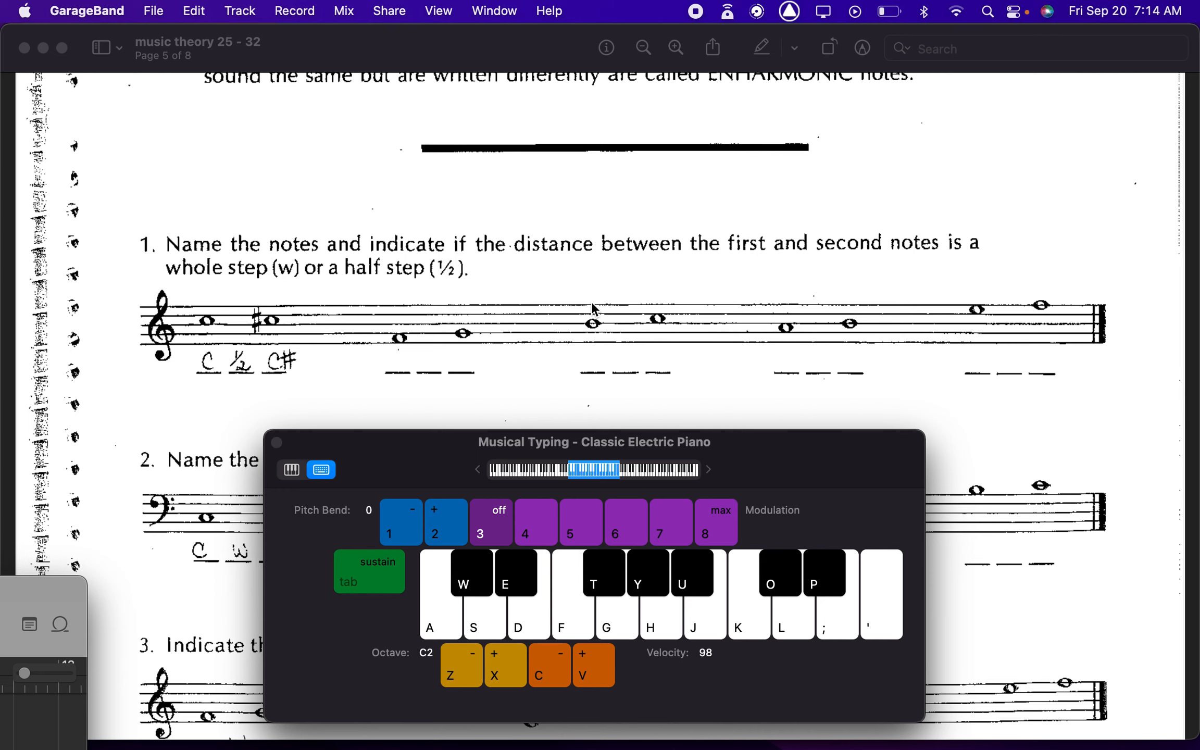
mouse_move(676, 328)
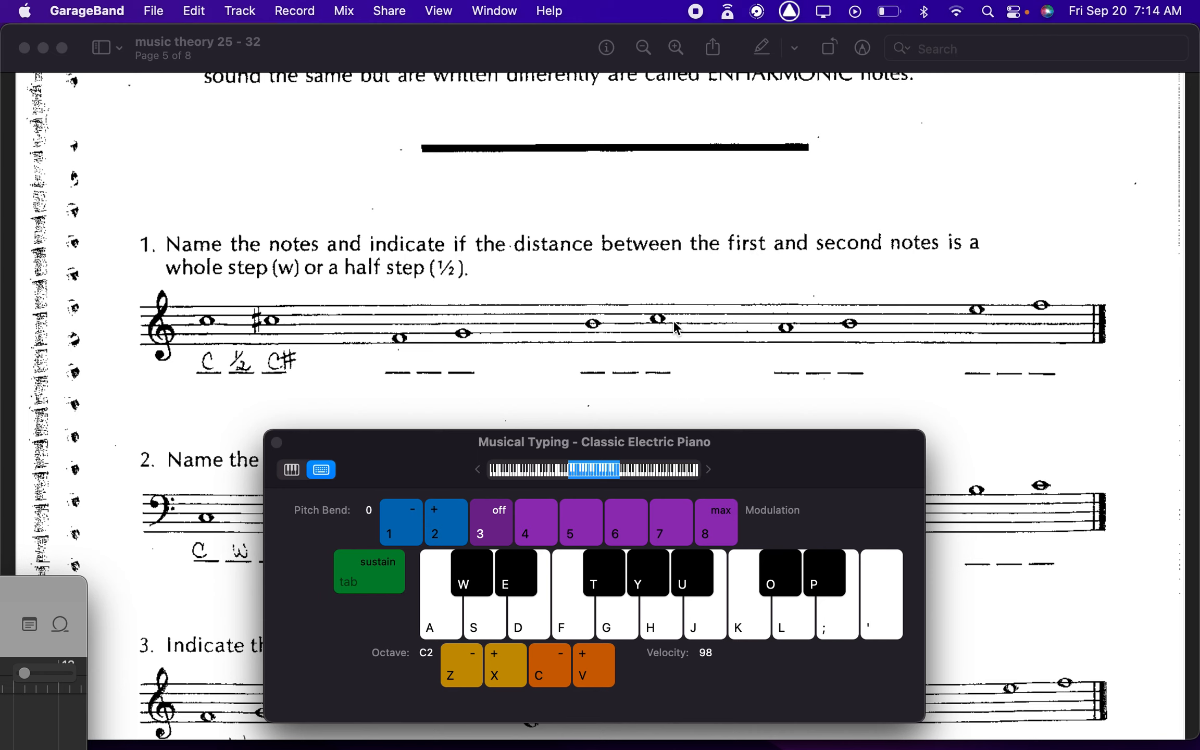
mouse_move(685, 366)
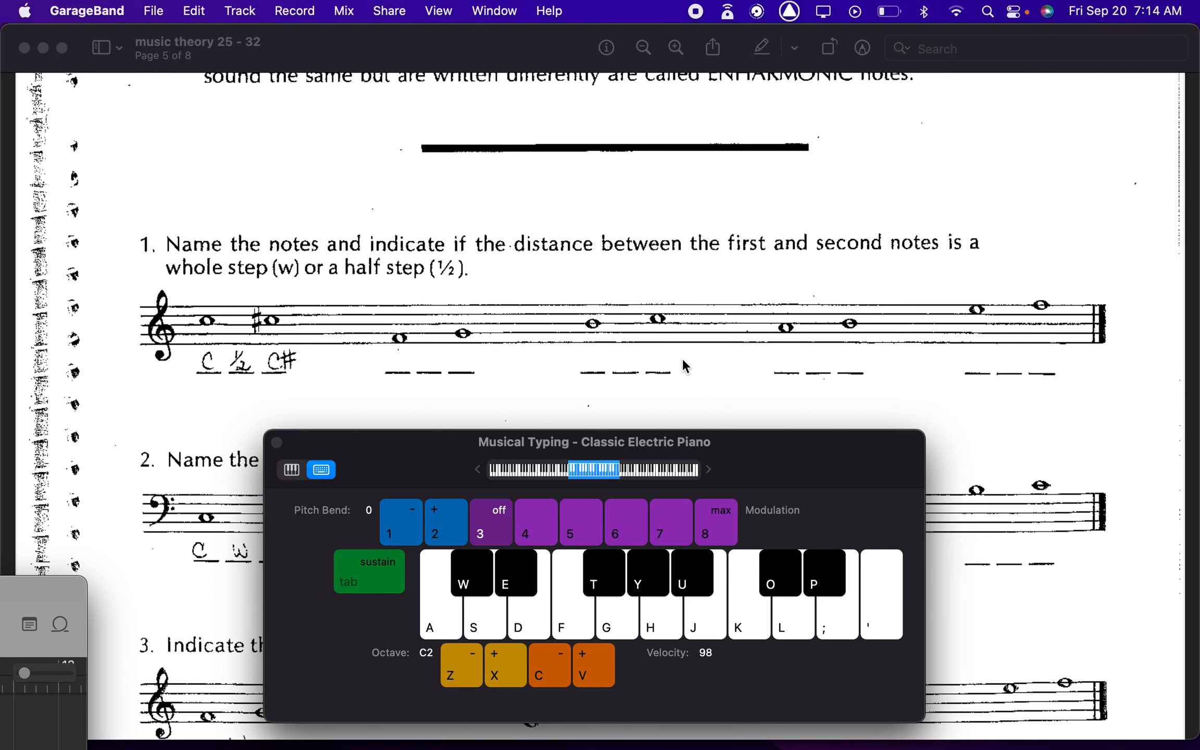
mouse_move(739, 627)
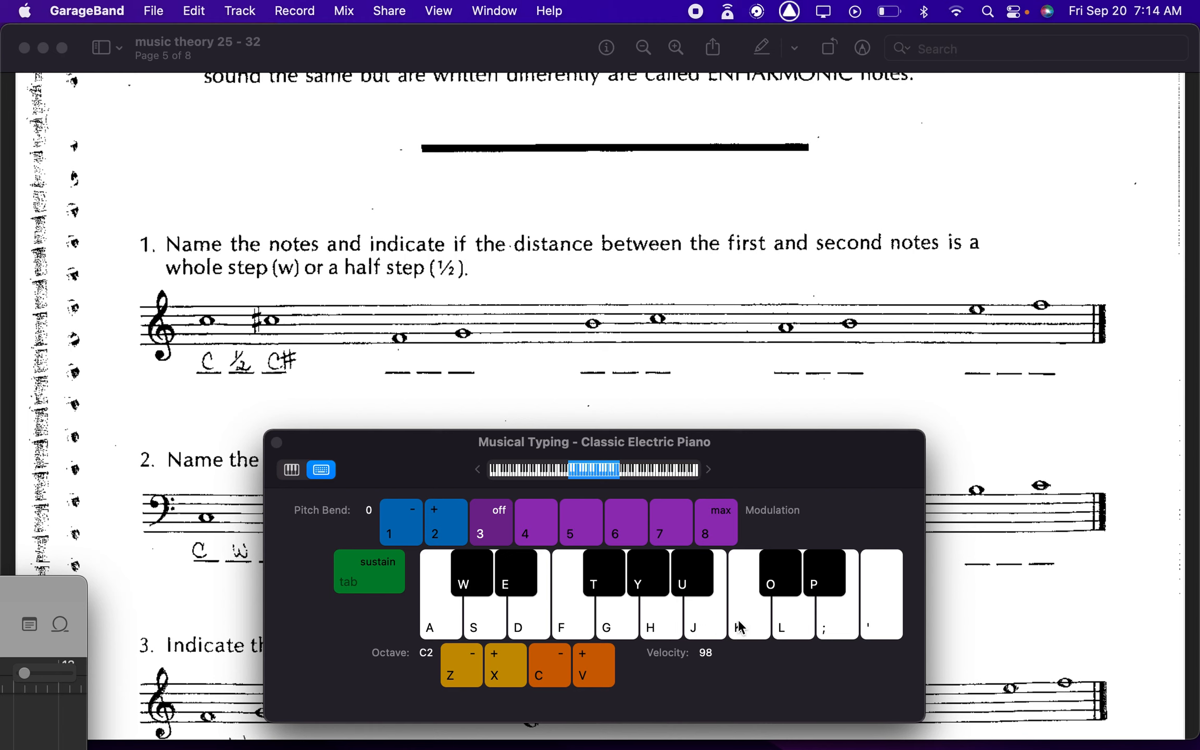
mouse_move(713, 648)
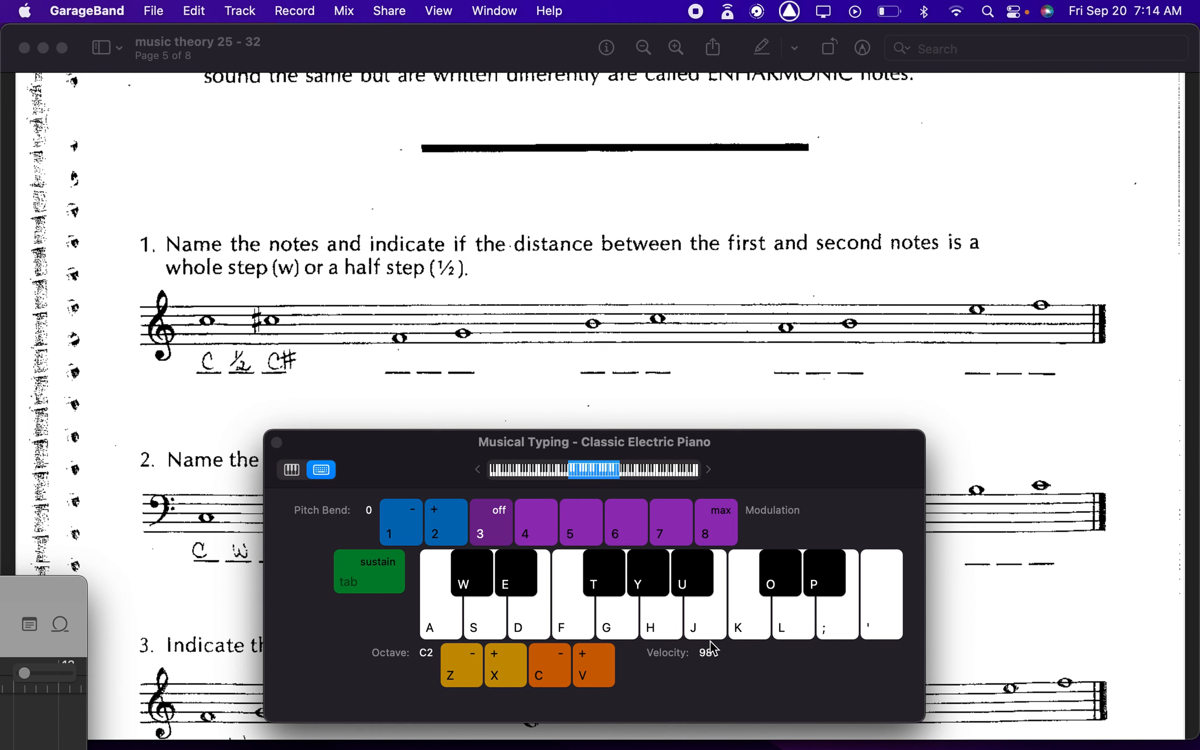
mouse_move(699, 639)
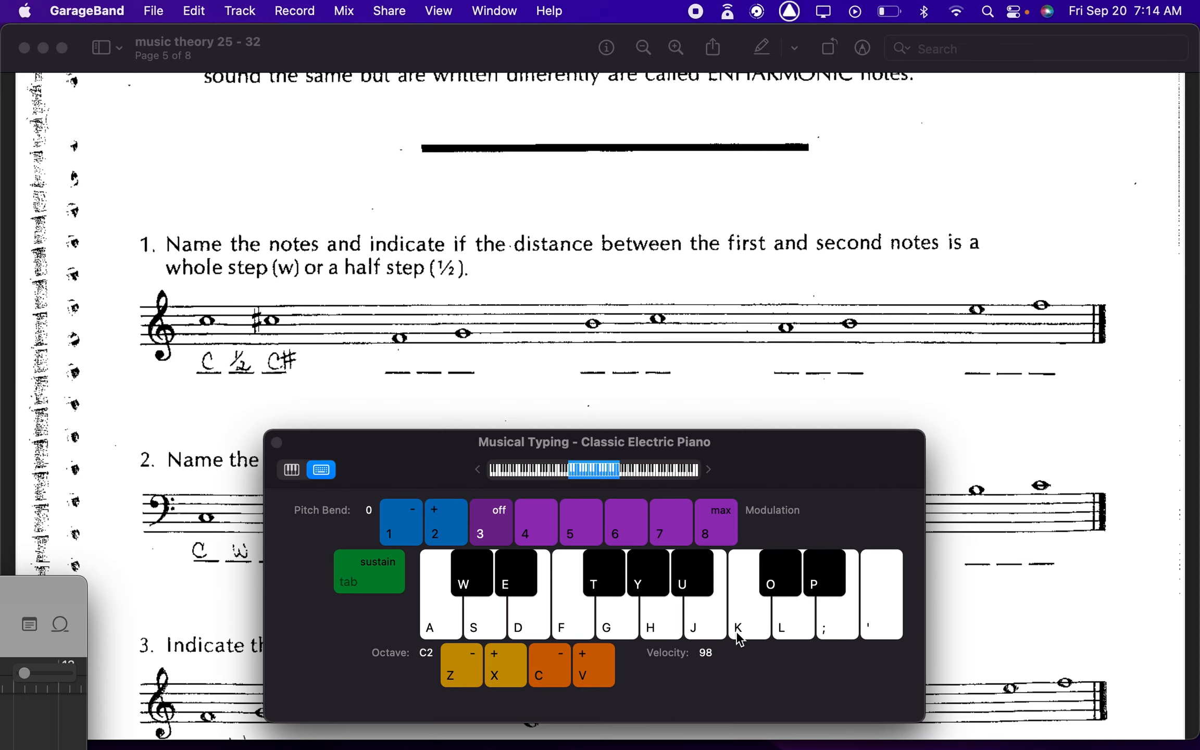
click(693, 597)
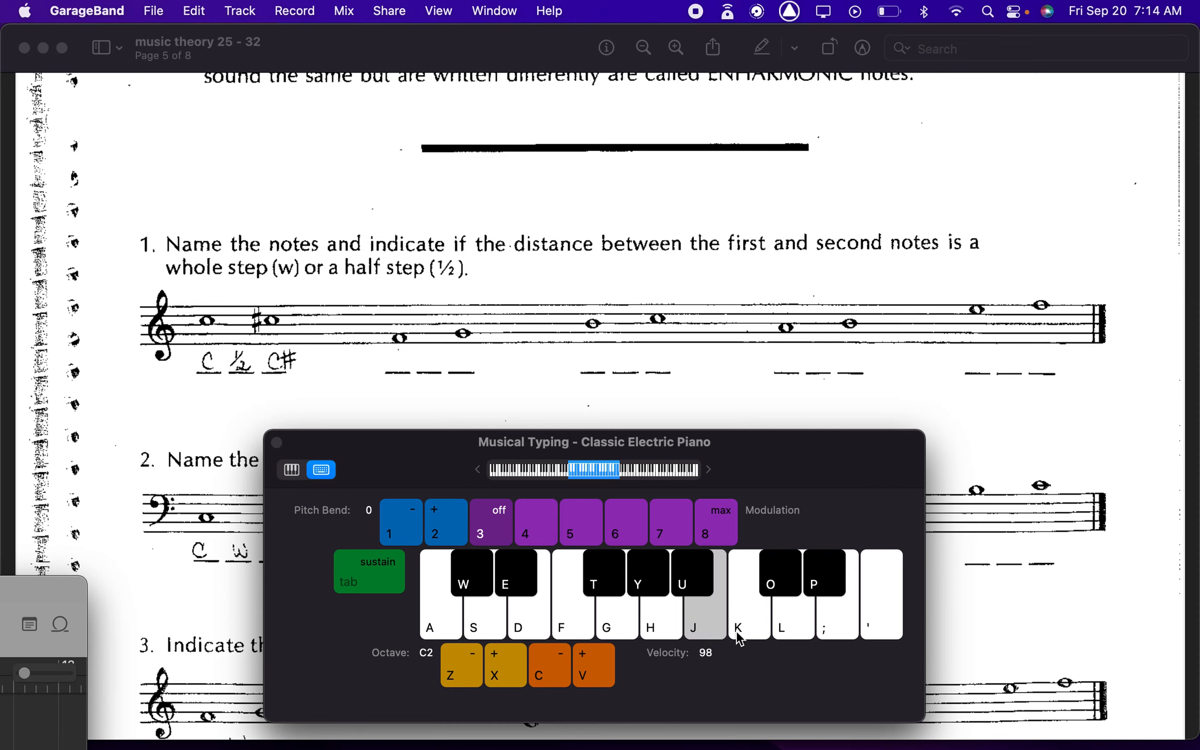
scroll(down, 3)
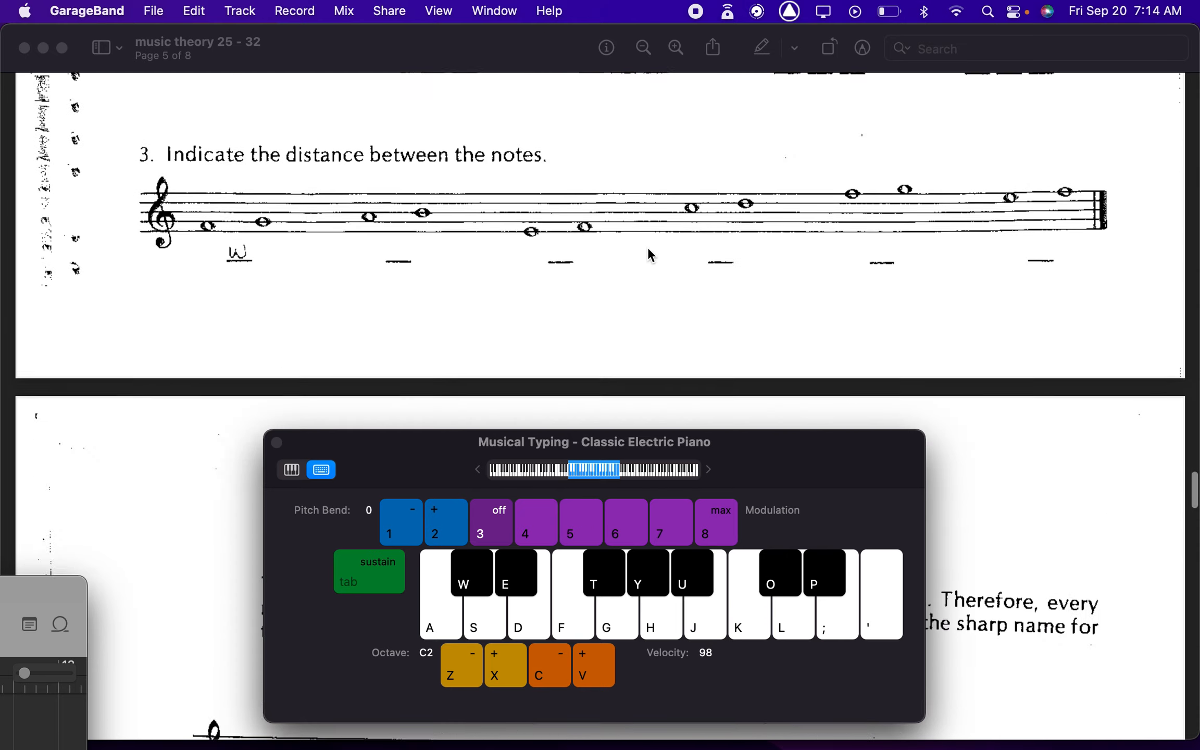
Step: Scroll to Lesson 30's chromatic scale and play a scale note with the F key
scroll(down, 3)
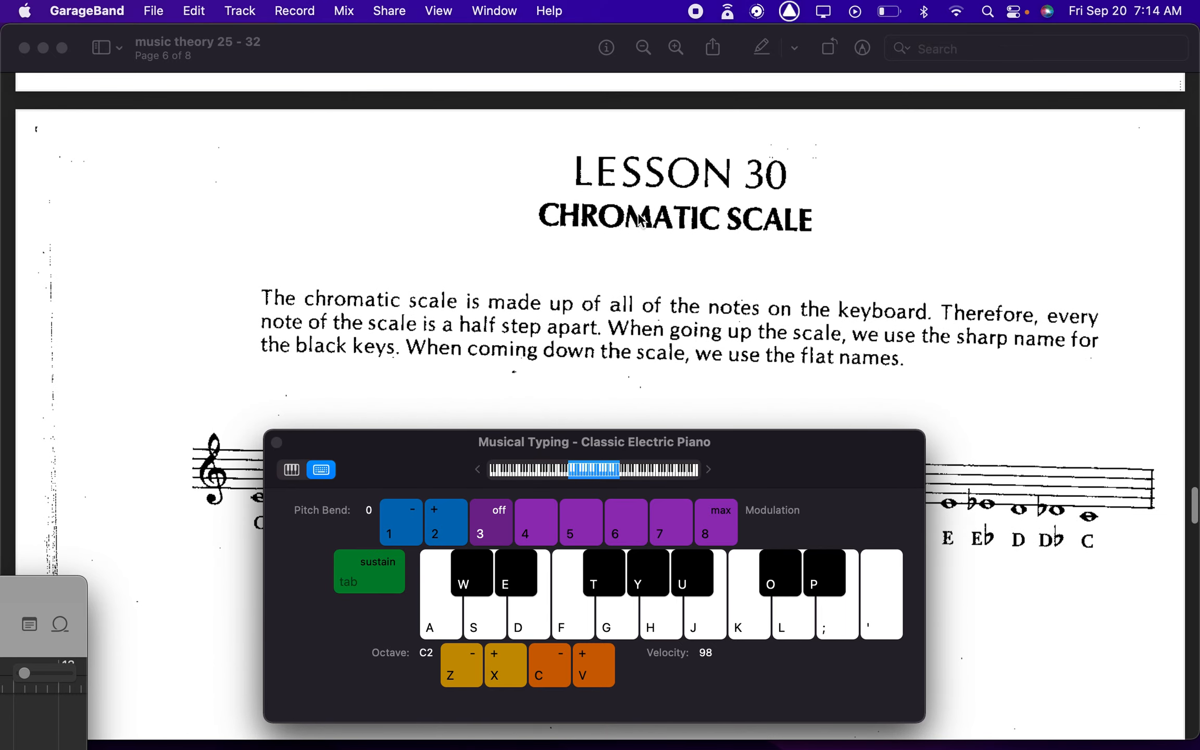
scroll(down, 3)
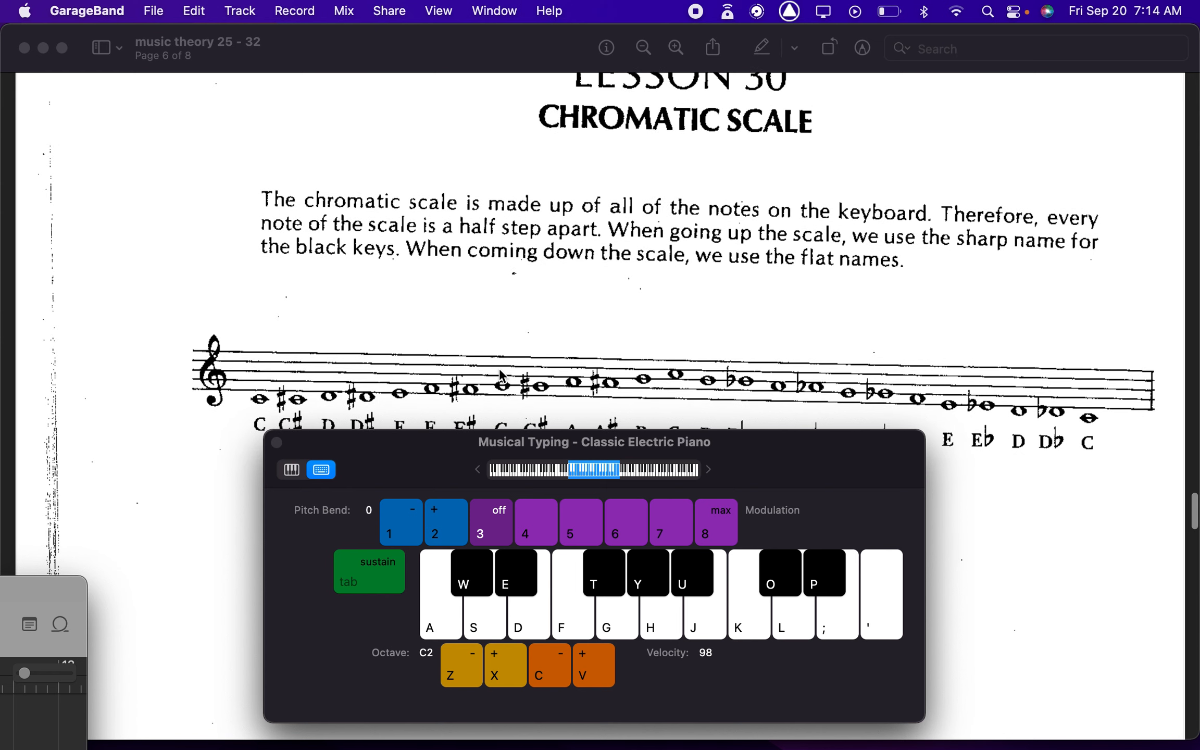
scroll(down, 3)
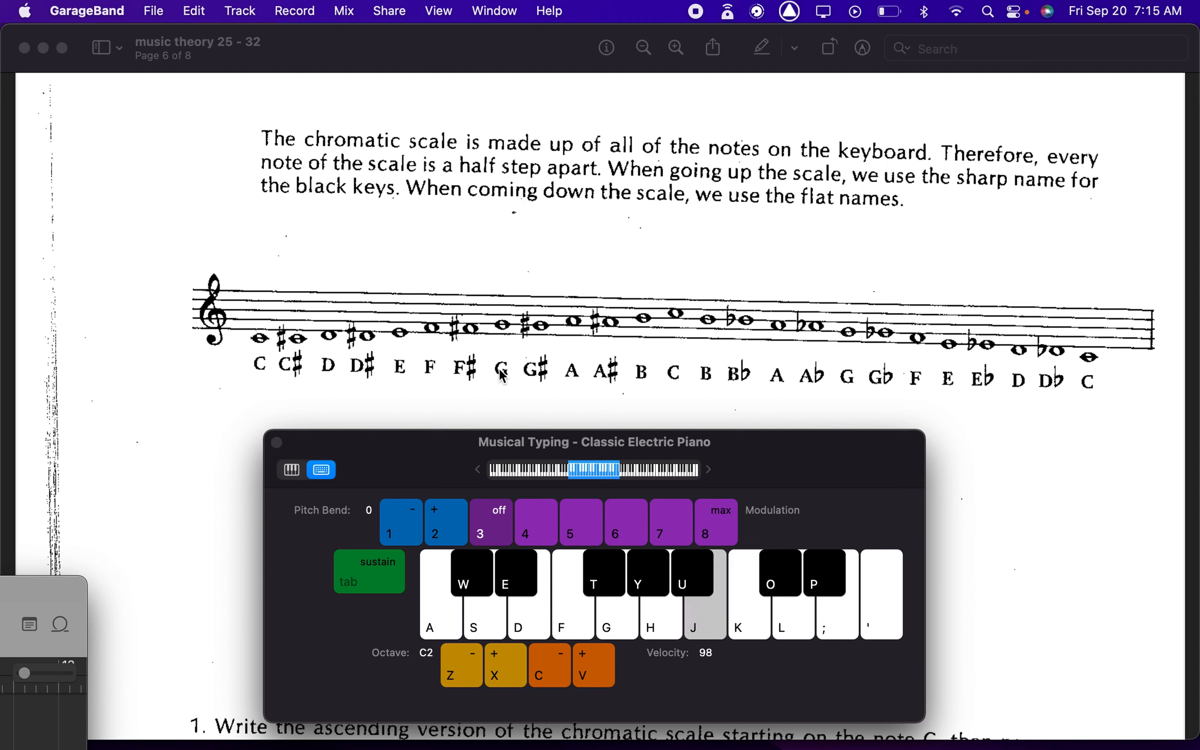
key(f)
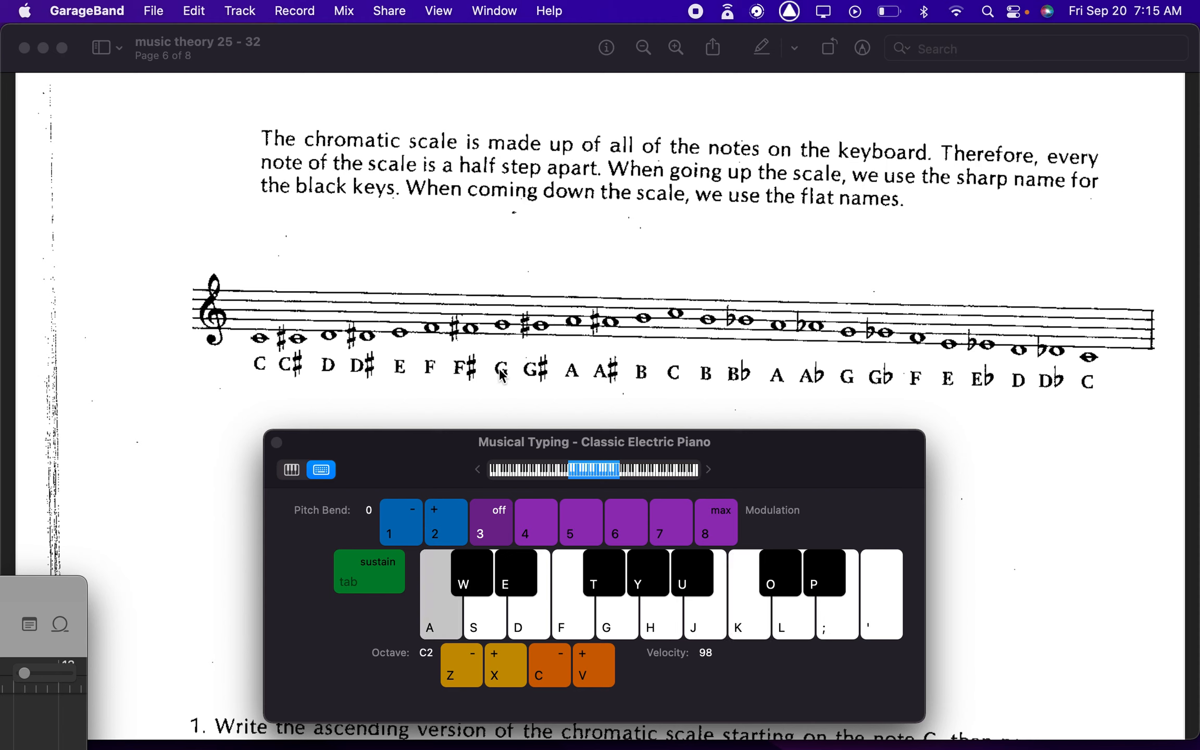
scroll(down, 3)
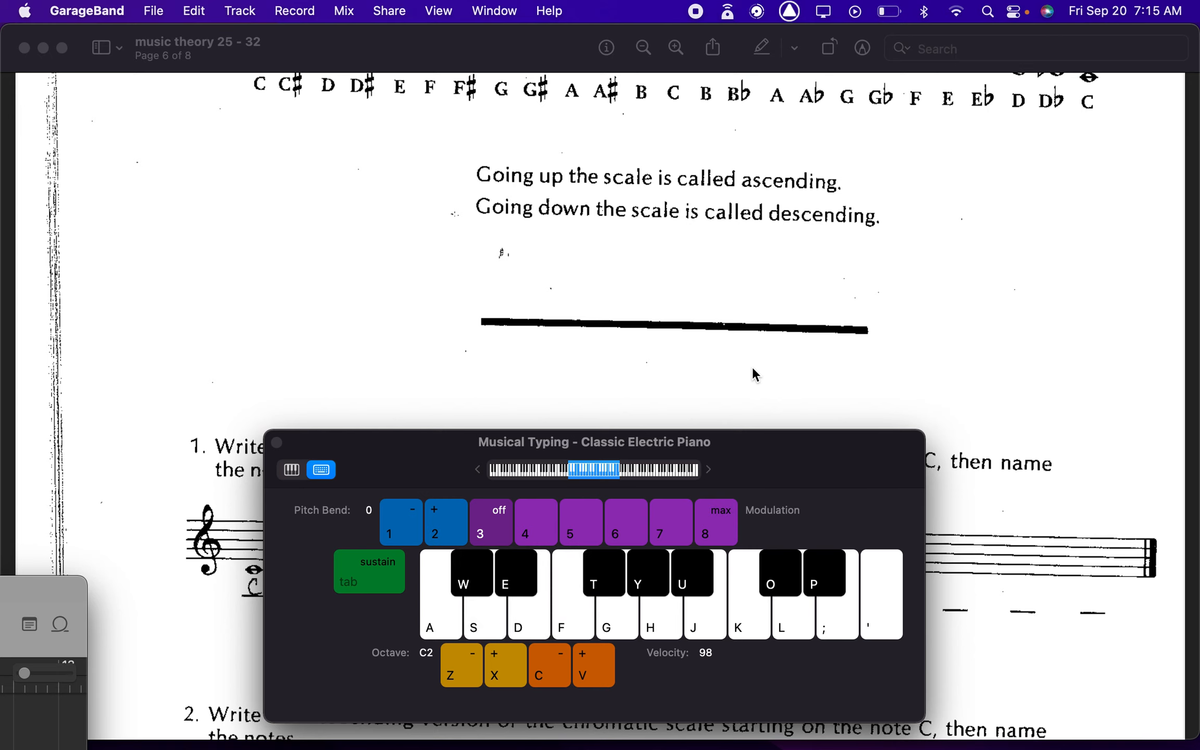
Step: Scroll past the ascending and descending chromatic exercises to Lesson 31, The Major Scale
scroll(down, 3)
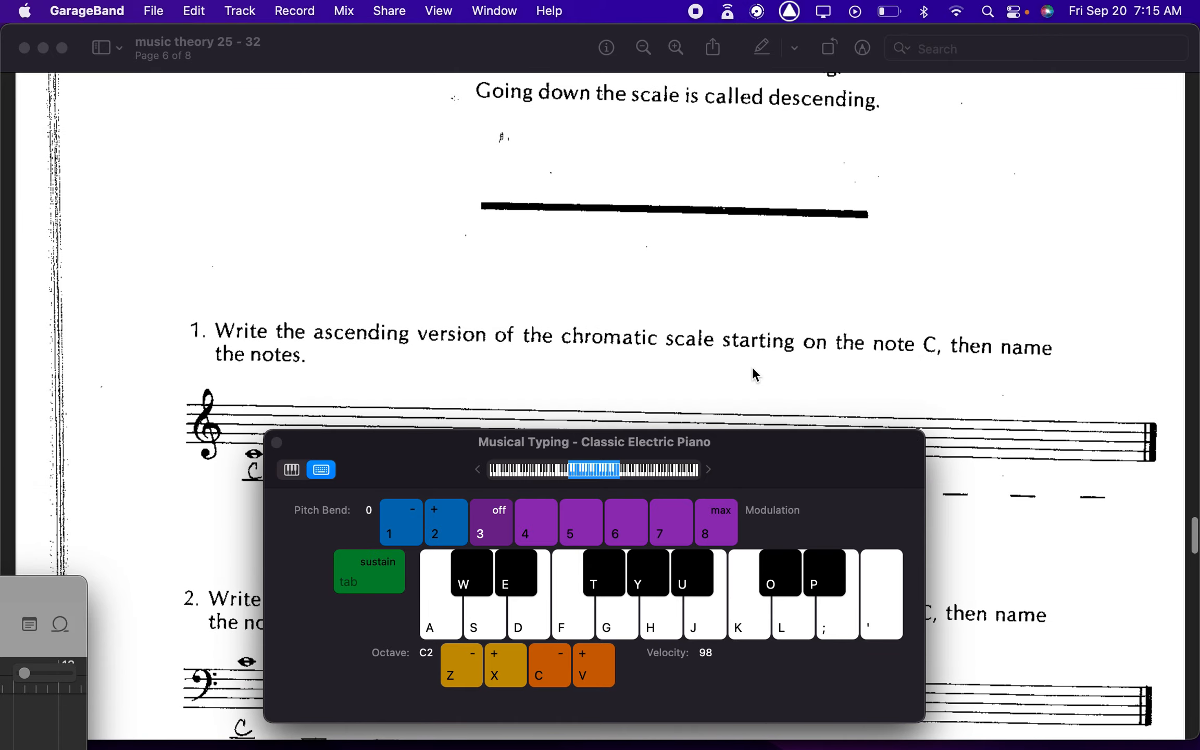
scroll(down, 3)
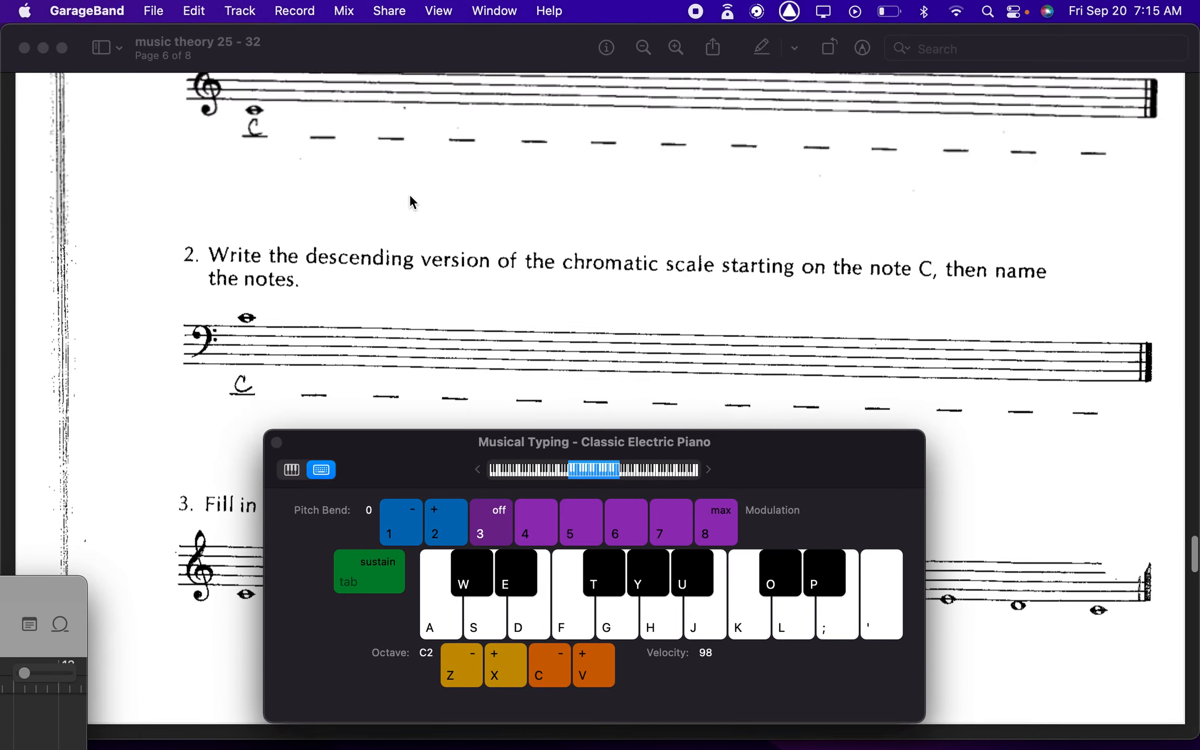
scroll(down, 3)
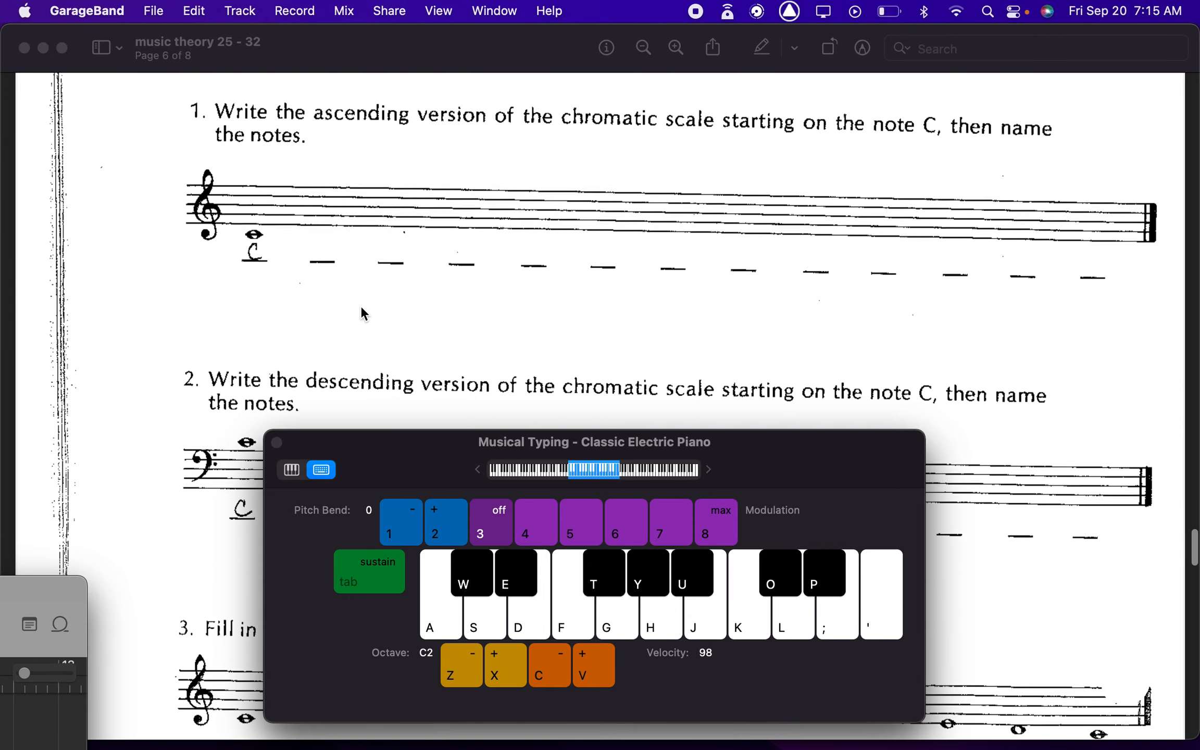
scroll(down, 3)
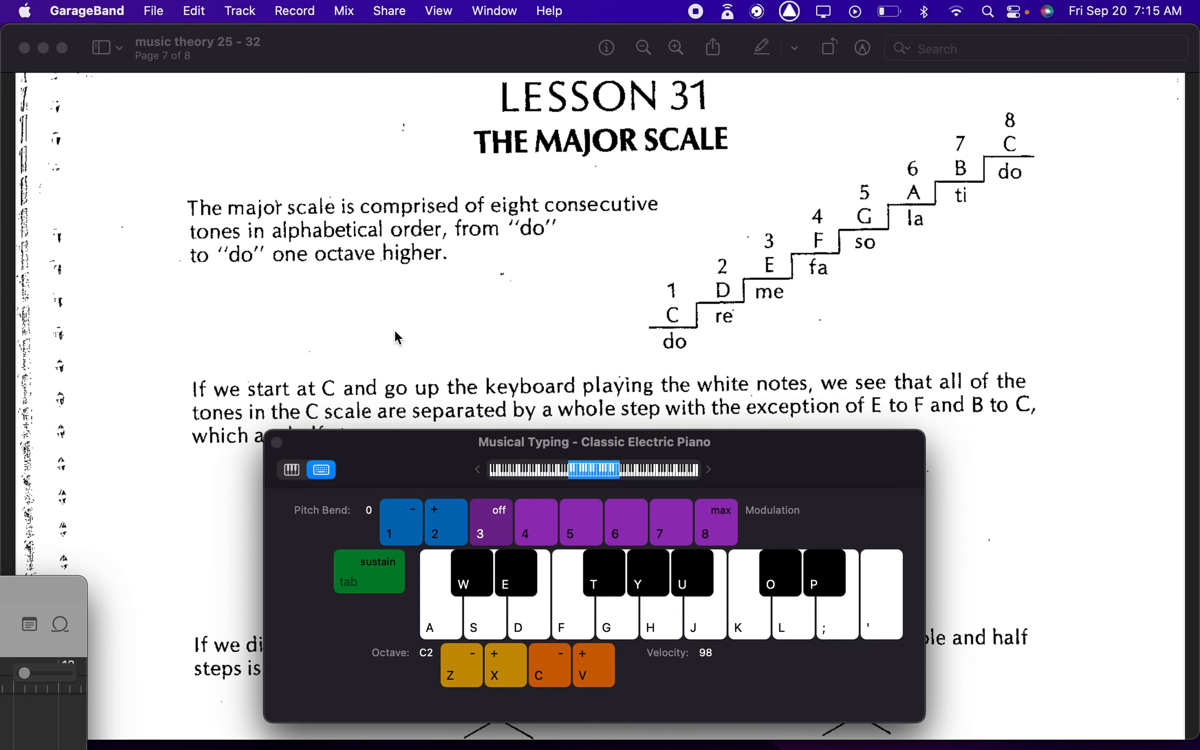
mouse_move(613, 213)
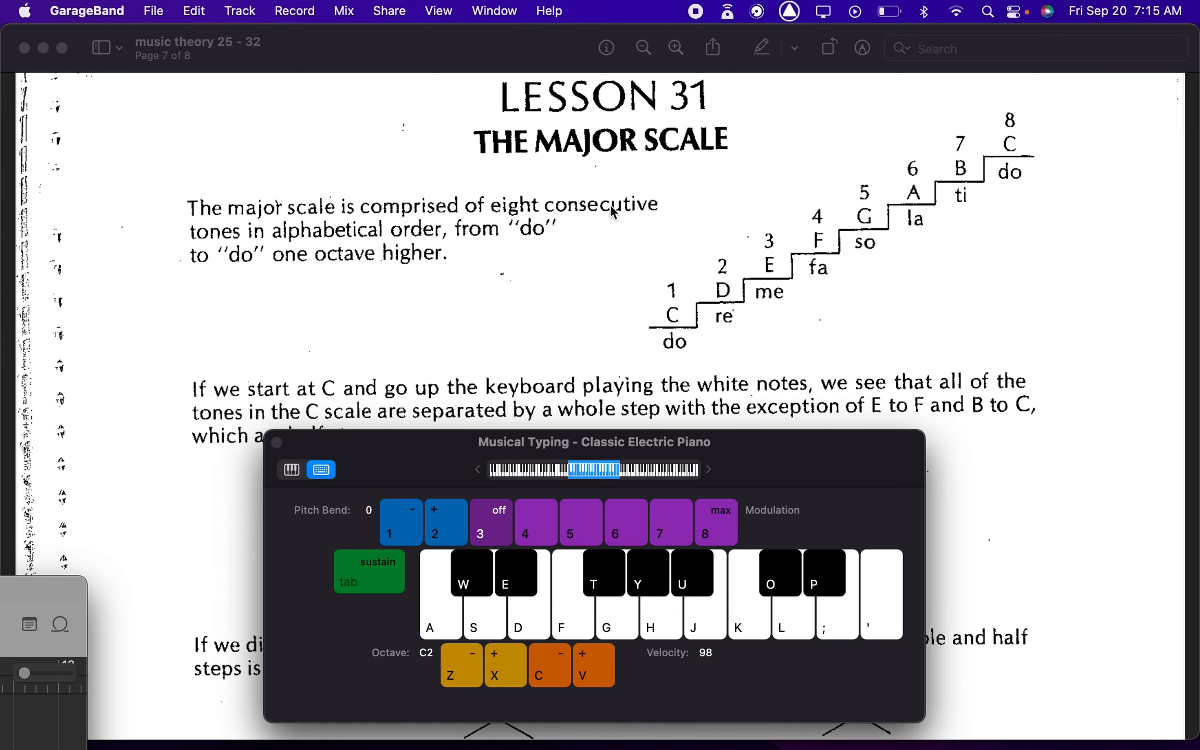
mouse_move(670, 235)
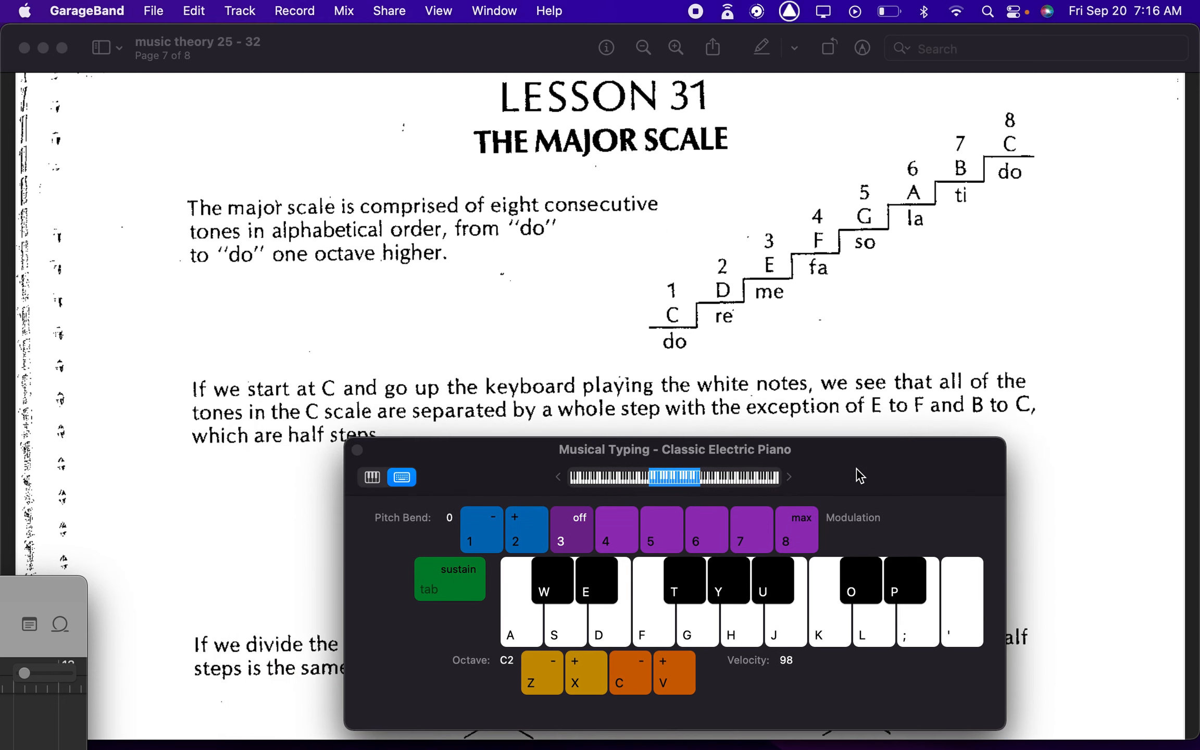
mouse_move(569, 266)
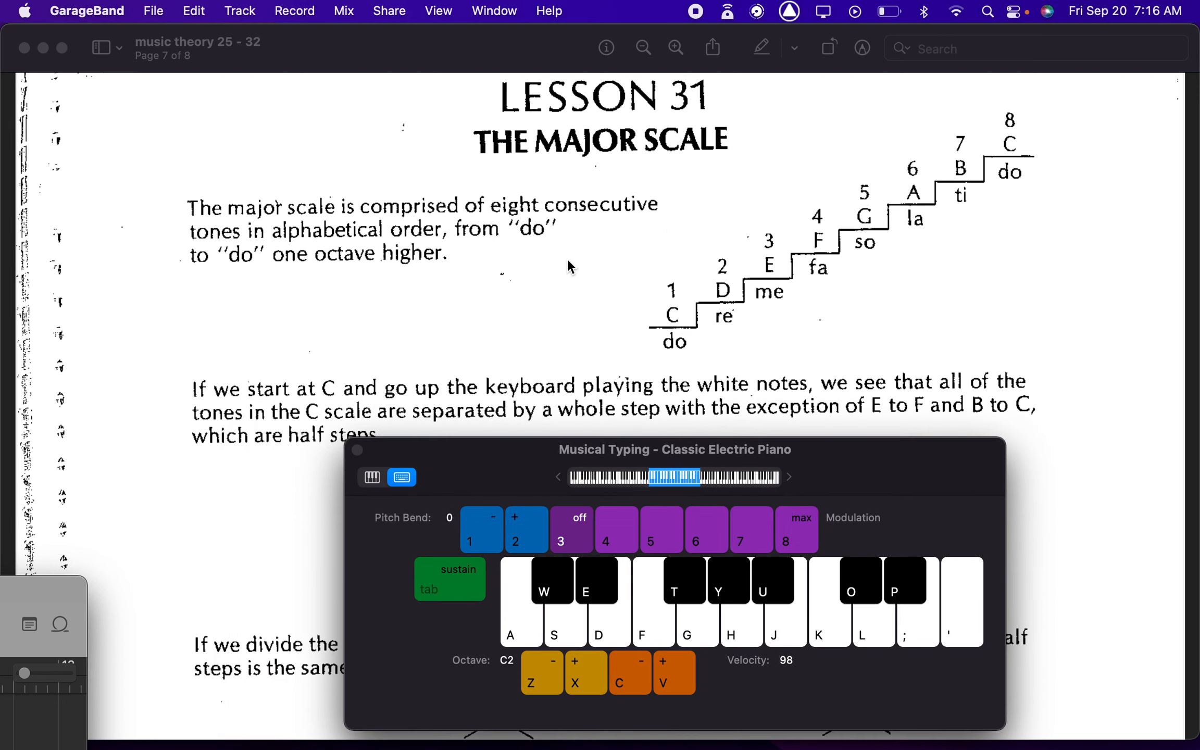
mouse_move(619, 177)
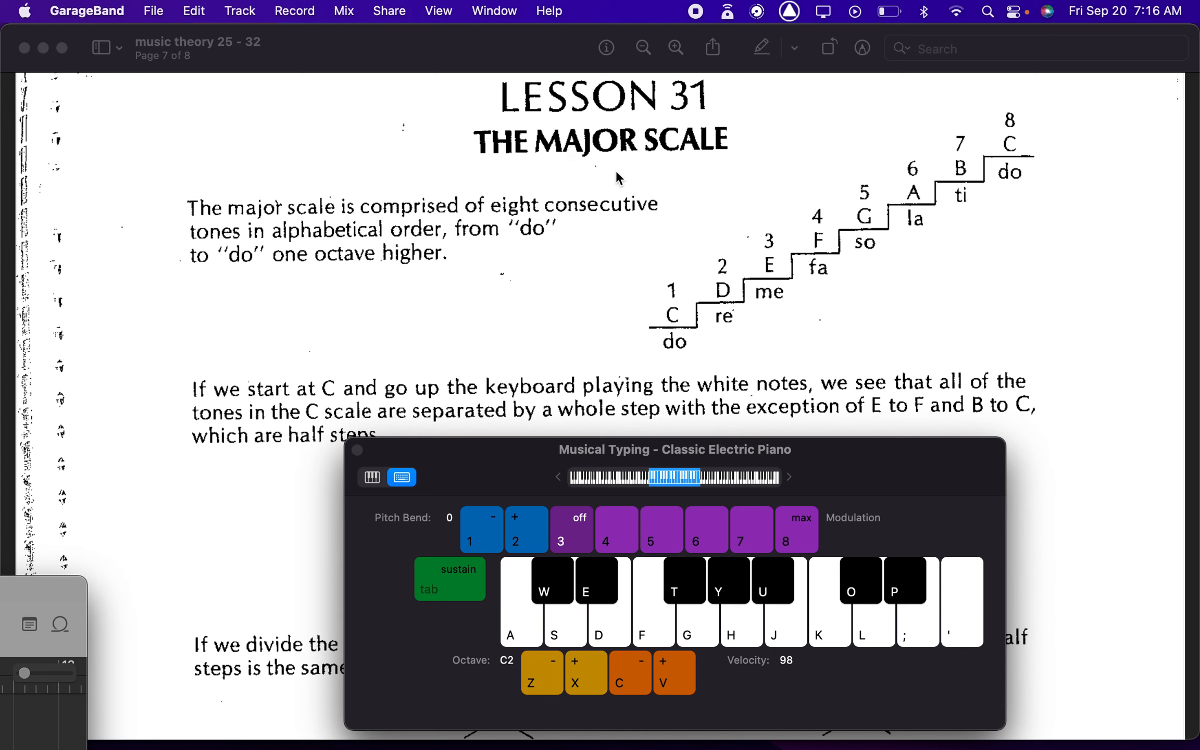
mouse_move(835, 505)
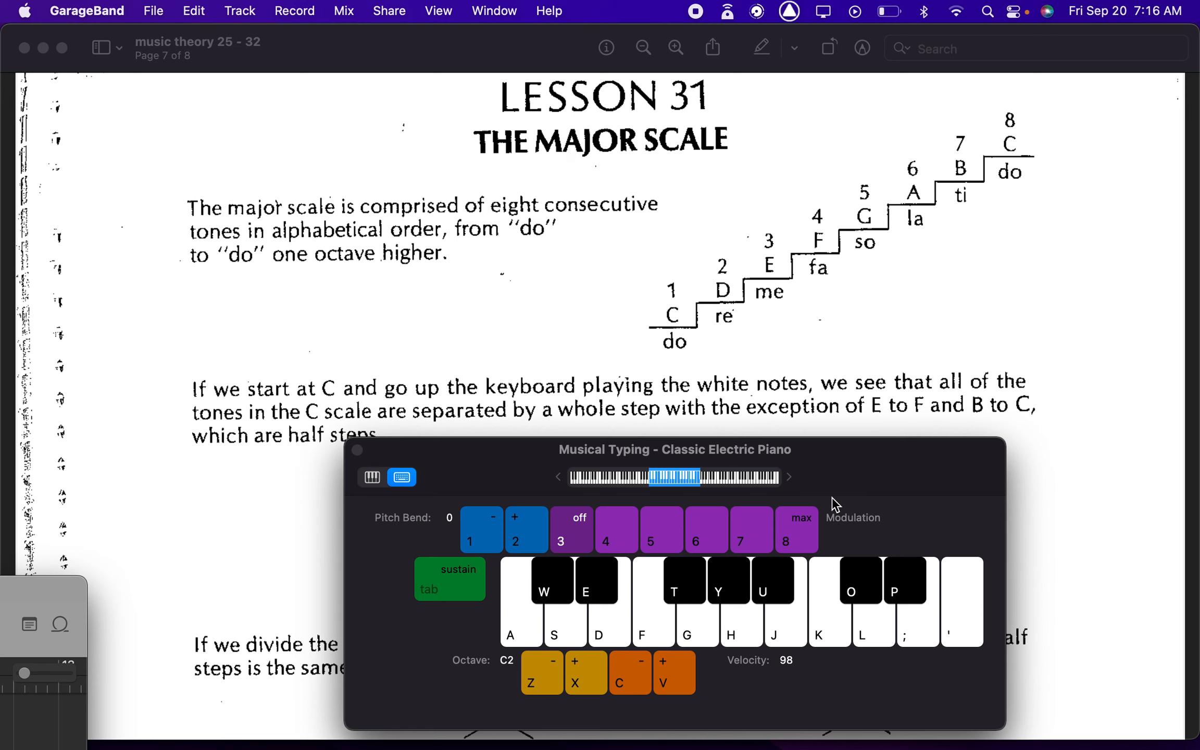
Step: Play C major scale notes on the electric piano beside the E–F and B–C half-step diagram
click(687, 605)
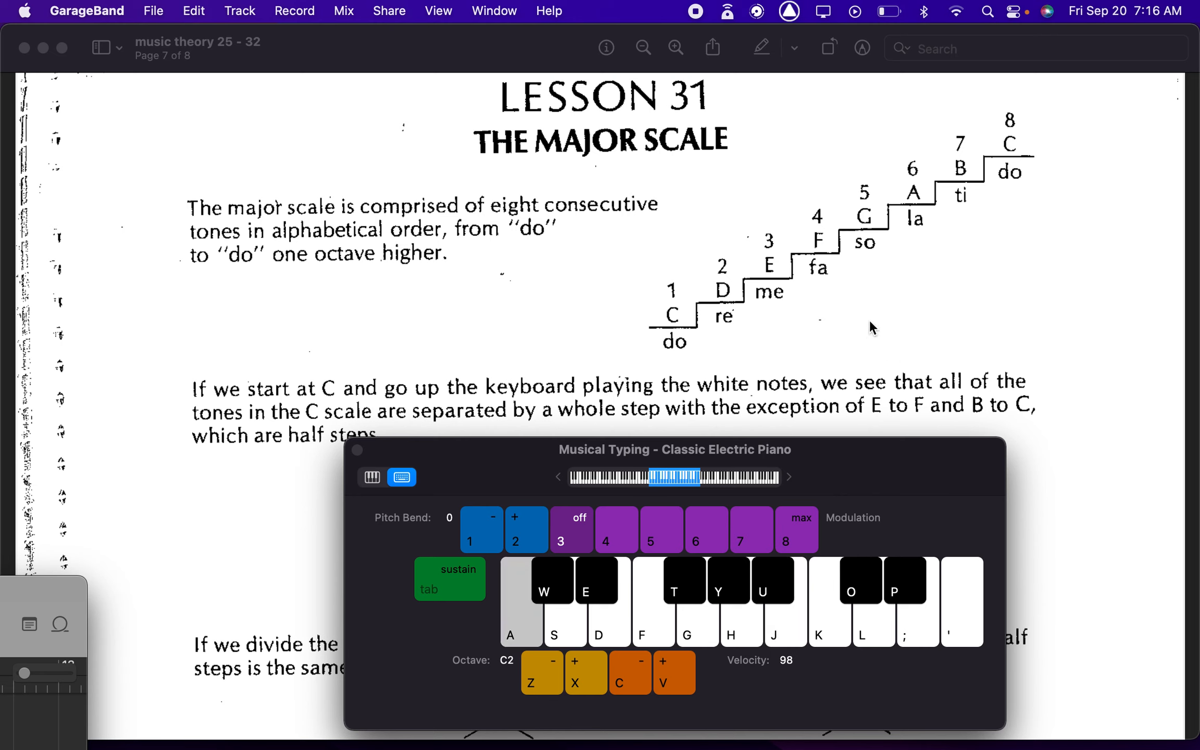
mouse_move(603, 363)
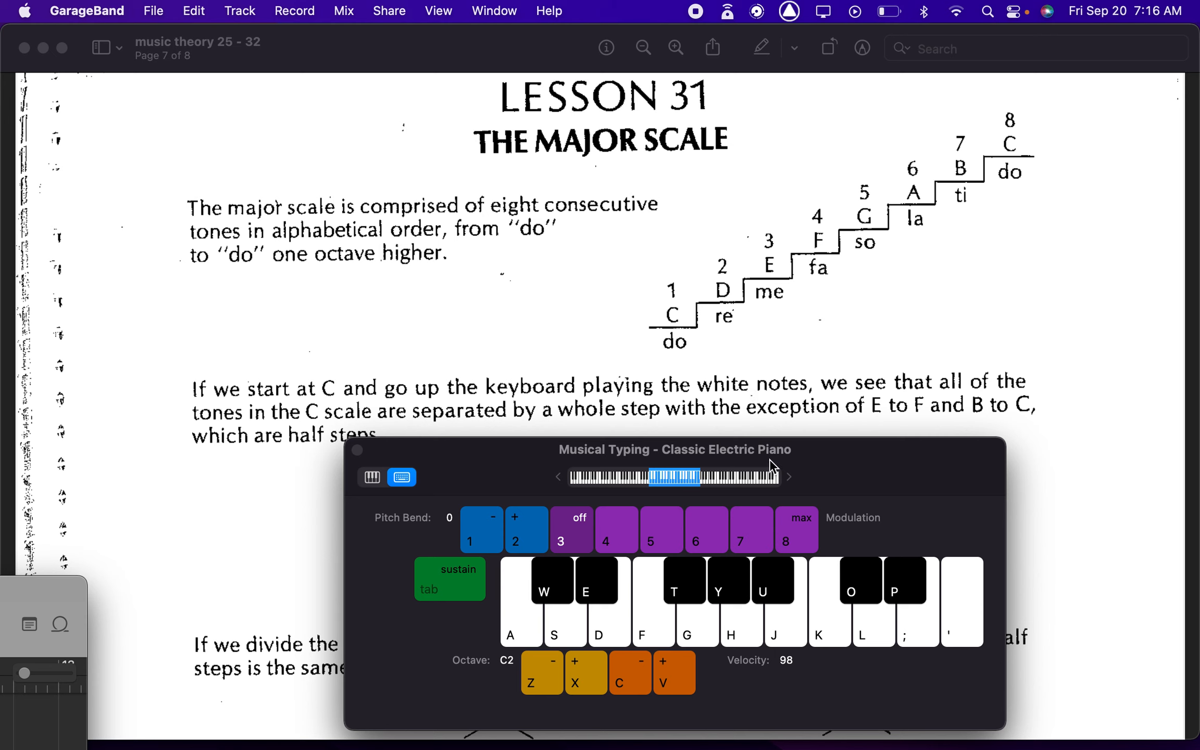
mouse_move(528, 633)
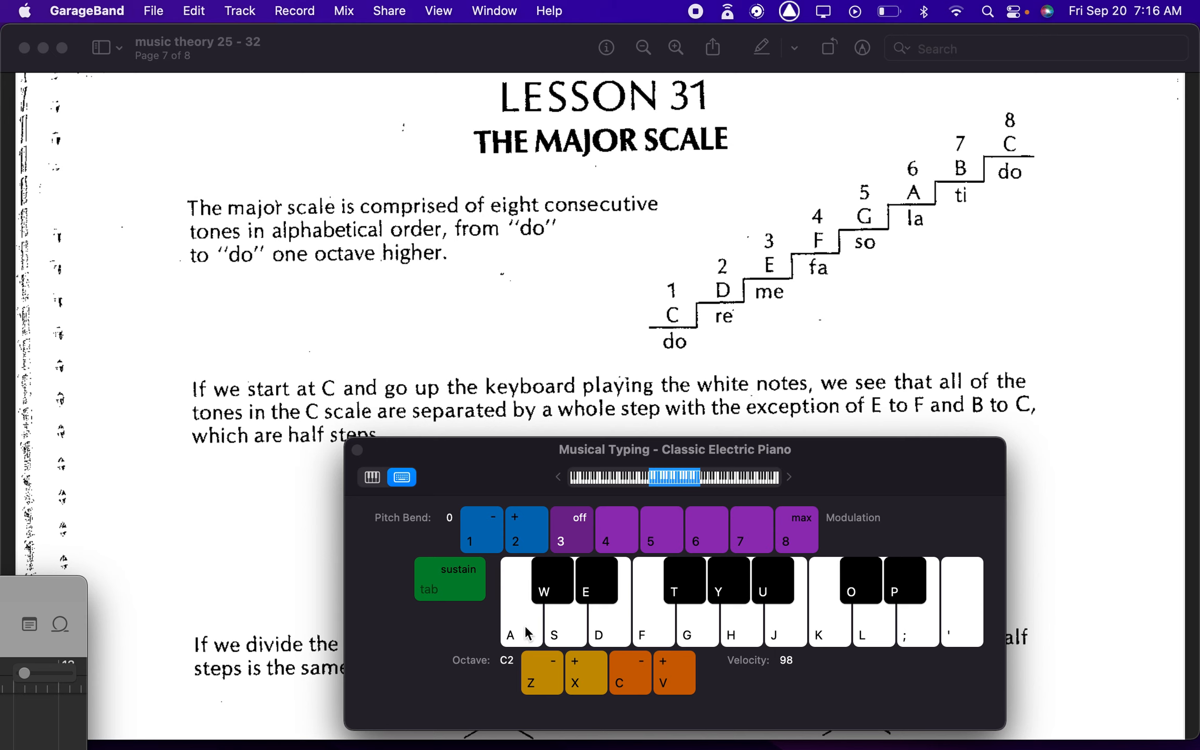
mouse_move(789, 618)
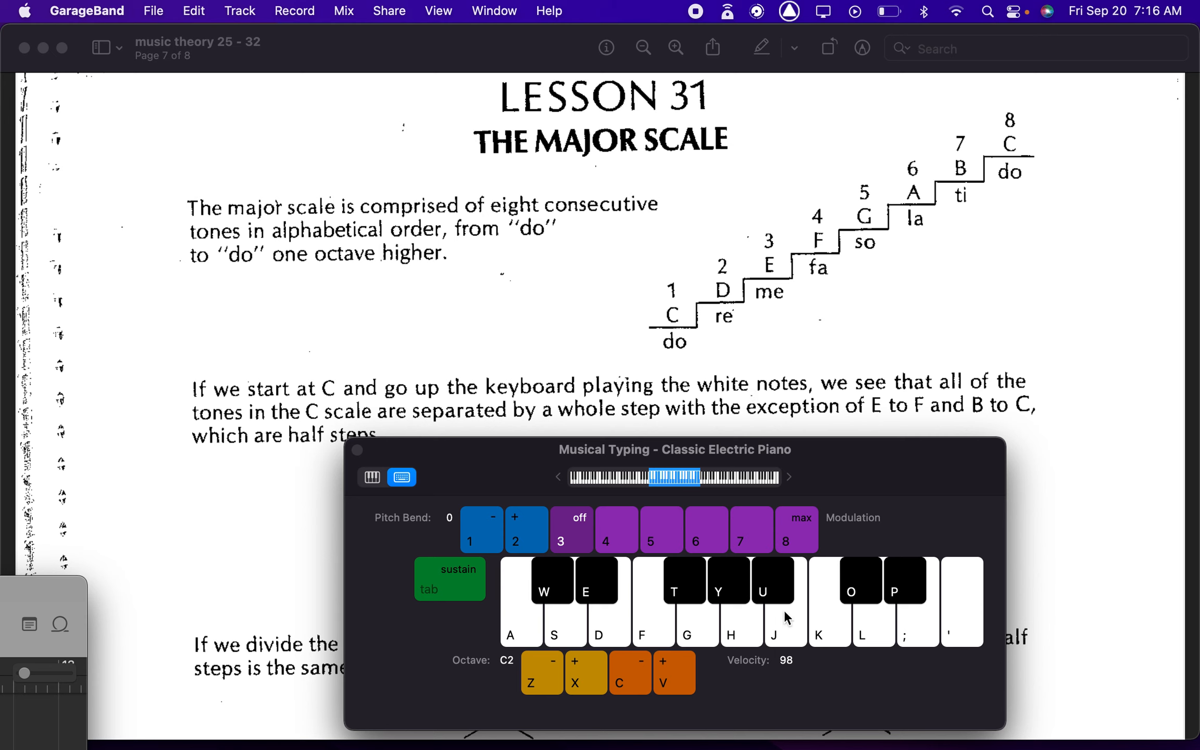
mouse_move(525, 644)
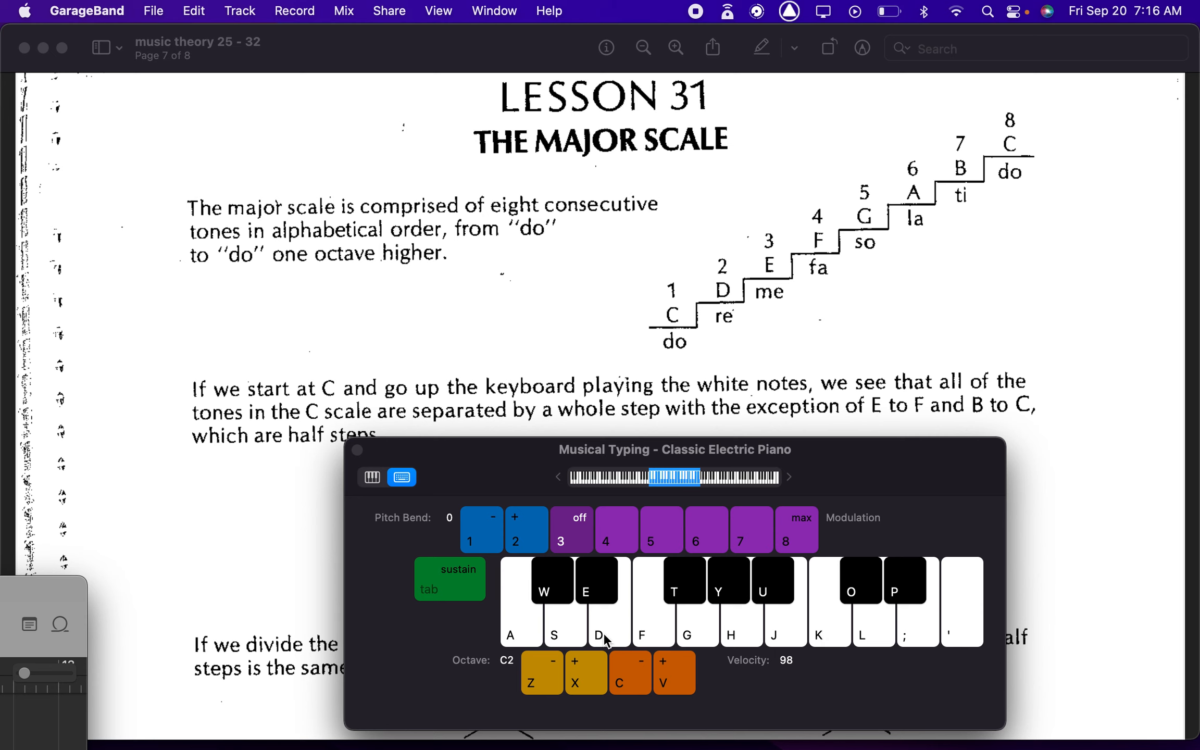
click(641, 601)
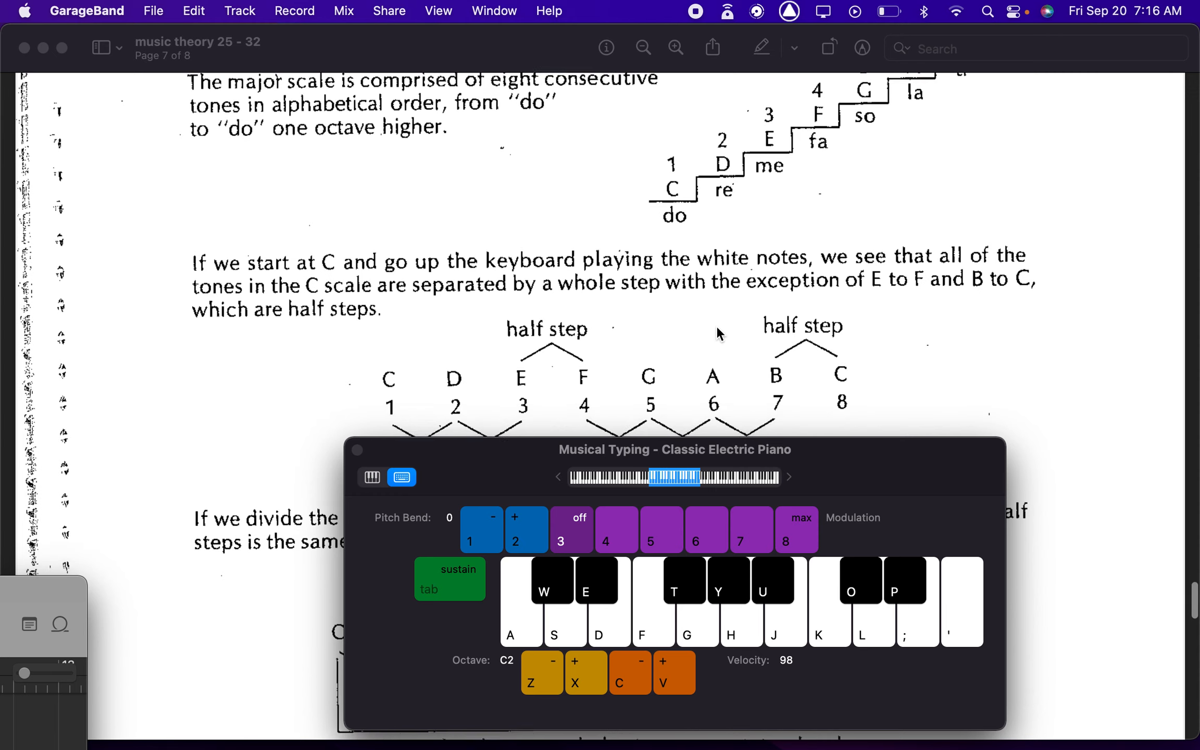
Step: Scroll to the paragraph on splitting the eight notes into two groups of four
scroll(down, 3)
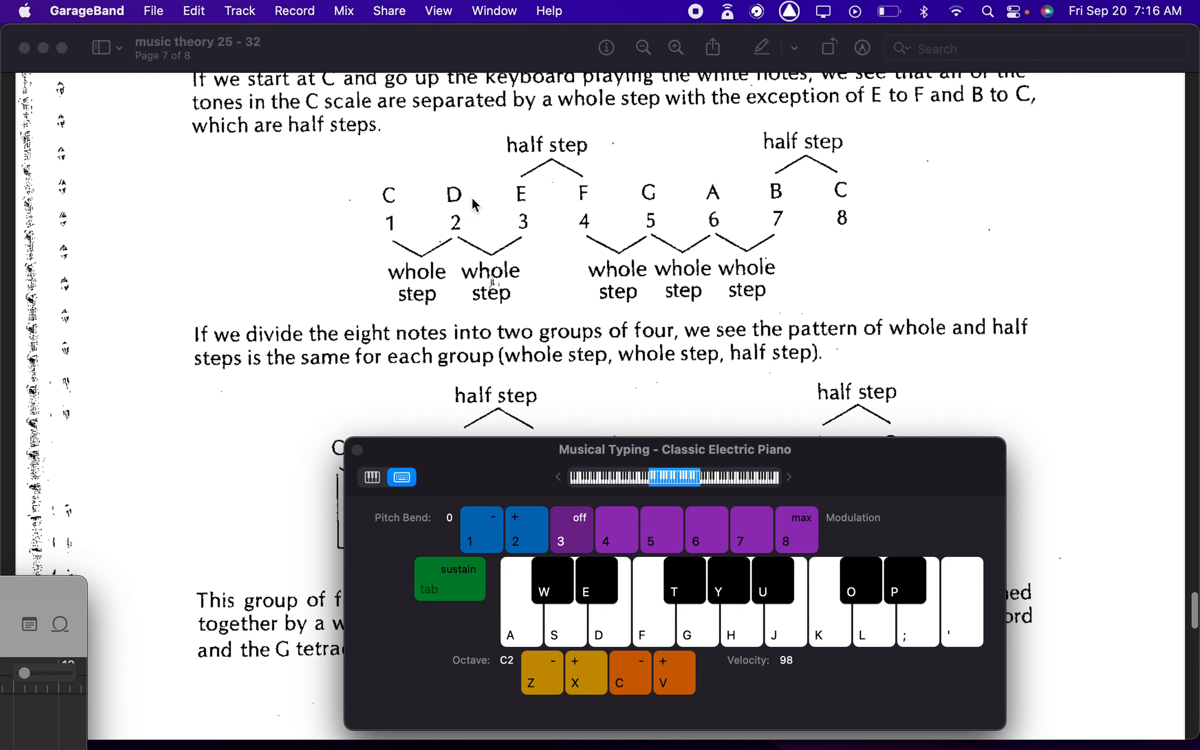
mouse_move(463, 265)
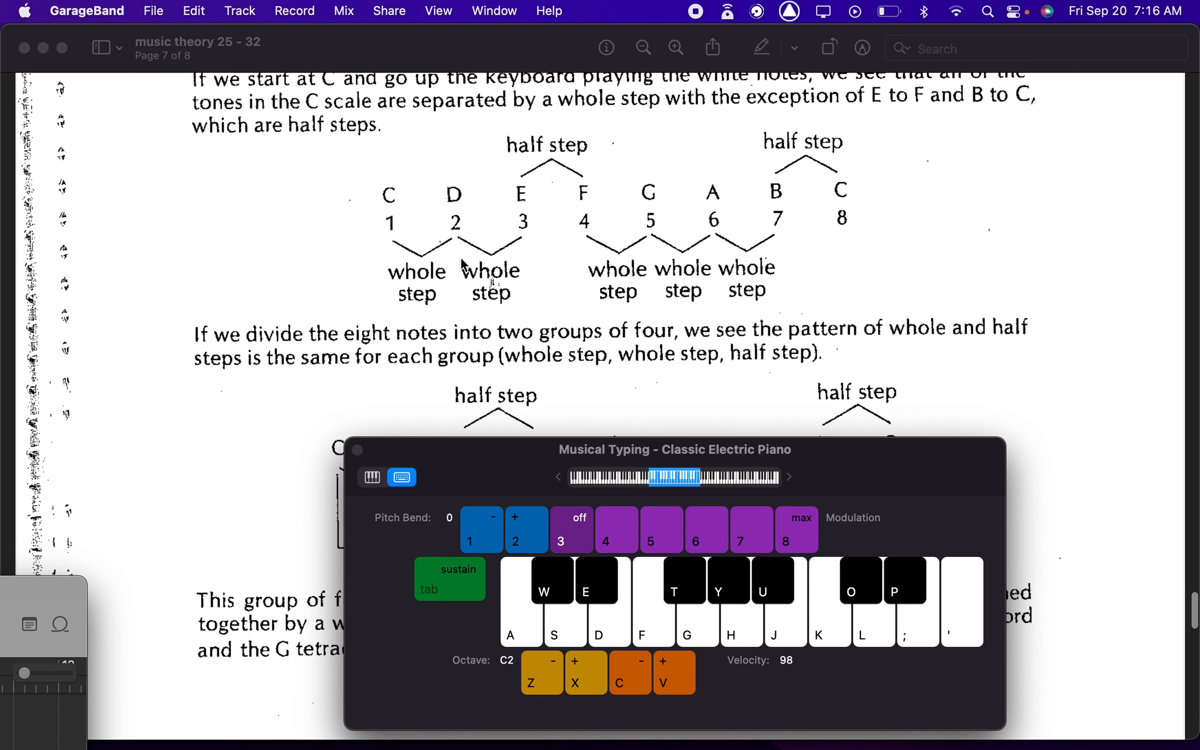
mouse_move(787, 265)
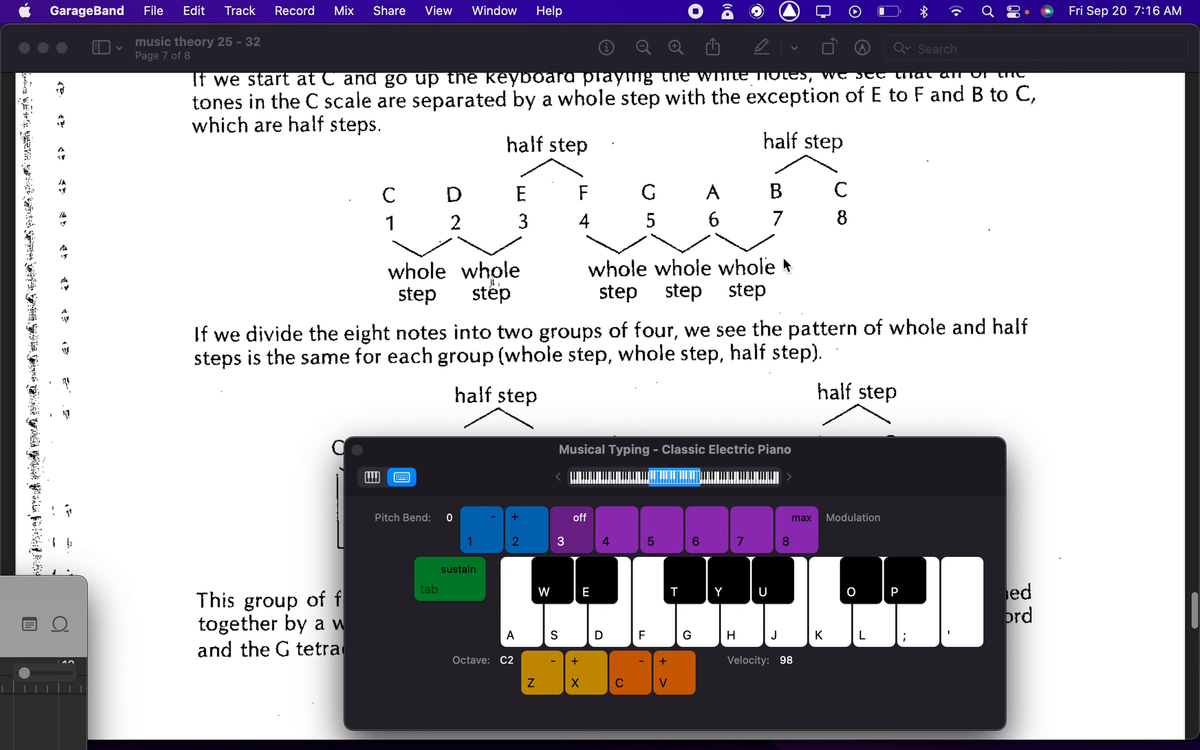
mouse_move(405, 258)
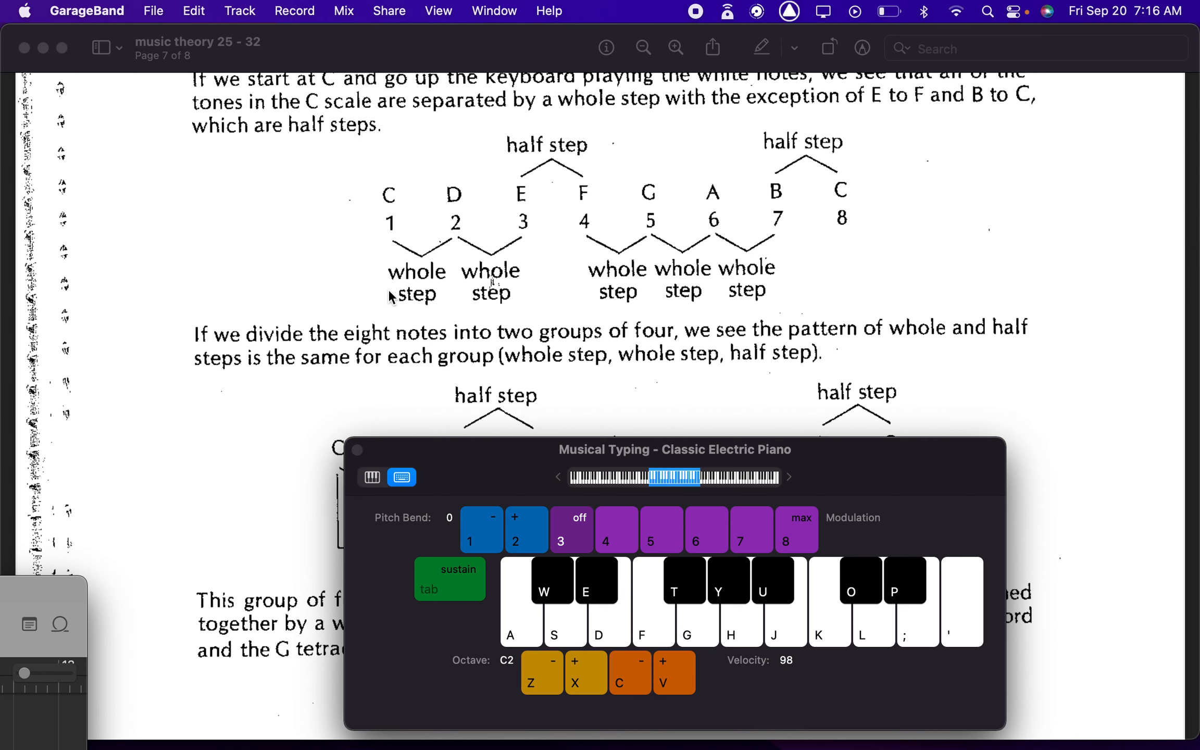
mouse_move(436, 286)
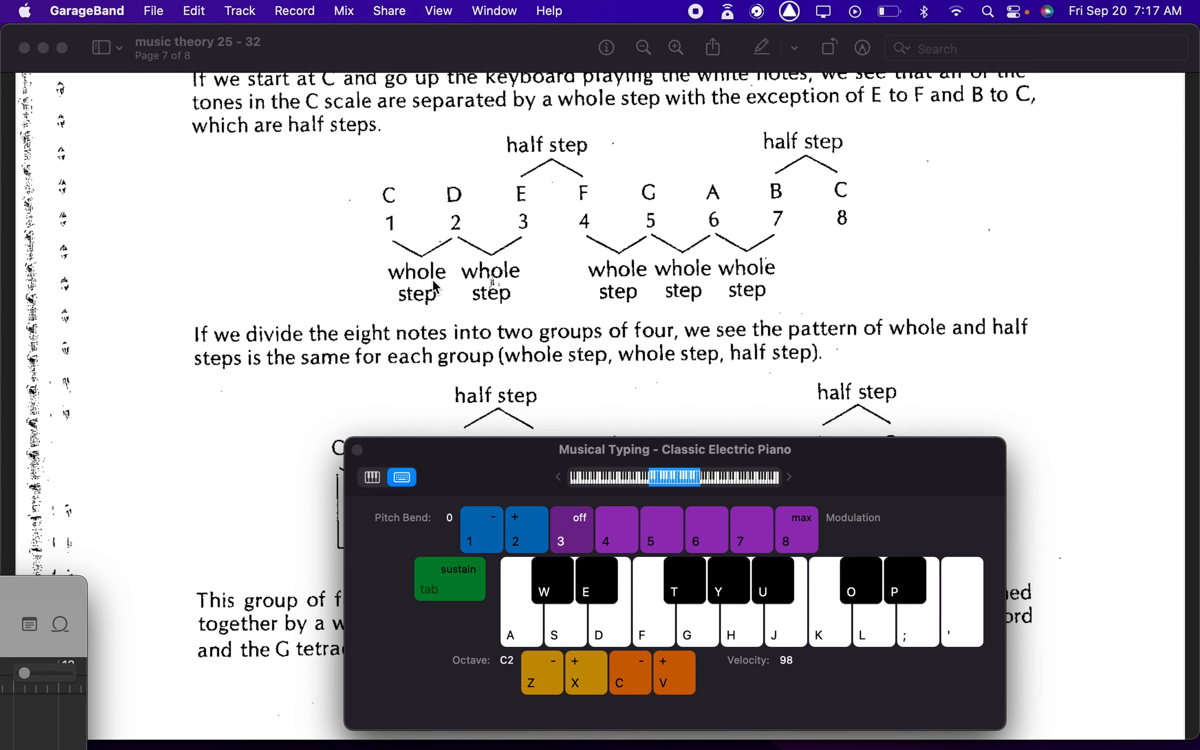
mouse_move(357, 204)
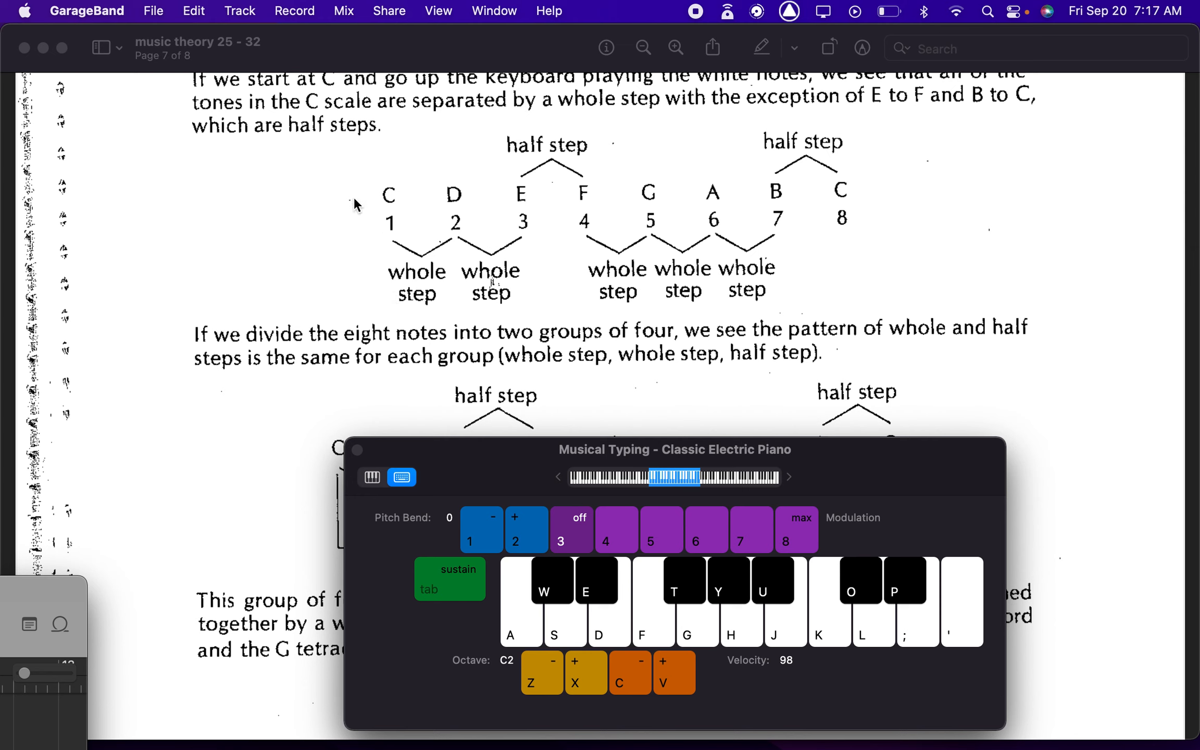
mouse_move(386, 267)
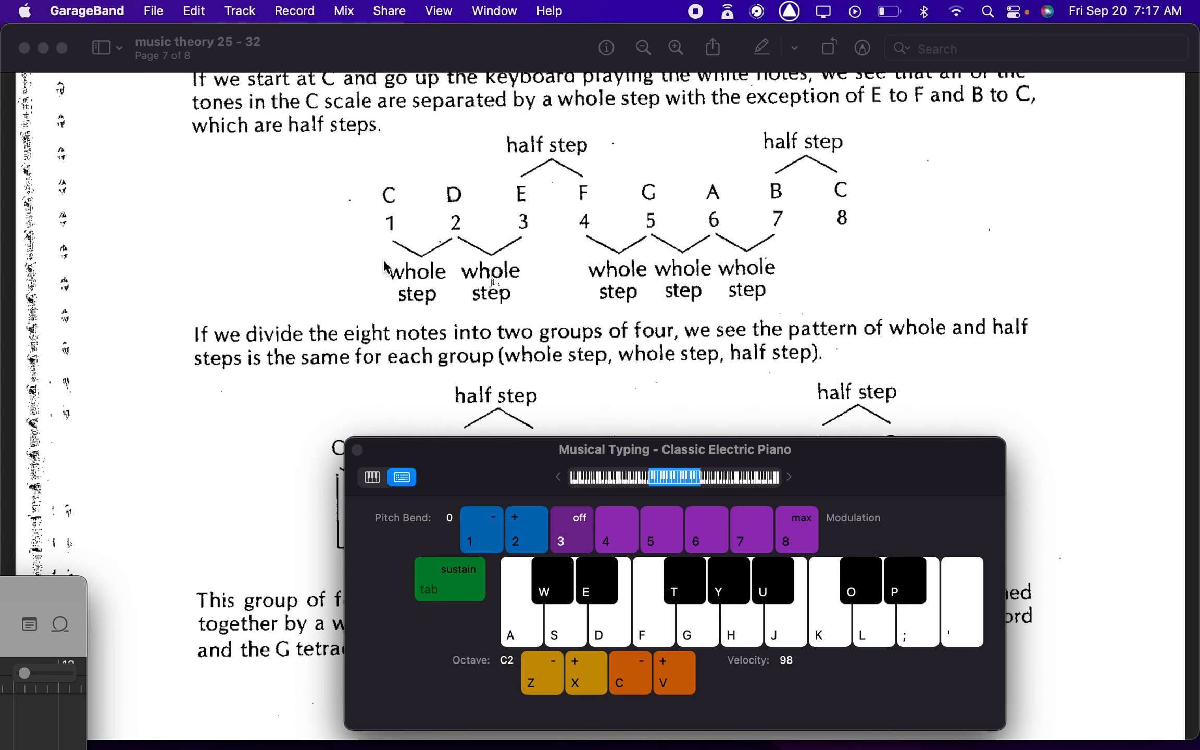
mouse_move(480, 254)
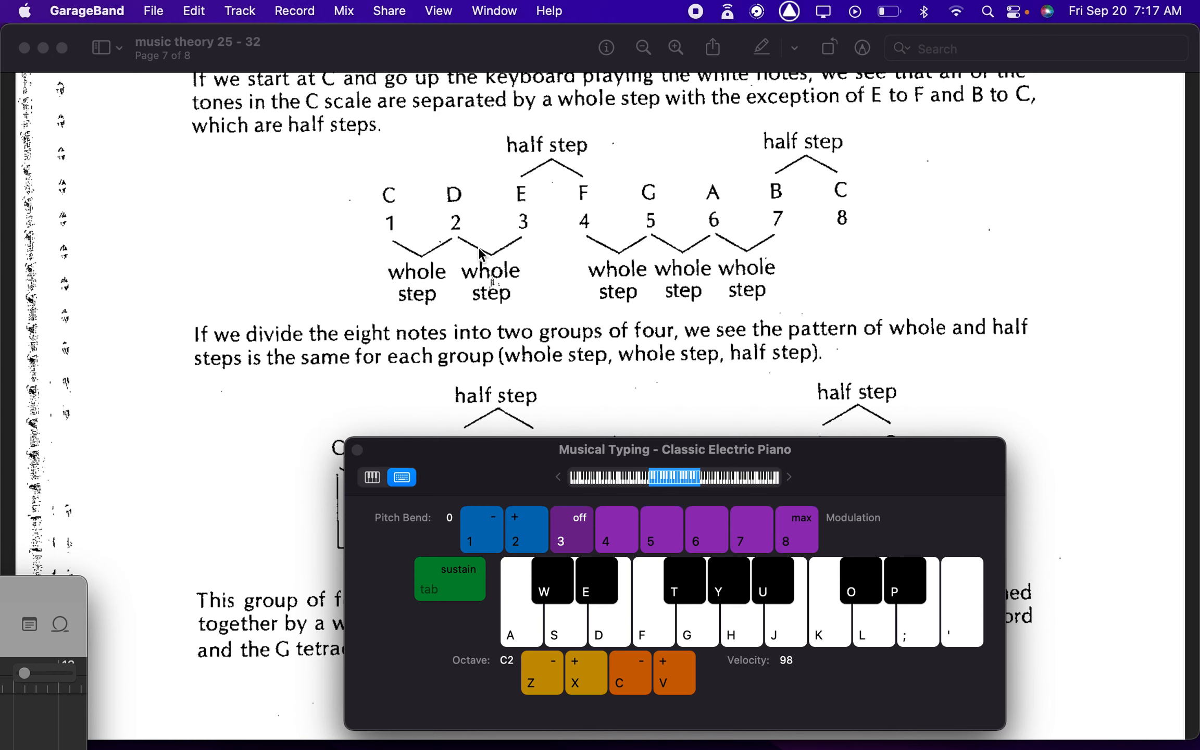
mouse_move(603, 144)
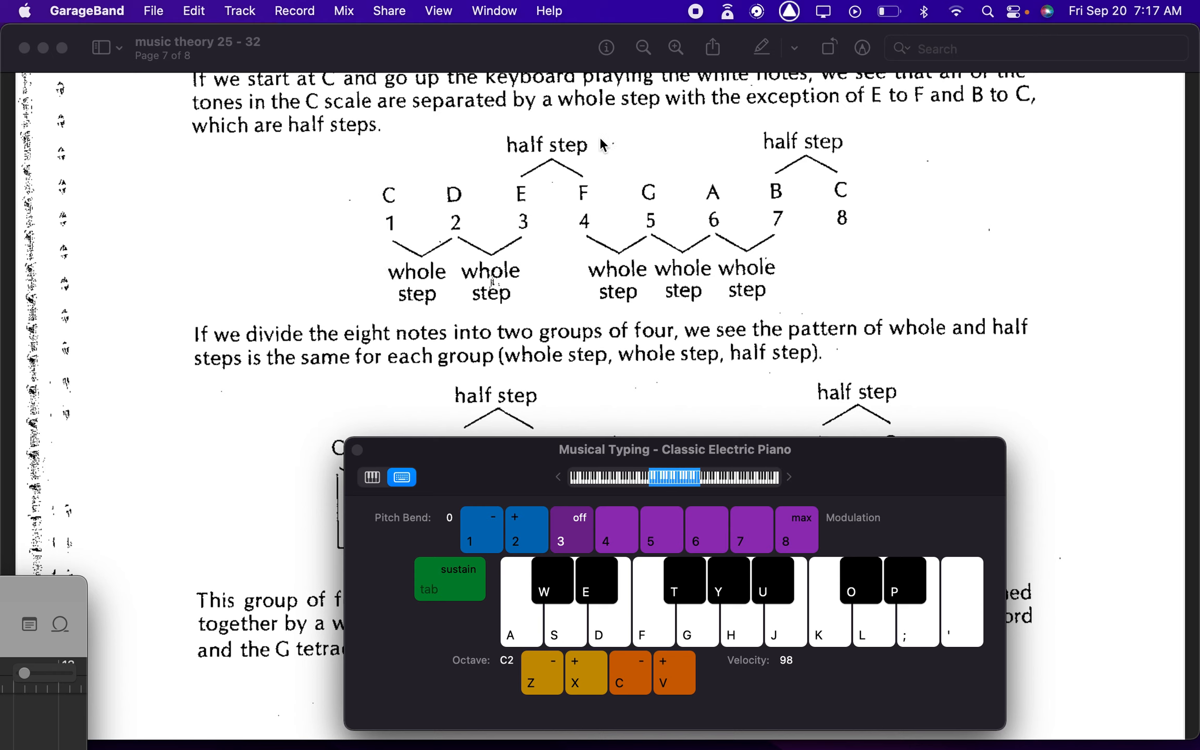
mouse_move(667, 222)
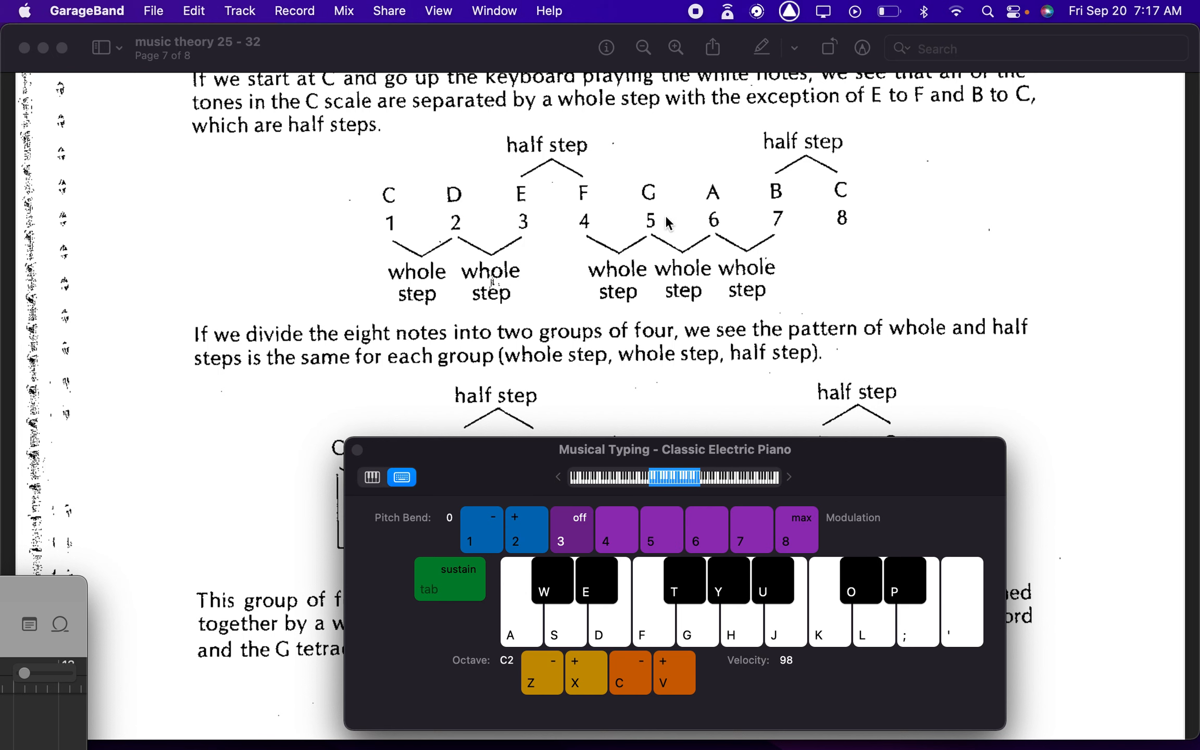
mouse_move(569, 293)
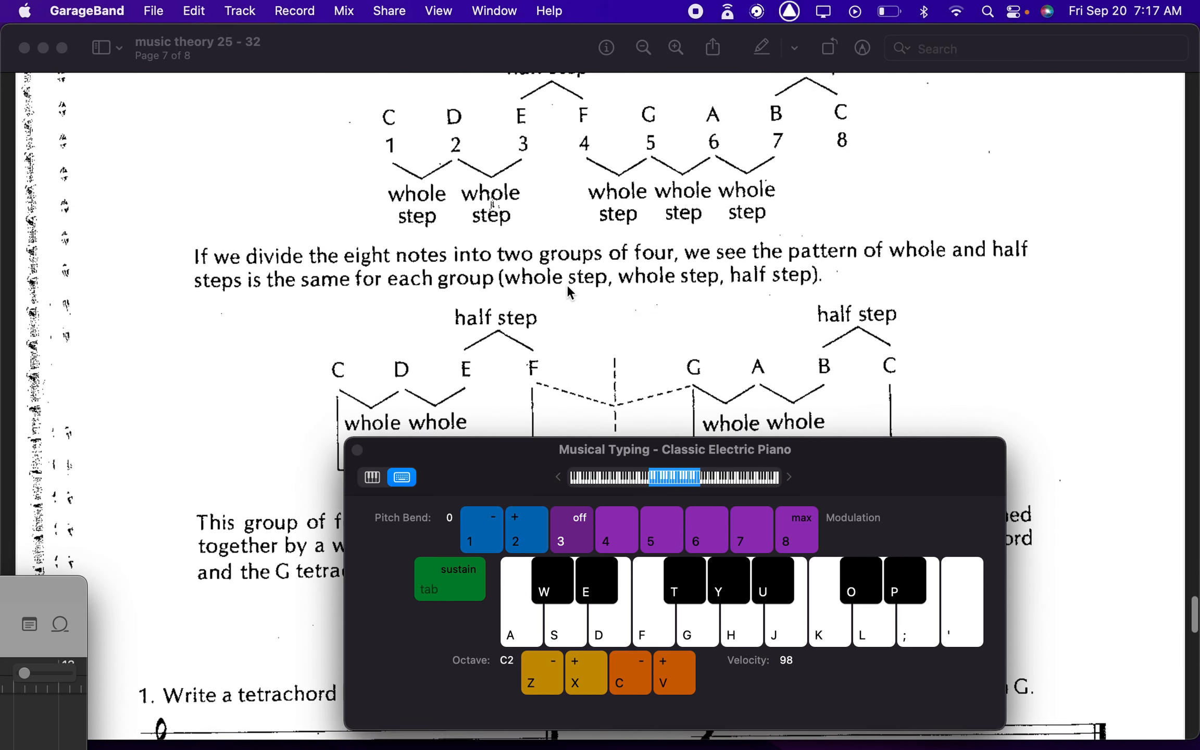
scroll(down, 3)
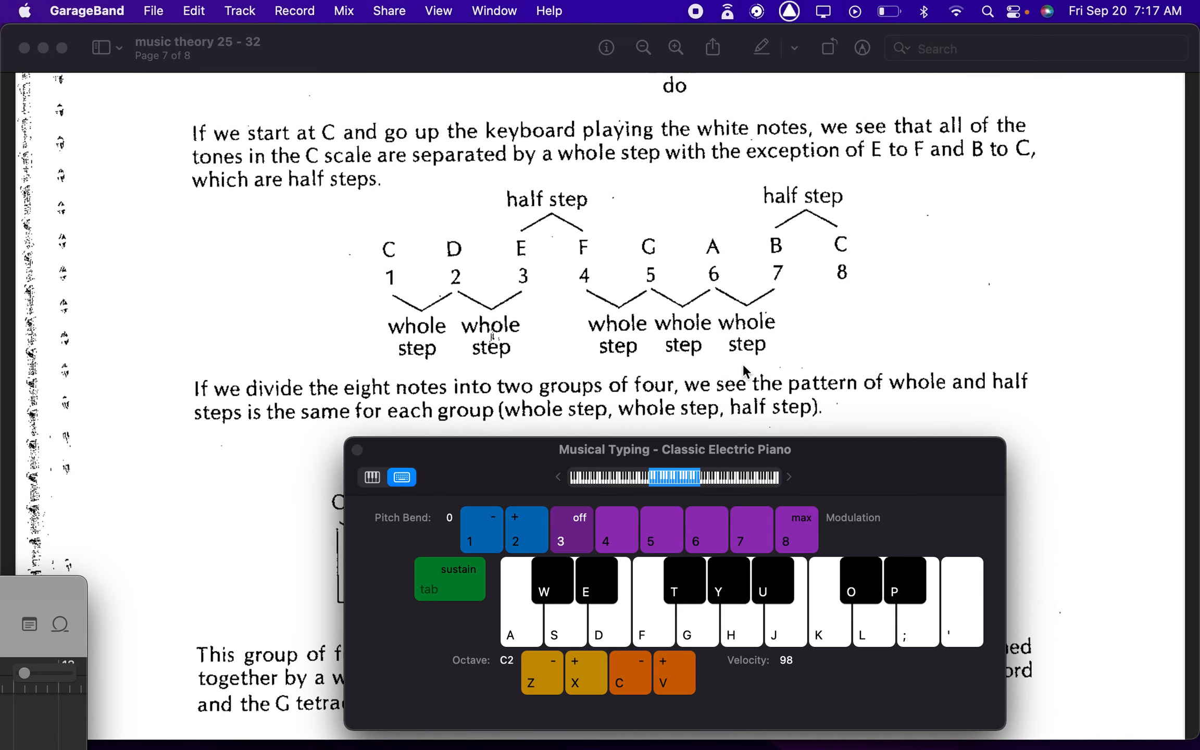
Step: Scroll to the tetrachord diagram and play notes with S, S and a keyboard click
scroll(down, 3)
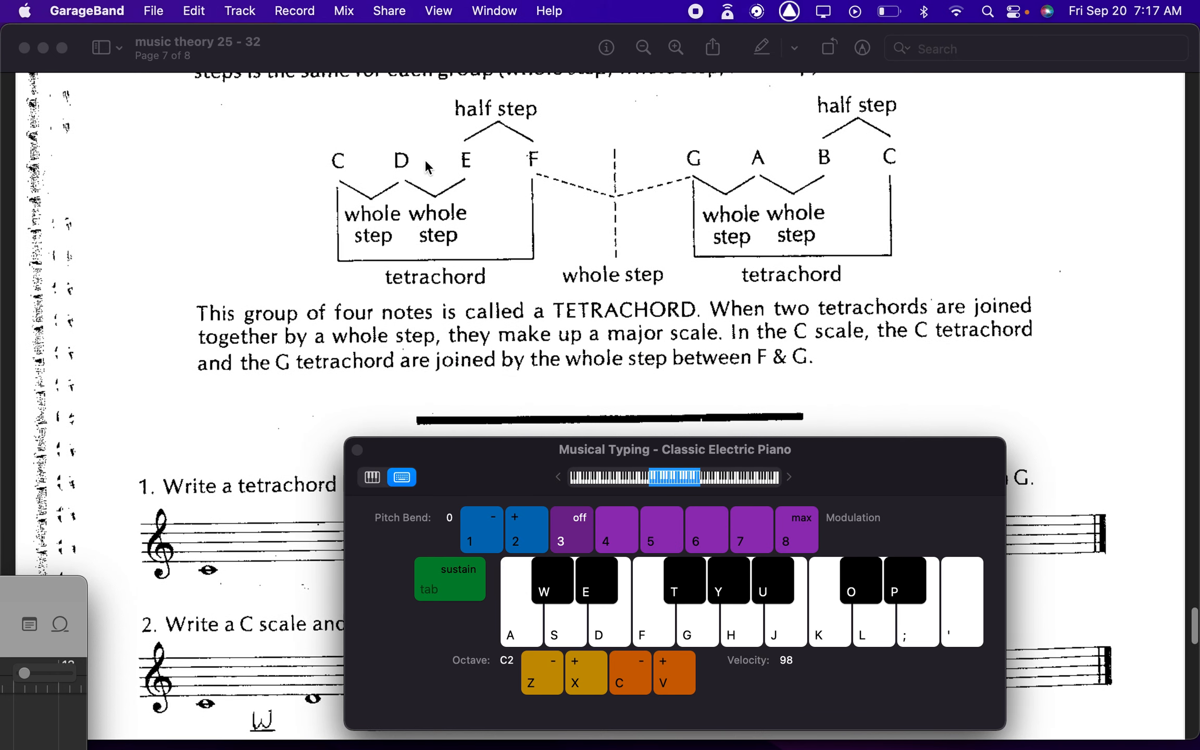
mouse_move(360, 257)
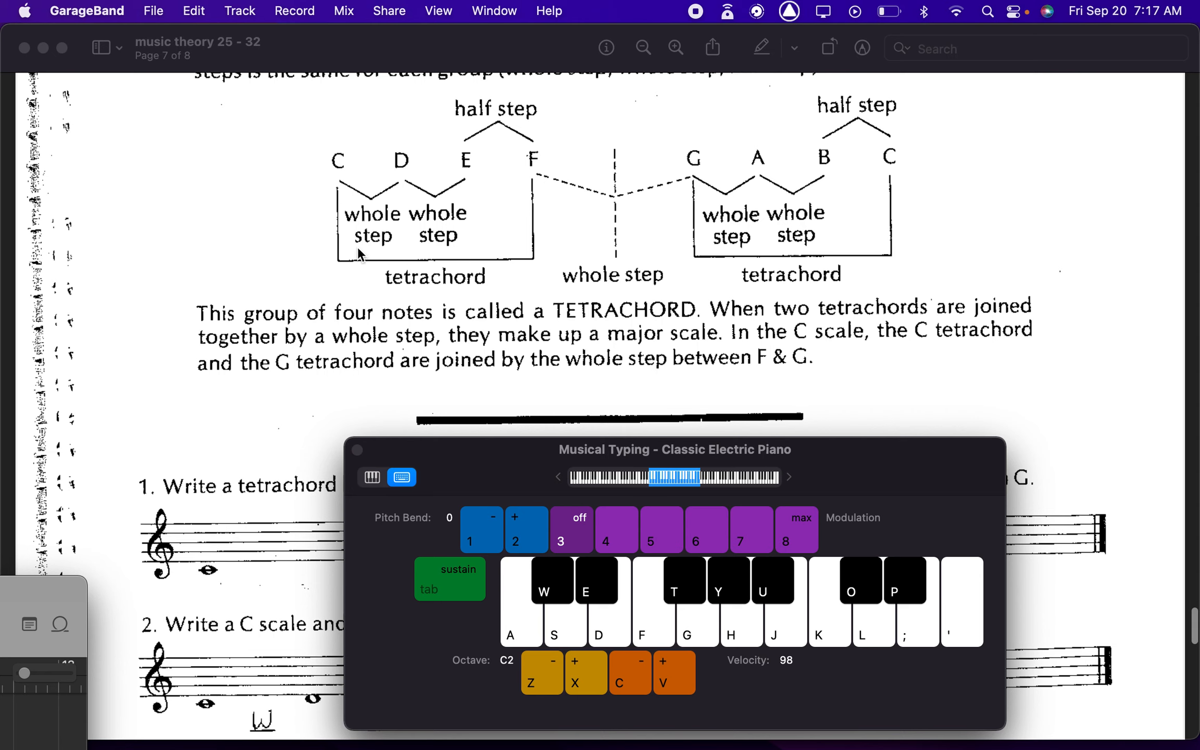
mouse_move(773, 219)
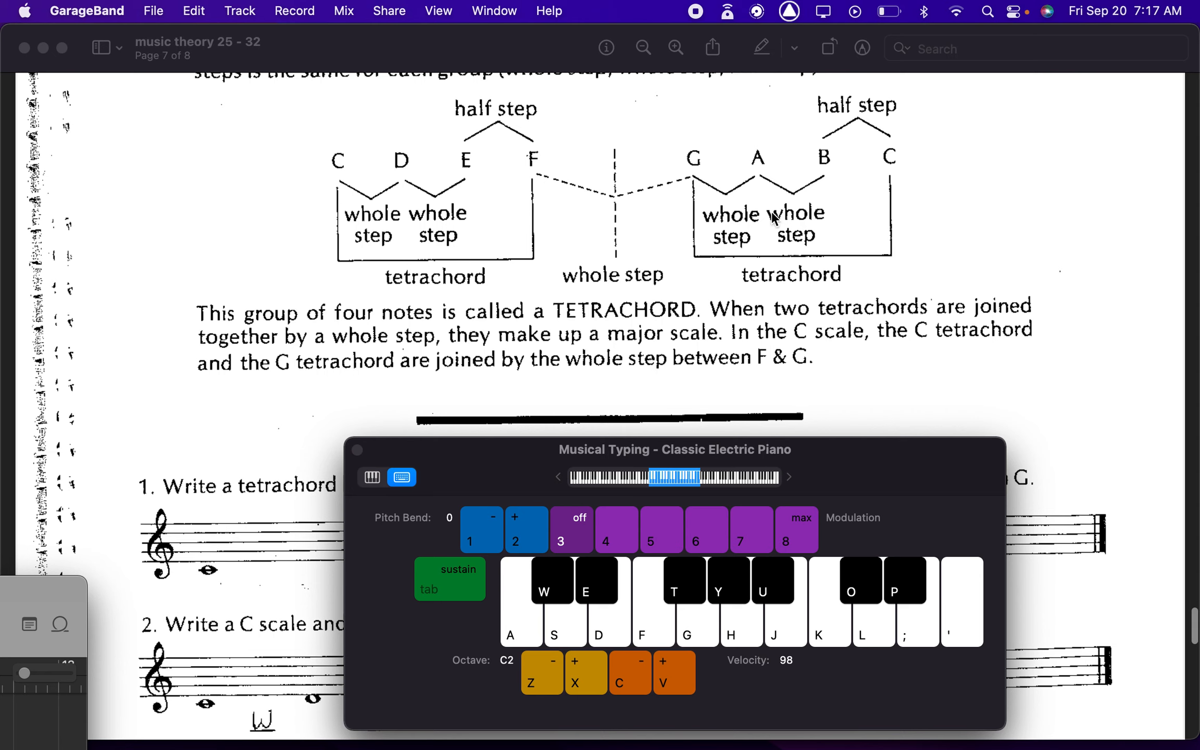
mouse_move(368, 207)
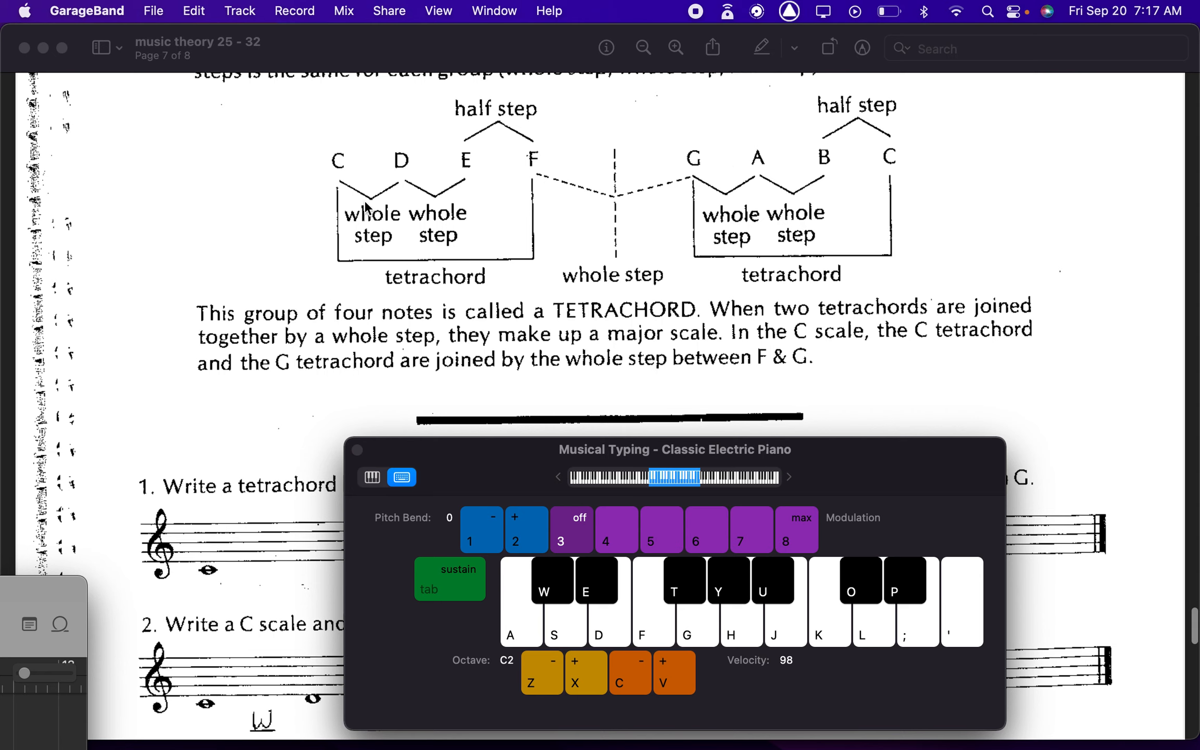
mouse_move(634, 214)
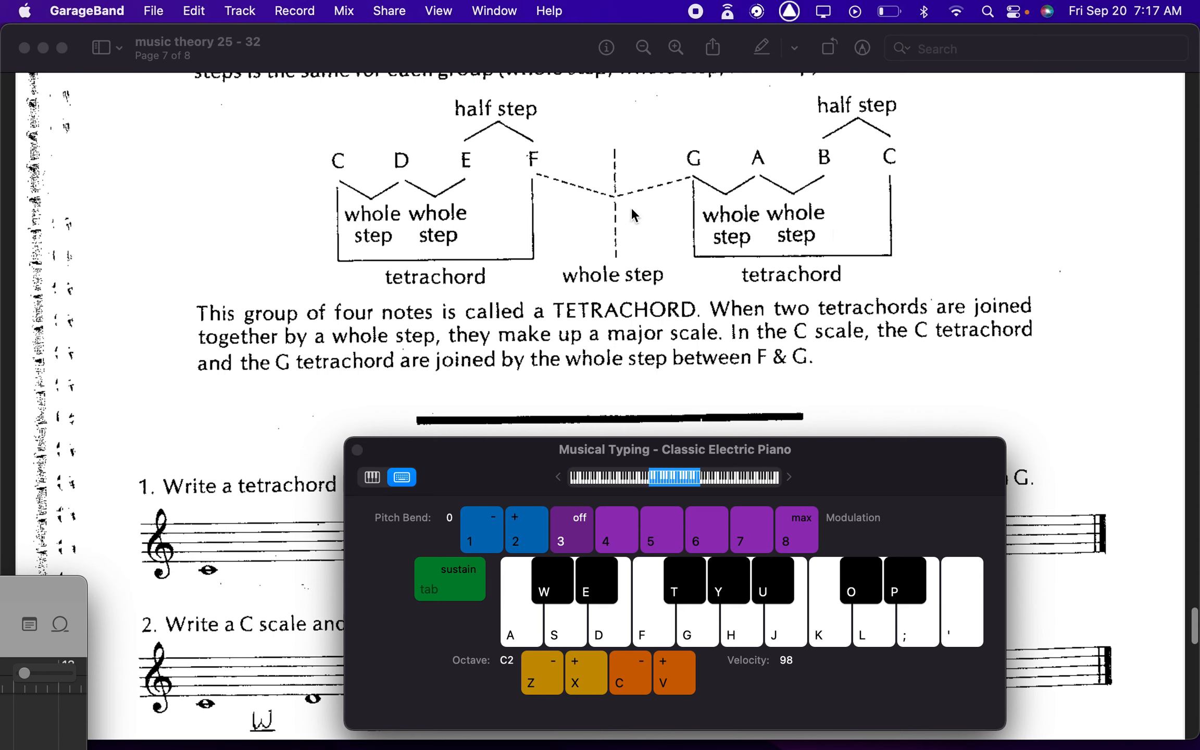
mouse_move(637, 353)
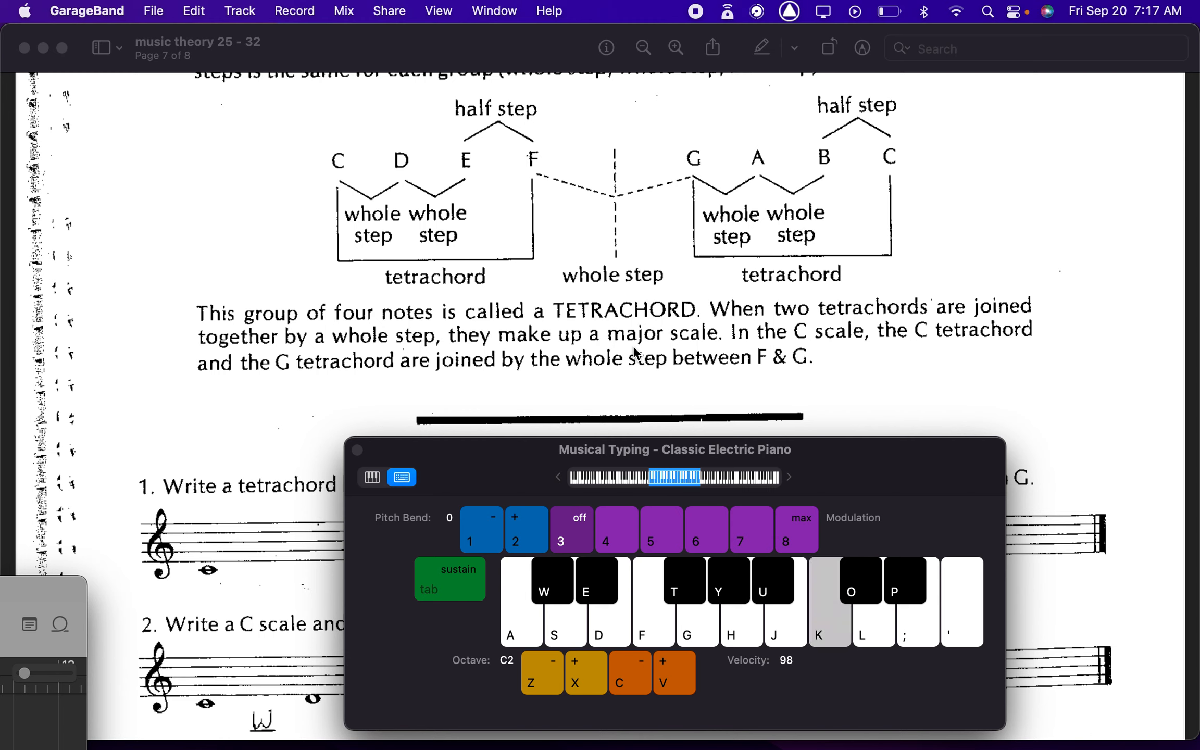
key(s)
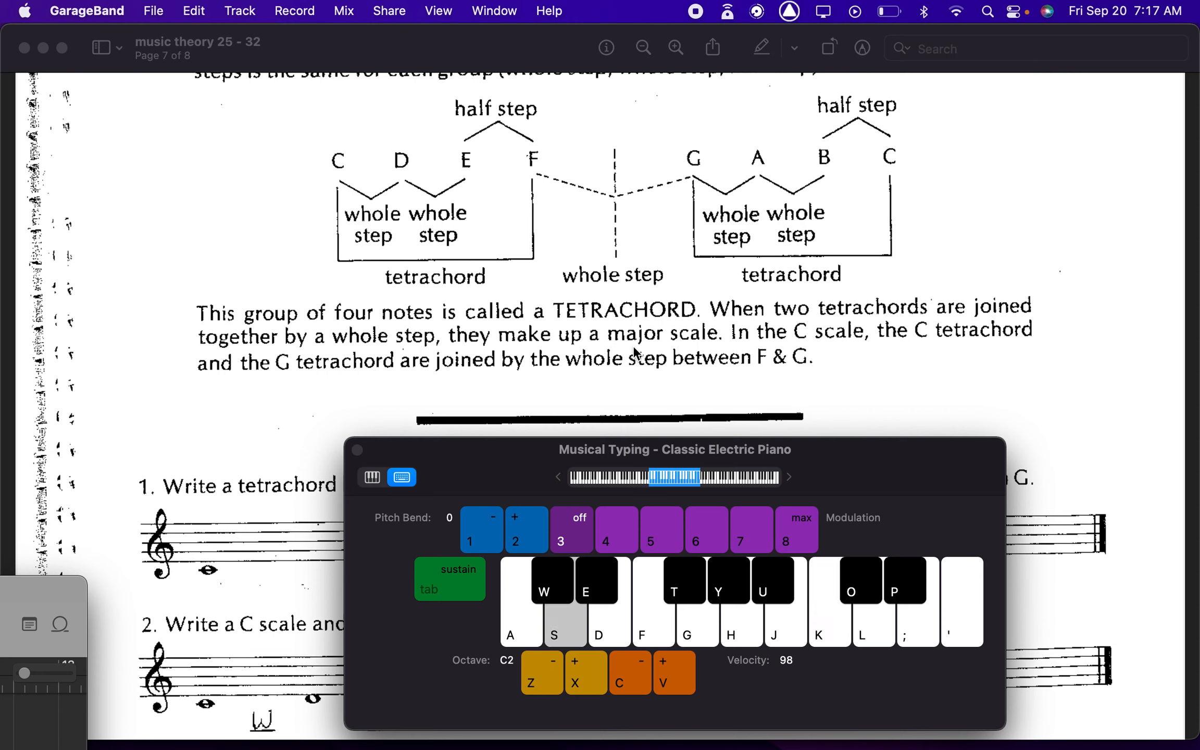
key(s)
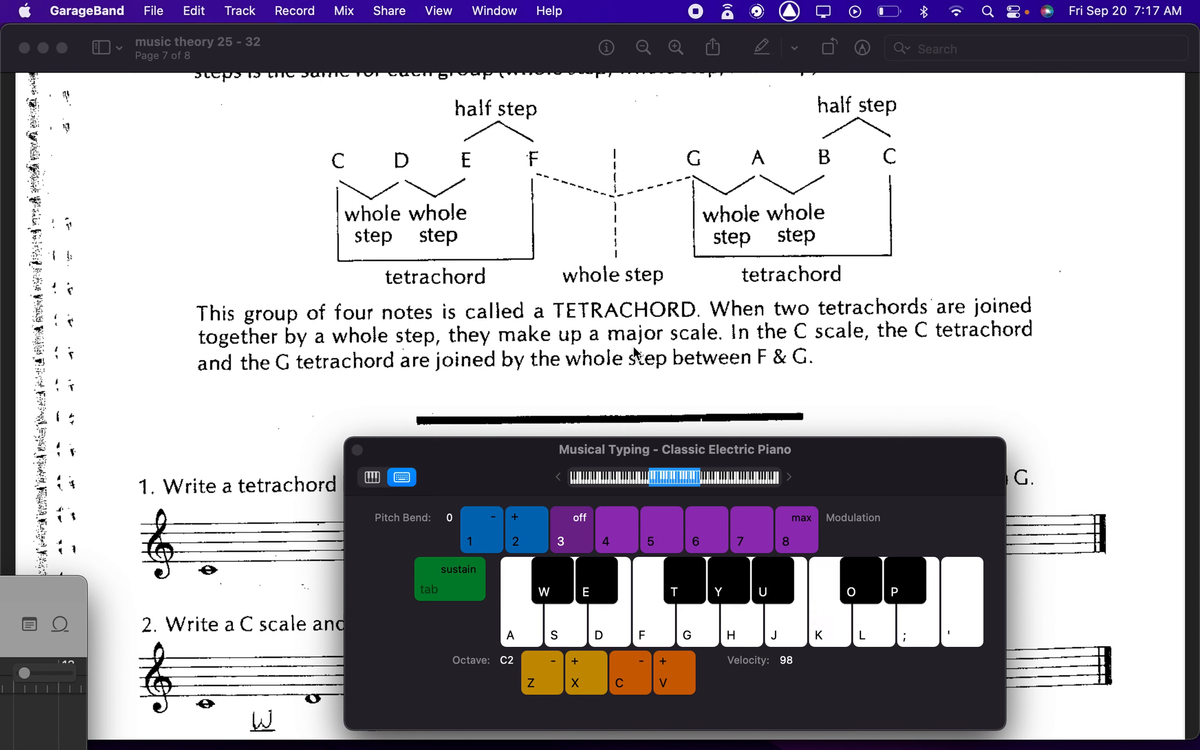
click(687, 601)
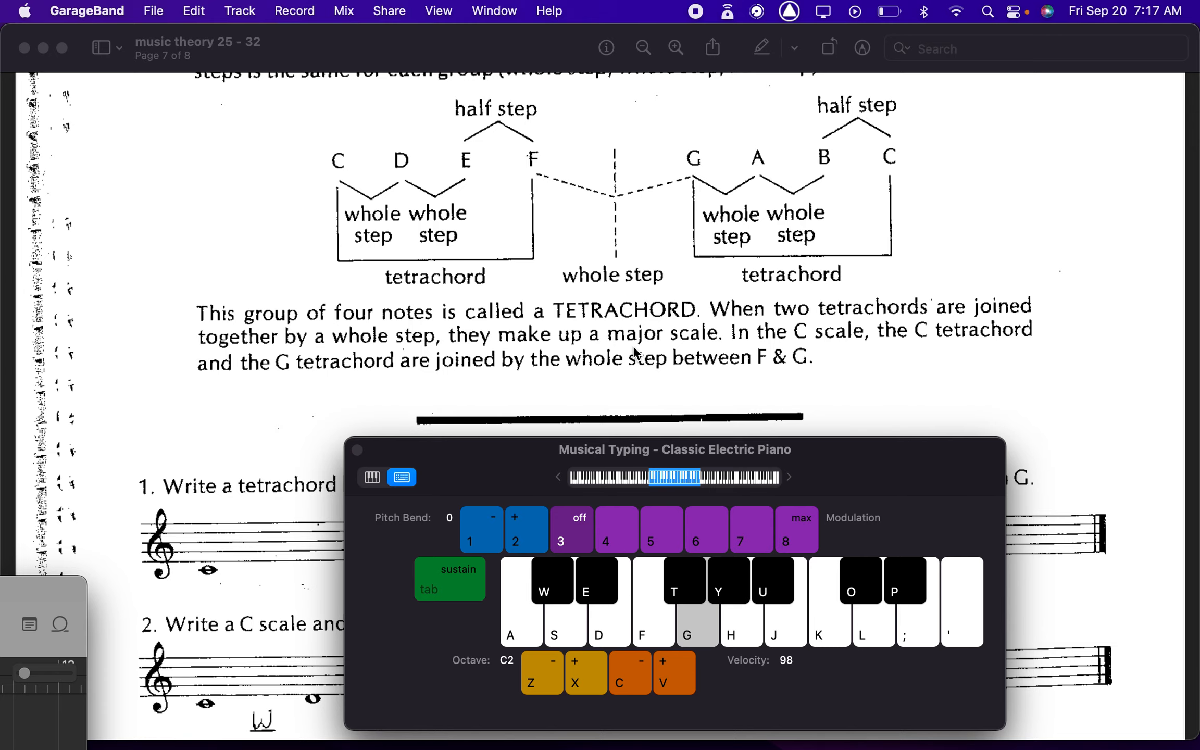
Step: Scroll through Lesson 32 to the chromatic and C major scale exercises 12–14 on page 8
scroll(down, 3)
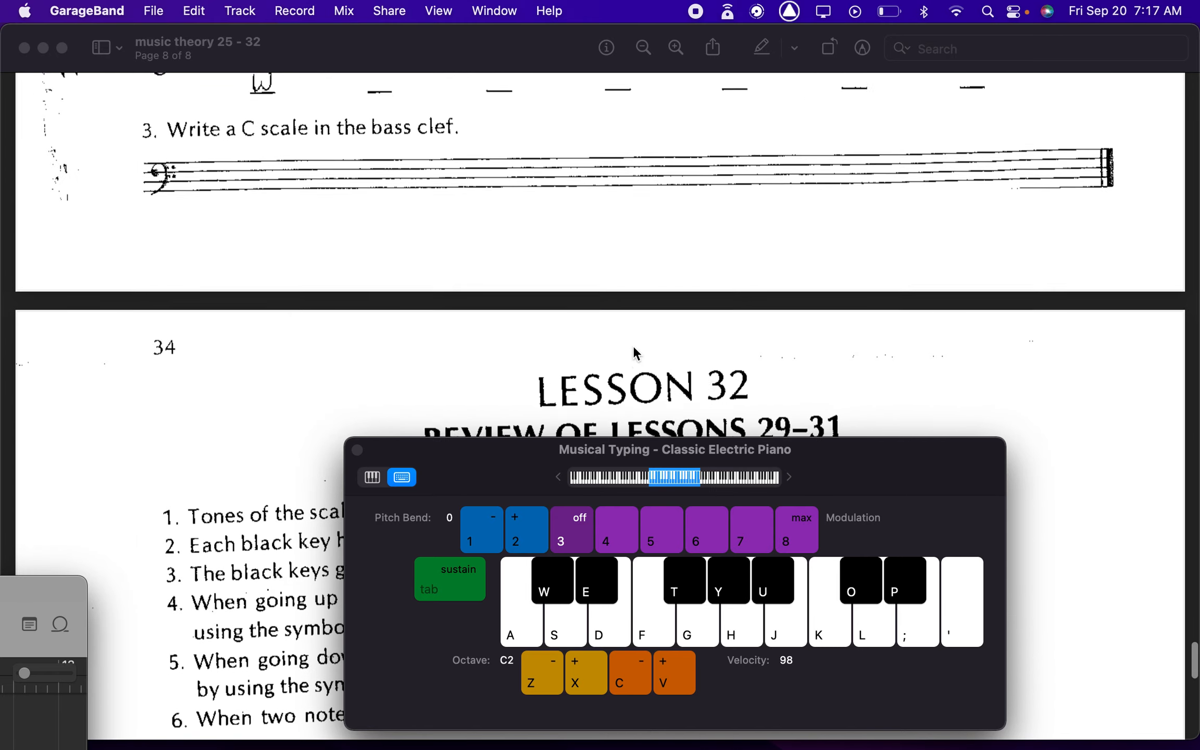
scroll(down, 3)
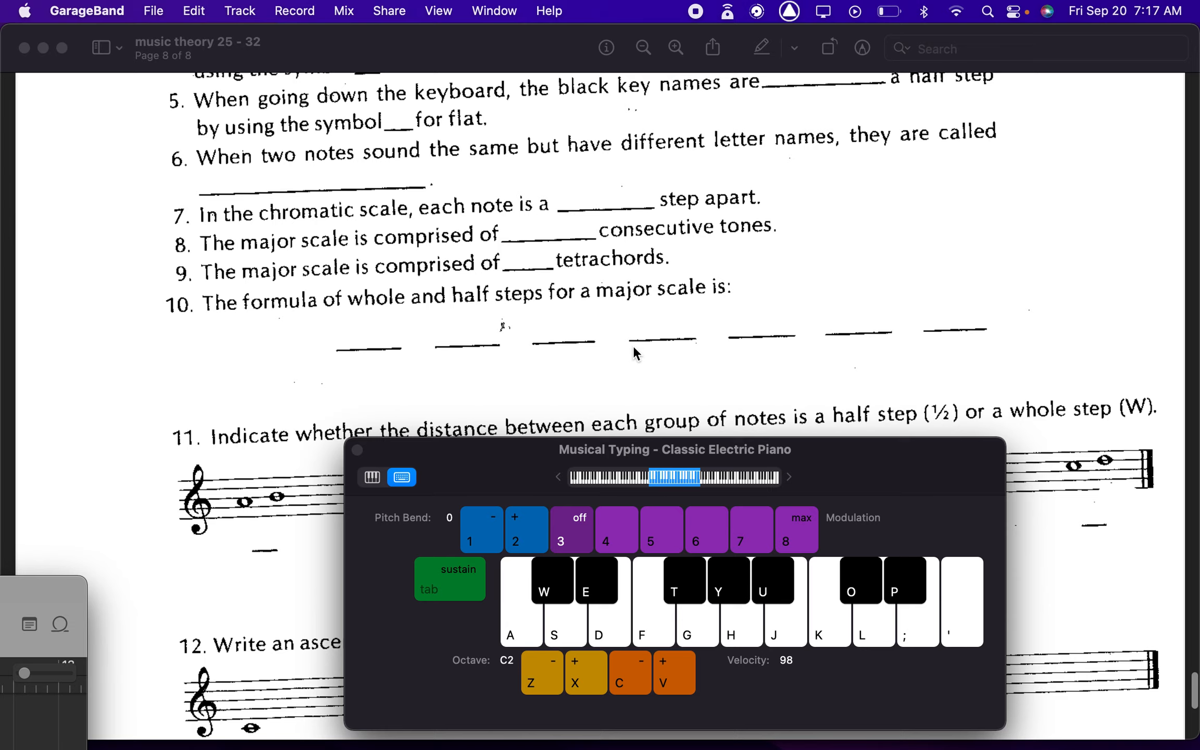
scroll(down, 3)
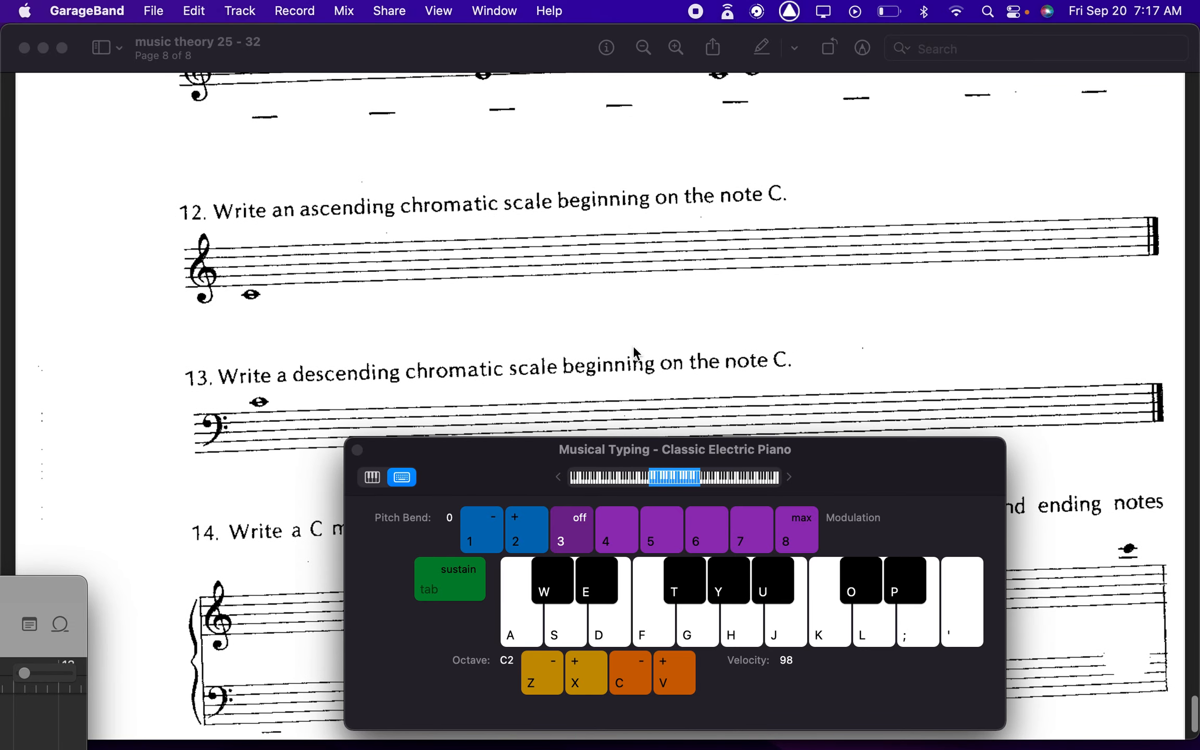
scroll(down, 3)
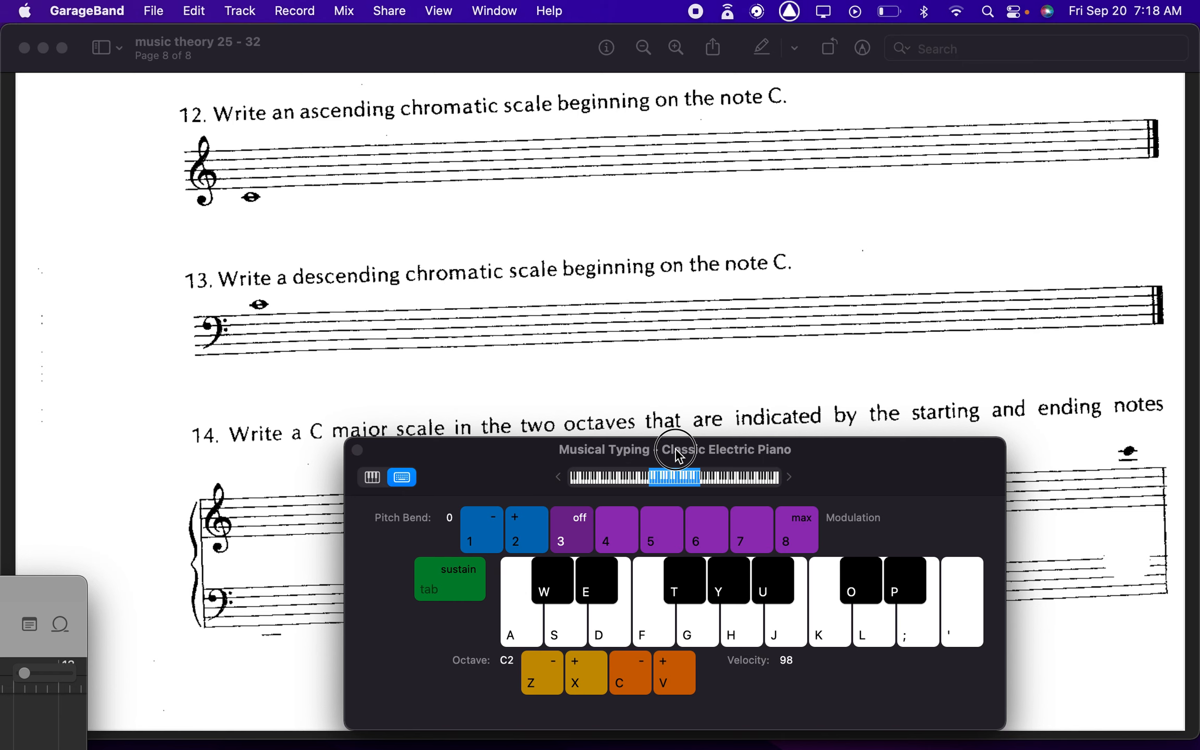
Step: Move the Musical Typing window higher over the page and play a D on it
drag(674, 449, 661, 325)
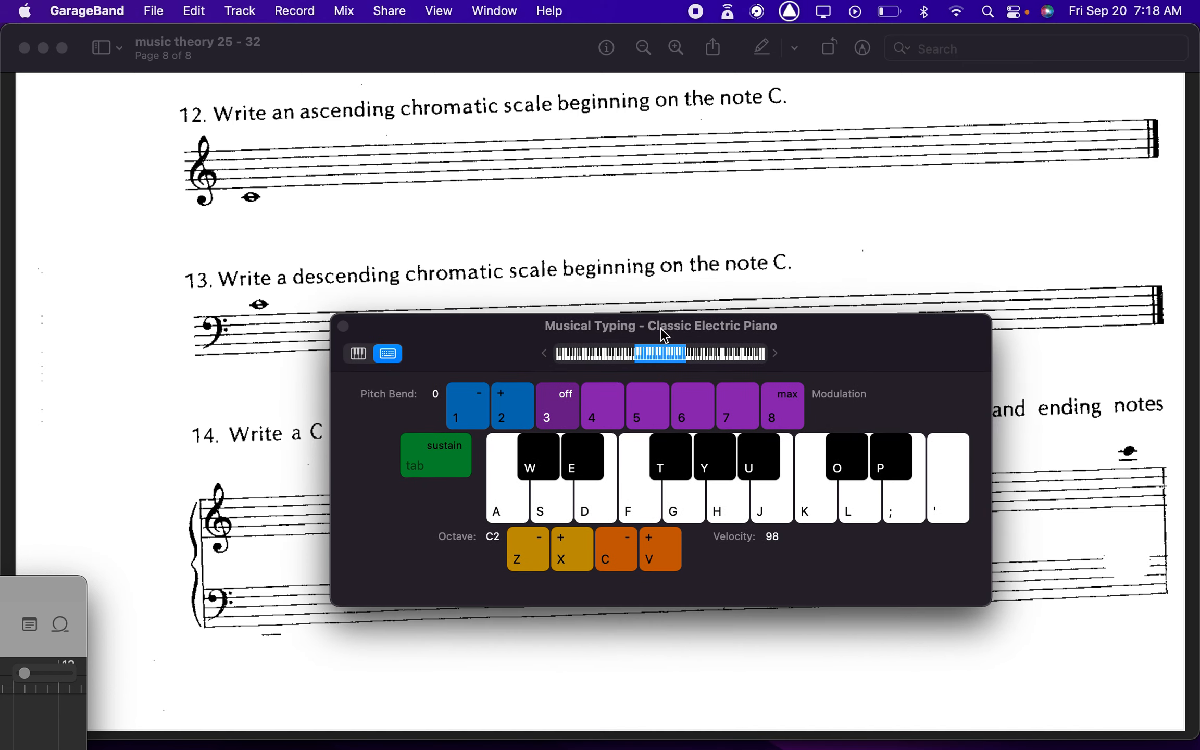
mouse_move(603, 390)
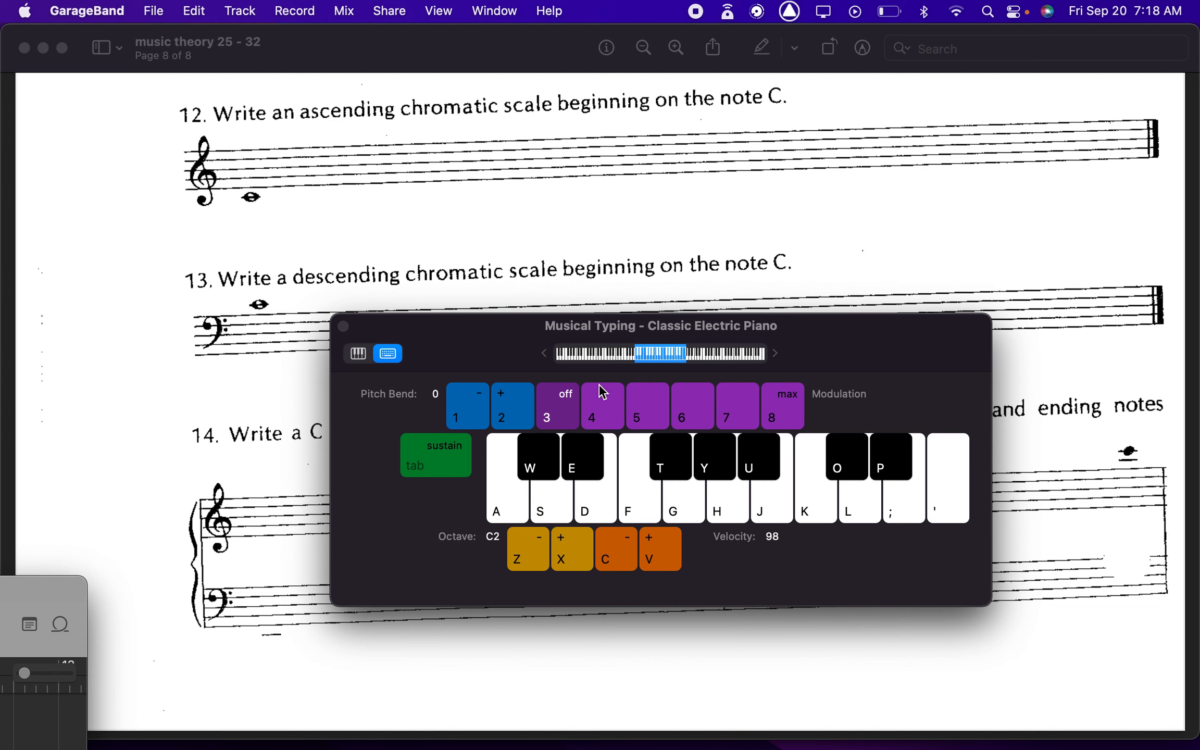
click(594, 490)
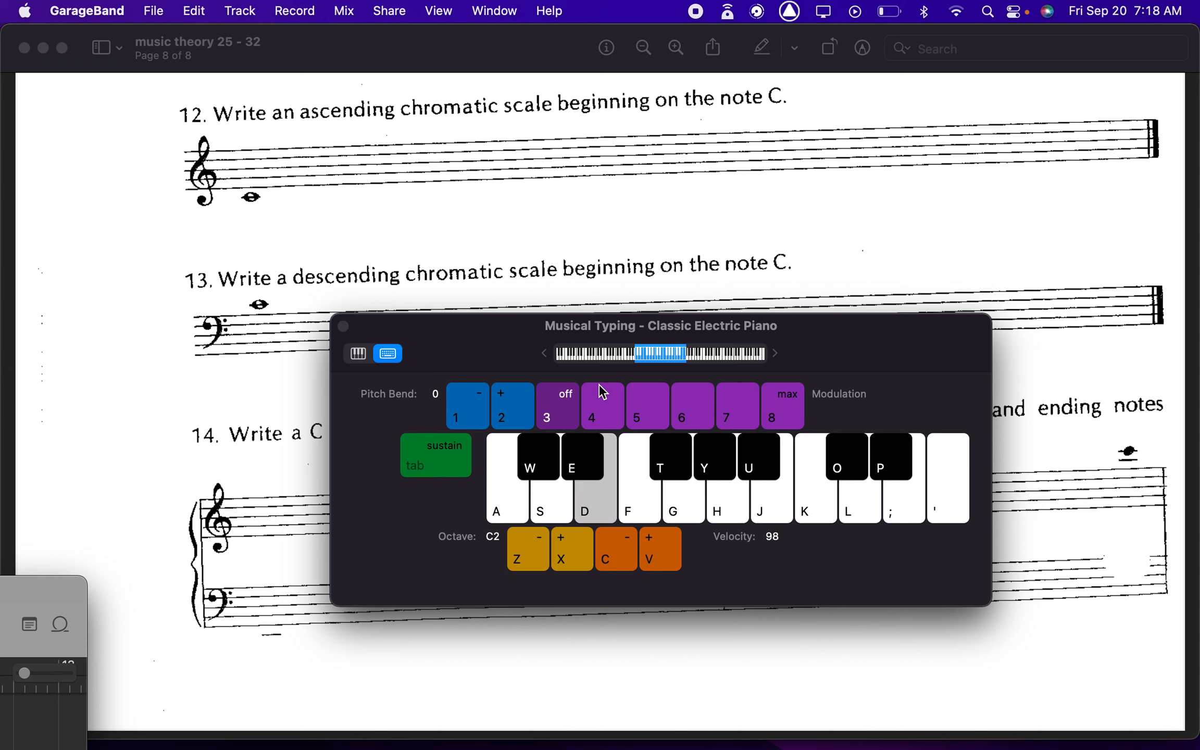
click(680, 490)
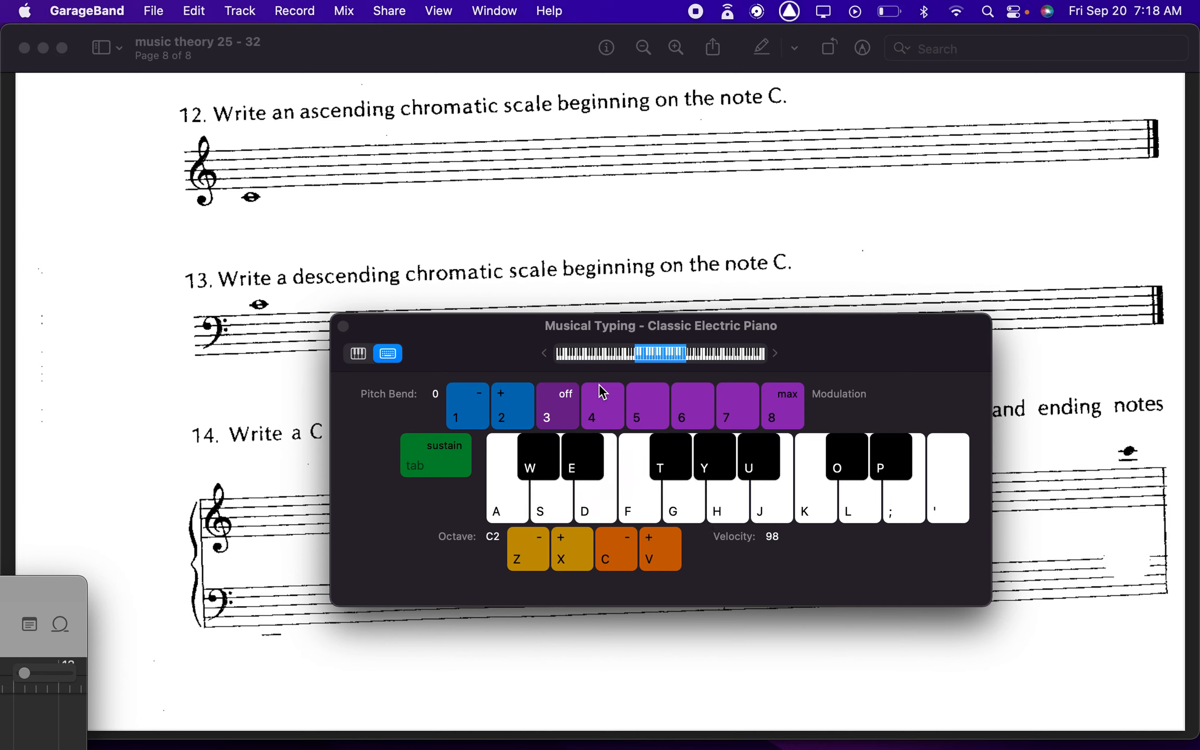
mouse_move(496, 197)
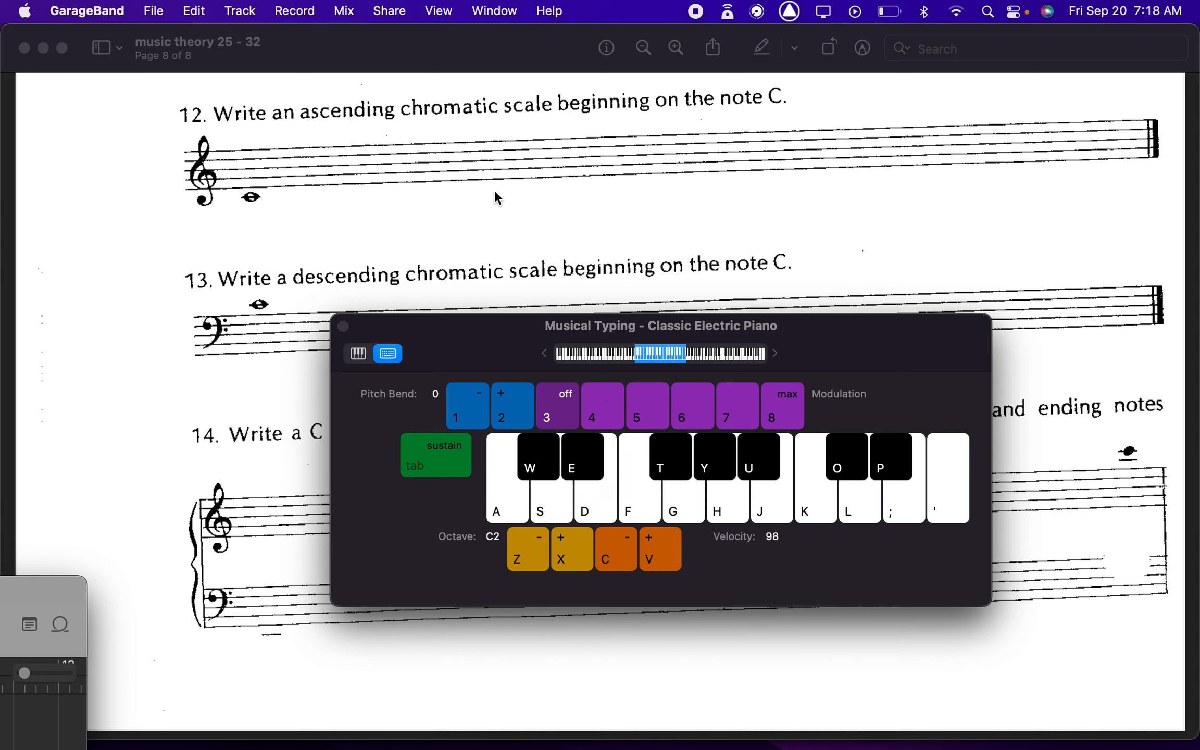